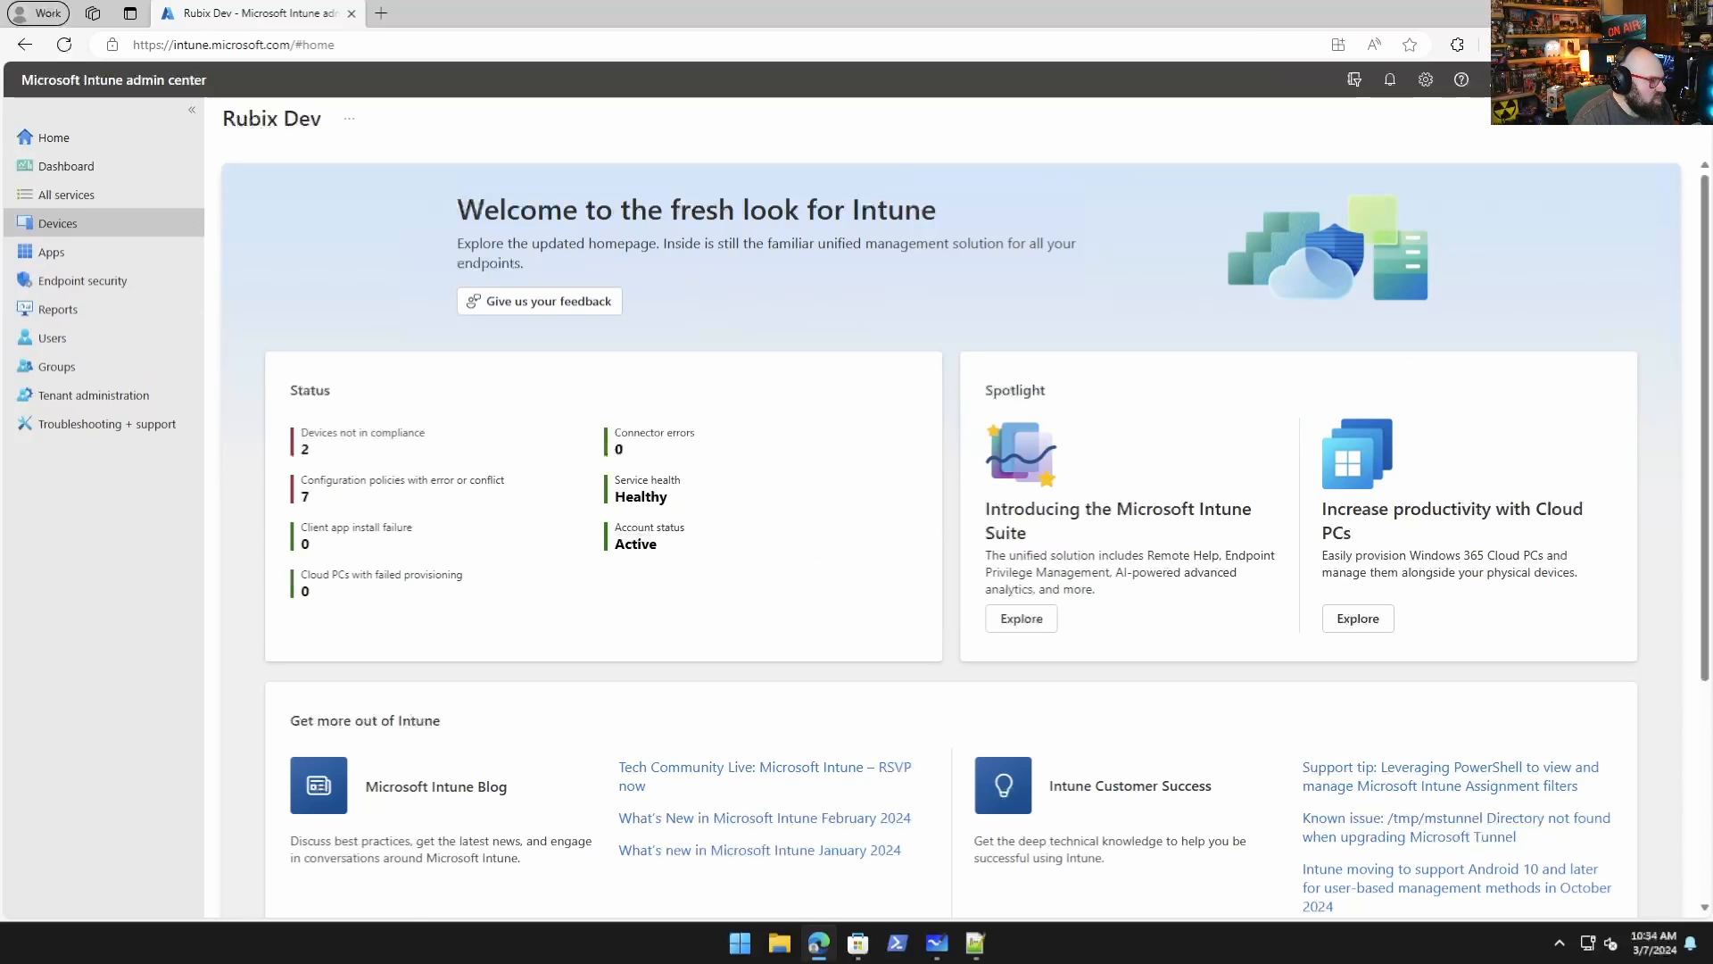
From Devices > Windows > Configuration profiles, begin a new profile for the Windows 10 and later platform.
left_click(57, 223)
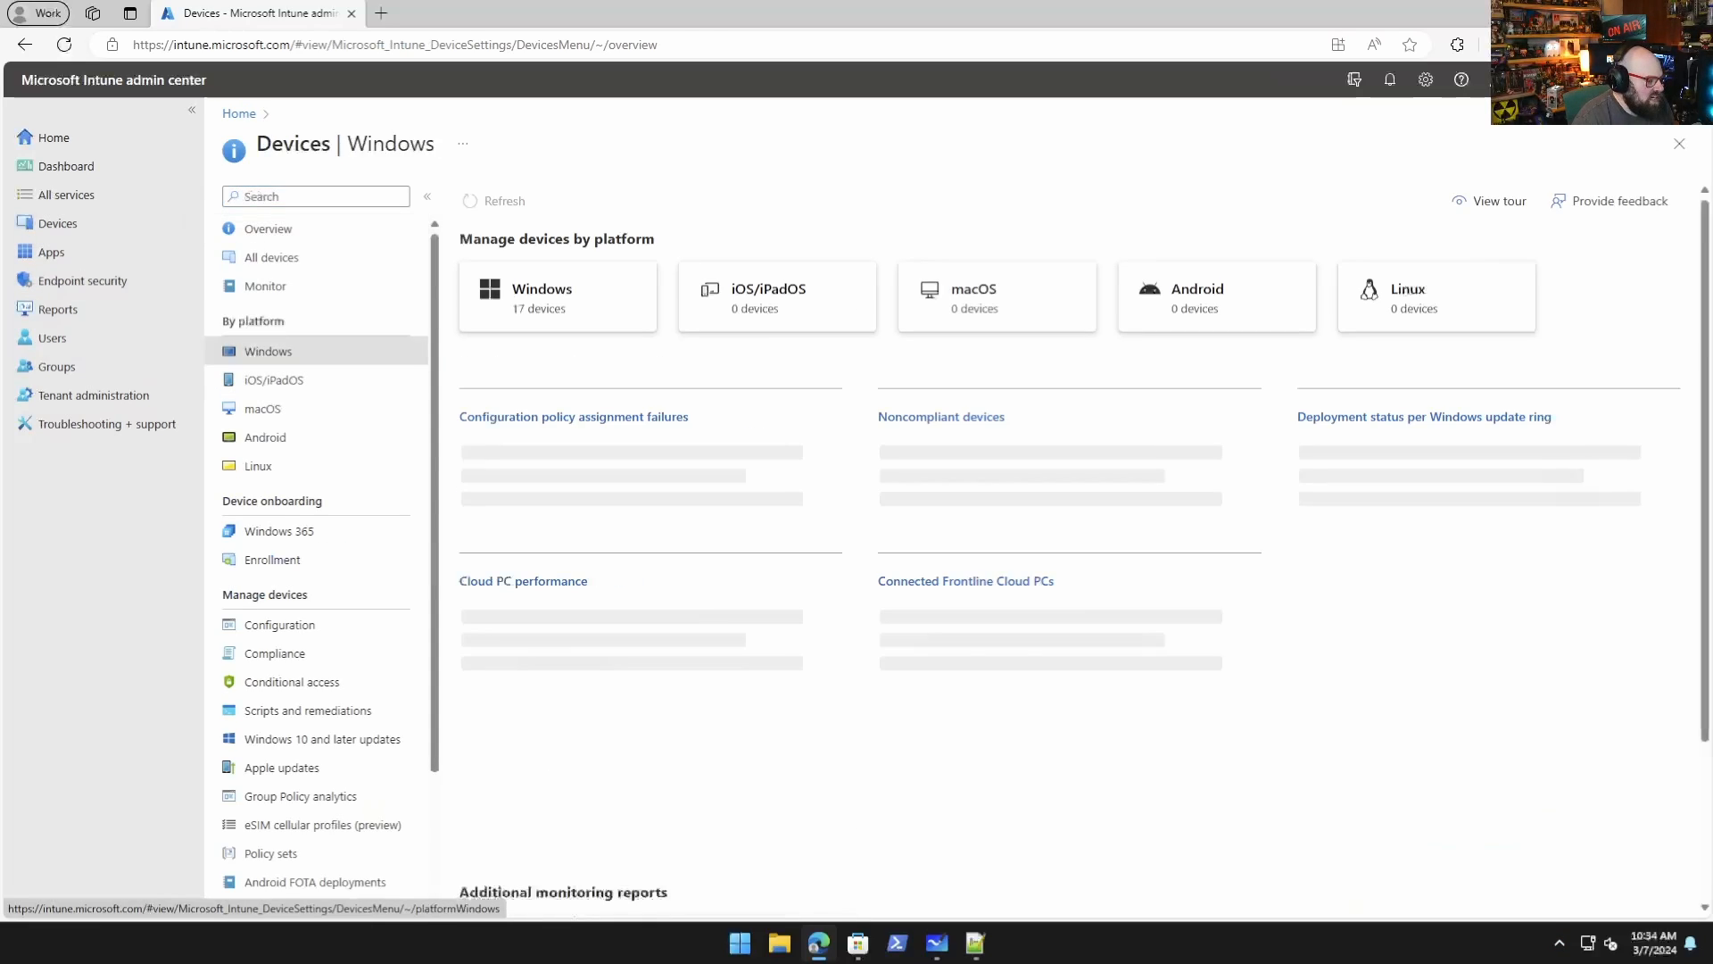
left_click(543, 296)
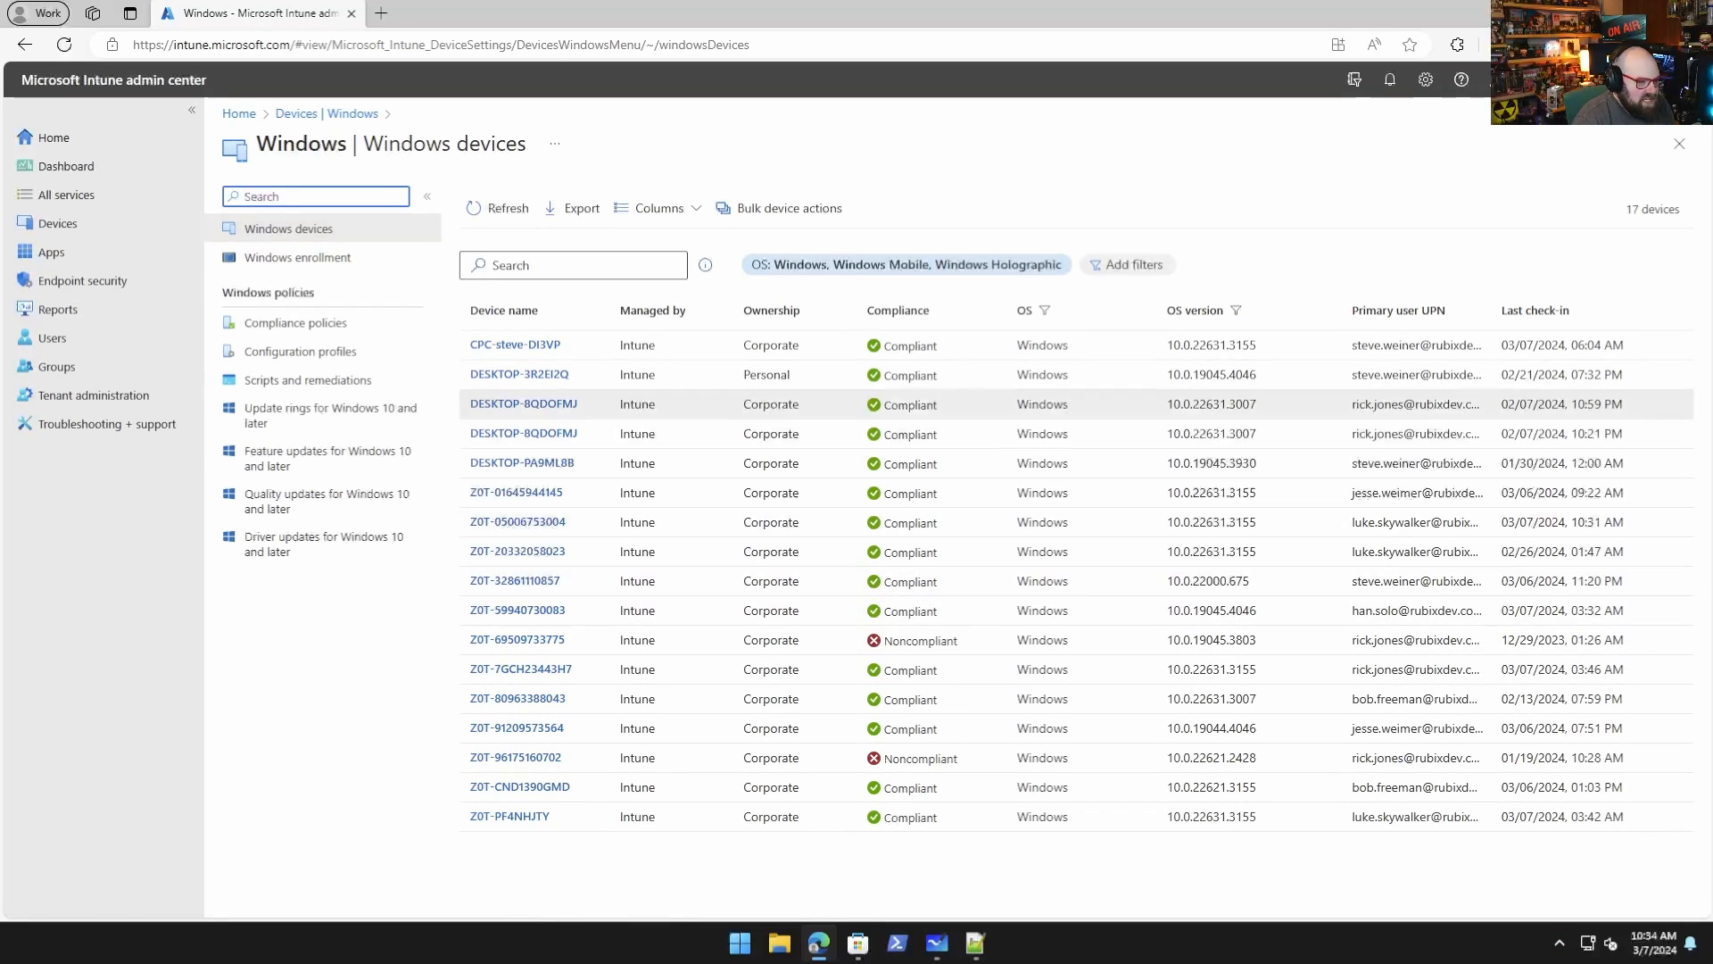
left_click(300, 351)
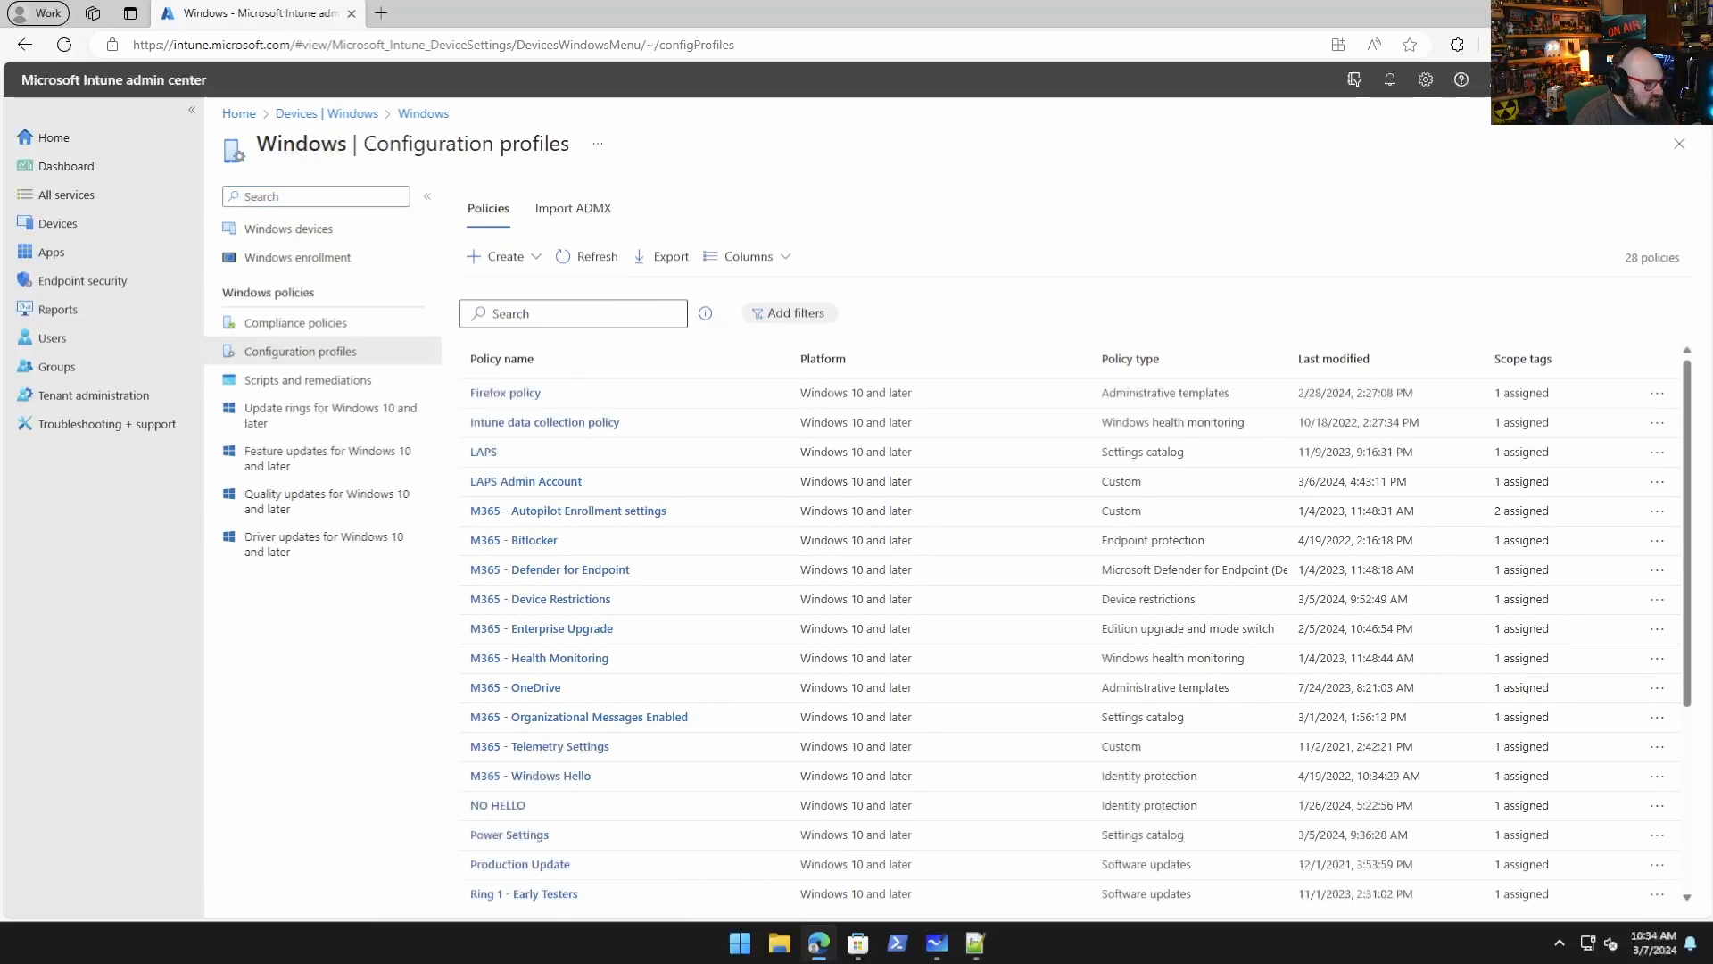
left_click(500, 256)
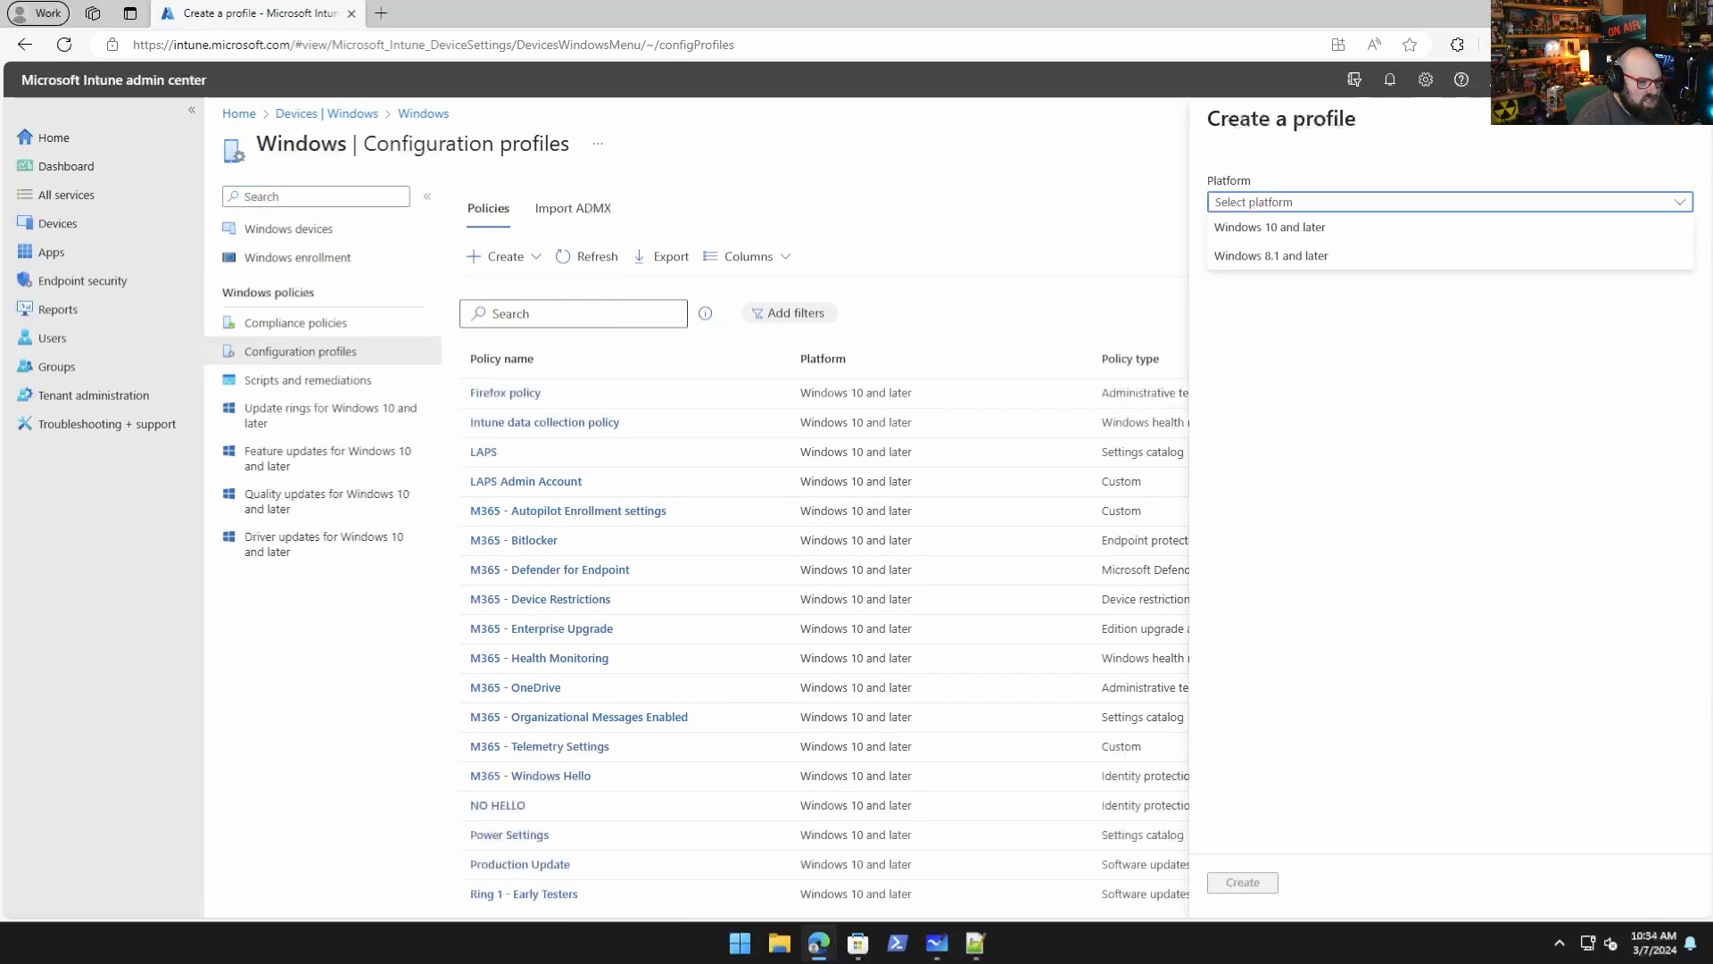
left_click(1268, 227)
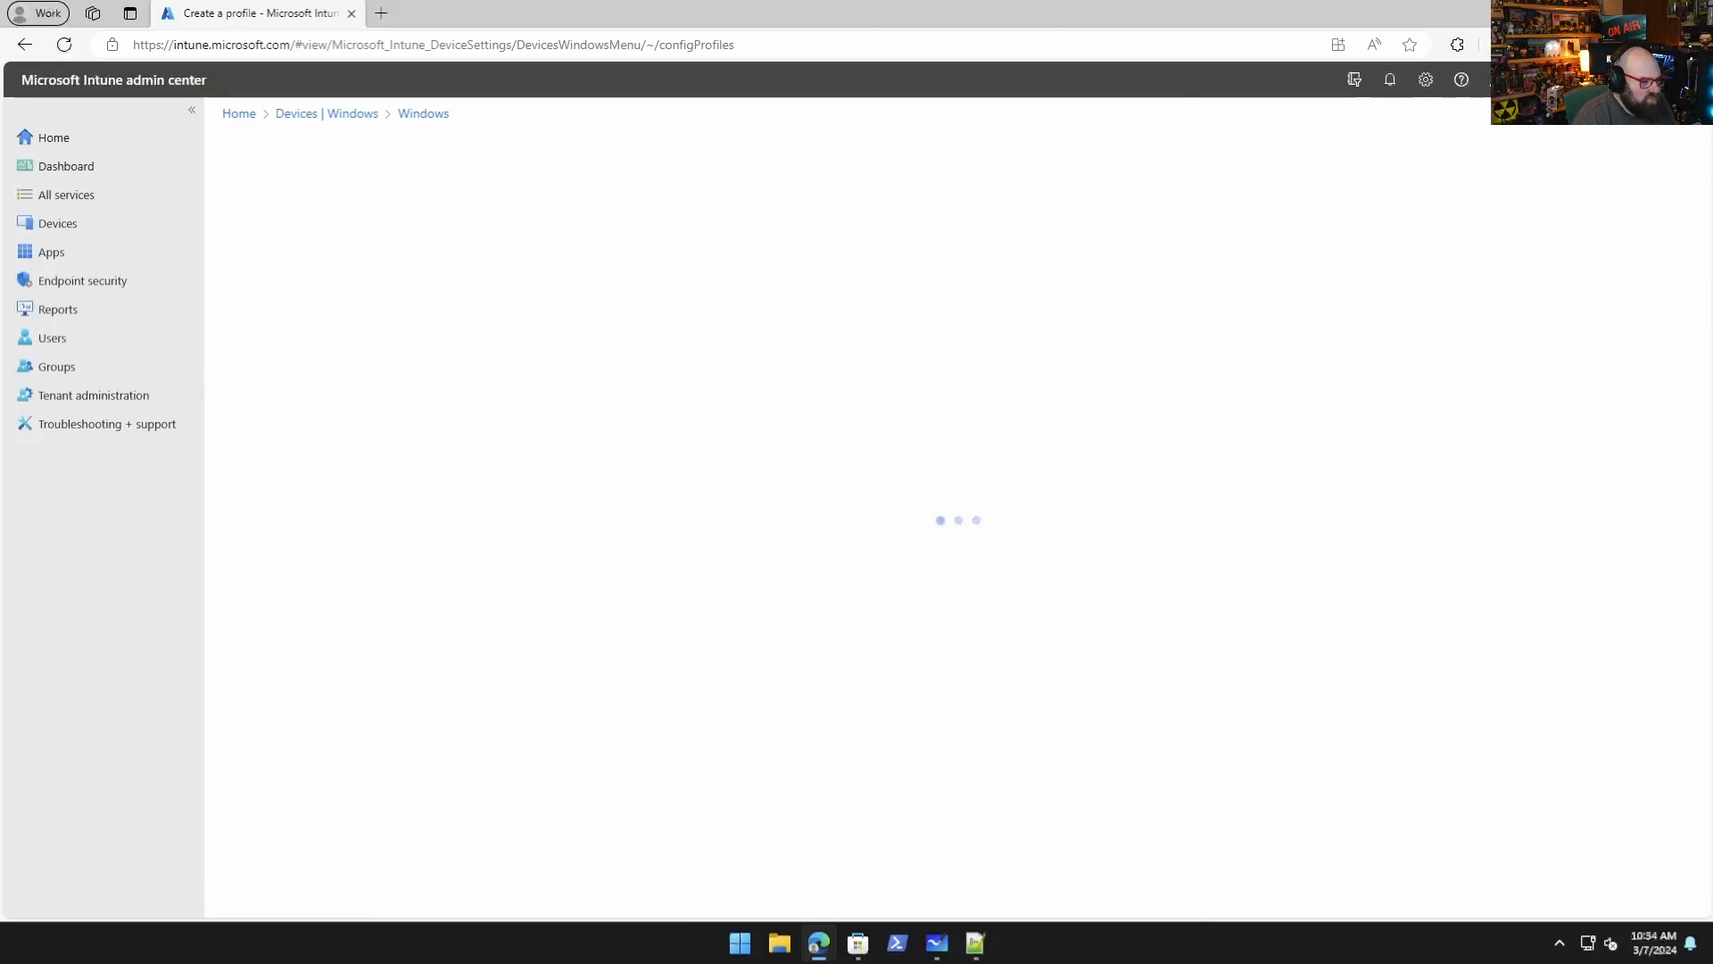
Name the profile 'Copilot', continue to settings, and search the settings catalog for Copilot.
left_click(673, 249)
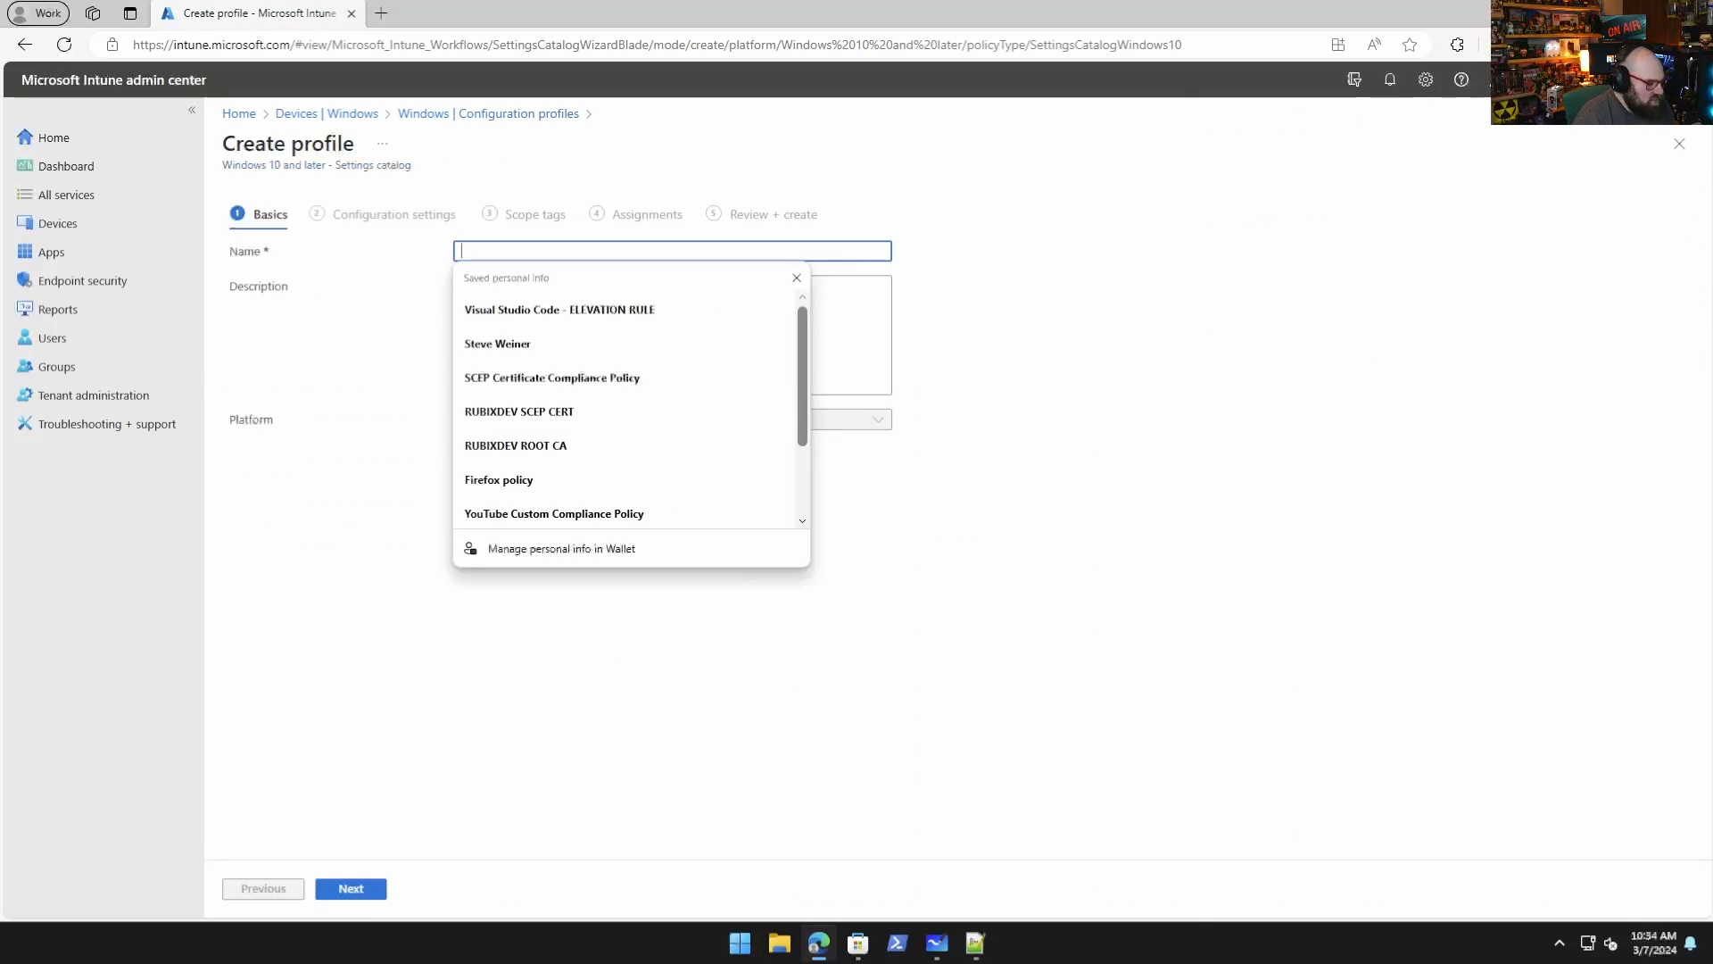
type("Copilot")
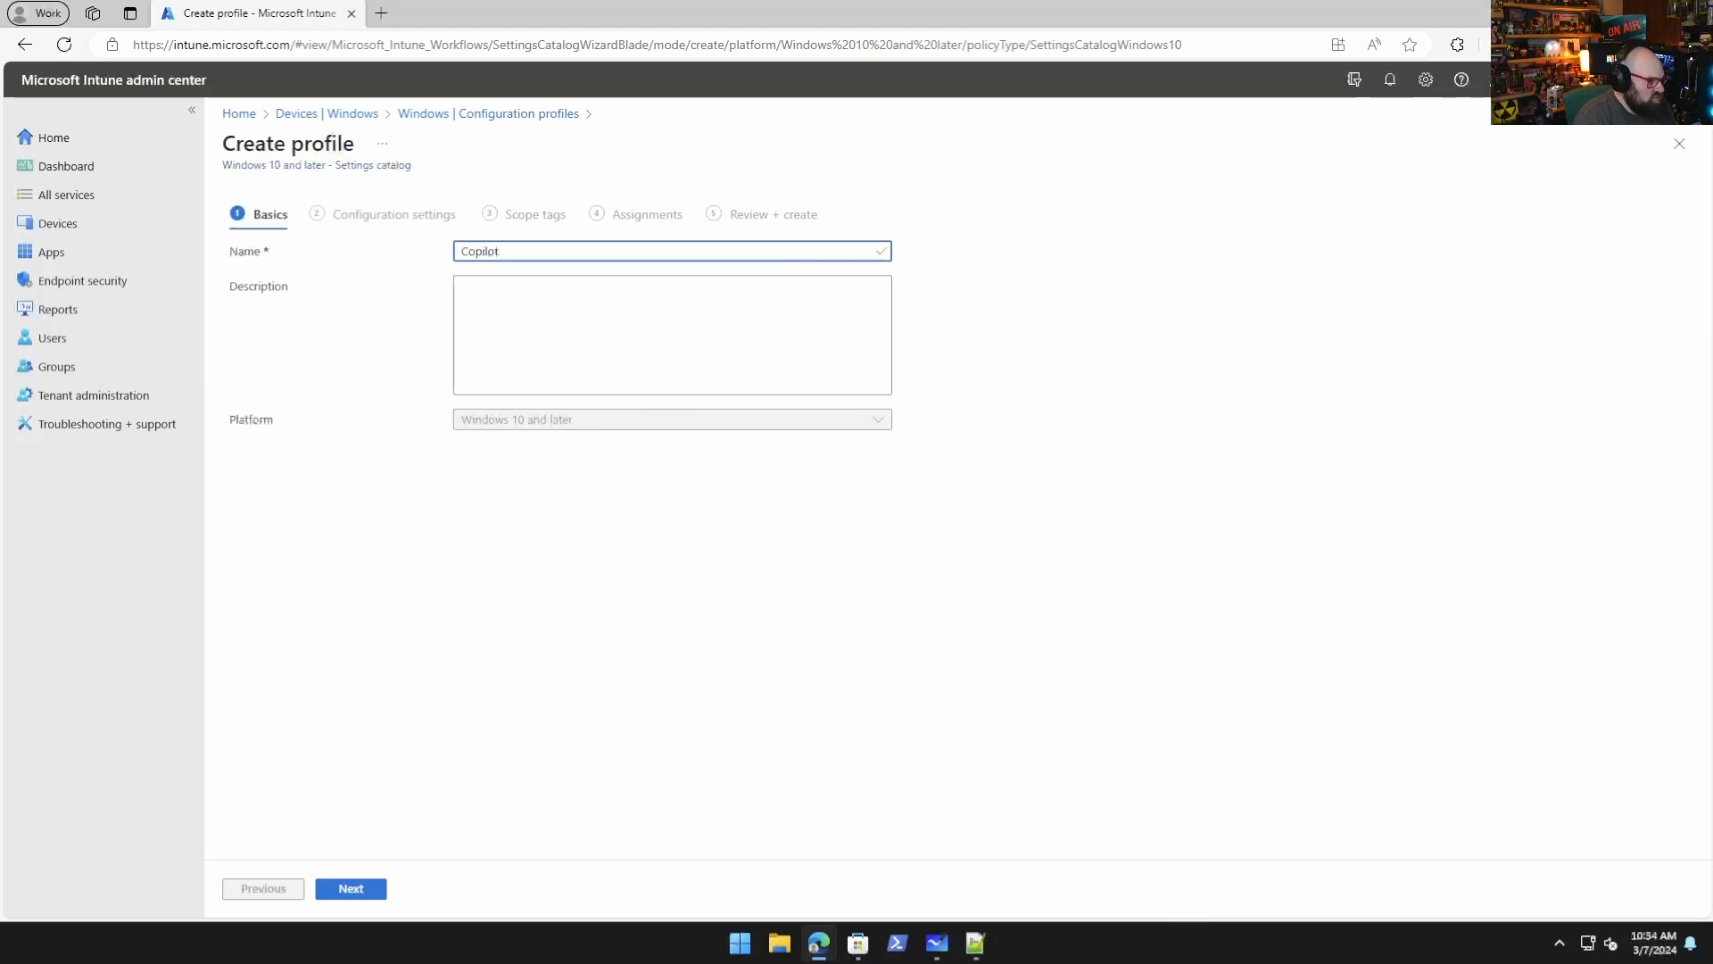
left_click(351, 889)
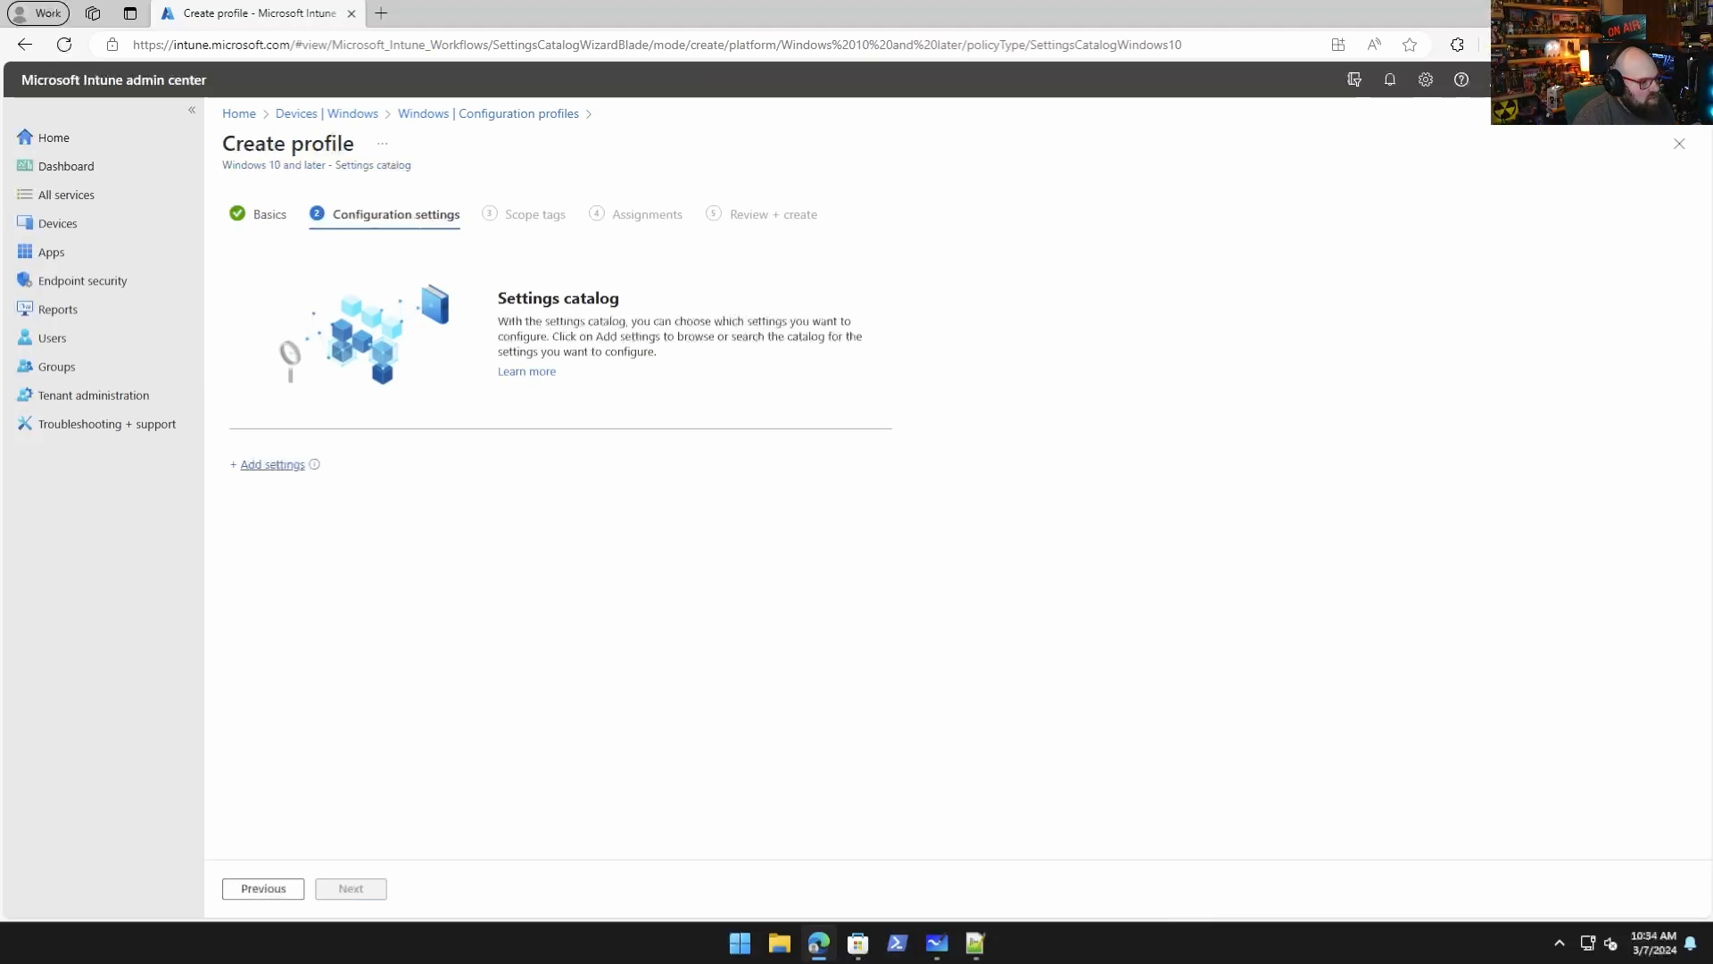
left_click(271, 464)
type("copilot")
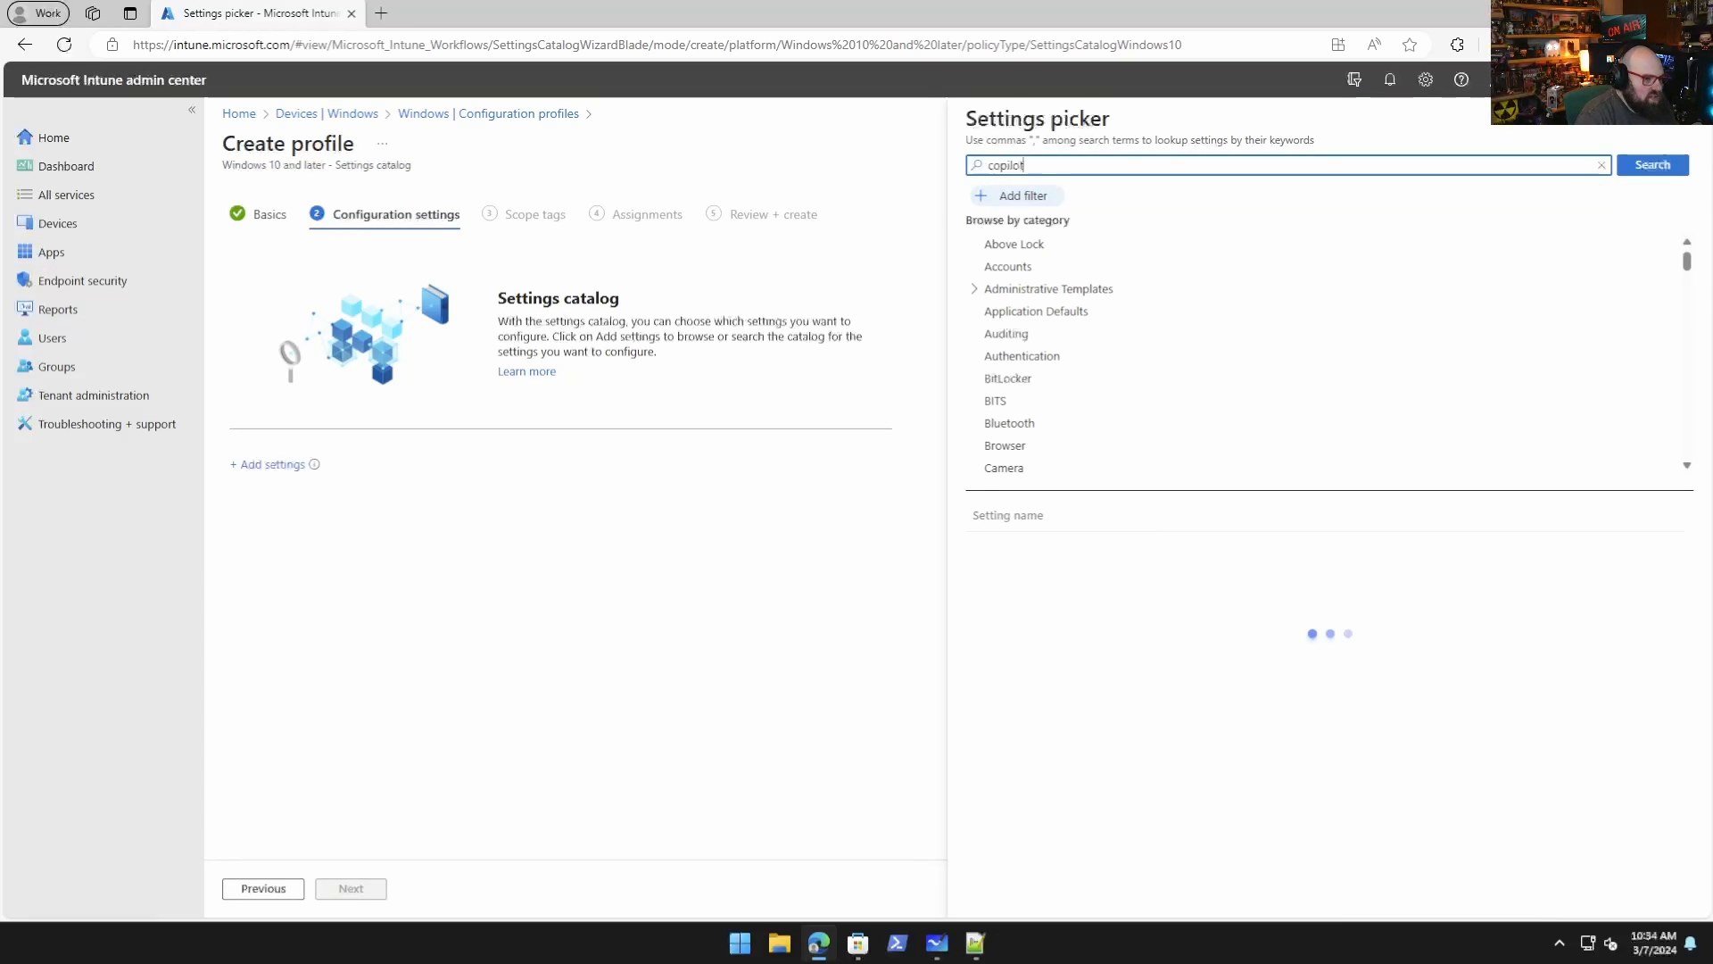
left_click(1651, 164)
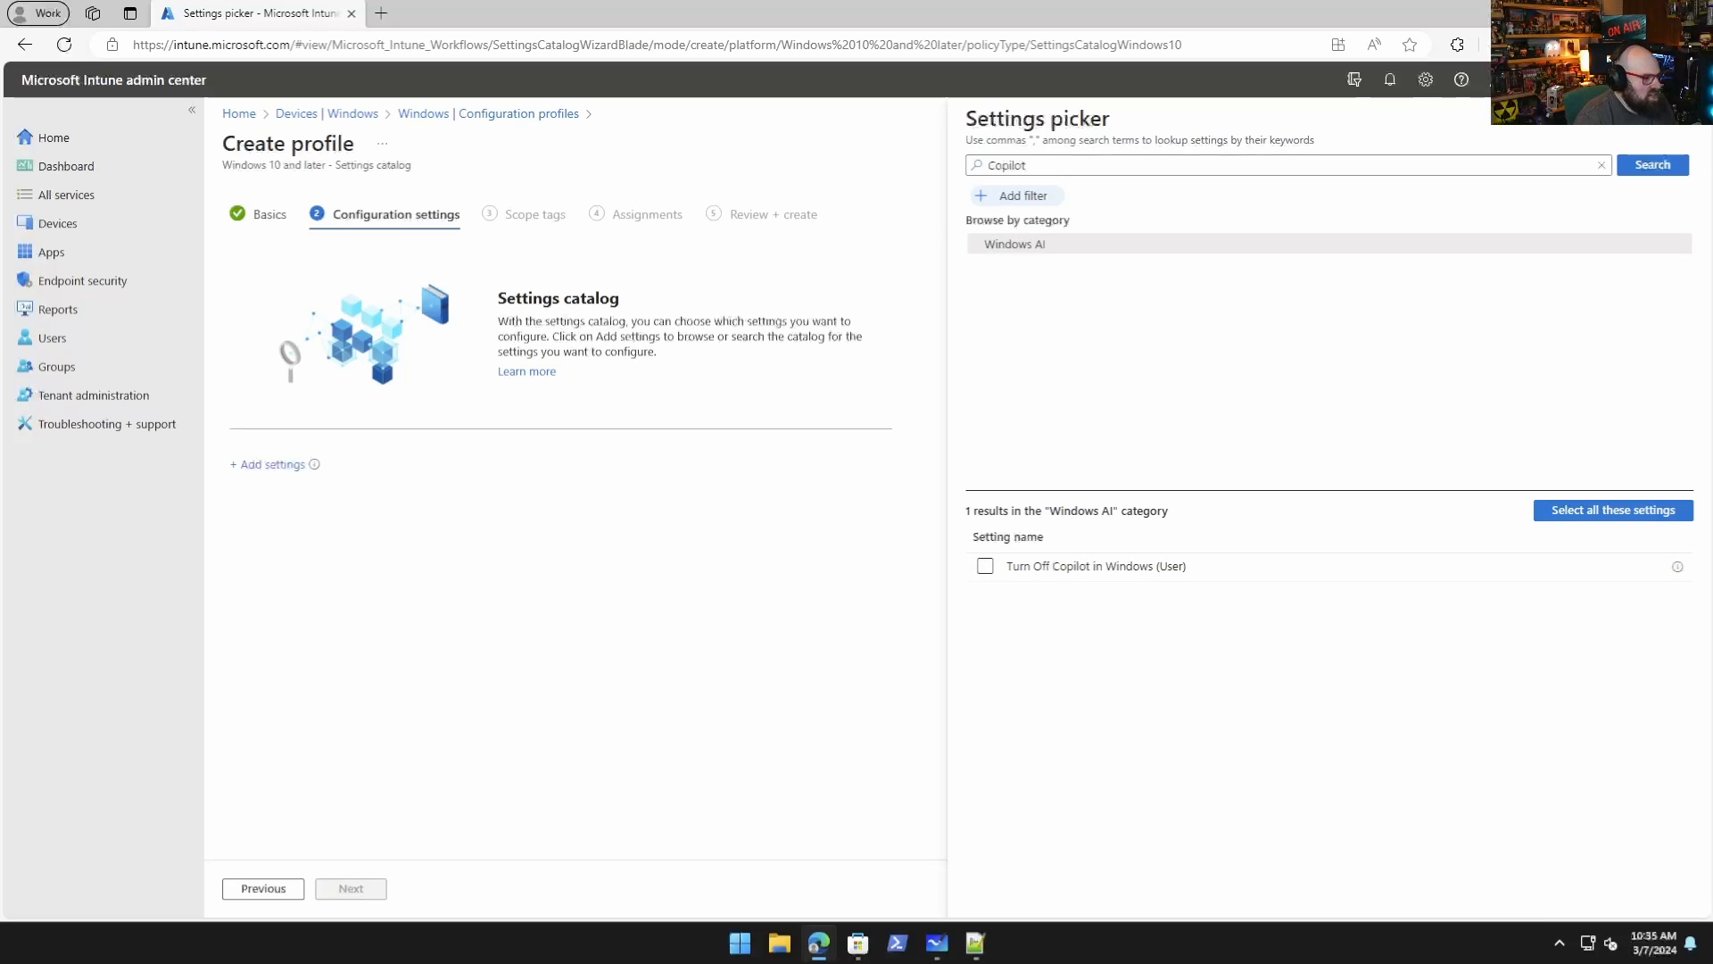
left_click(593, 12)
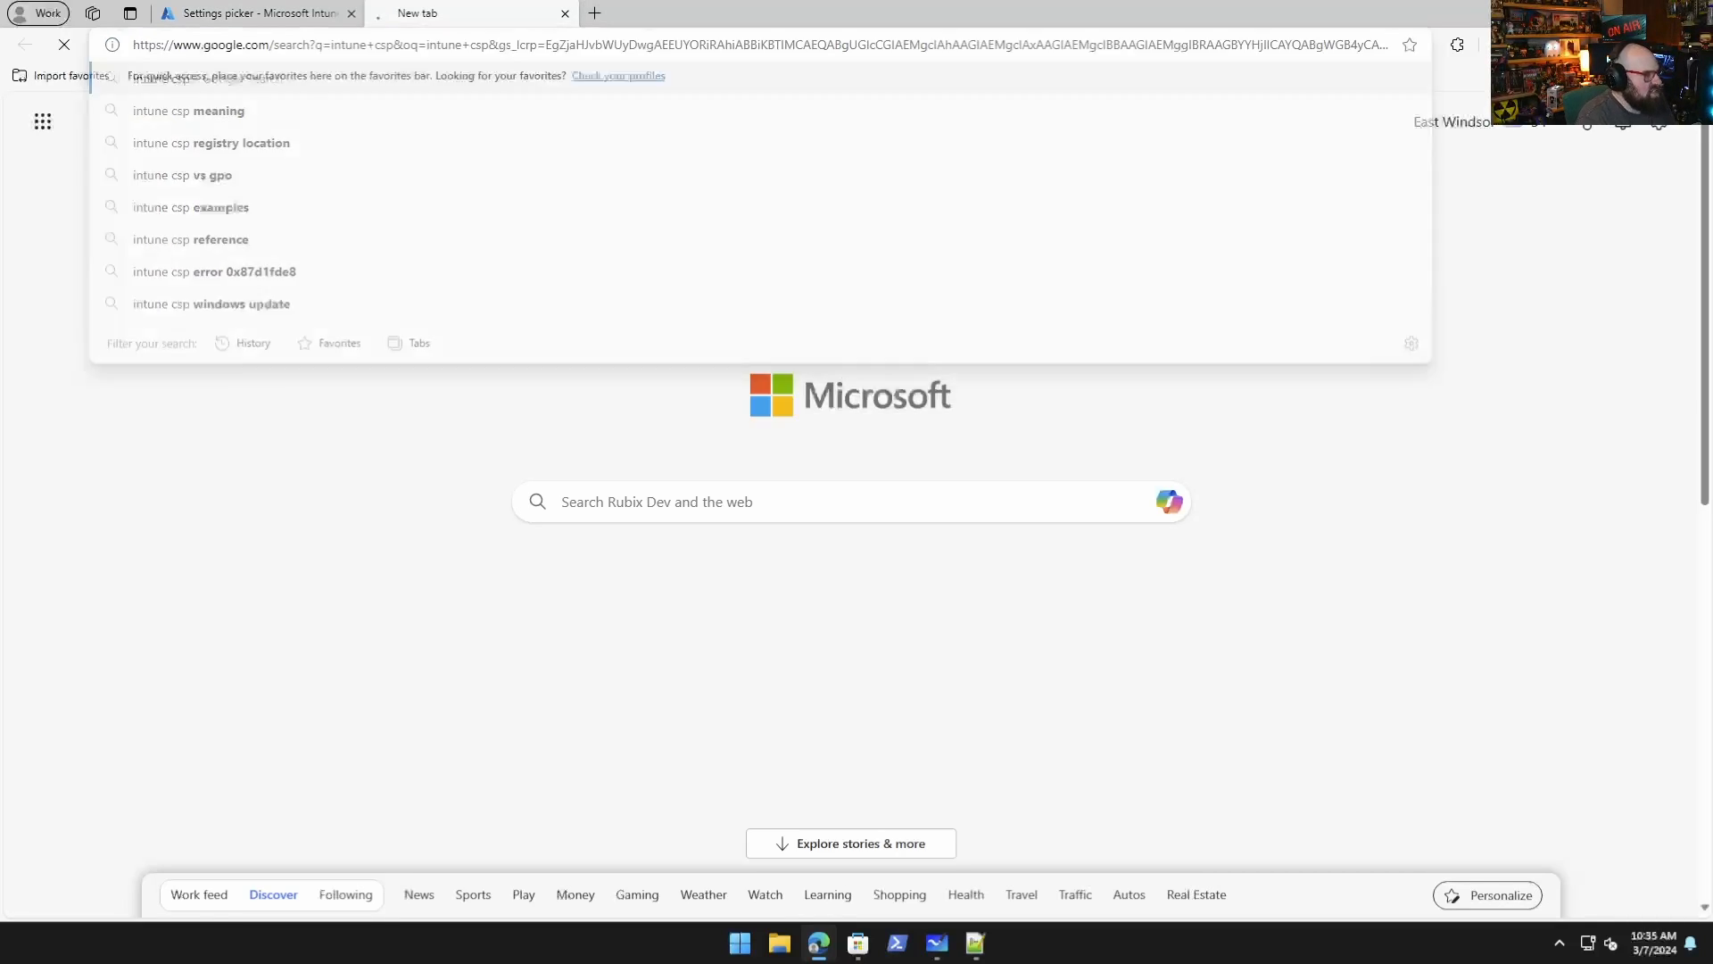
Search the web for 'intune csp', open the Policy CSP article, and go to its WindowsAI page.
key("Return")
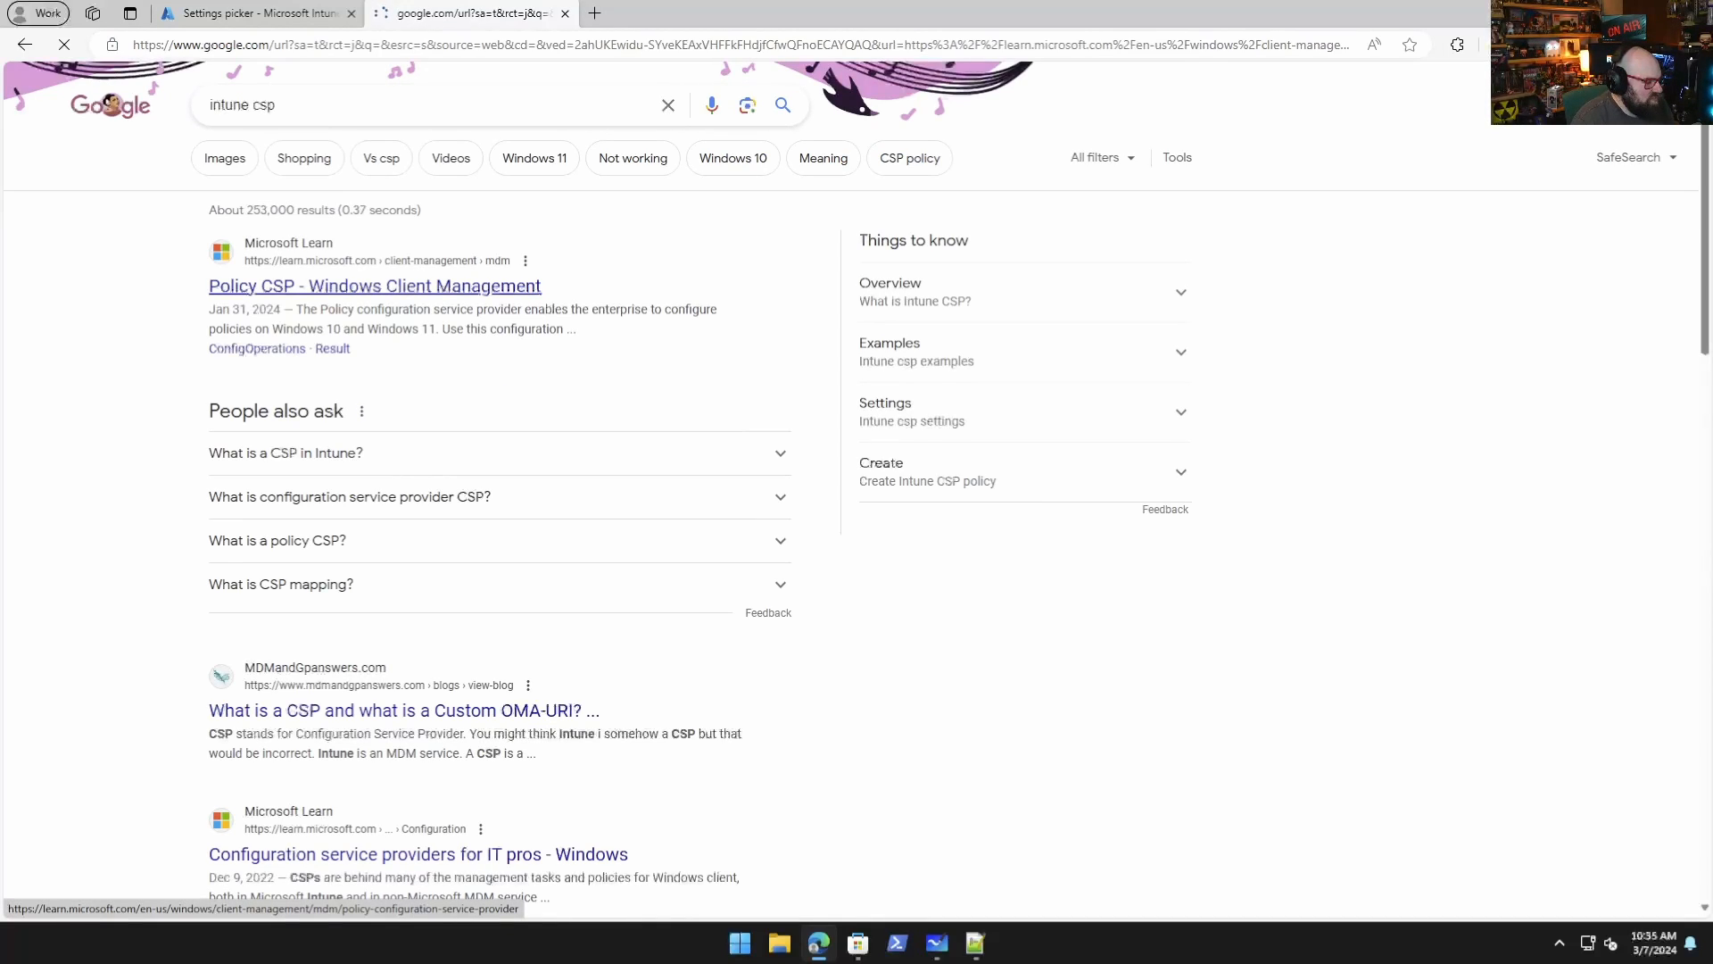
left_click(373, 285)
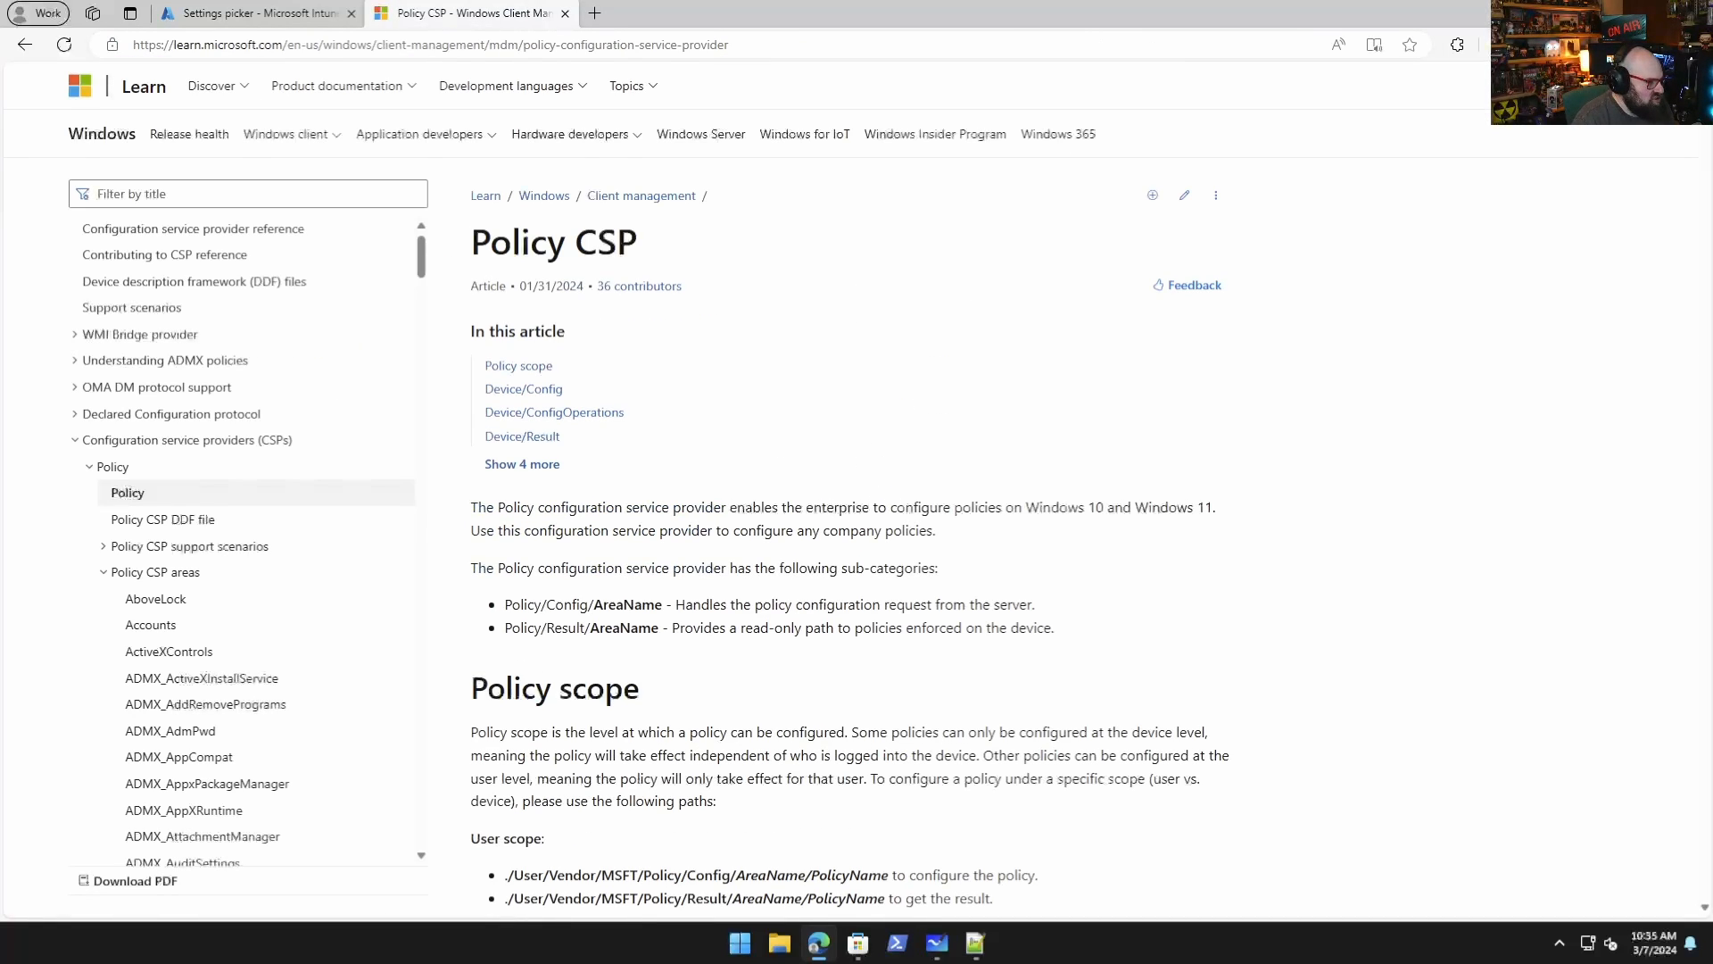
scroll("down", 3)
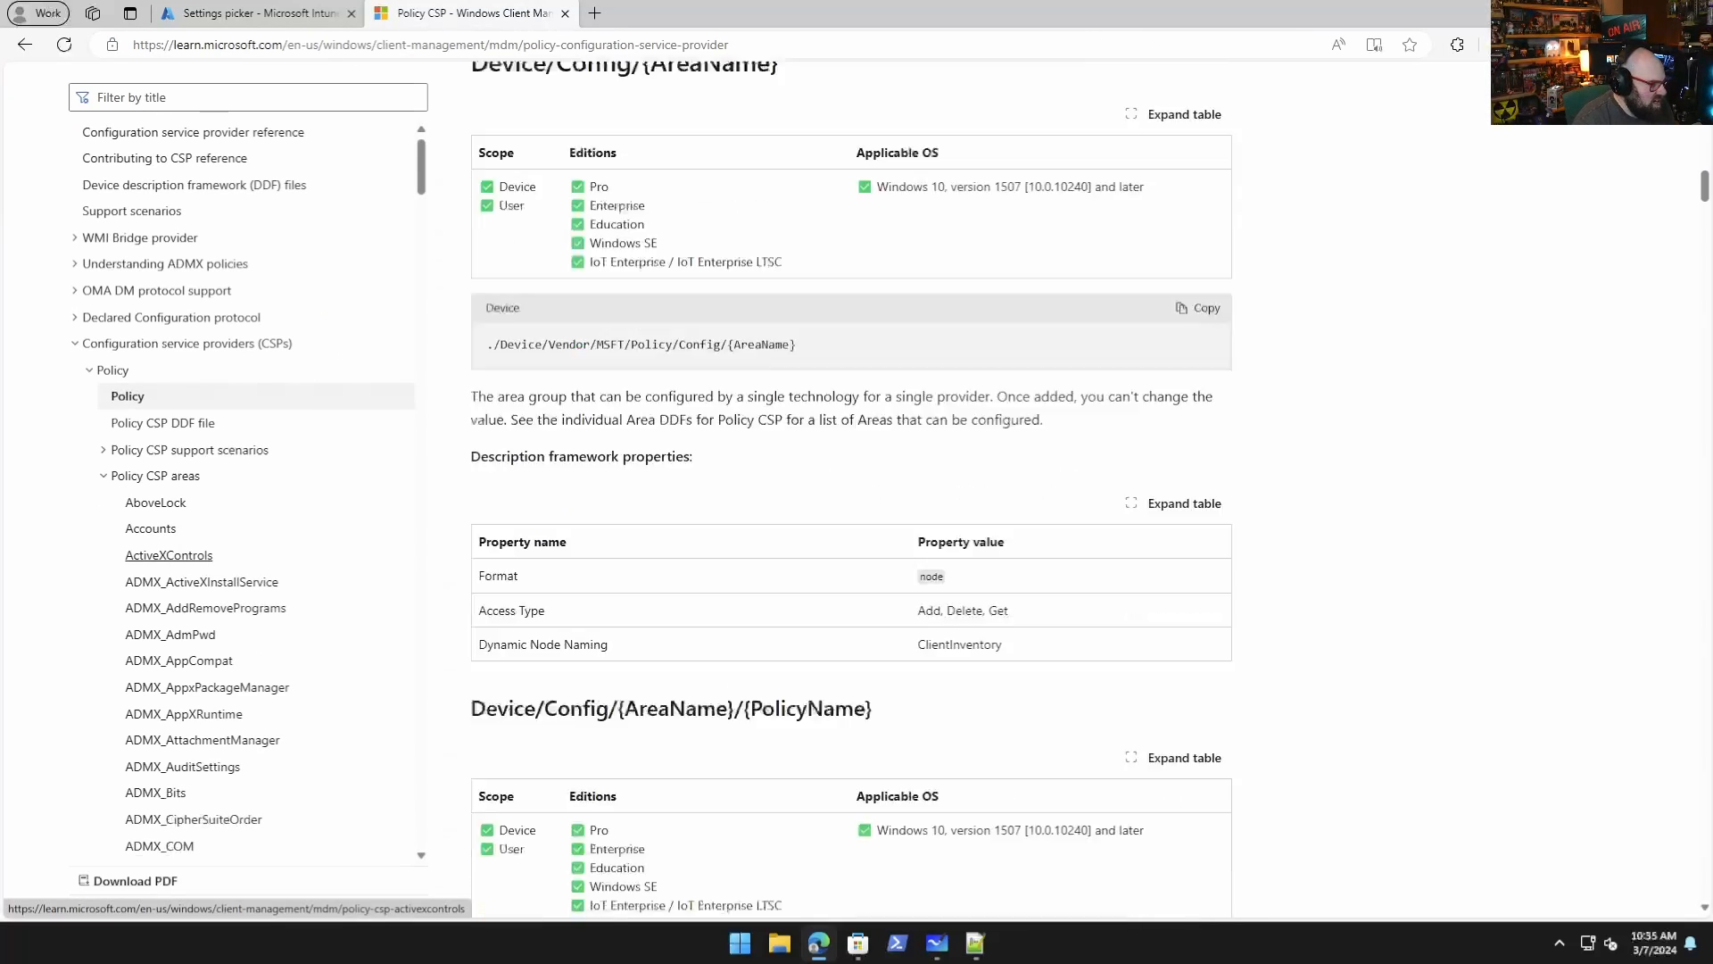
scroll("down", 3)
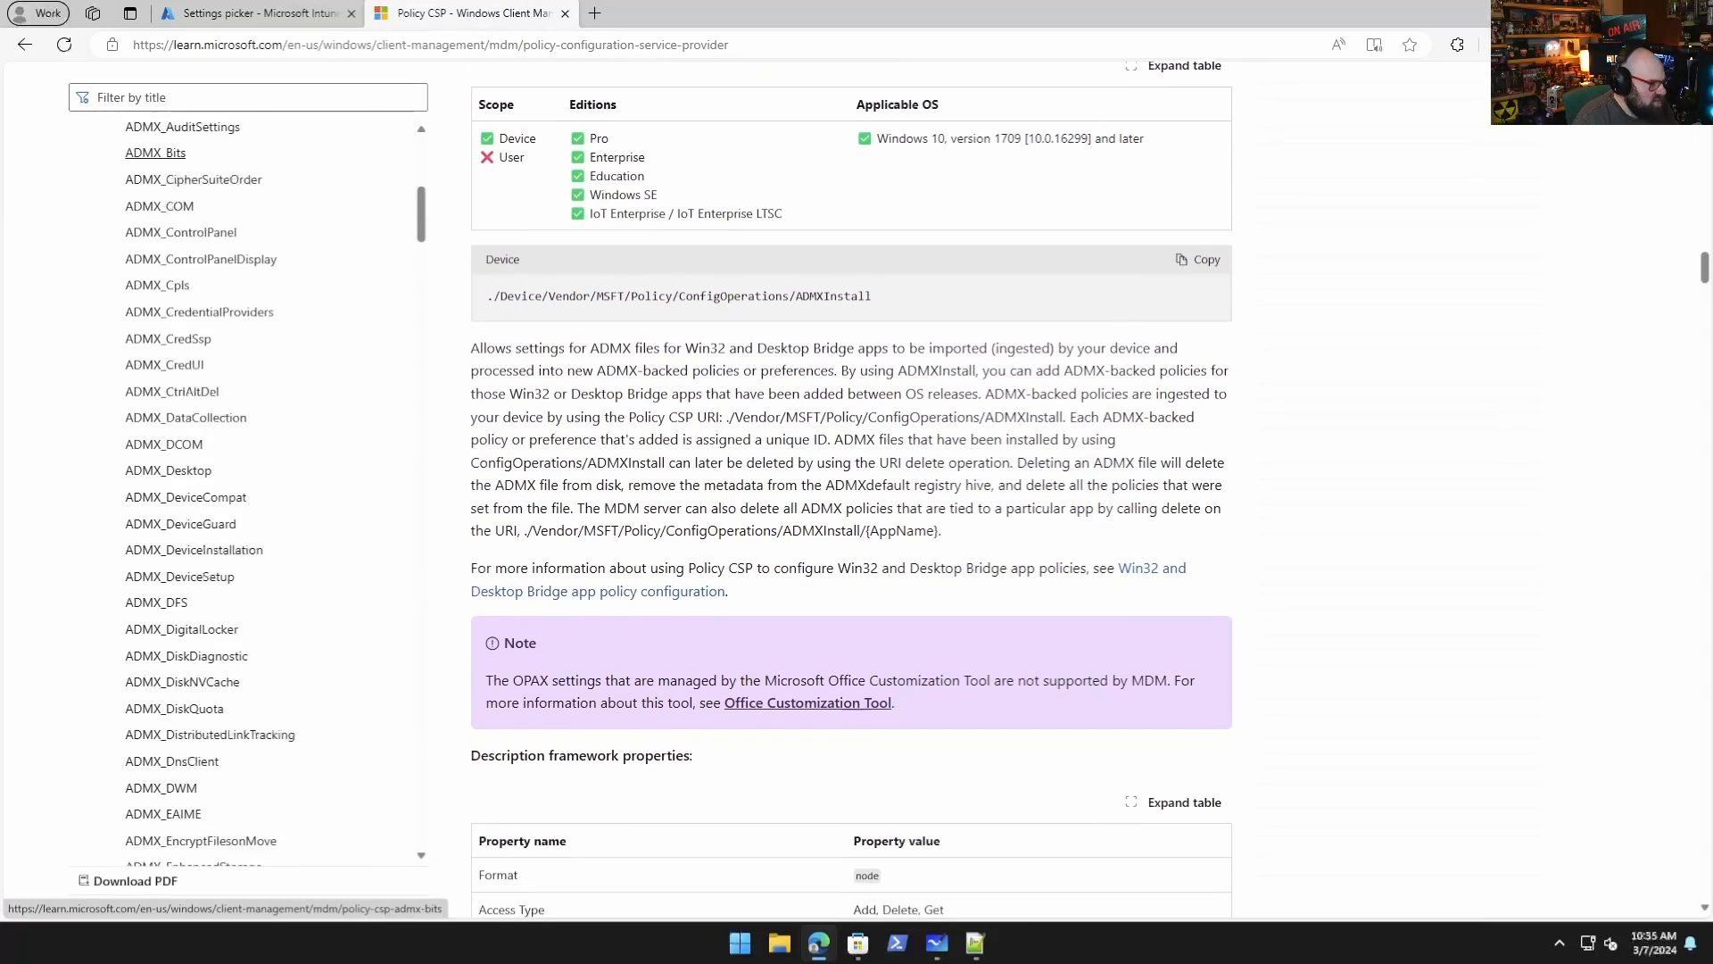
scroll("down", 3)
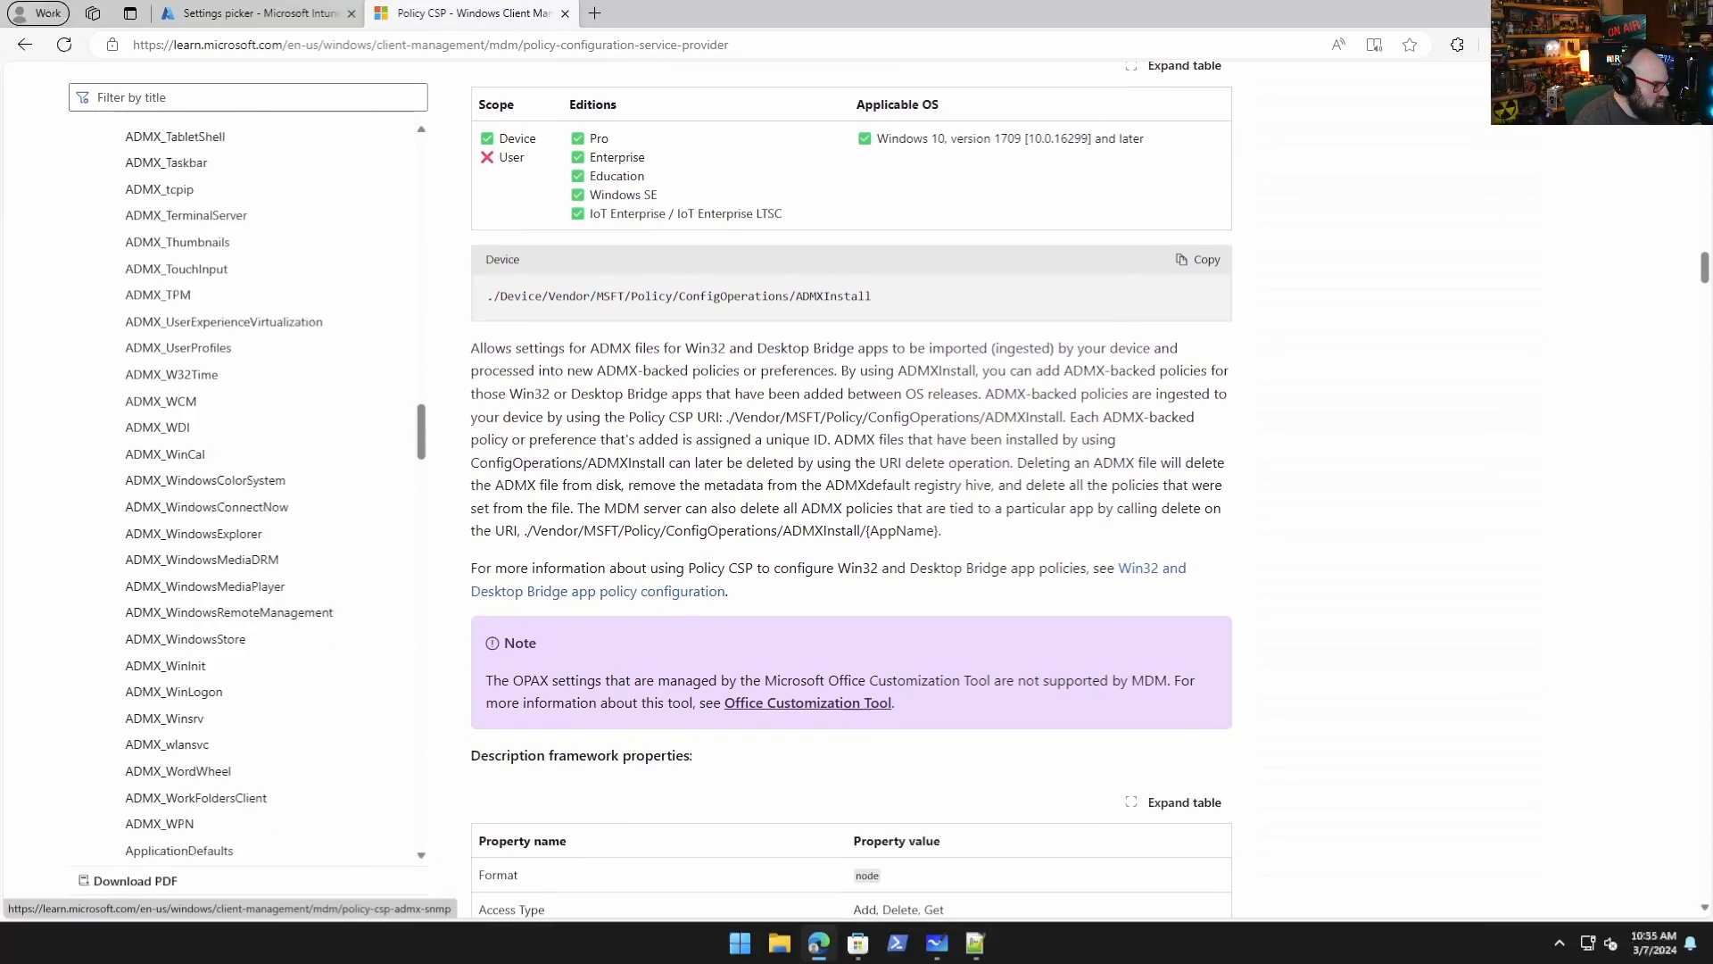
scroll("down", 3)
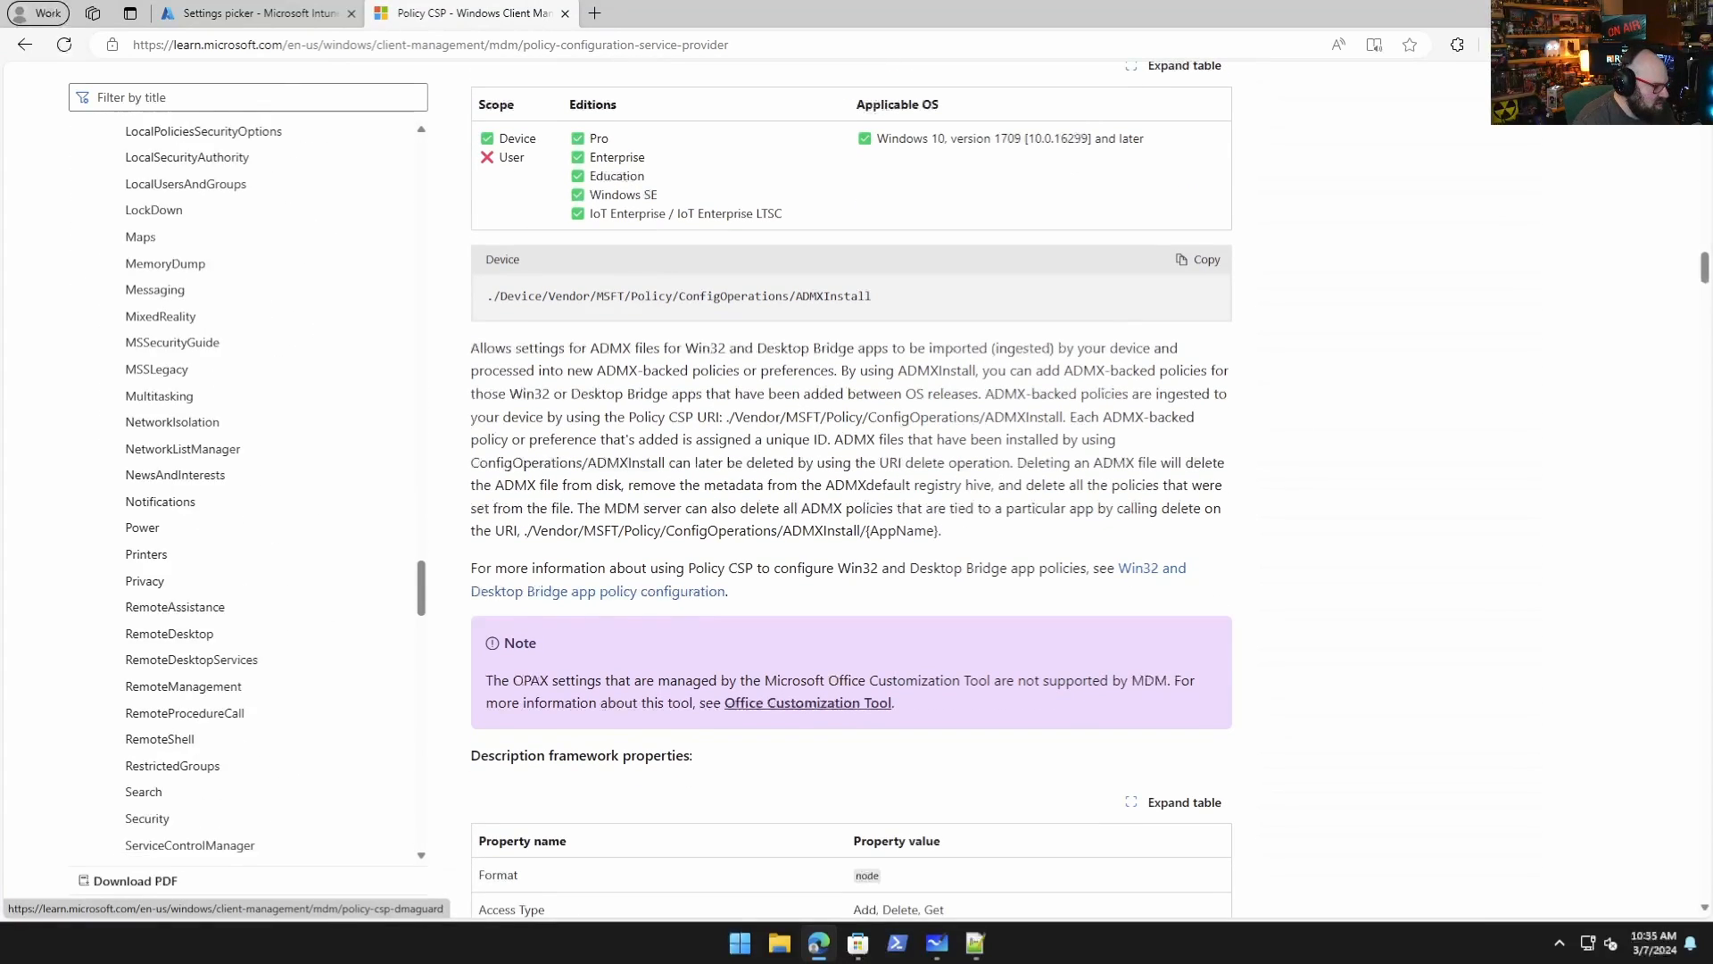
scroll("down", 3)
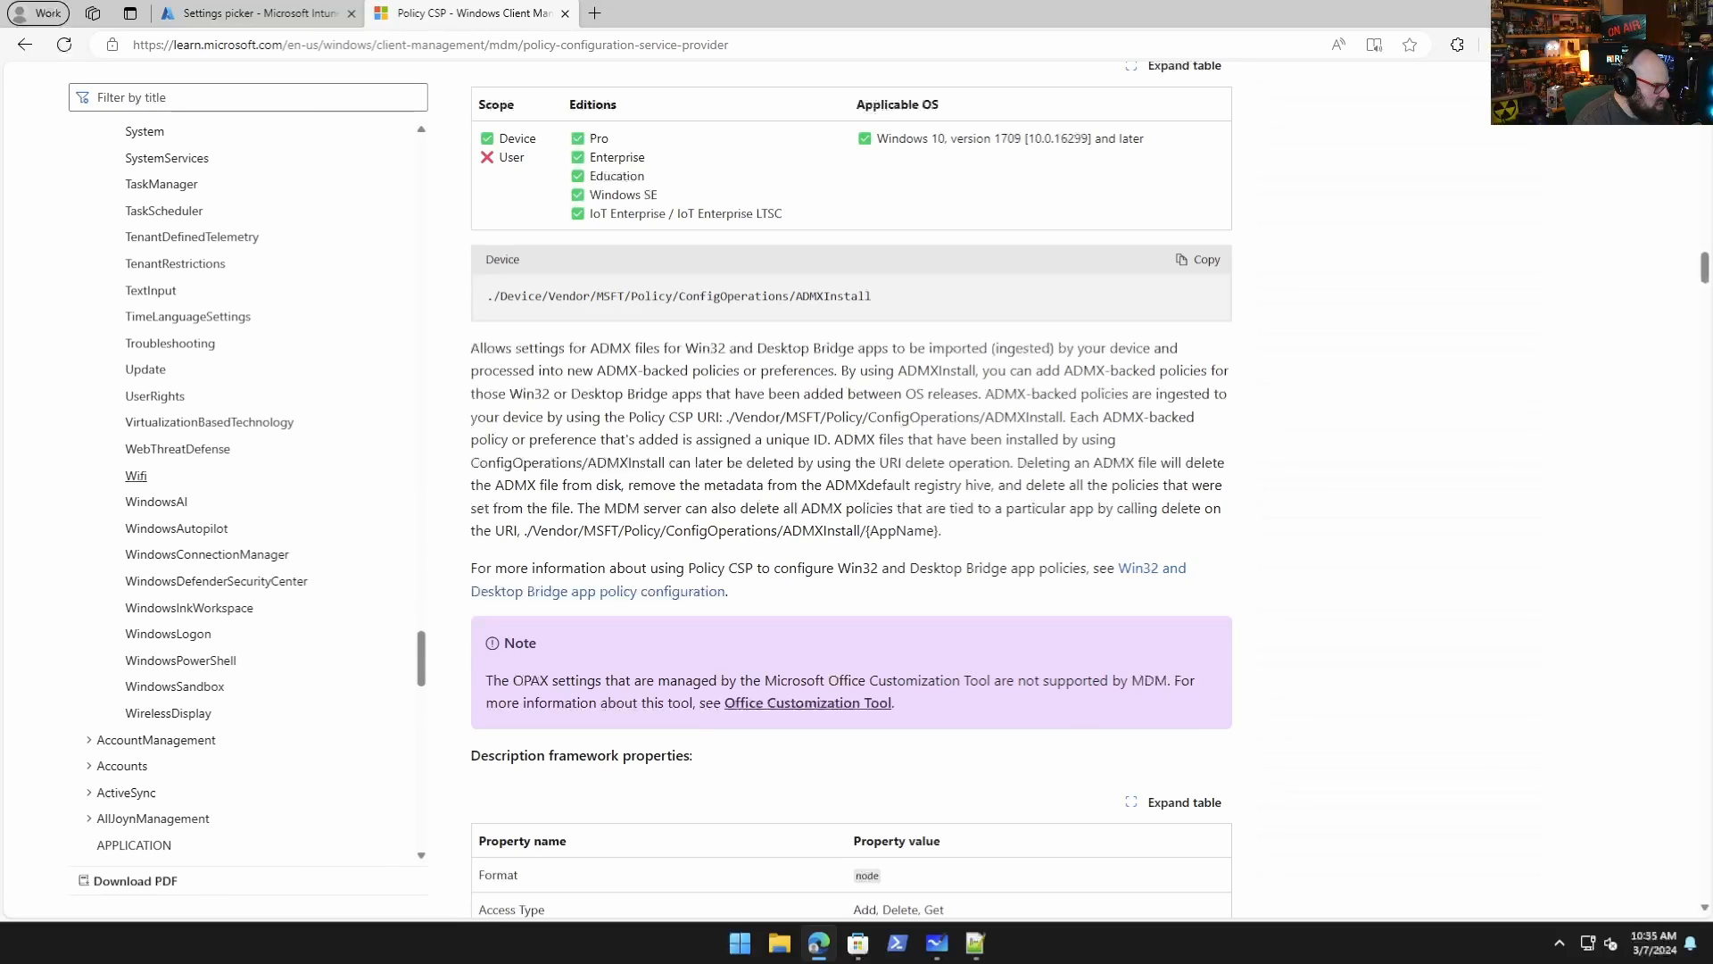
left_click(157, 499)
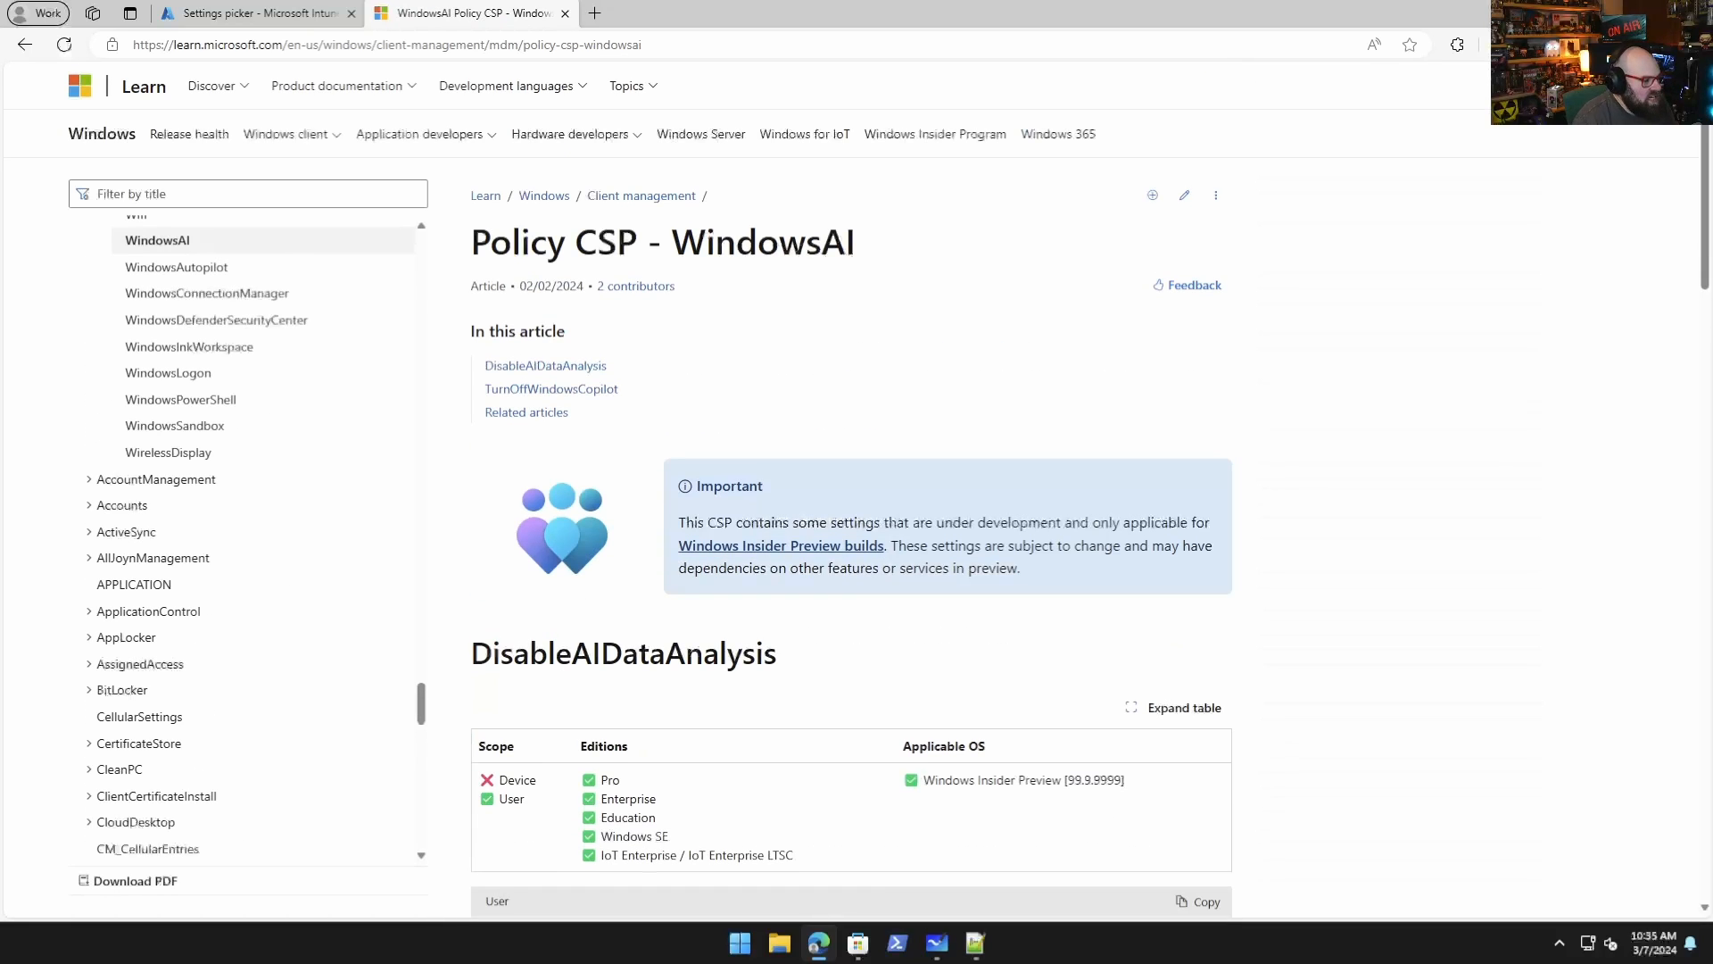
Scroll the WindowsAI article to the TurnOffWindowsCopilot heading, its OMA-URI path and allowed values.
scroll("down", 3)
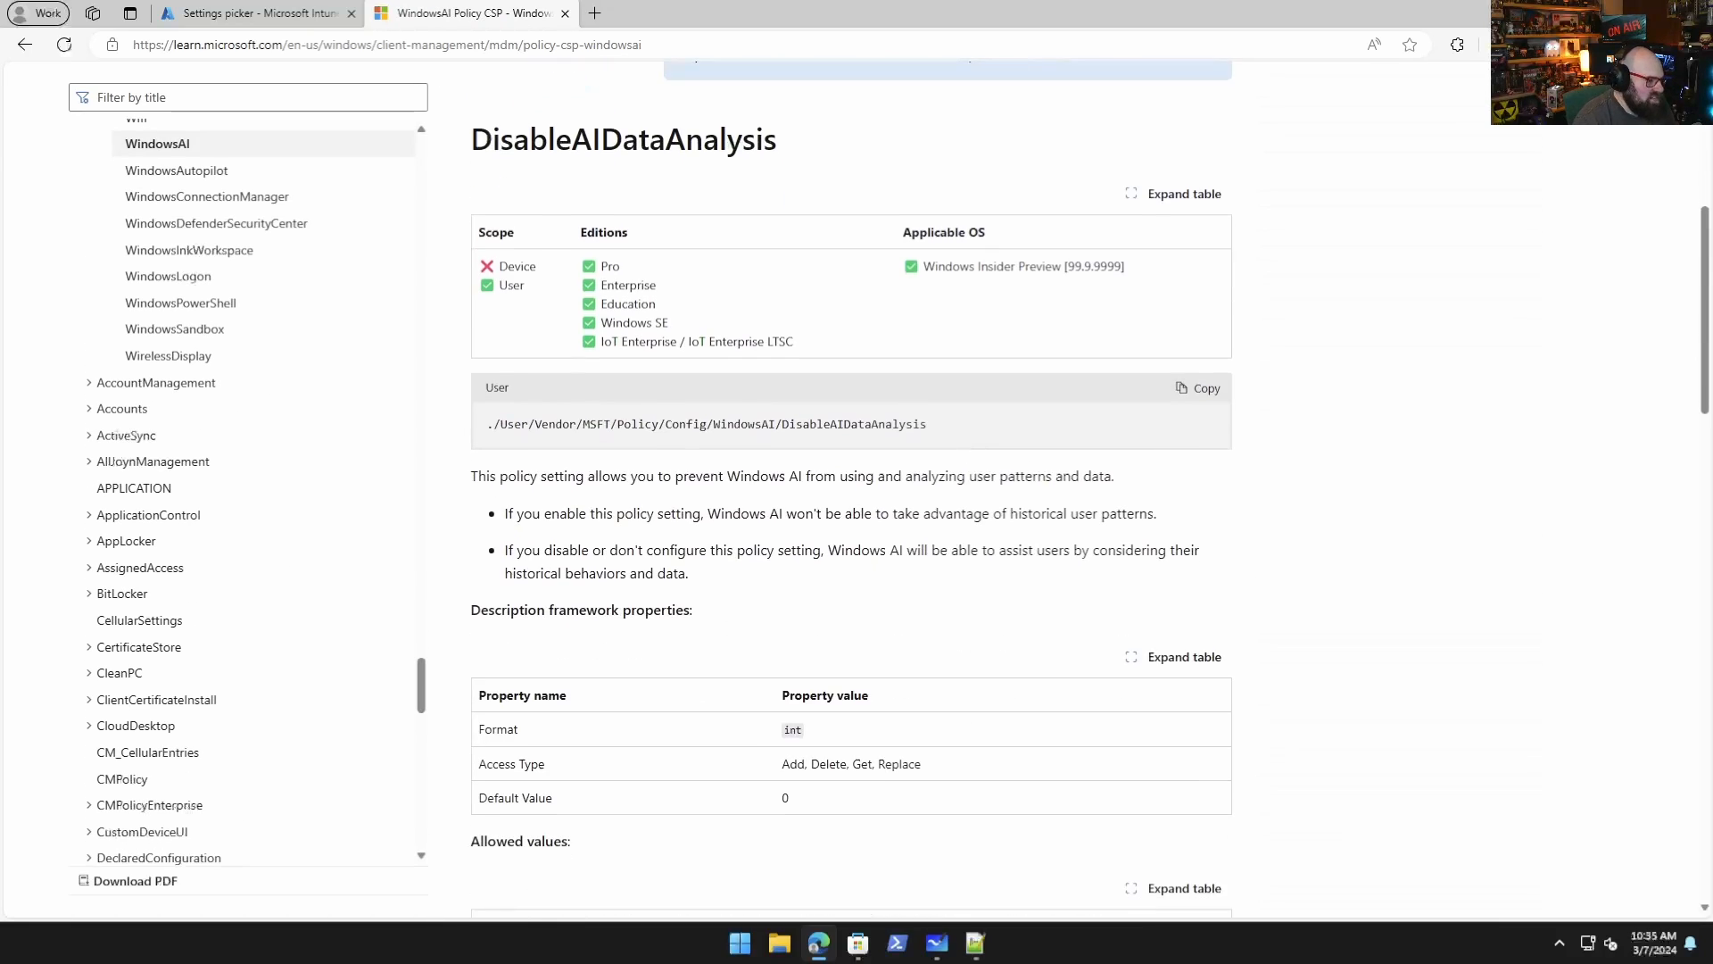
scroll("up", 3)
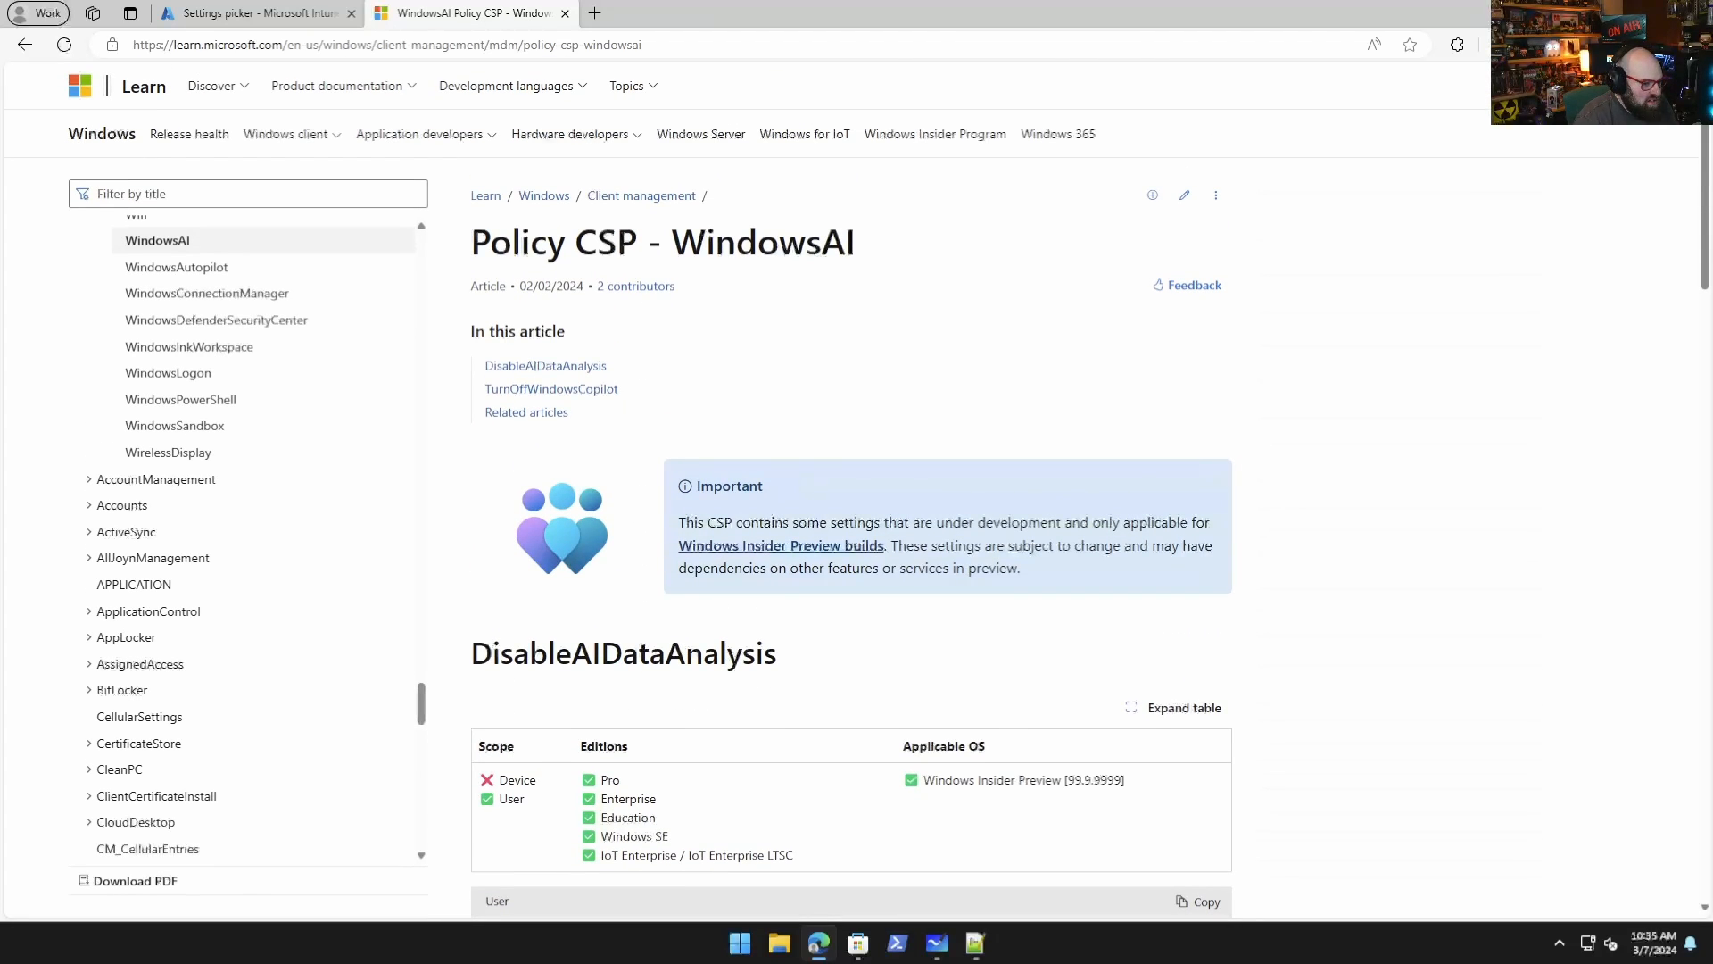
mouse_move(780, 544)
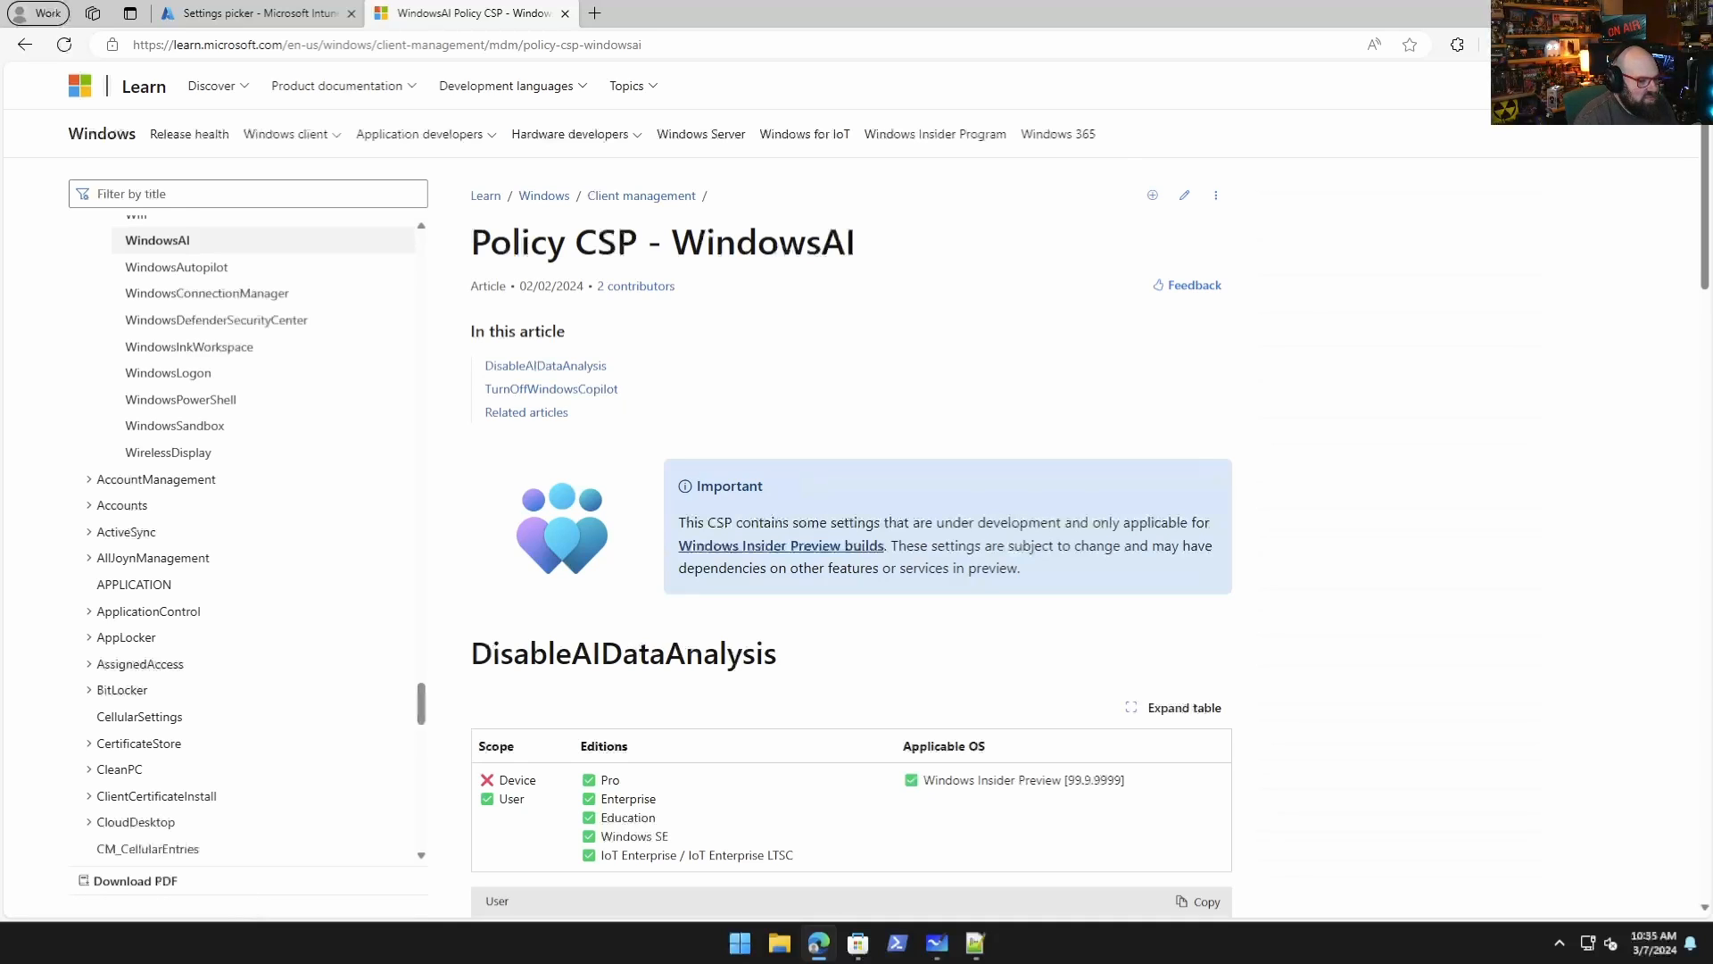
scroll("down", 3)
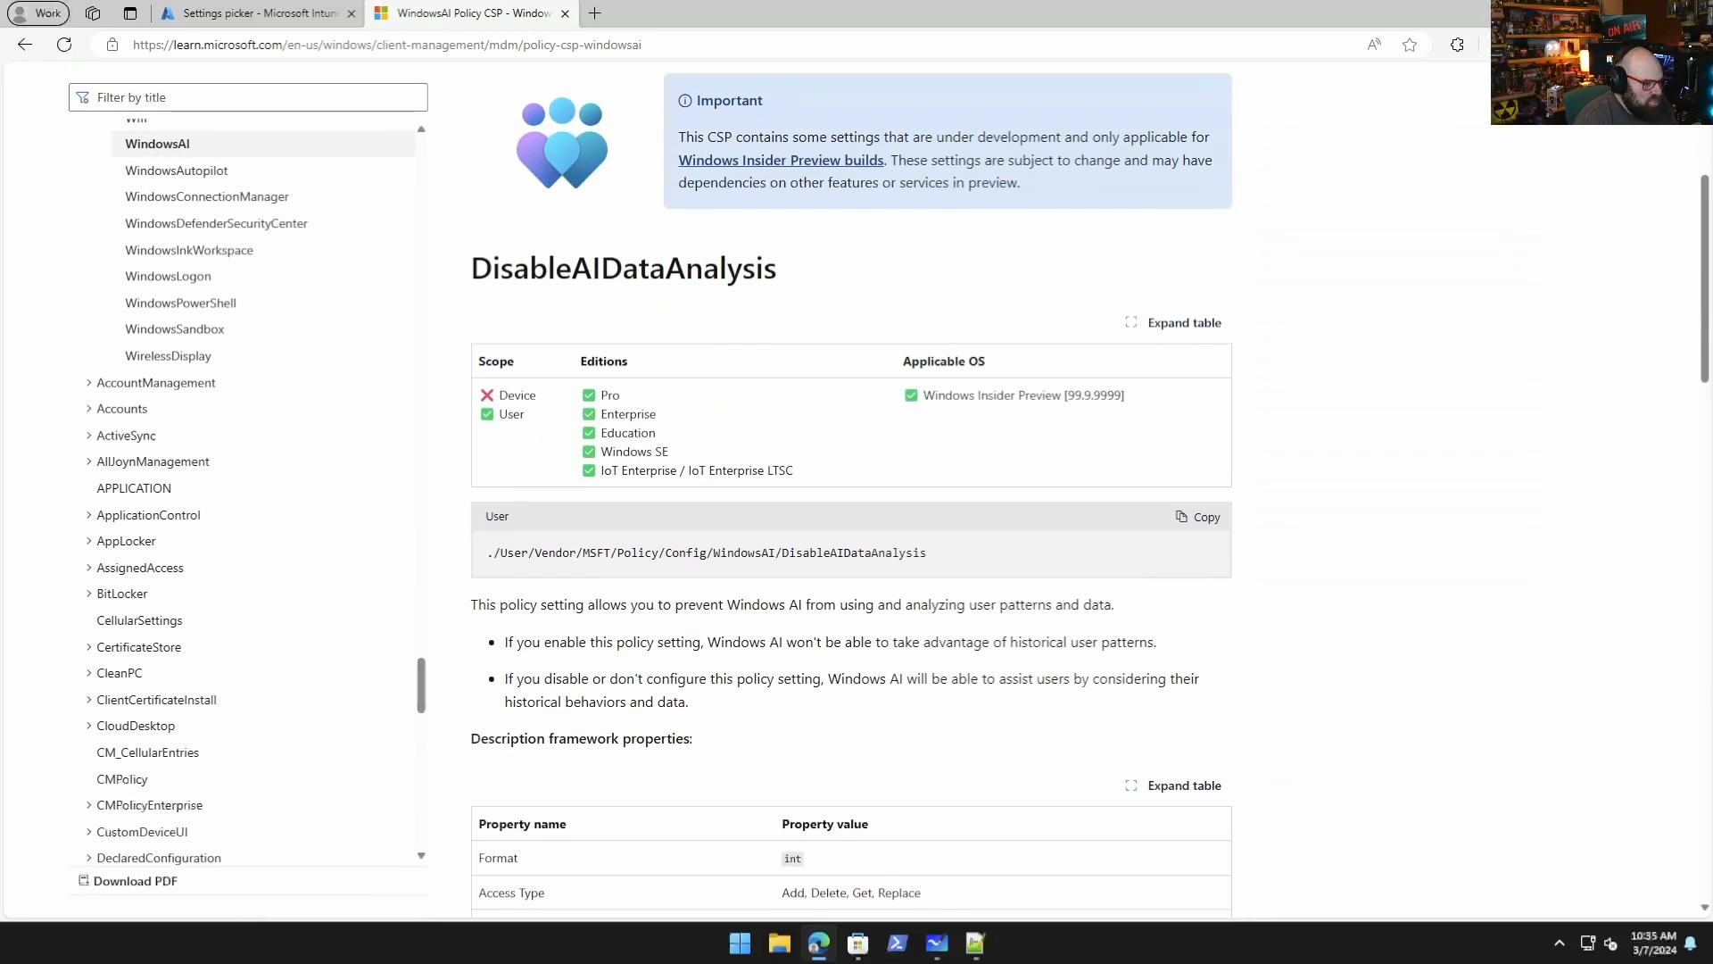
scroll("down", 3)
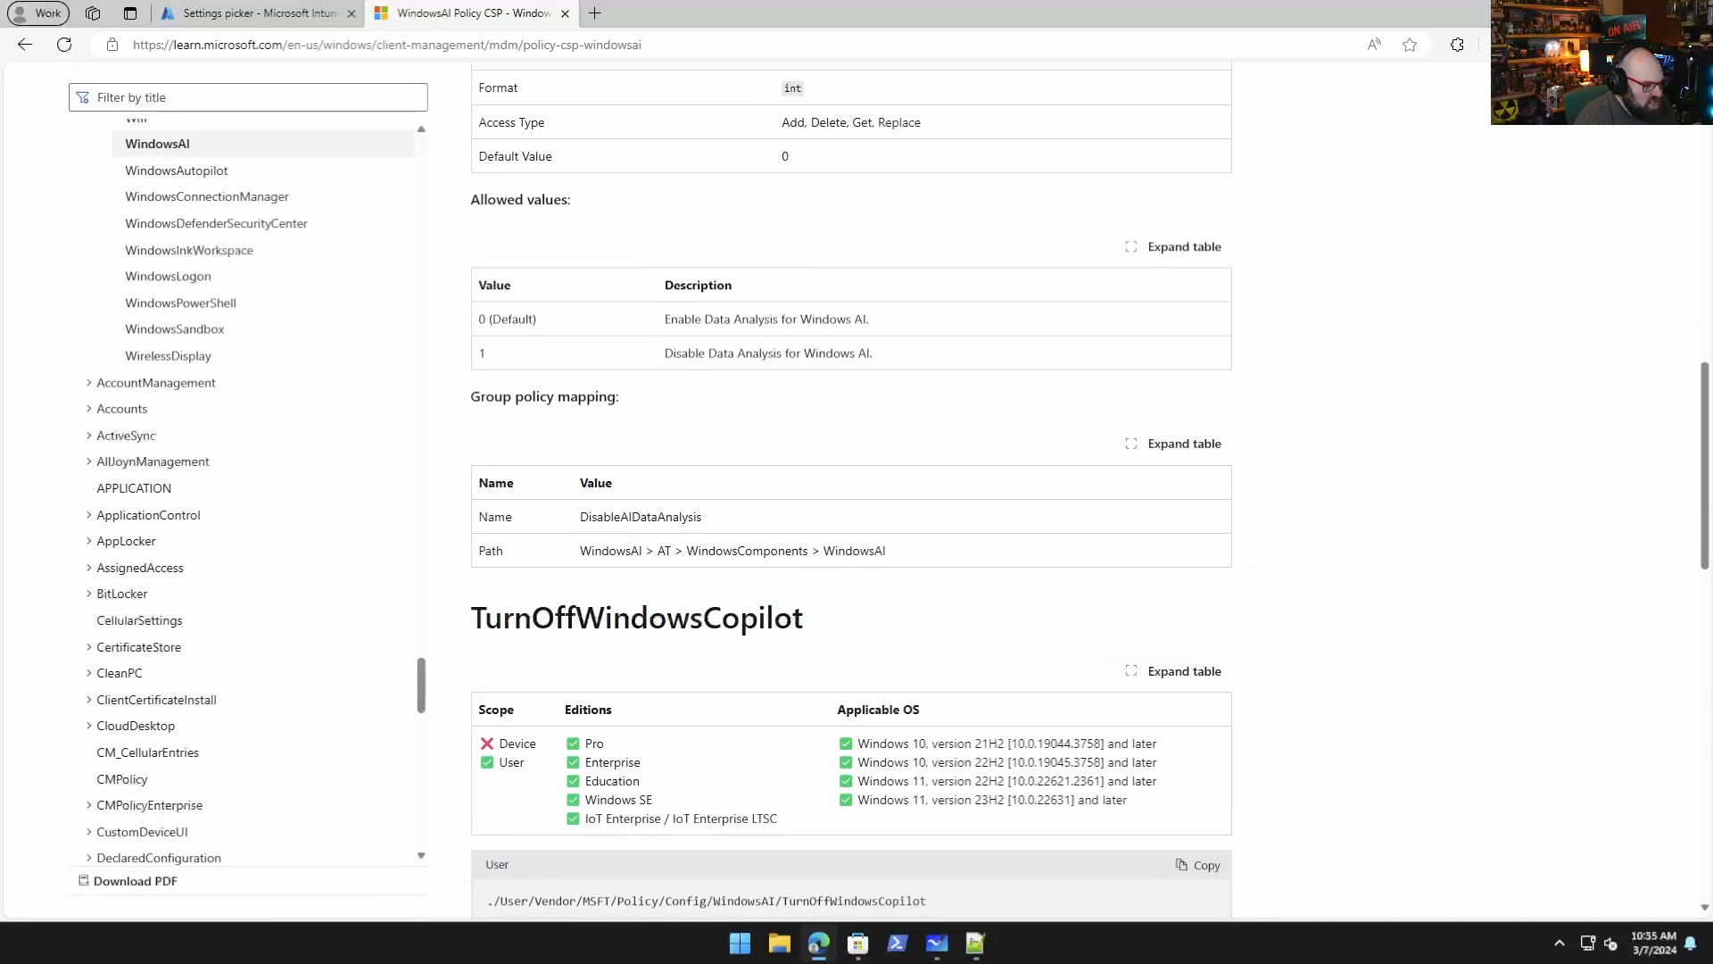
scroll("down", 3)
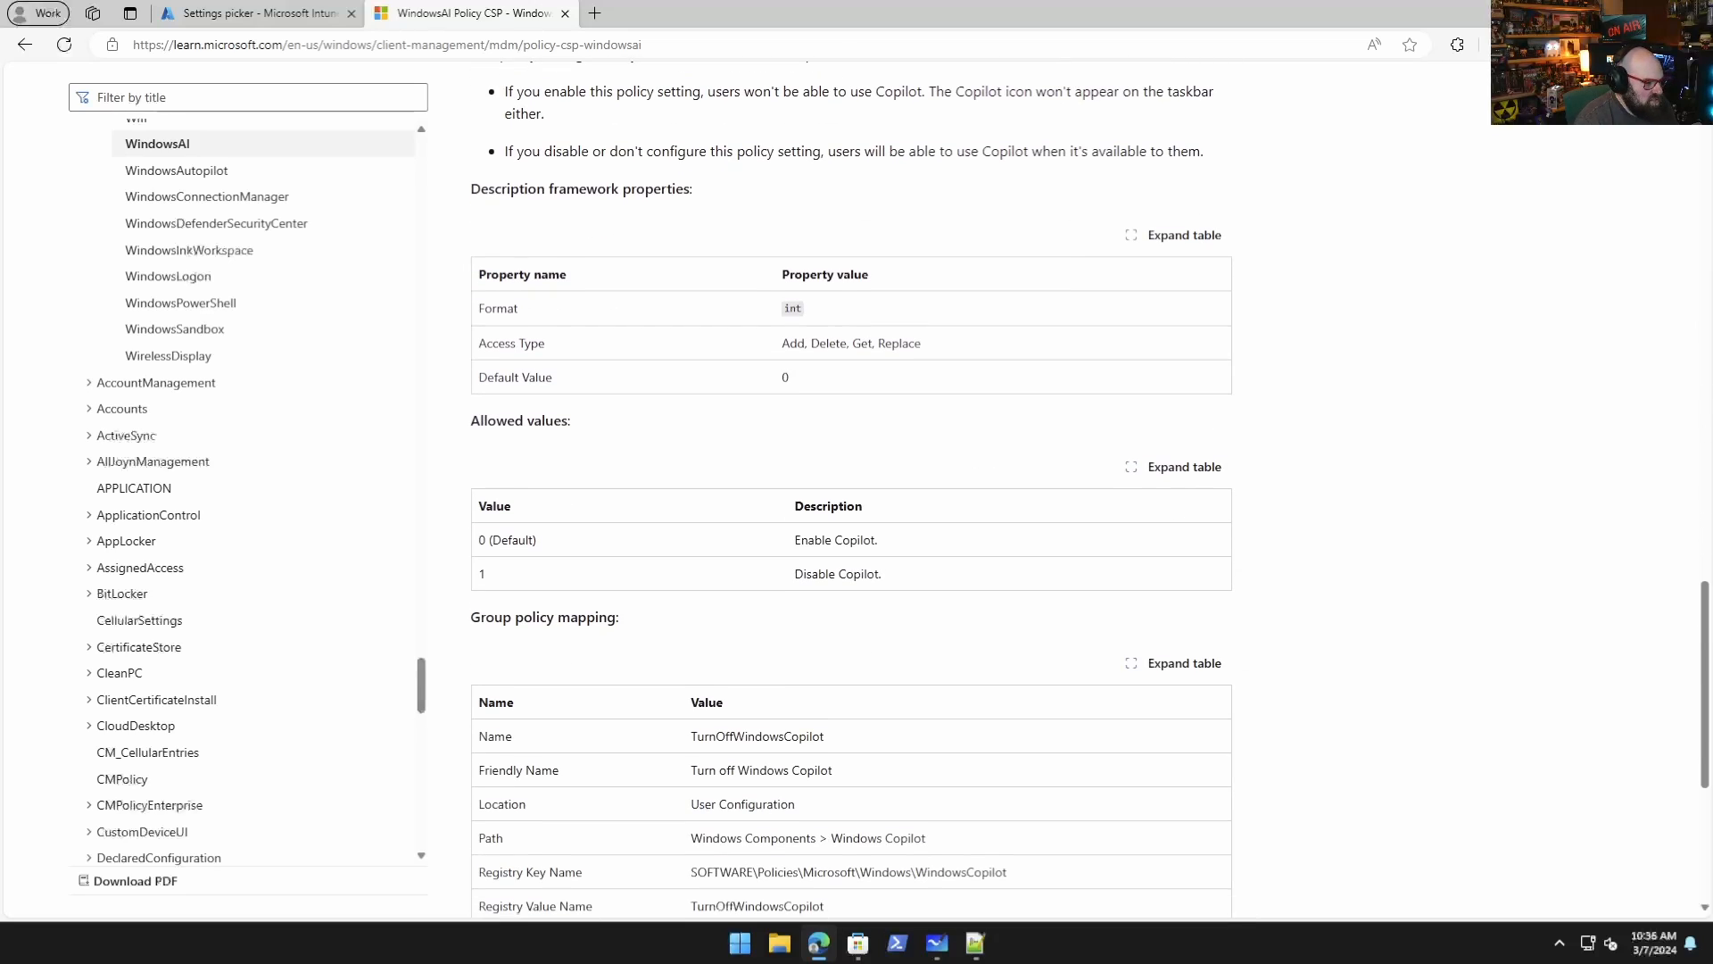
scroll("up", 3)
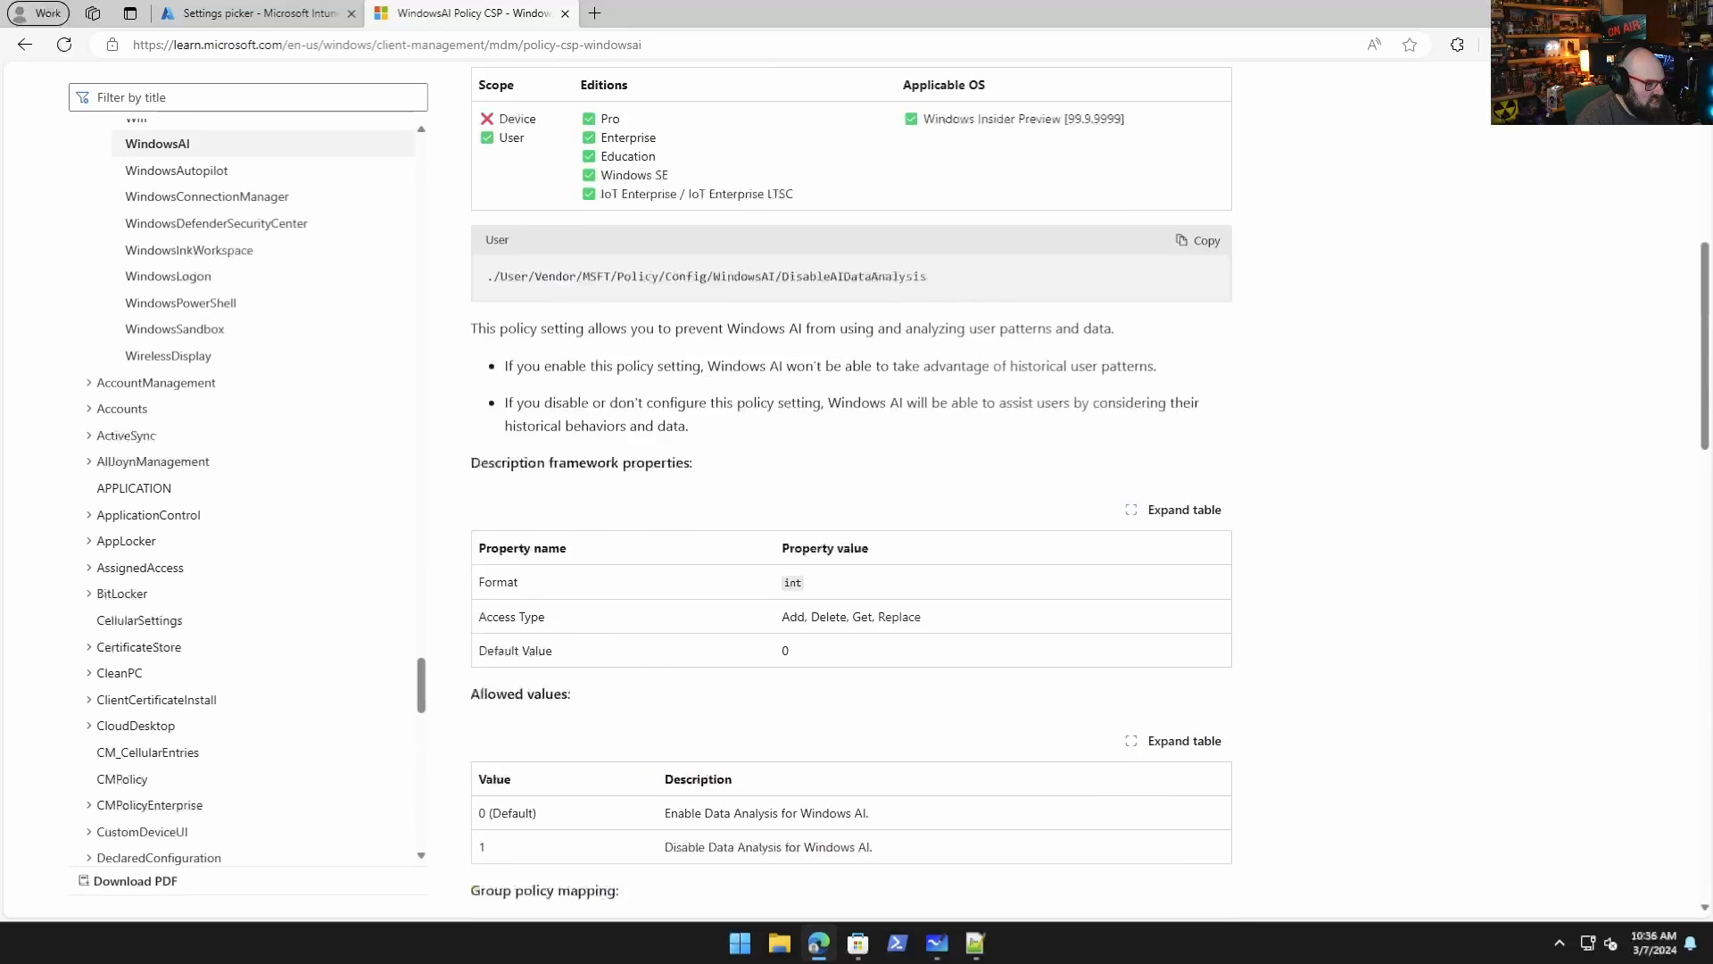
scroll("up", 3)
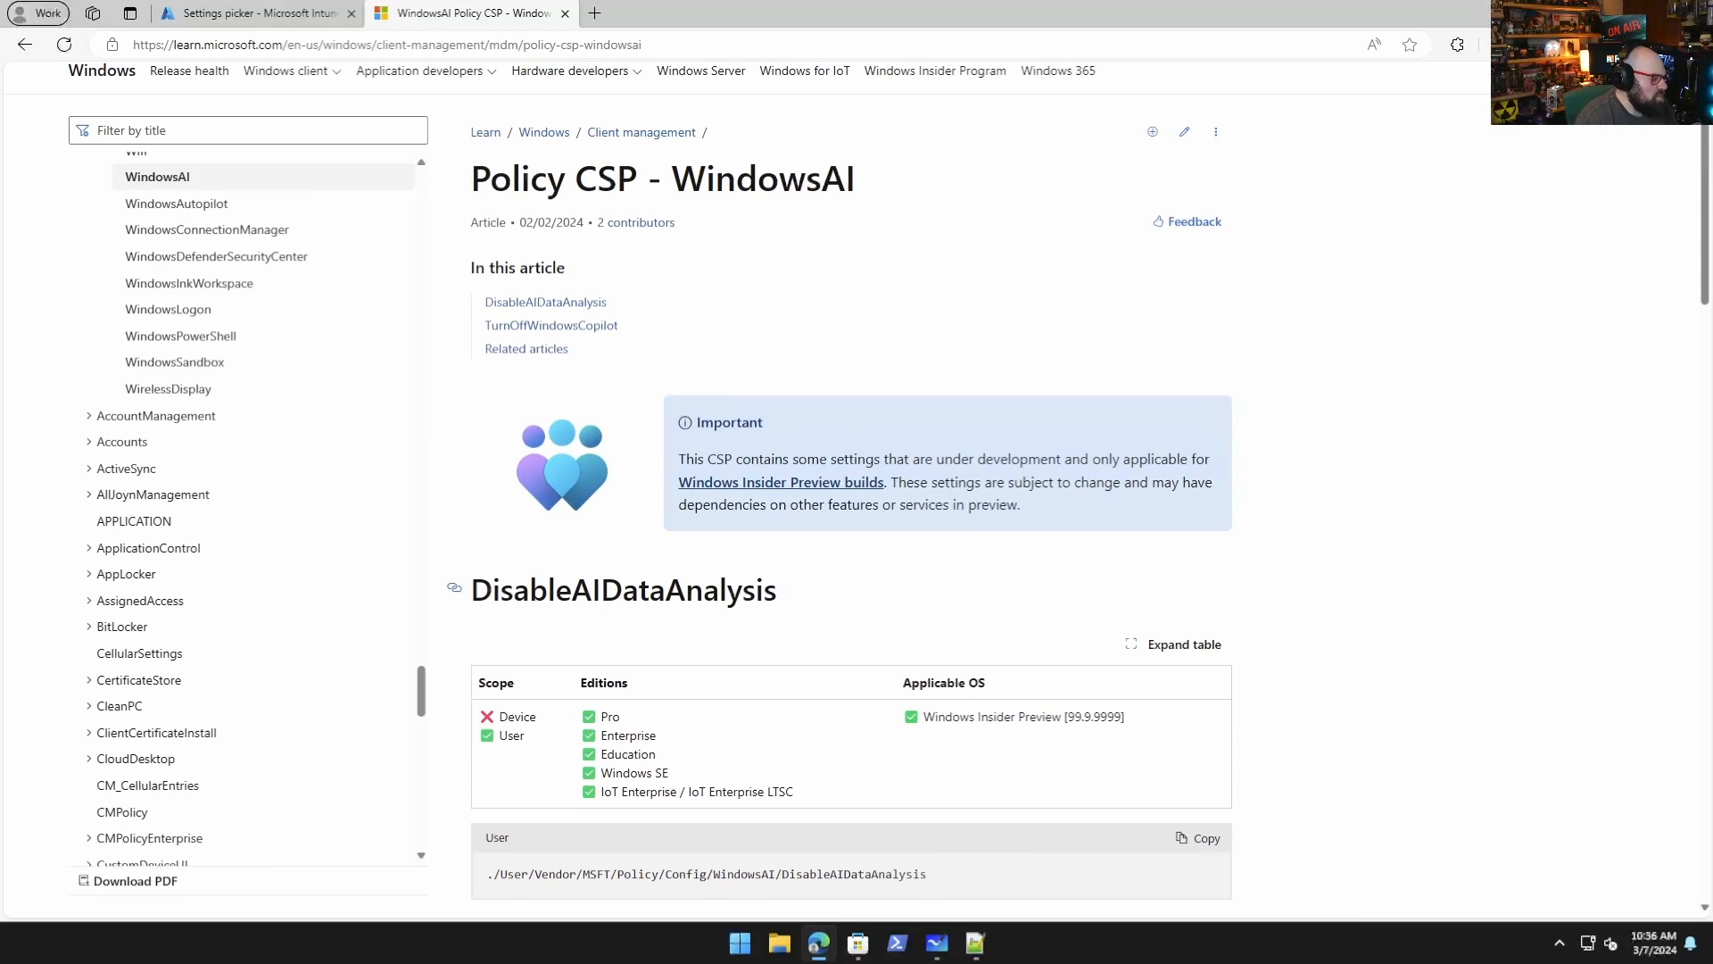
scroll("down", 3)
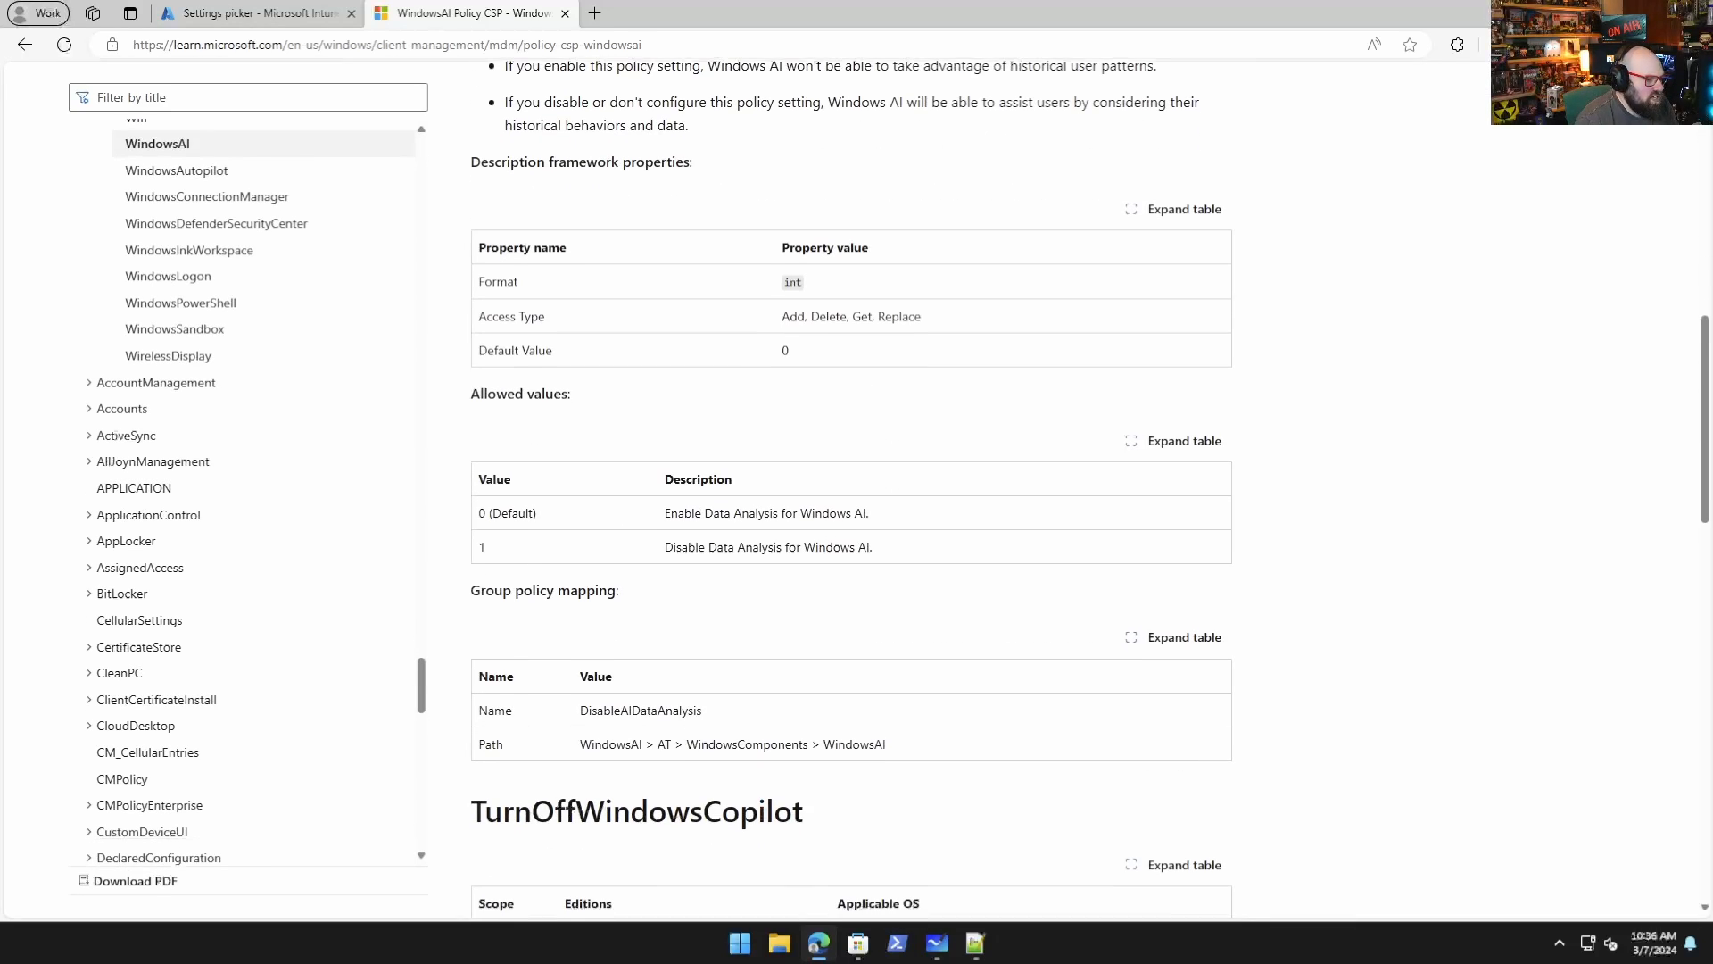
scroll("down", 3)
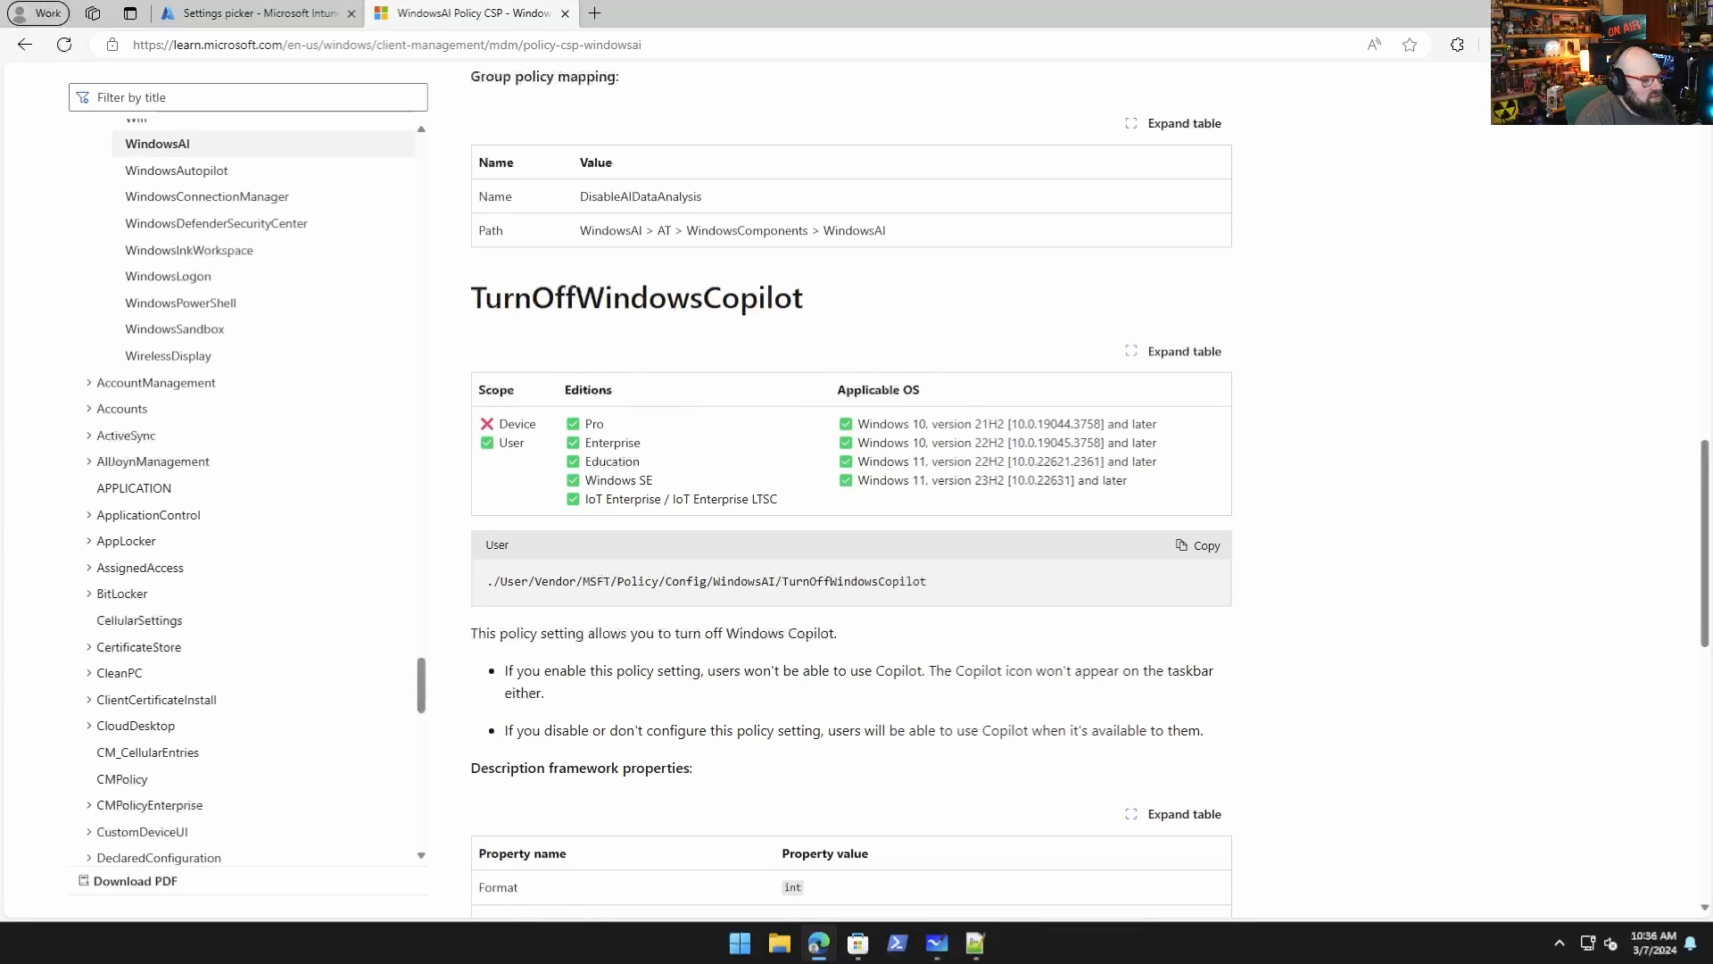
scroll("down", 3)
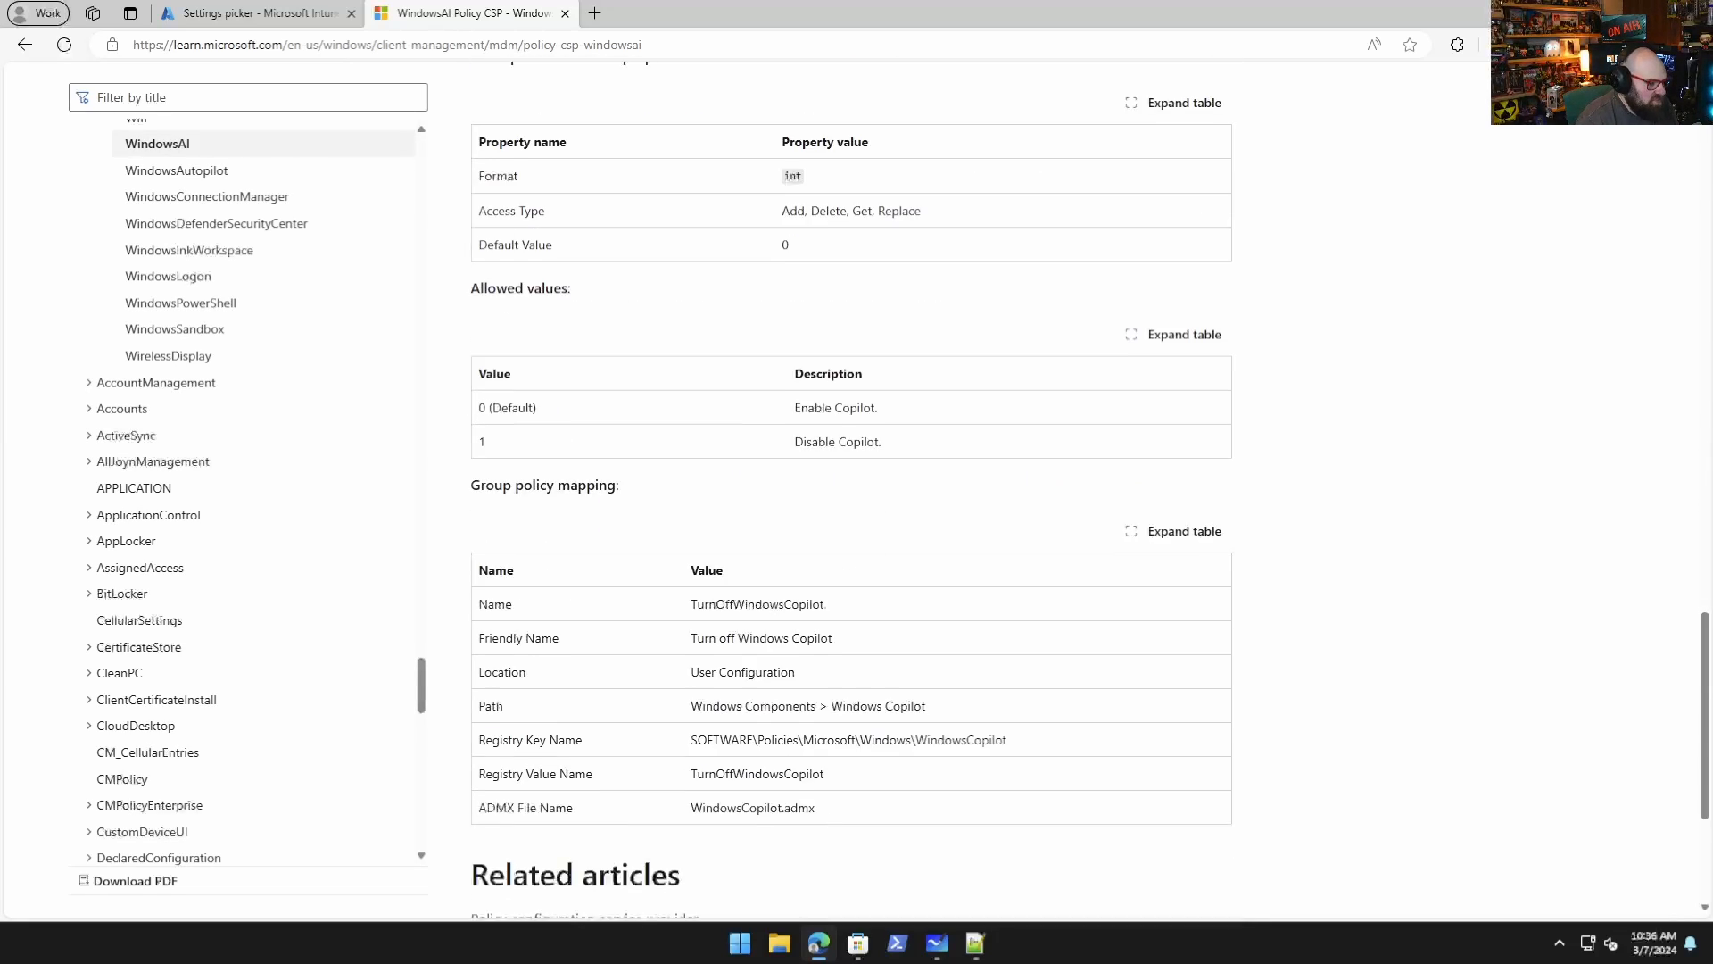
scroll("down", 3)
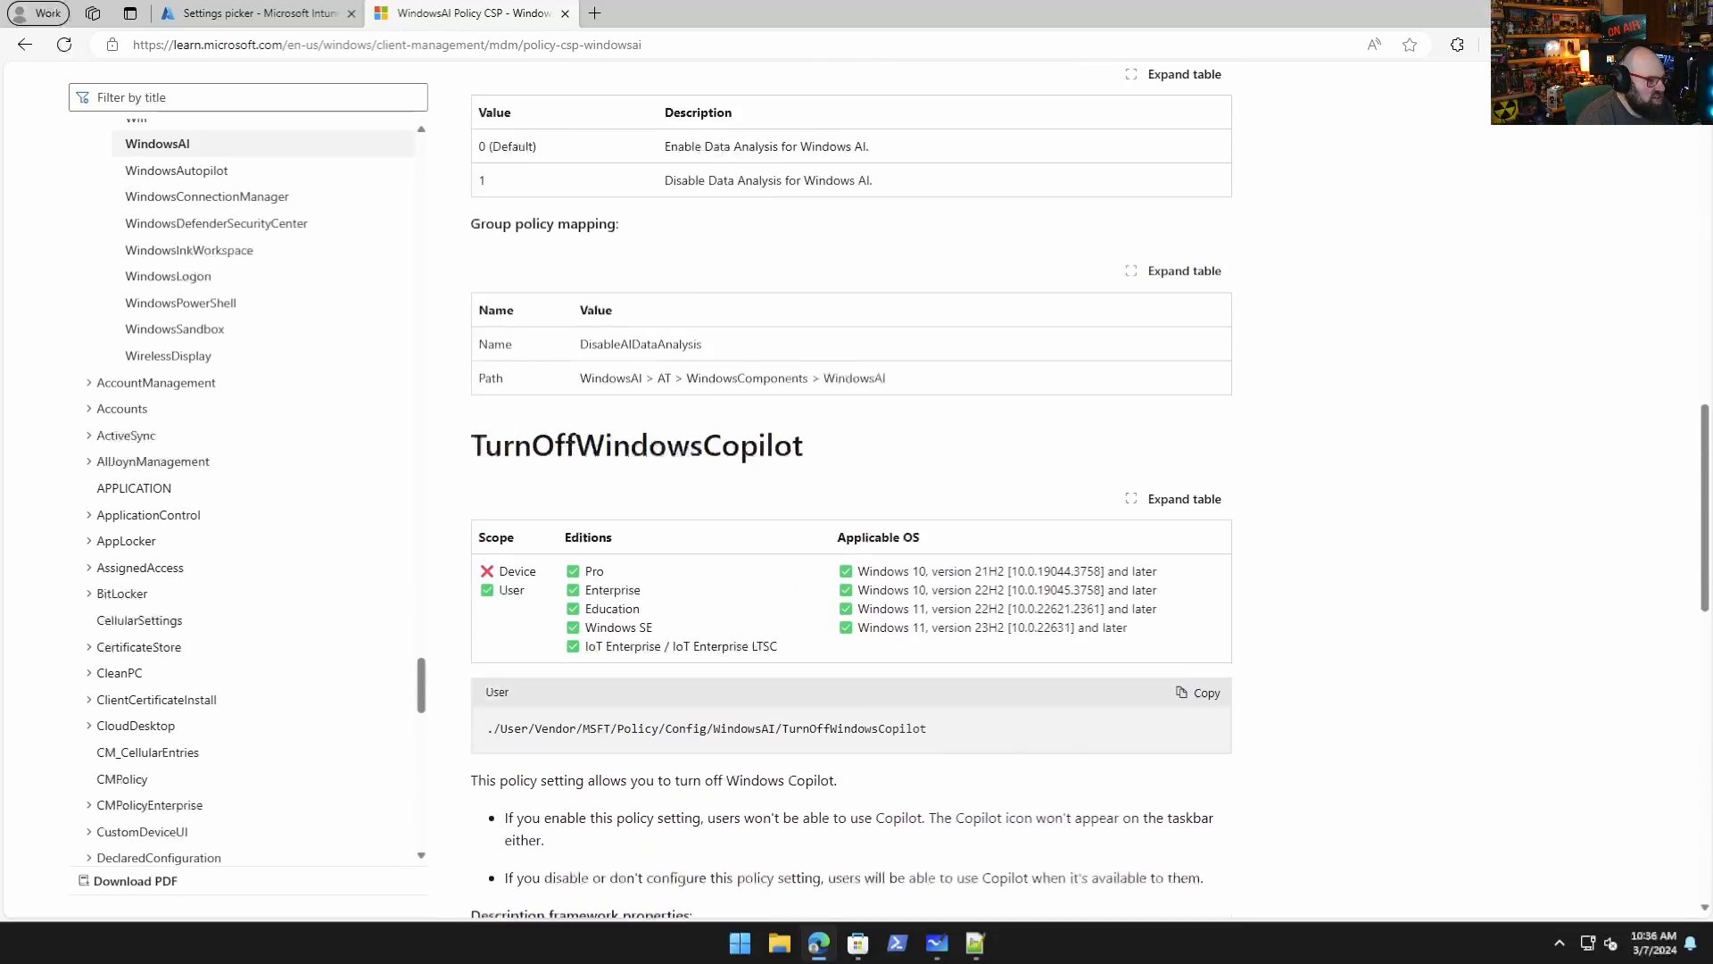
Back in Intune, add Turn Off Copilot in Windows (User), set it to Disable Copilot, and continue to scope tags.
left_click(255, 13)
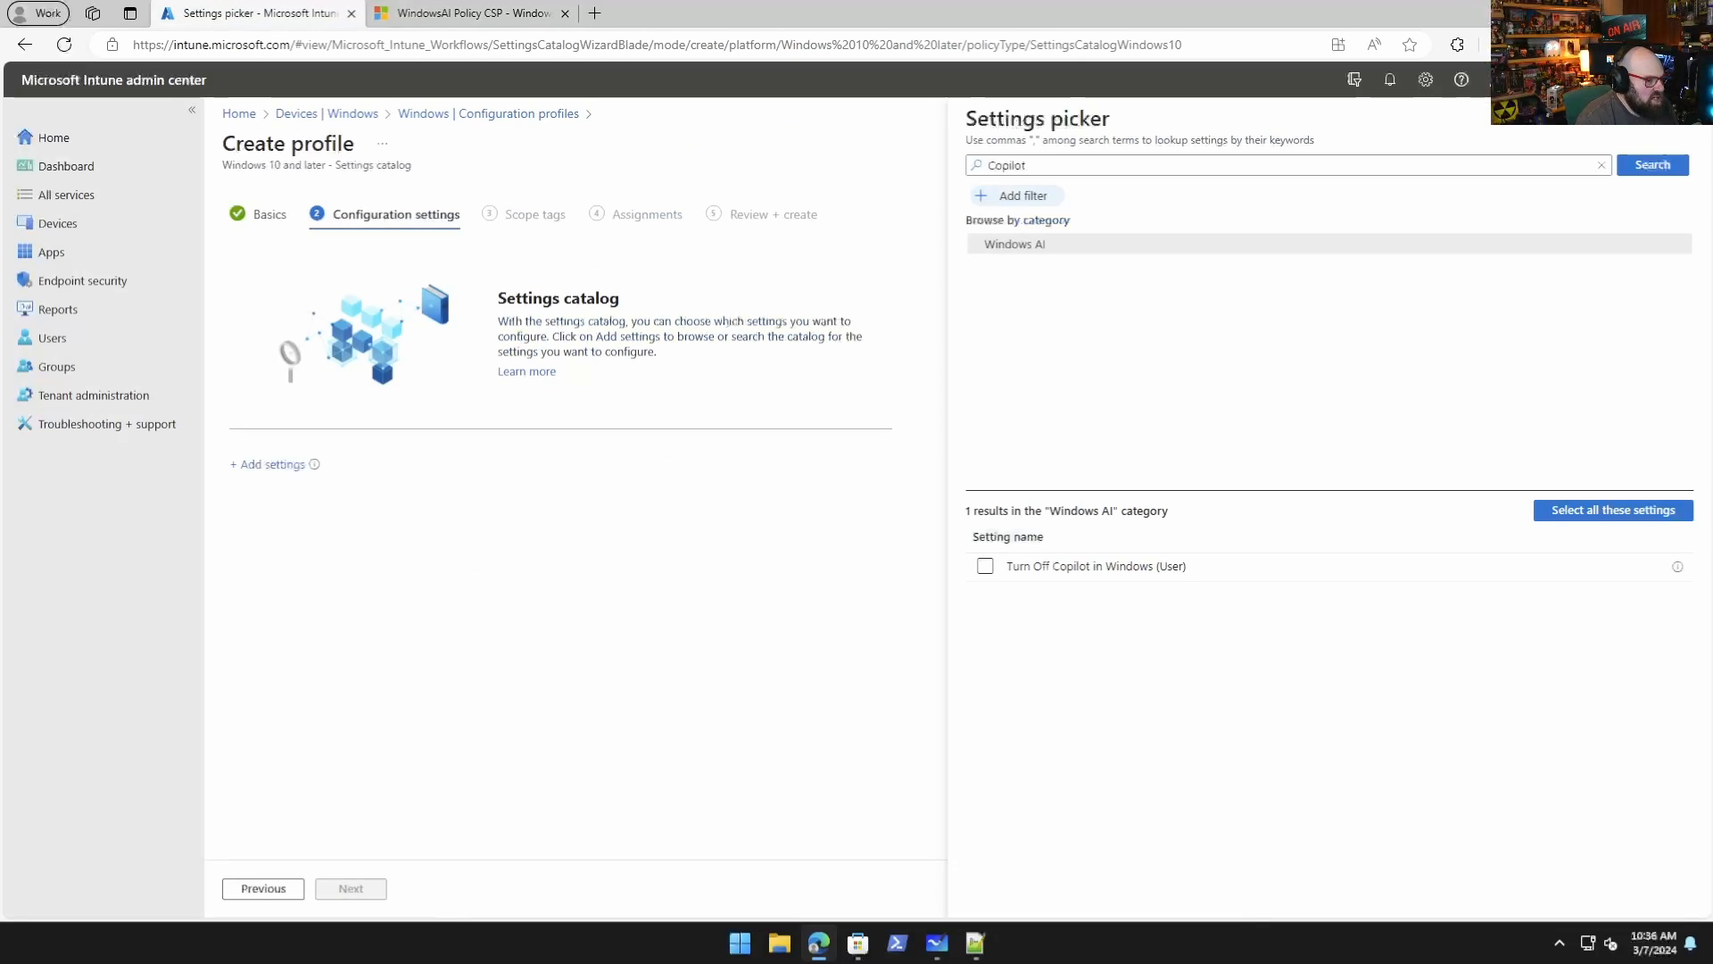
left_click(985, 566)
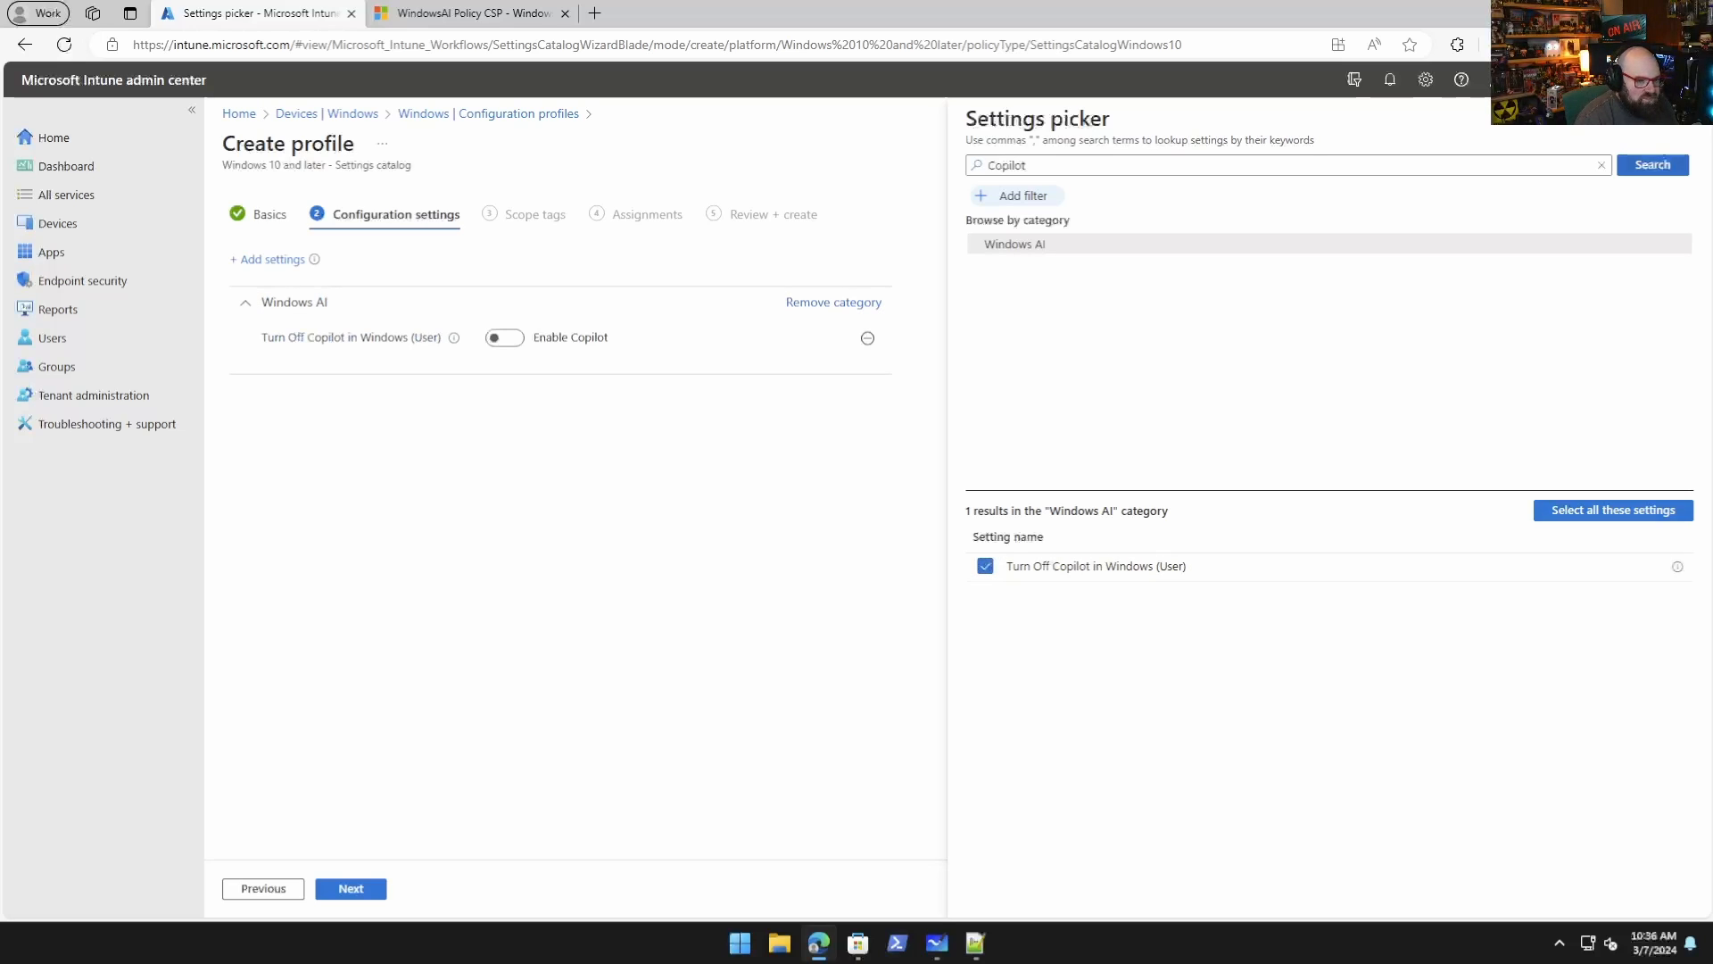
left_click(1677, 143)
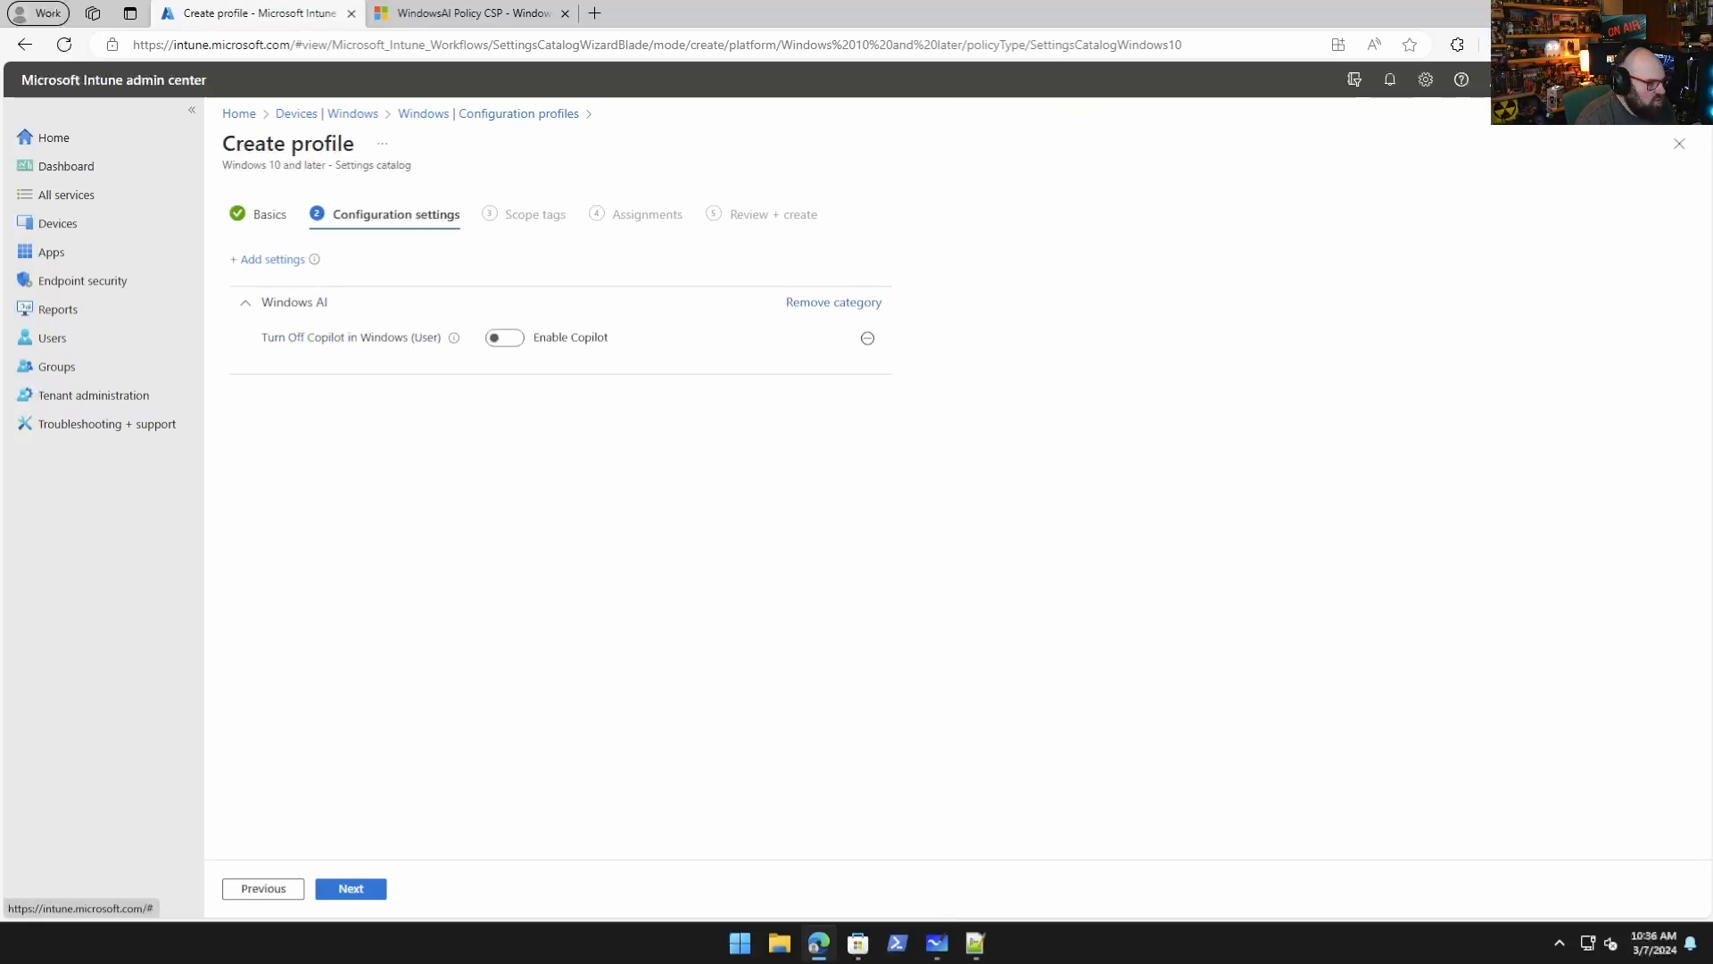
left_click(503, 337)
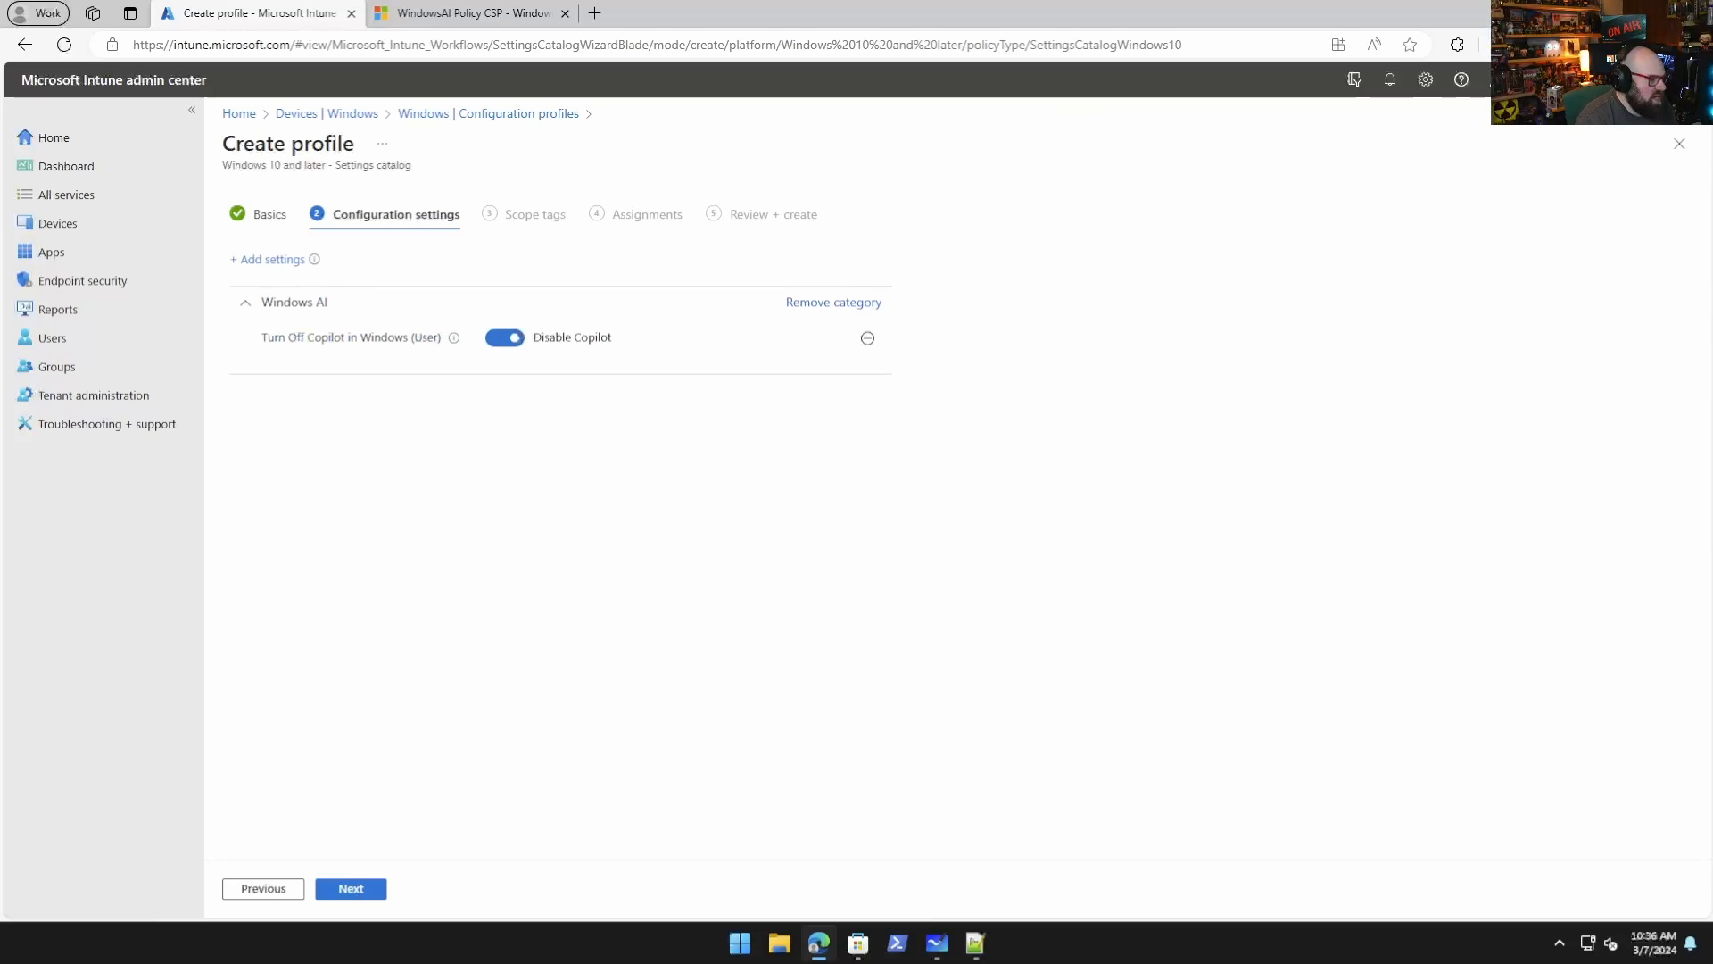
left_click(349, 887)
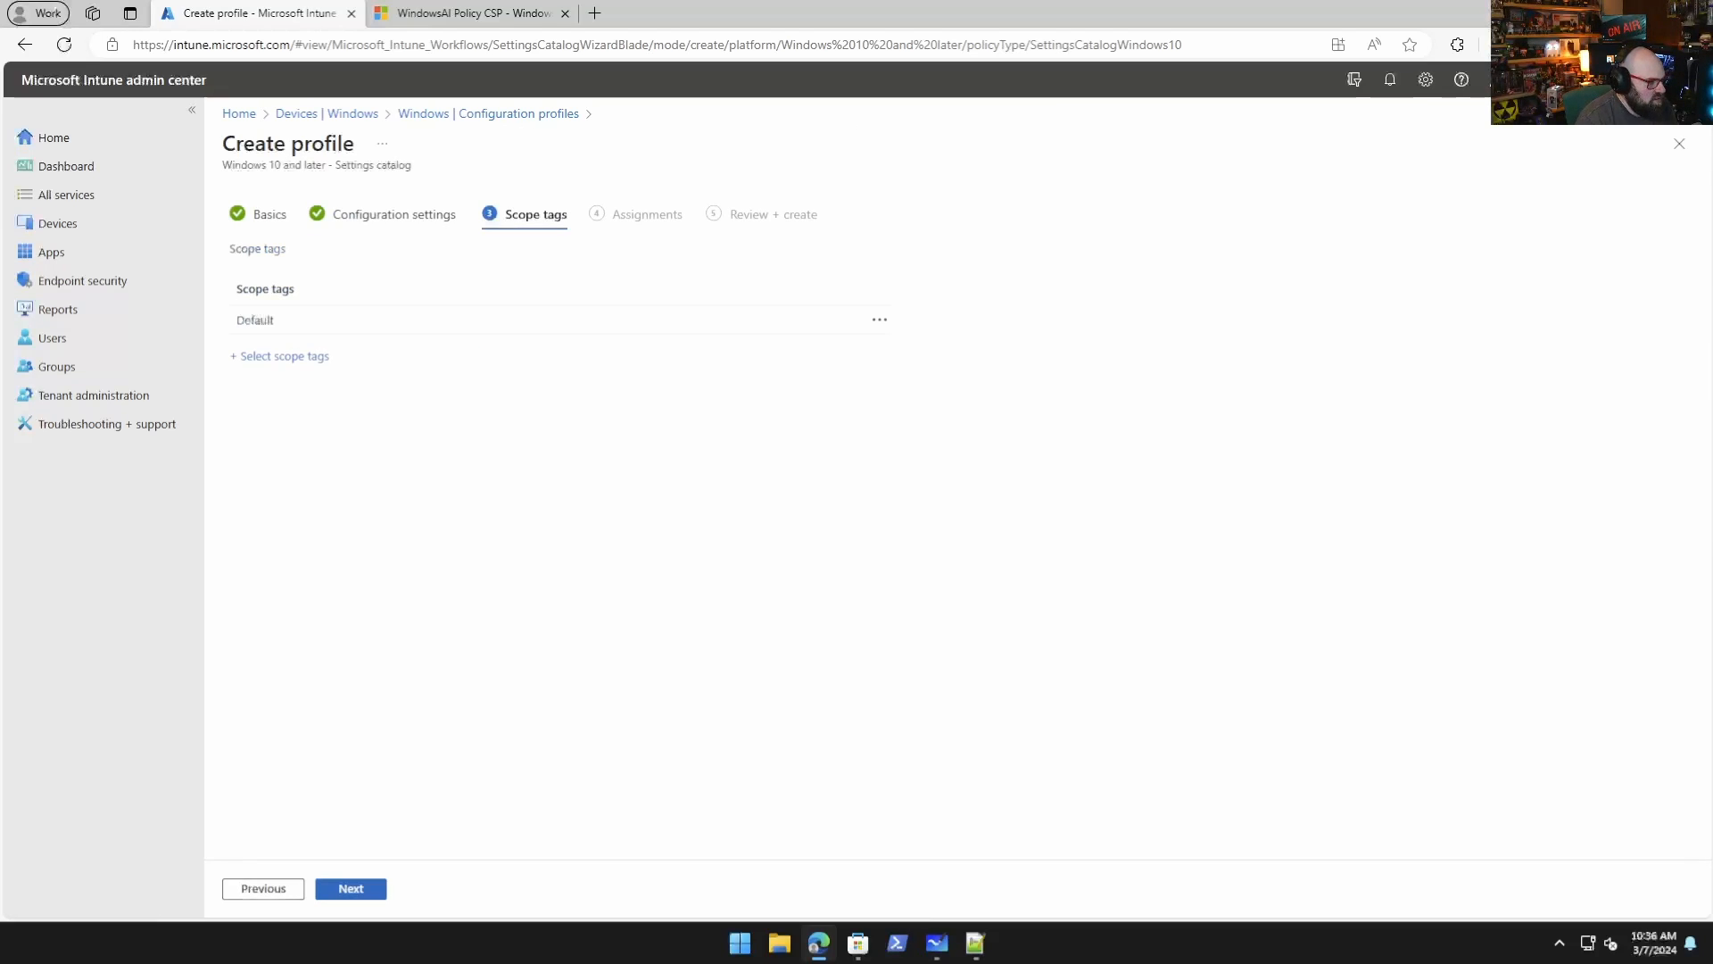
Assign the profile to the Copilot Disable group and advance to Review + create.
left_click(350, 889)
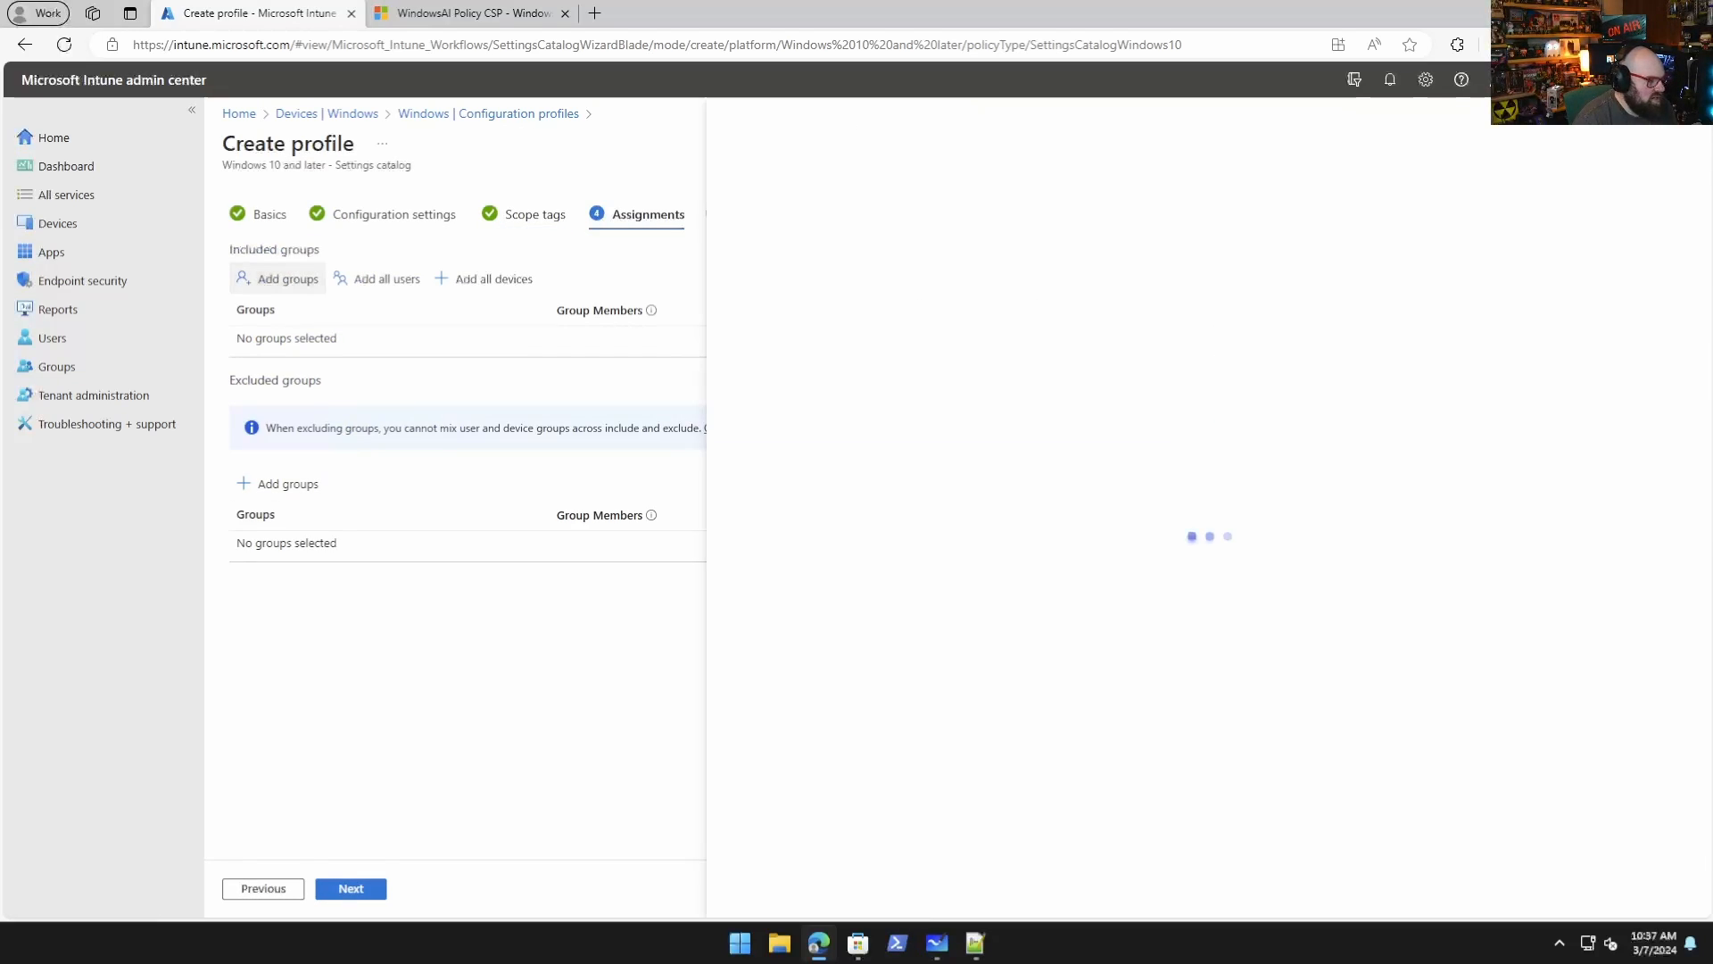
left_click(288, 278)
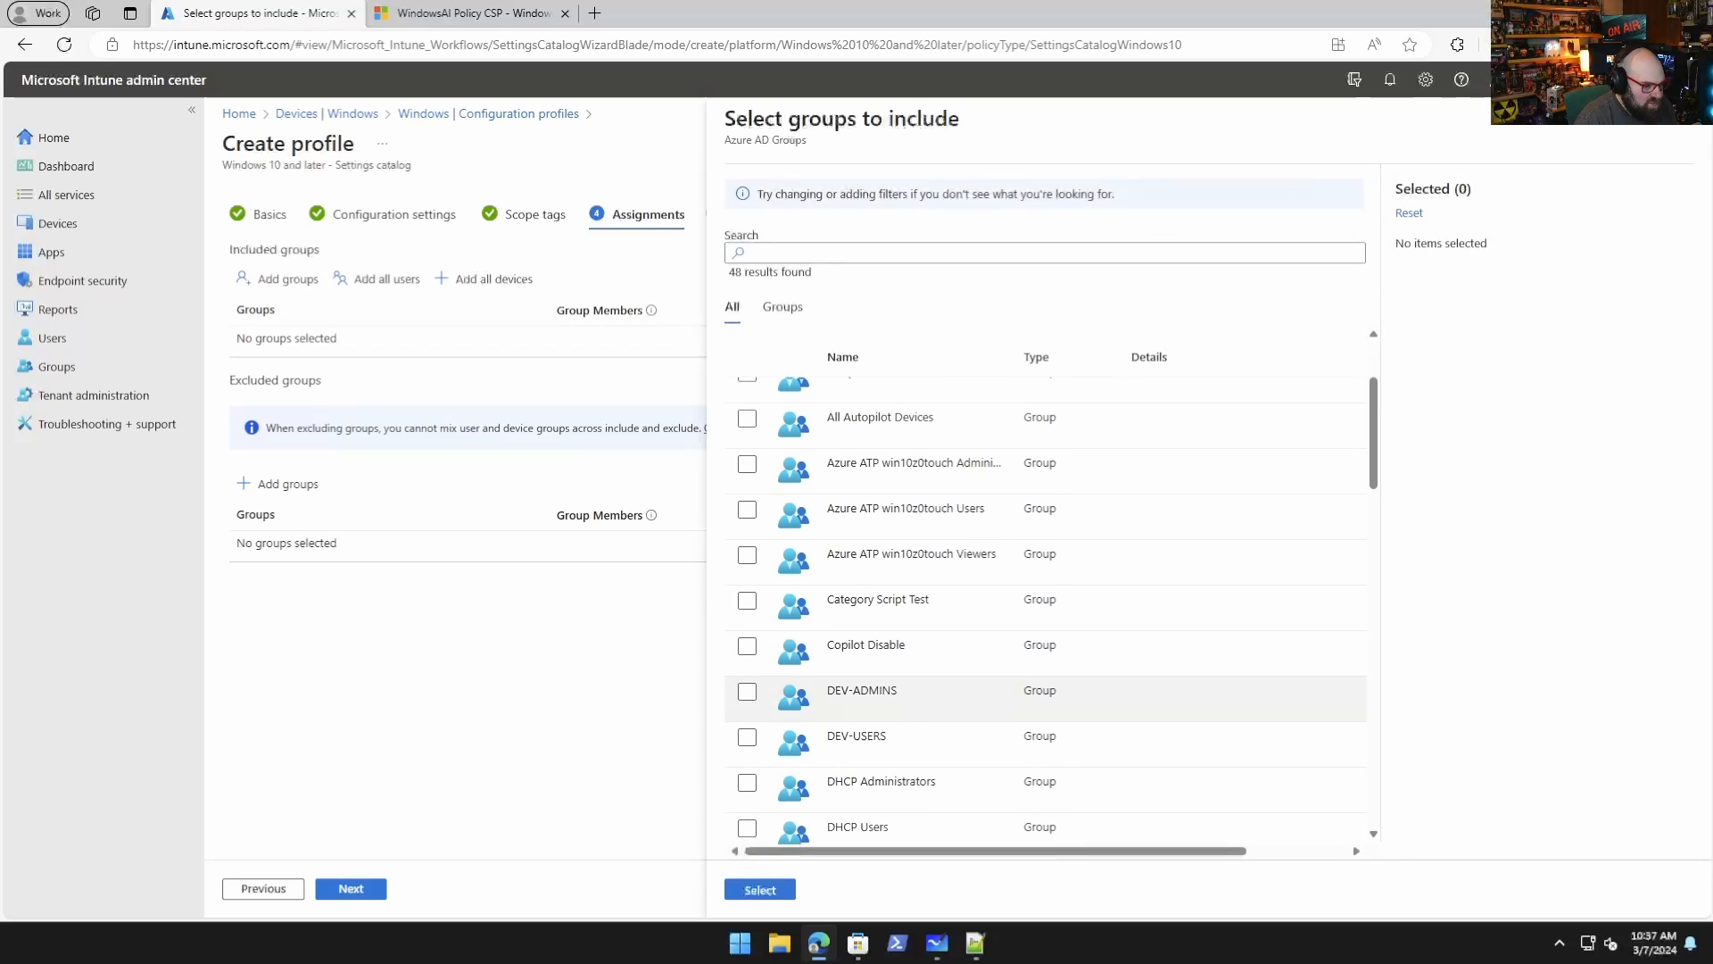
left_click(1677, 143)
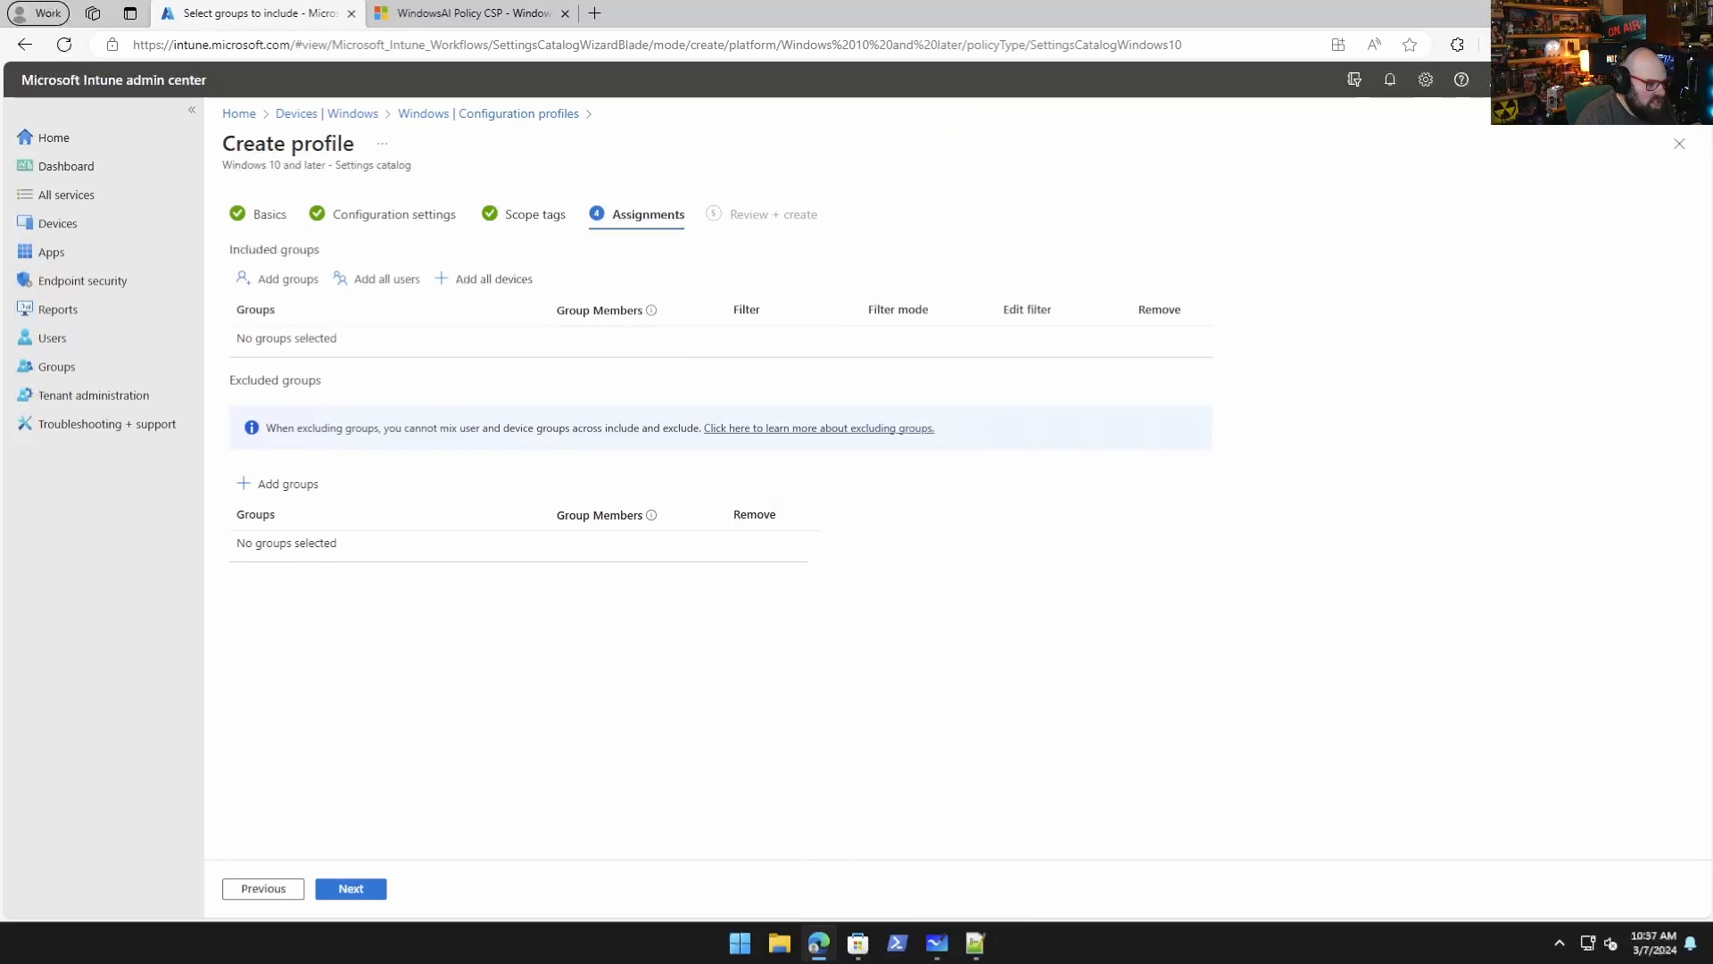
left_click(350, 887)
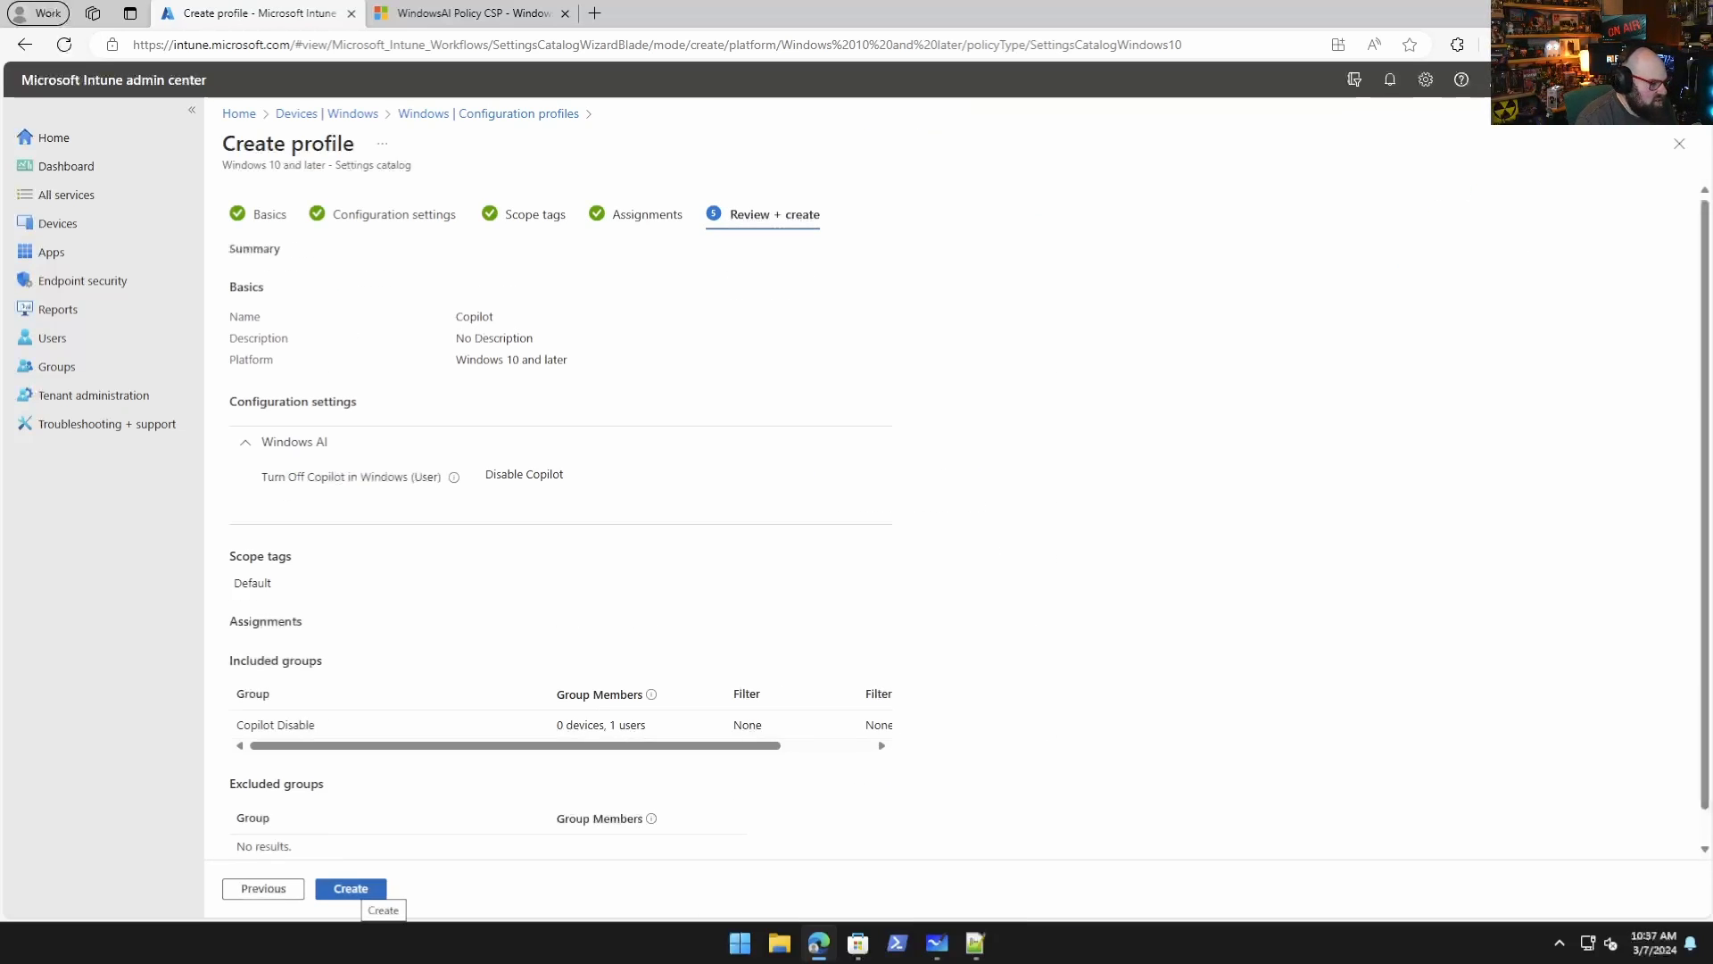
Create the Copilot profile and check it appears in the Configuration profiles list.
left_click(350, 887)
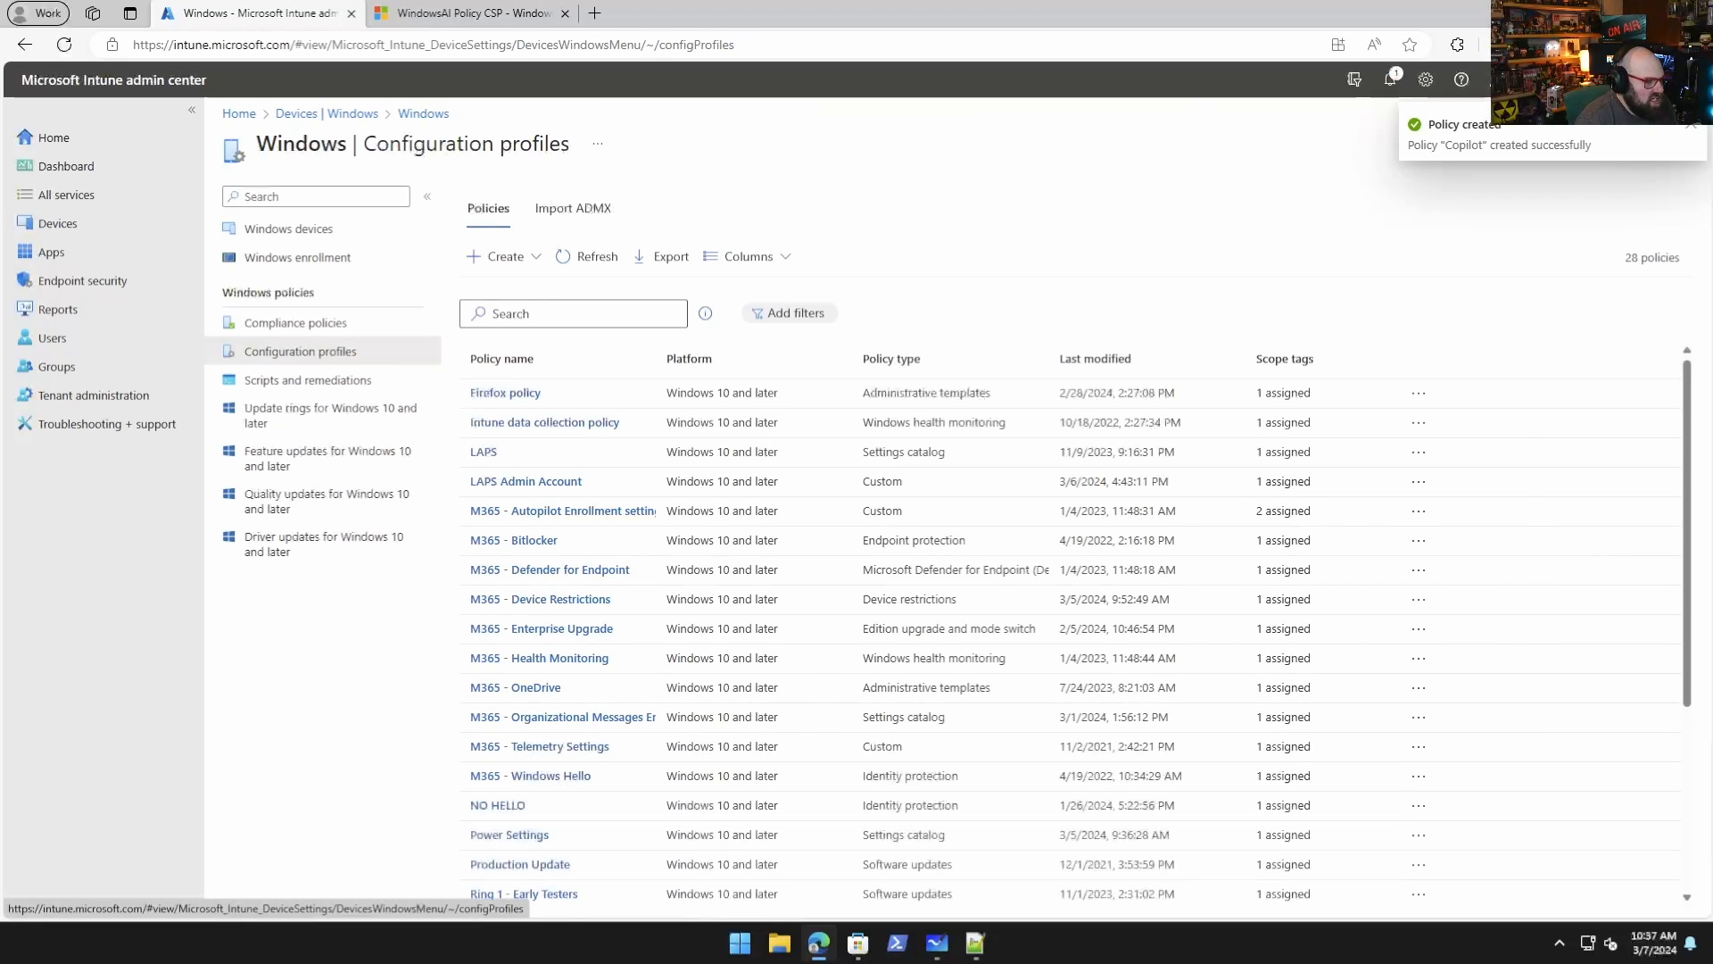
scroll("down", 3)
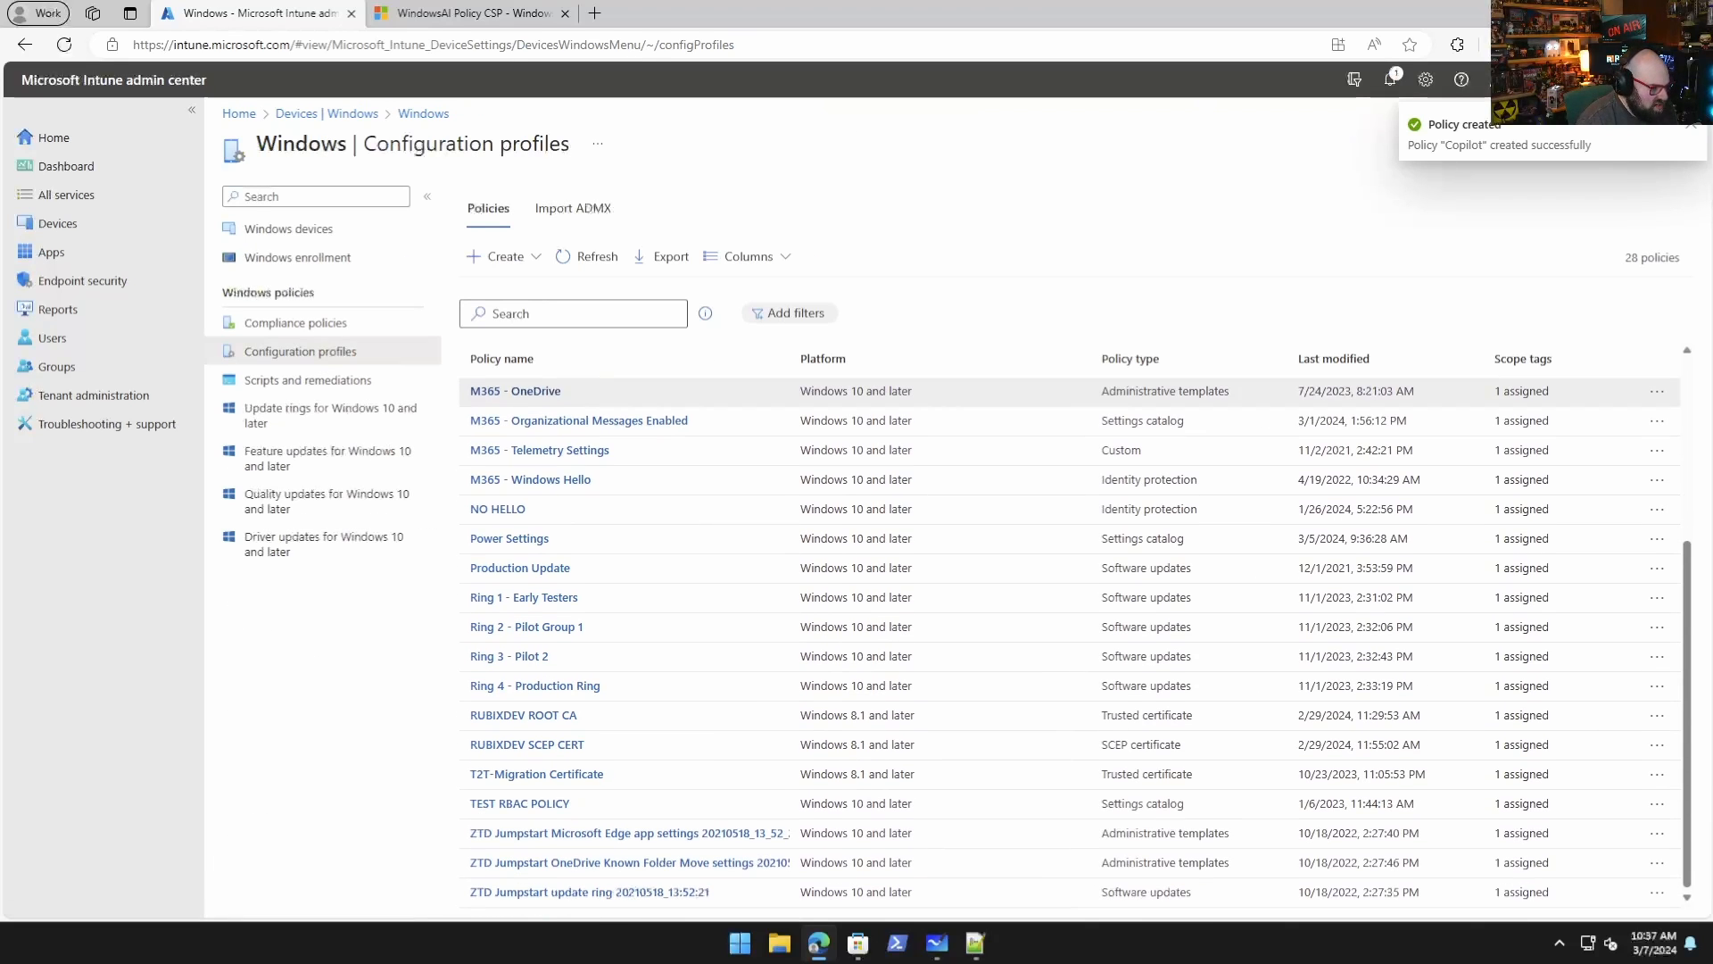
scroll("up", 3)
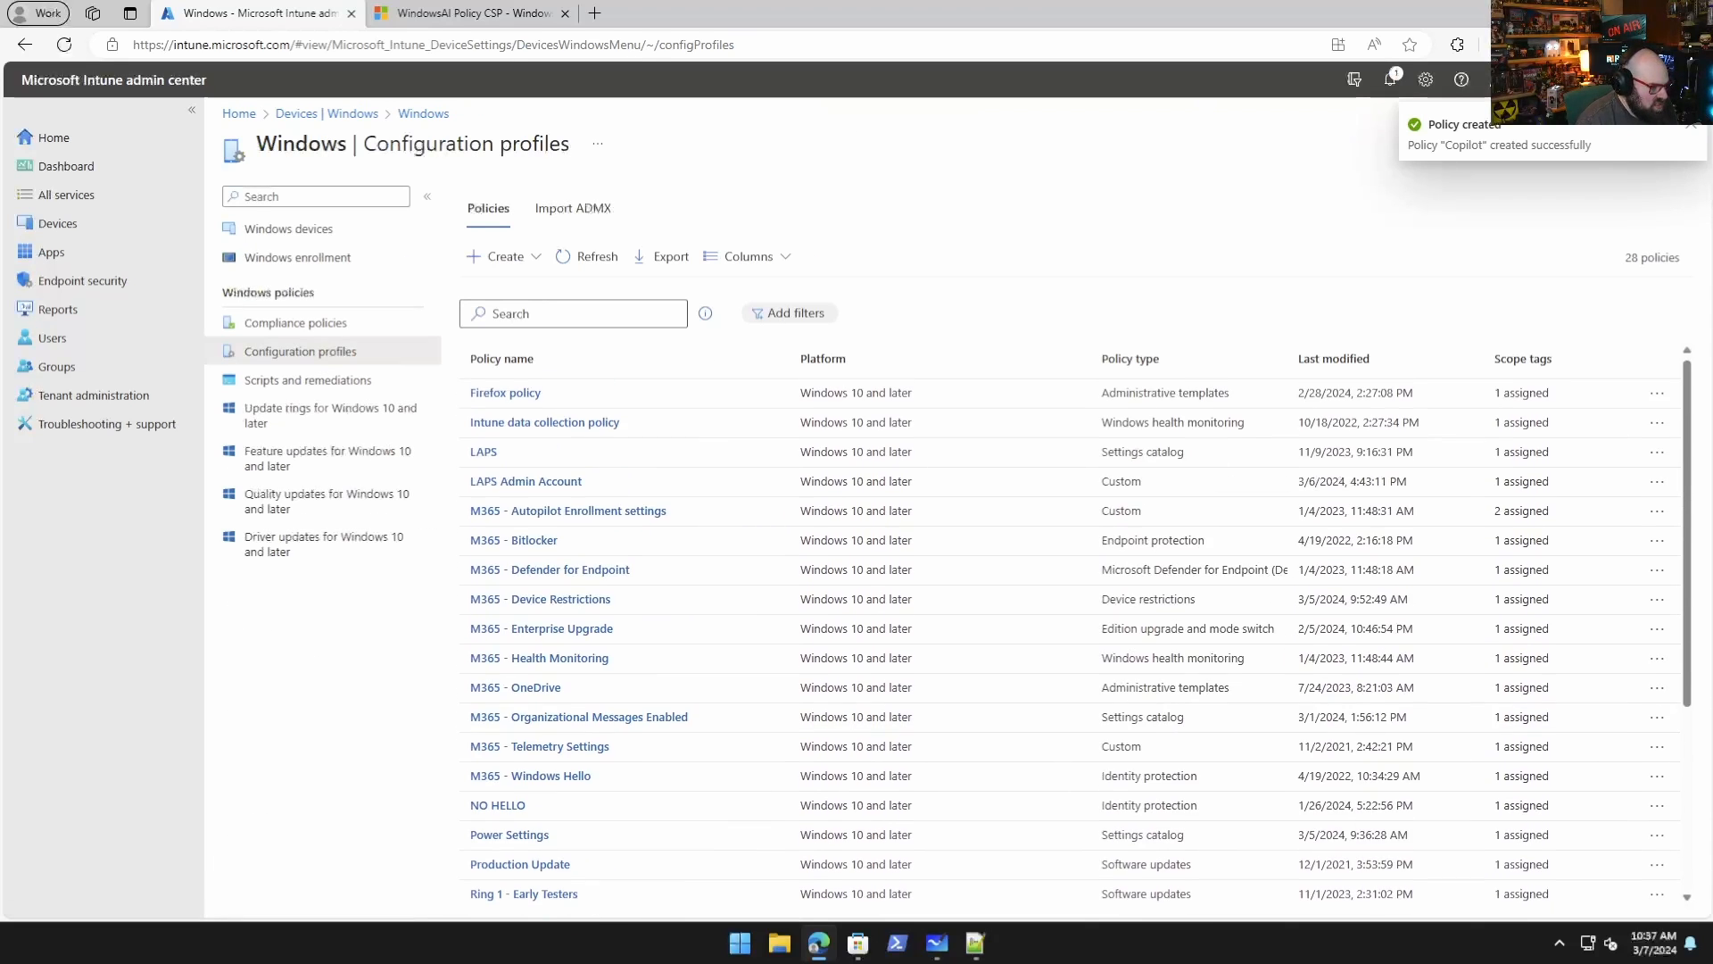
left_click(1689, 125)
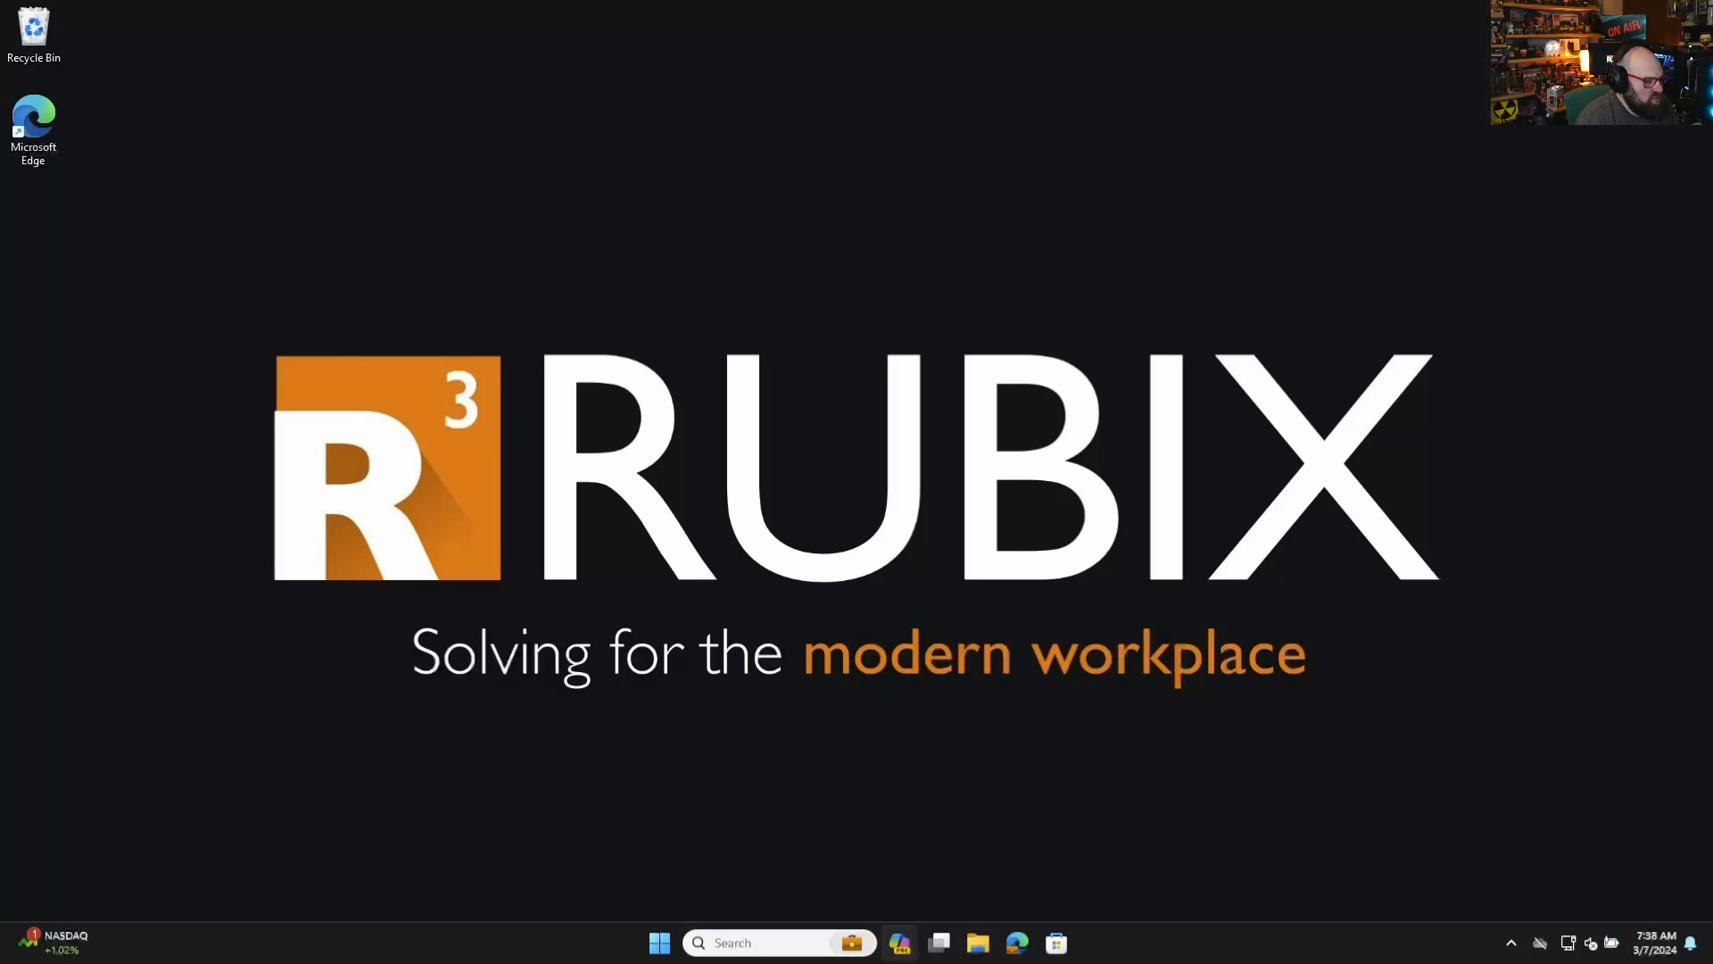
Bring up the Start menu on the test machine's desktop.
left_click(658, 942)
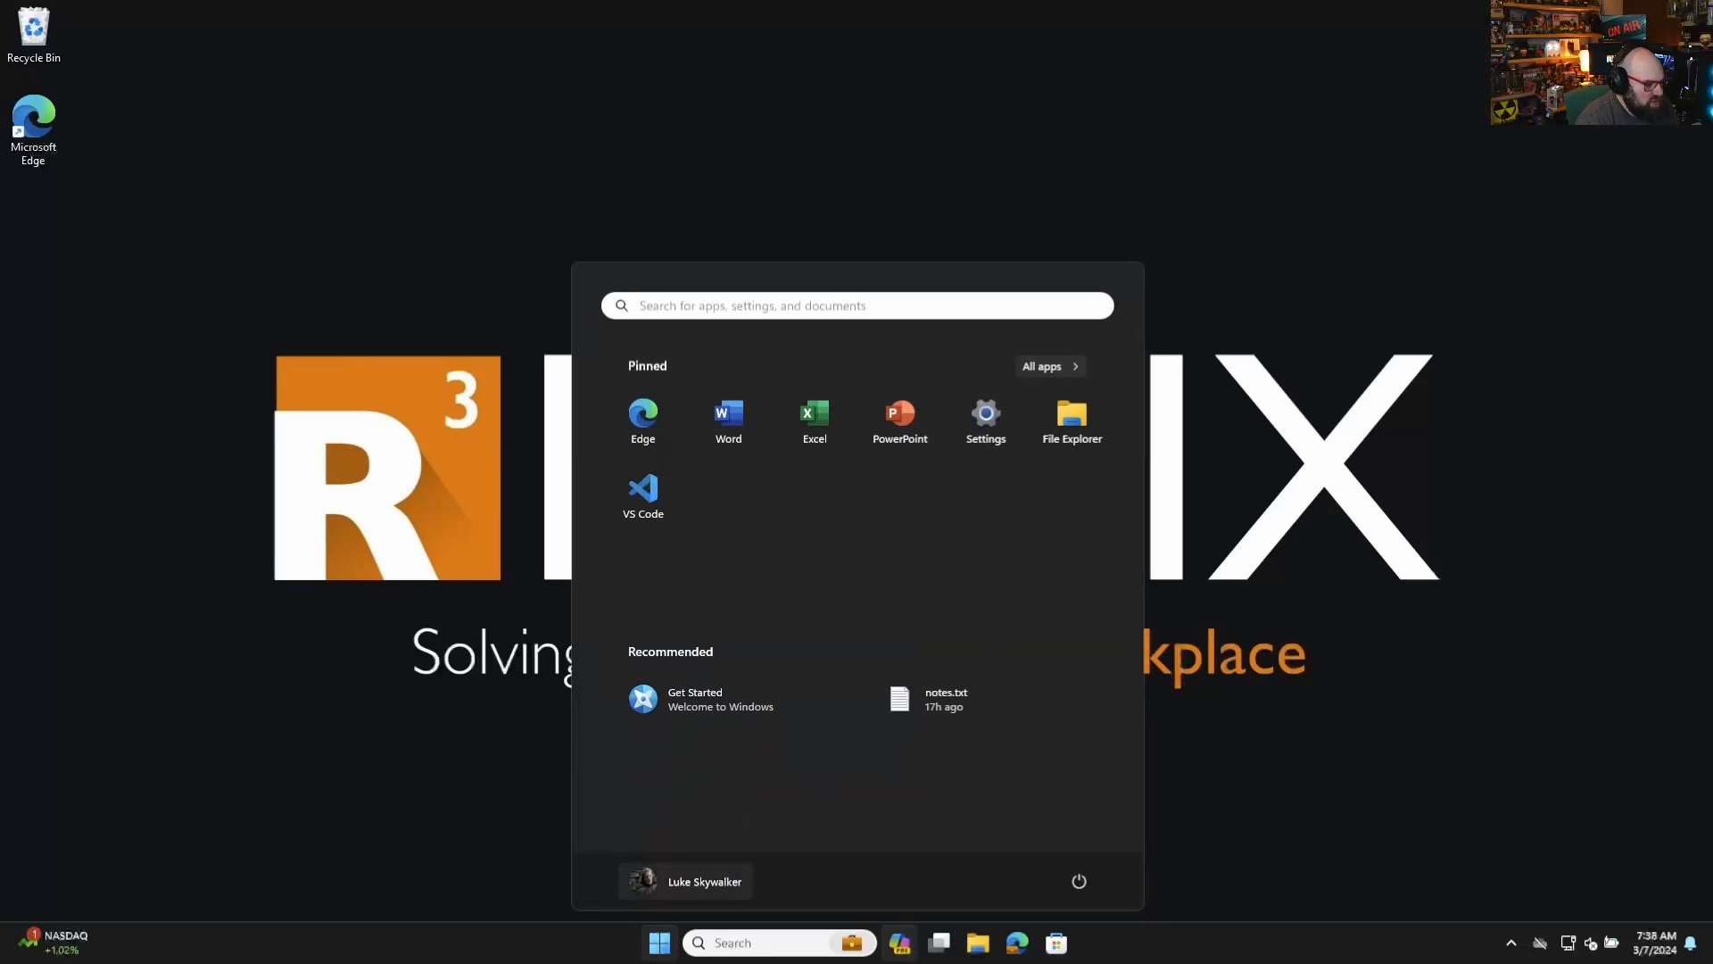
left_click(983, 421)
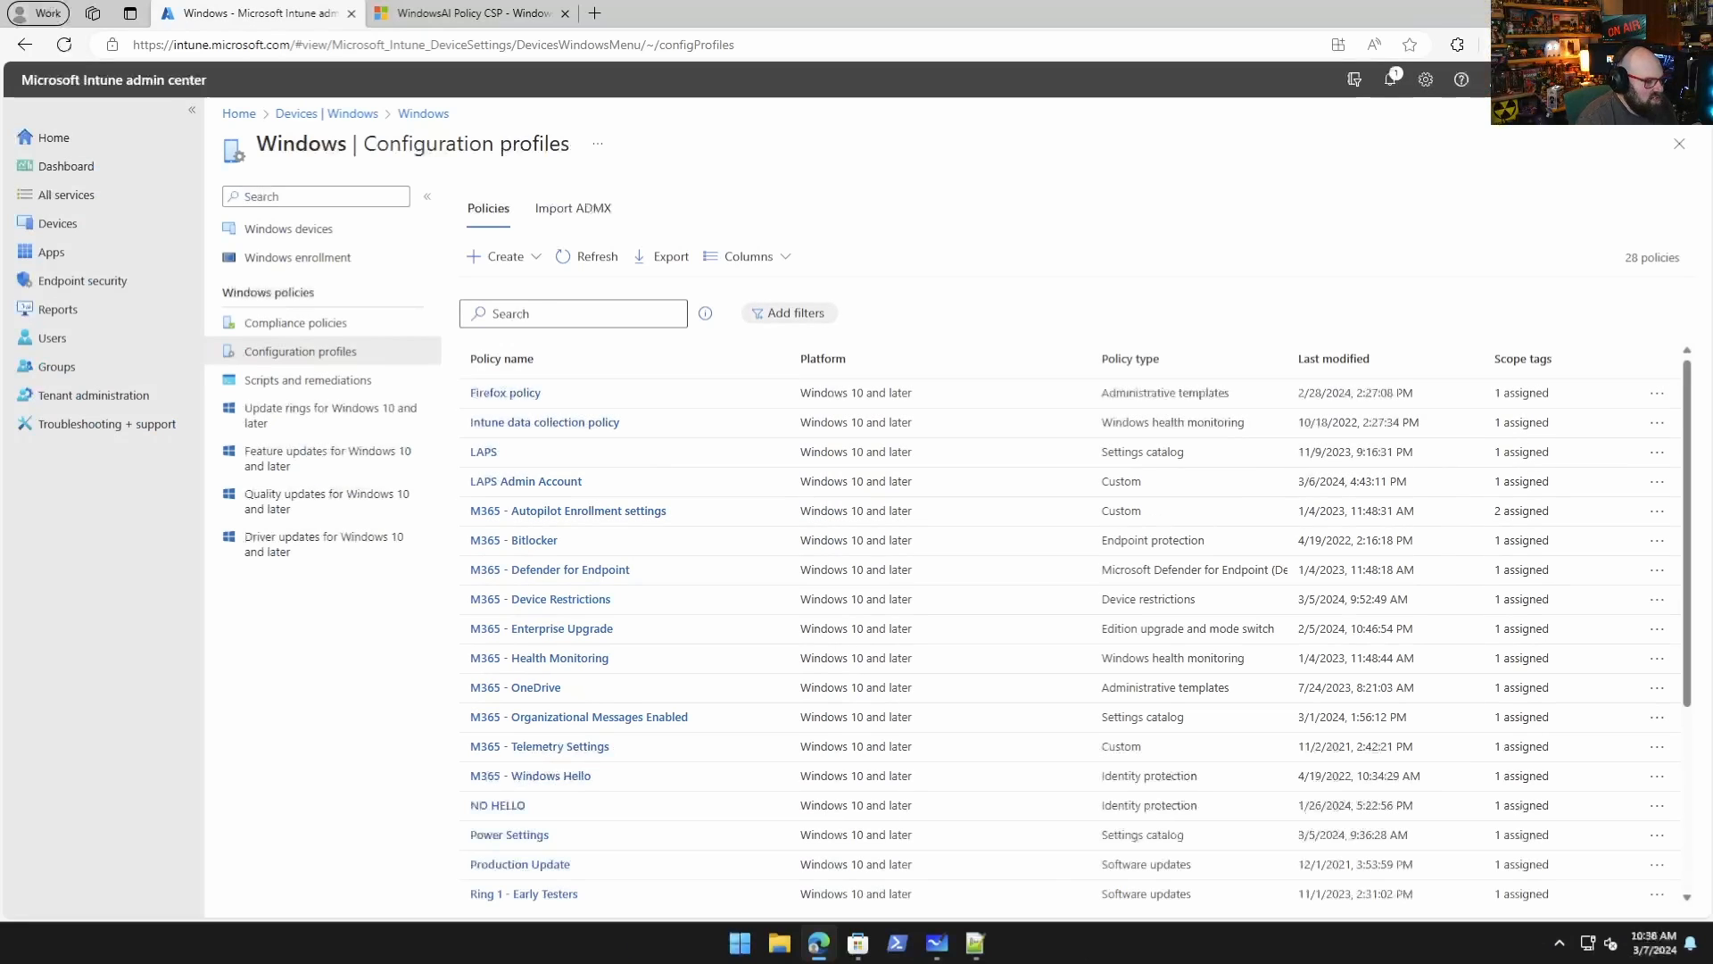
Start a new Windows 10 and later Templates > Custom profile, then return to the WindowsAI docs.
left_click(502, 255)
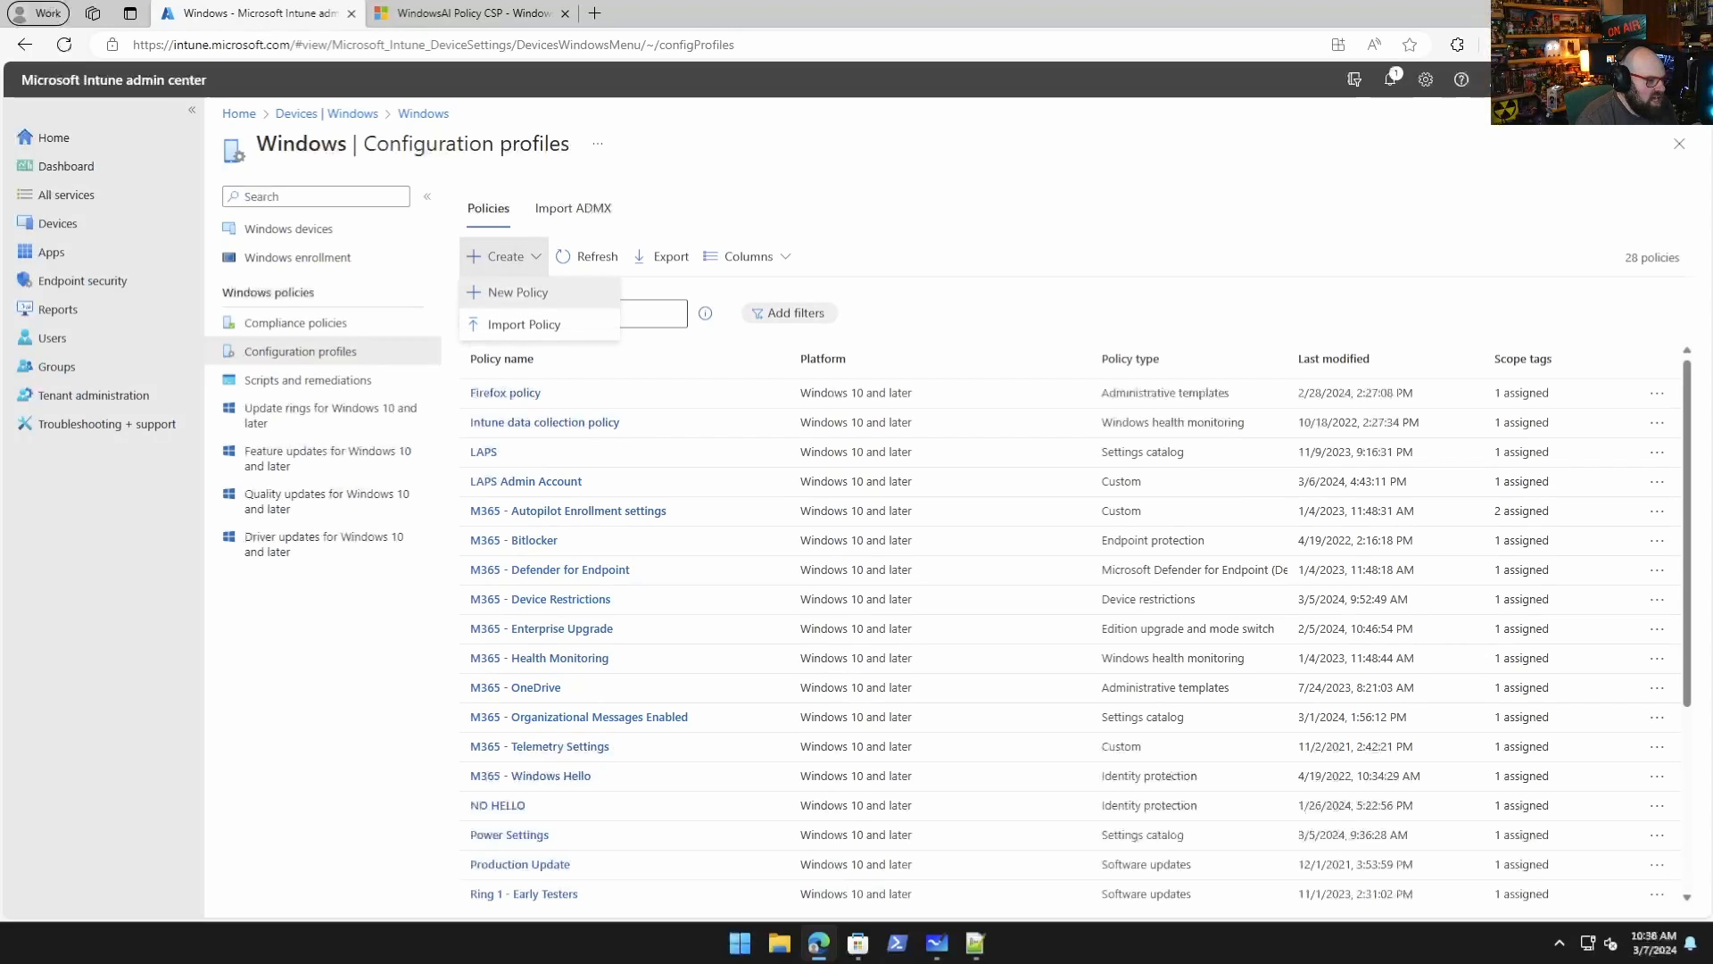
left_click(516, 291)
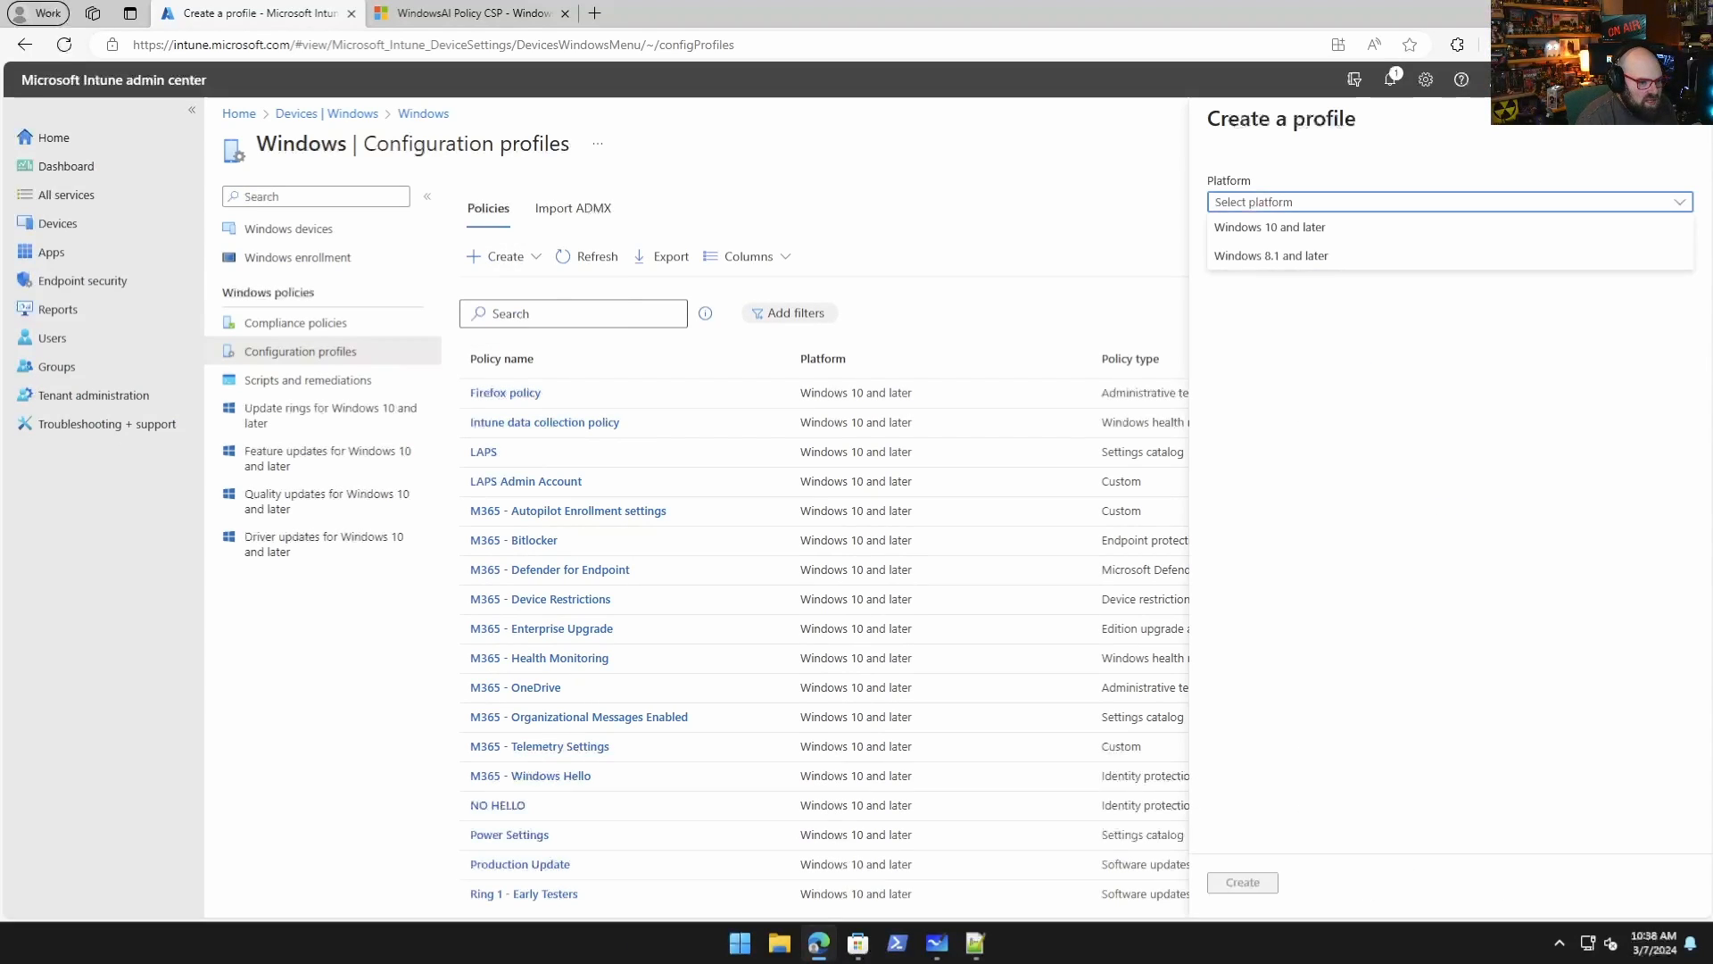
left_click(1268, 227)
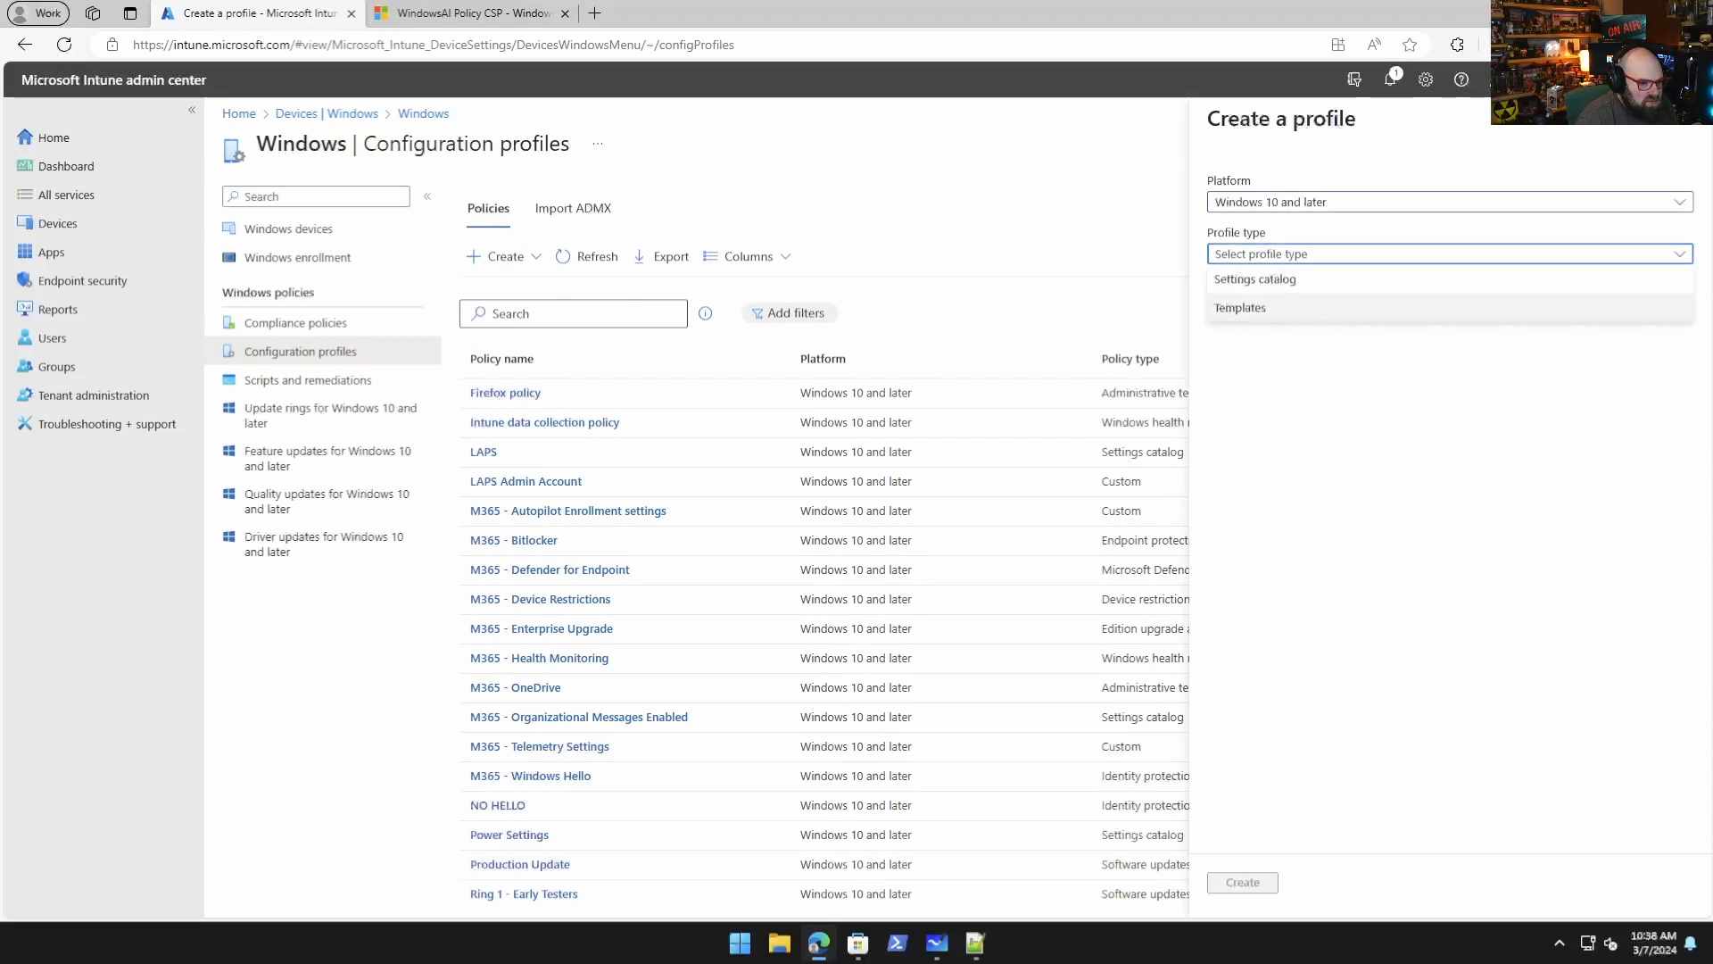
left_click(1240, 307)
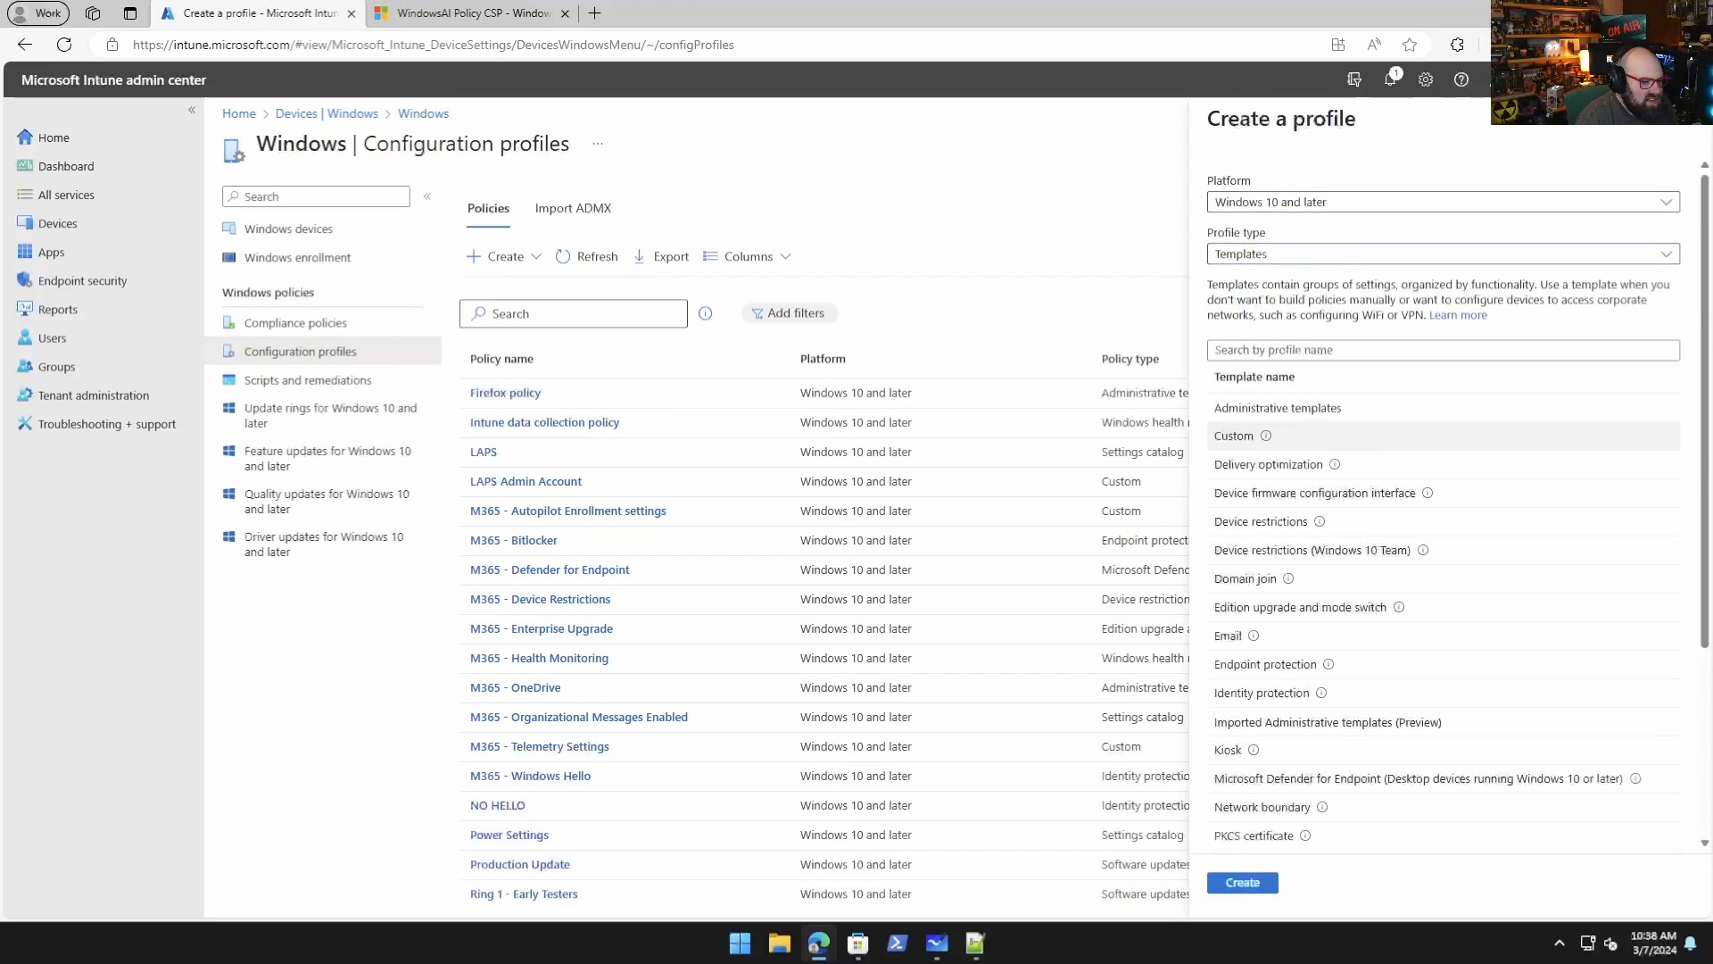
left_click(1240, 881)
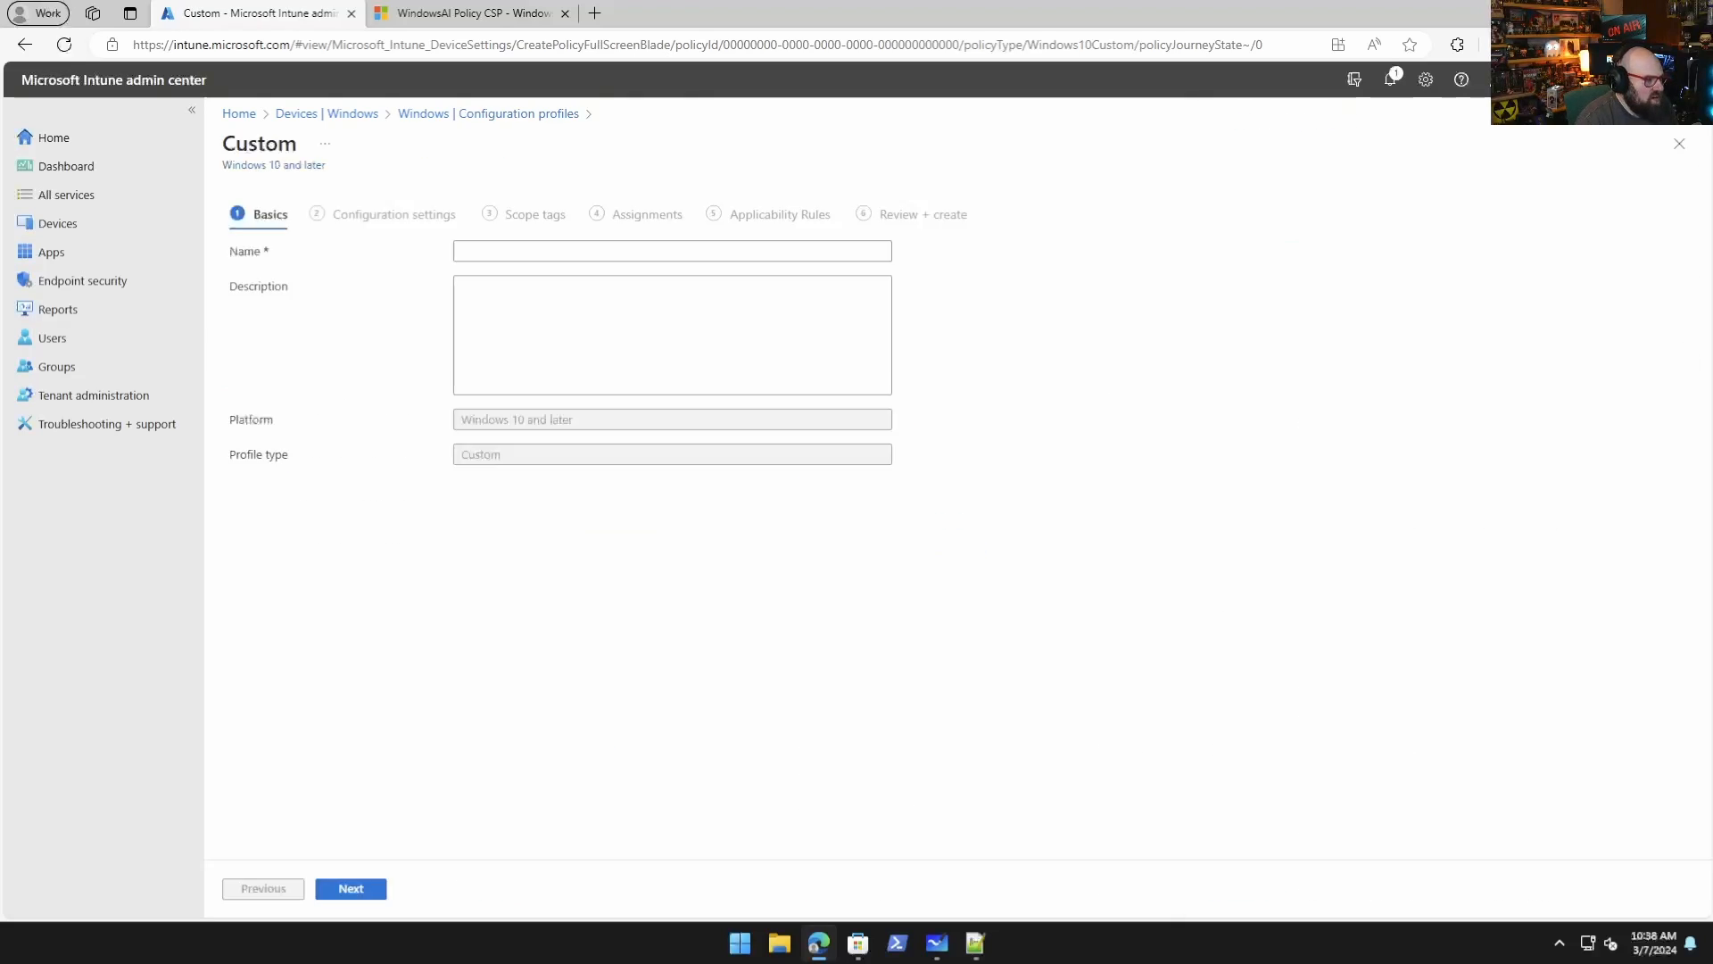
left_click(469, 13)
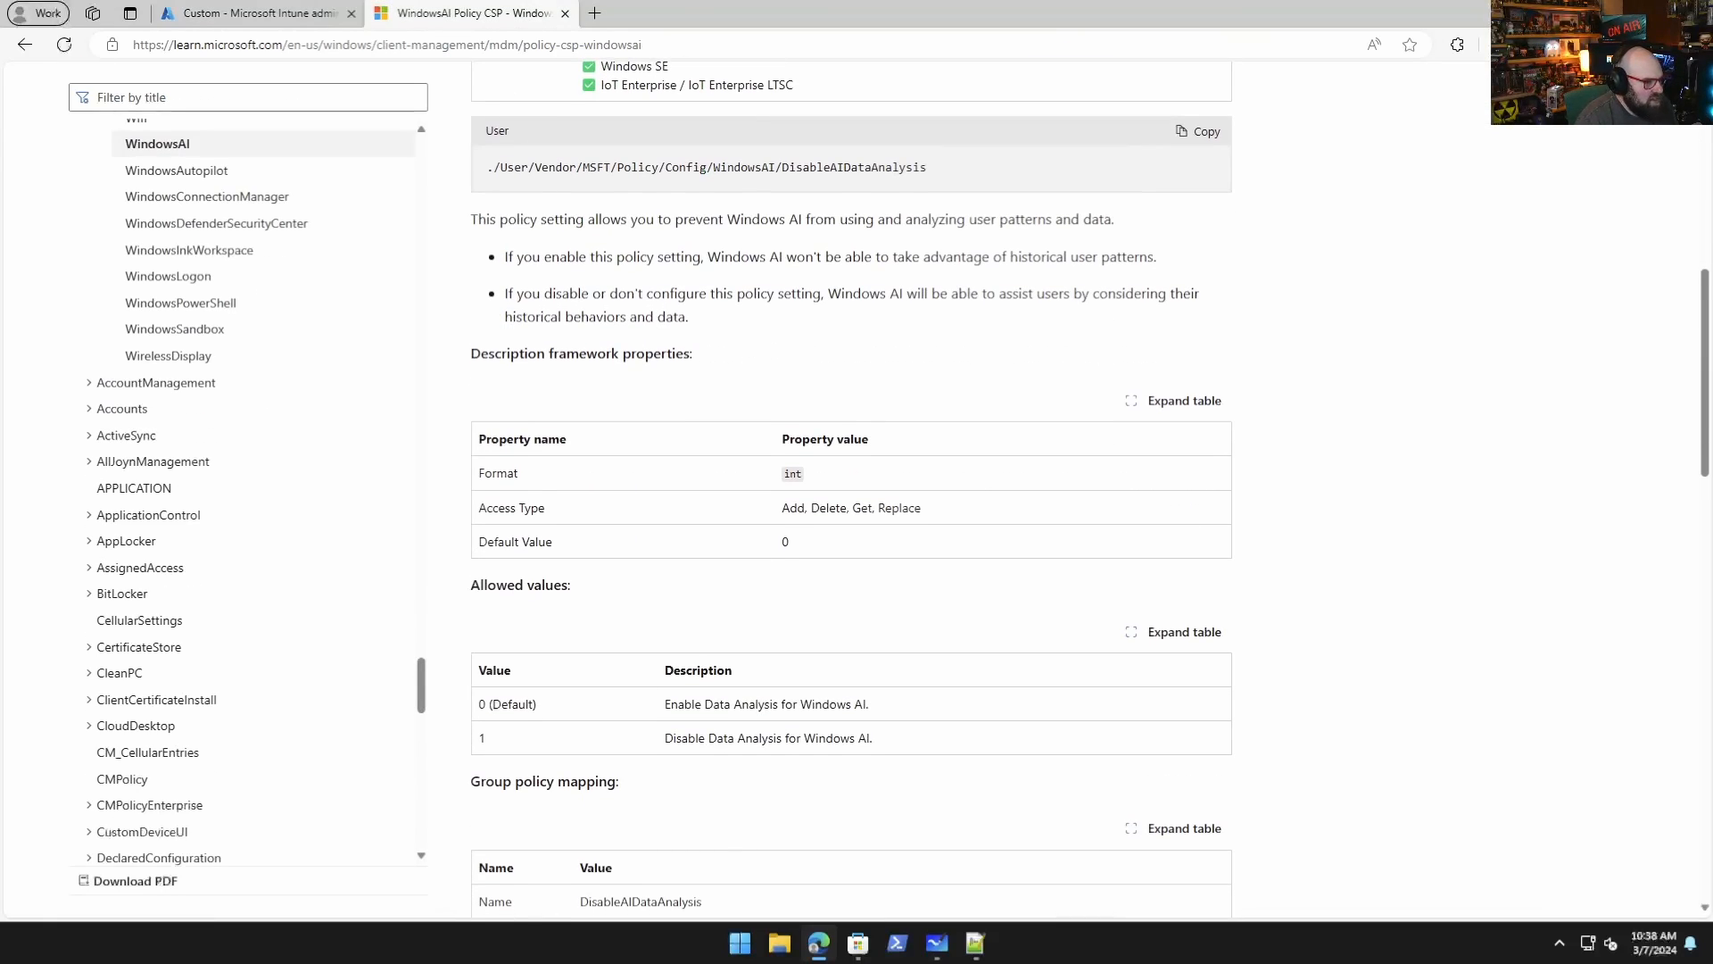
Scroll past DisableAIDataAnalysis's values and group policy mapping to the TurnOffWindowsCopilot User OMA-URI path.
scroll("down", 3)
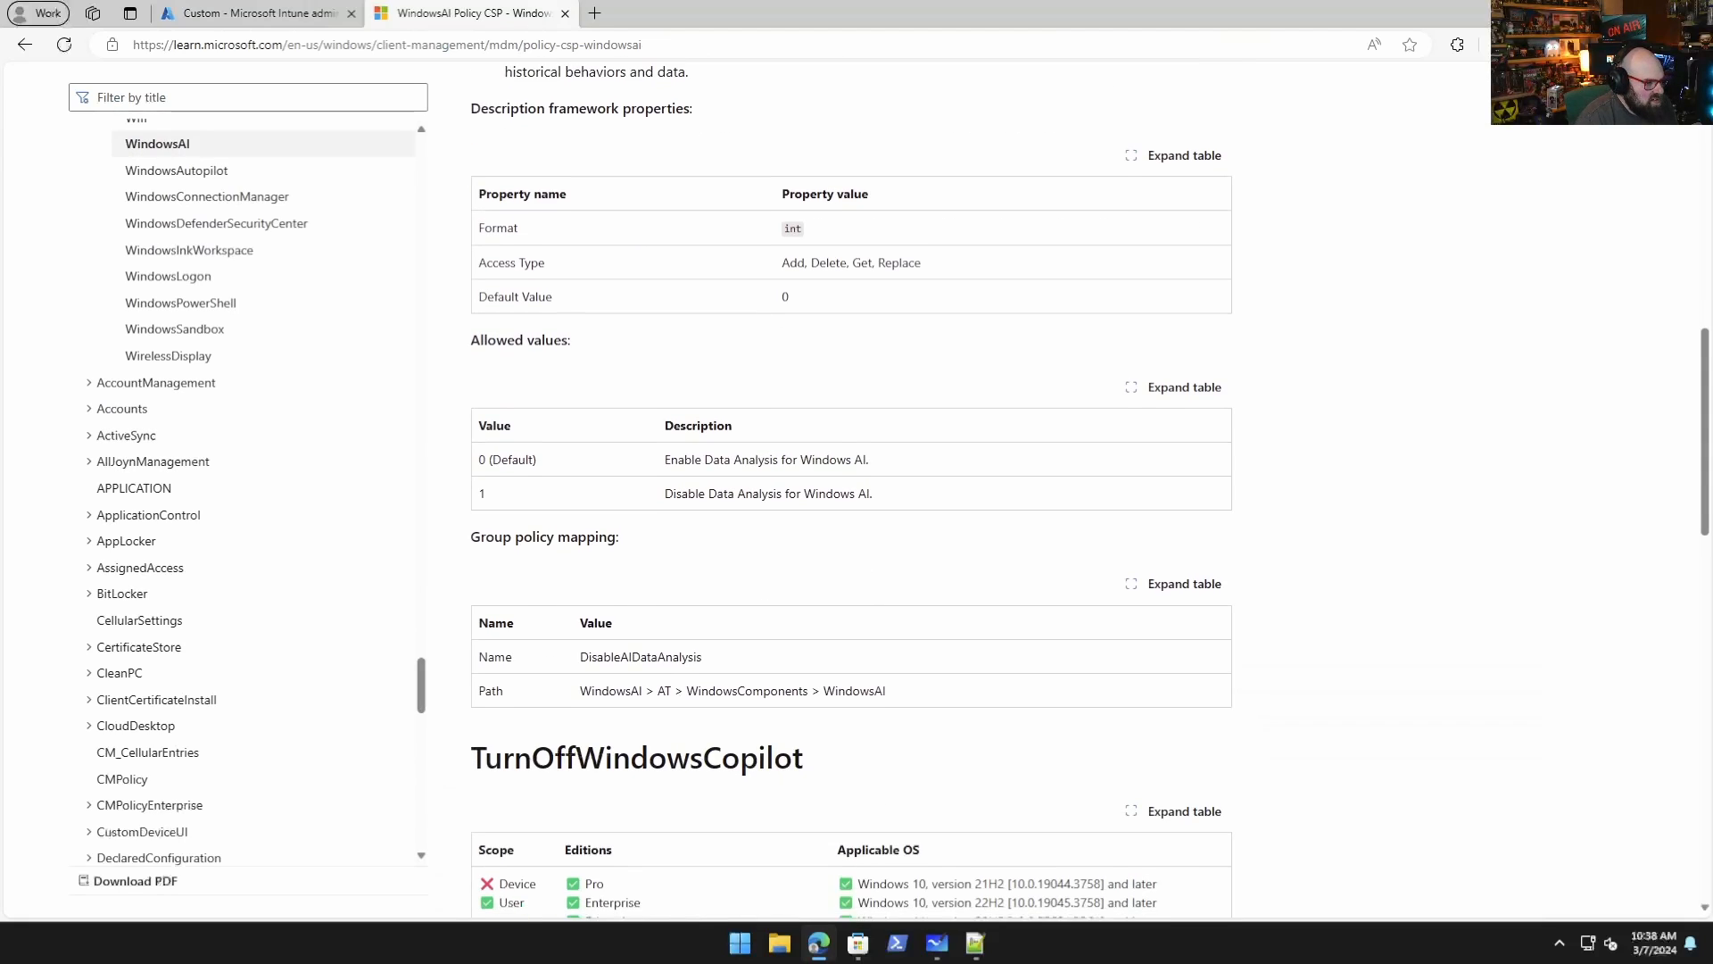
scroll("down", 3)
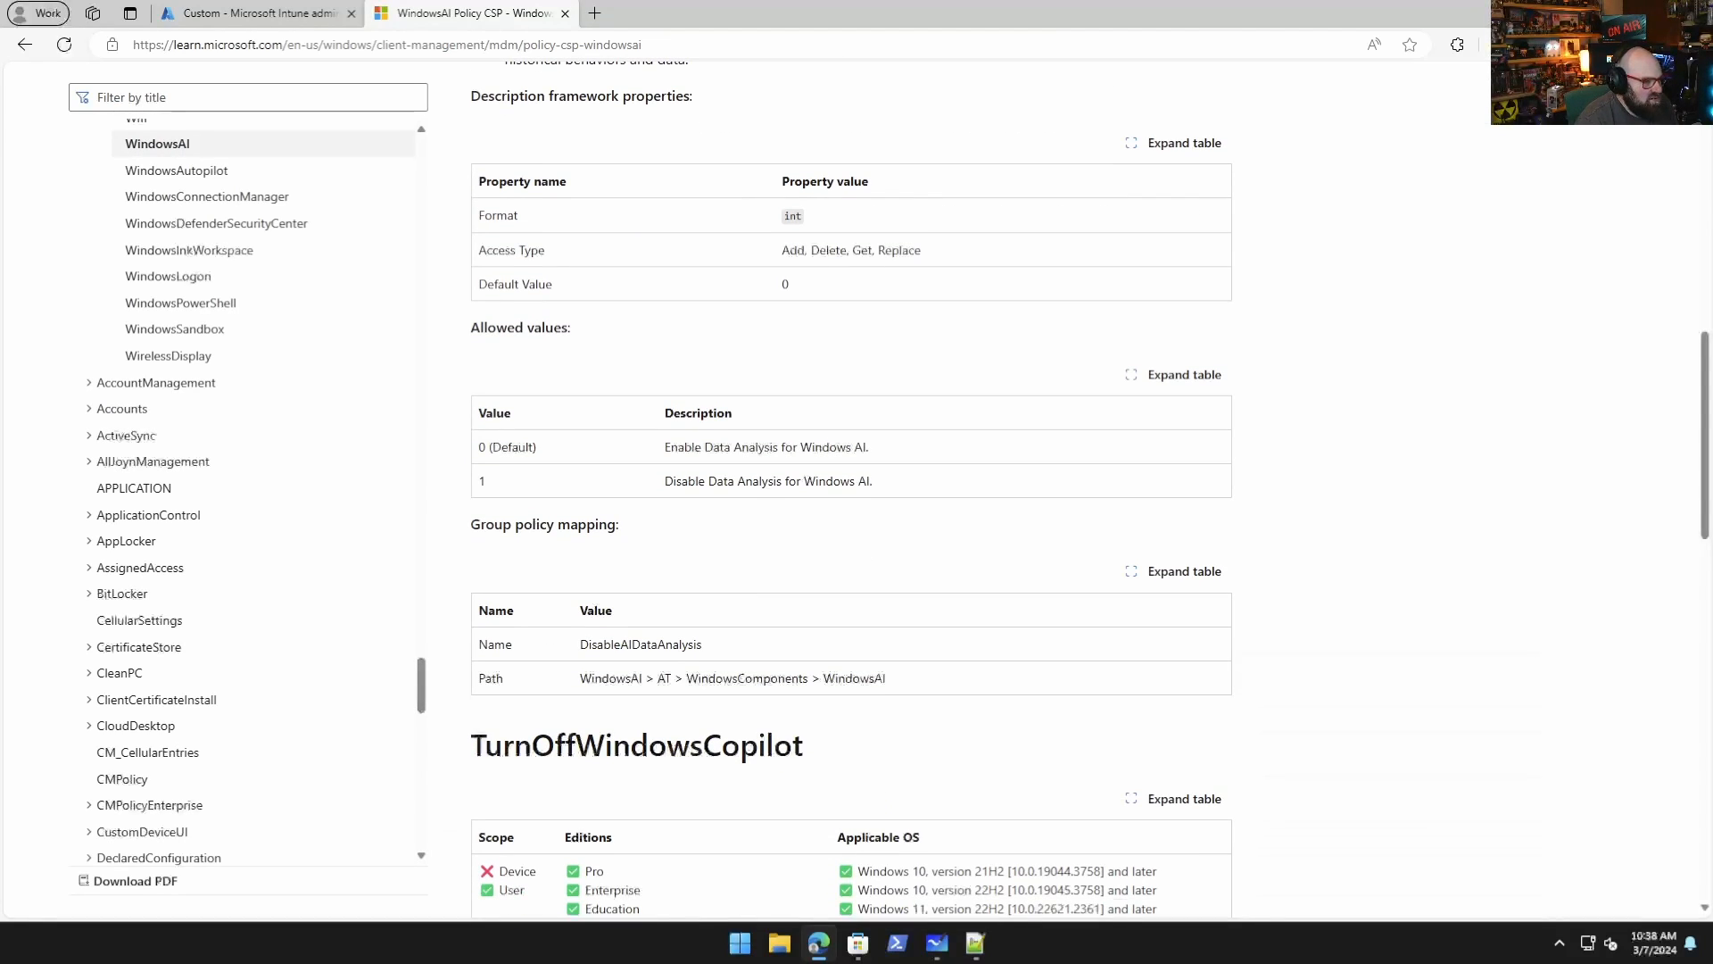
scroll("down", 3)
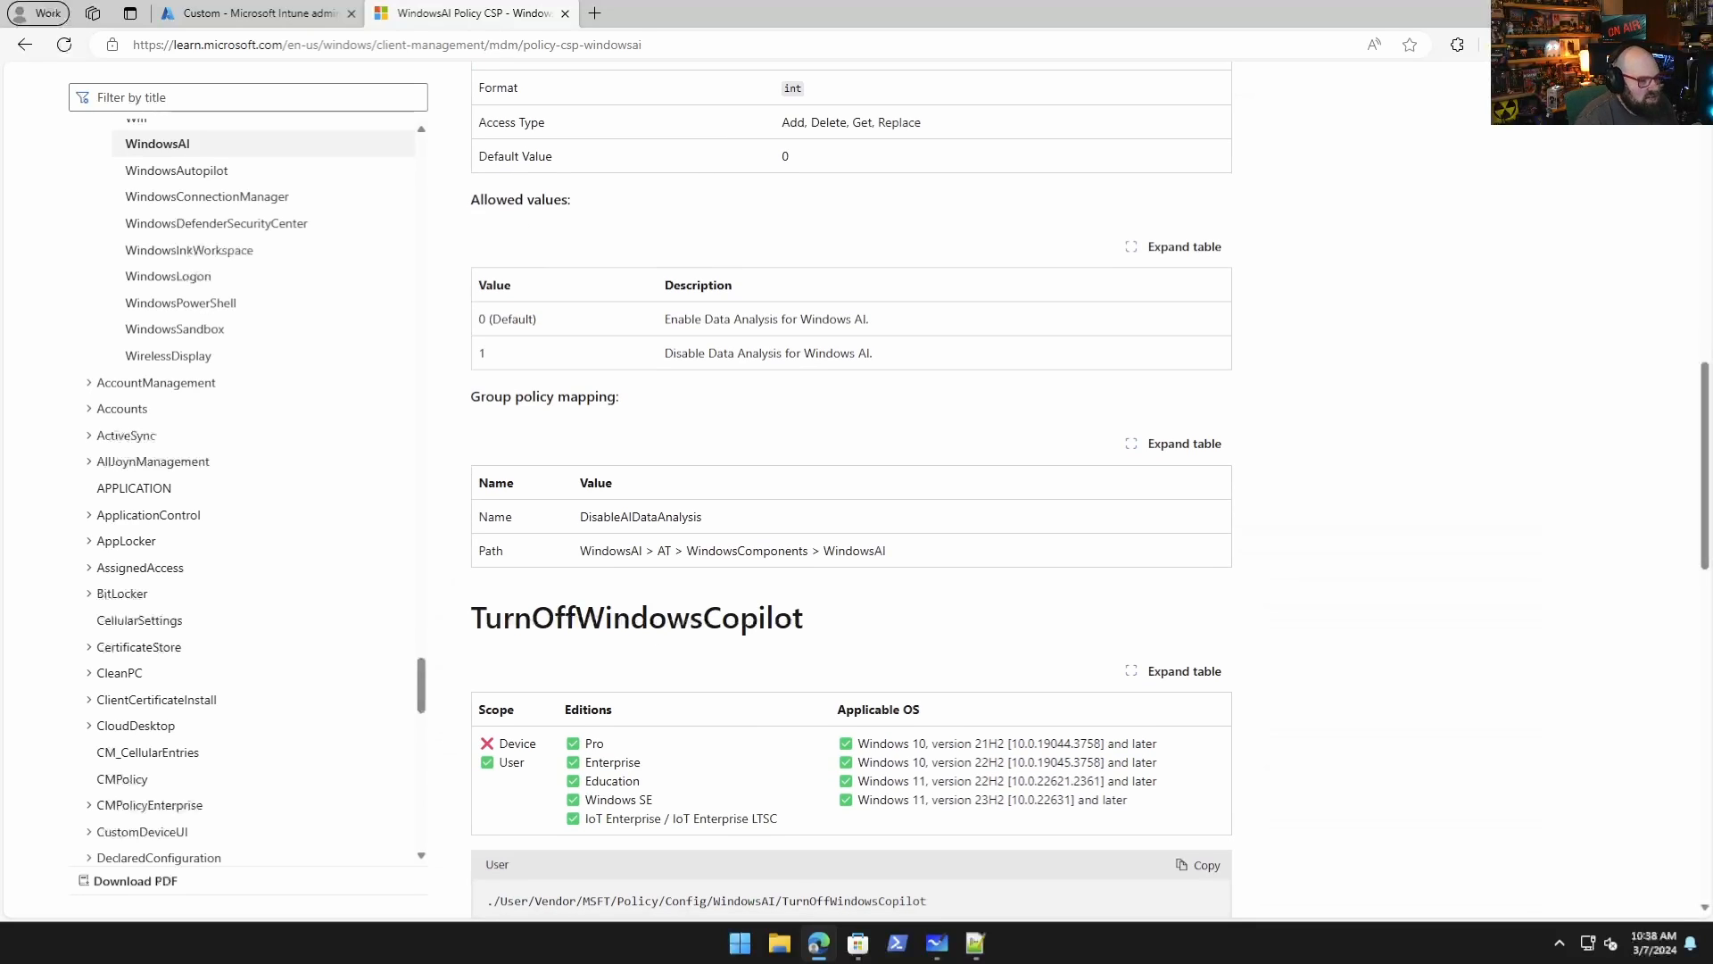
scroll("down", 3)
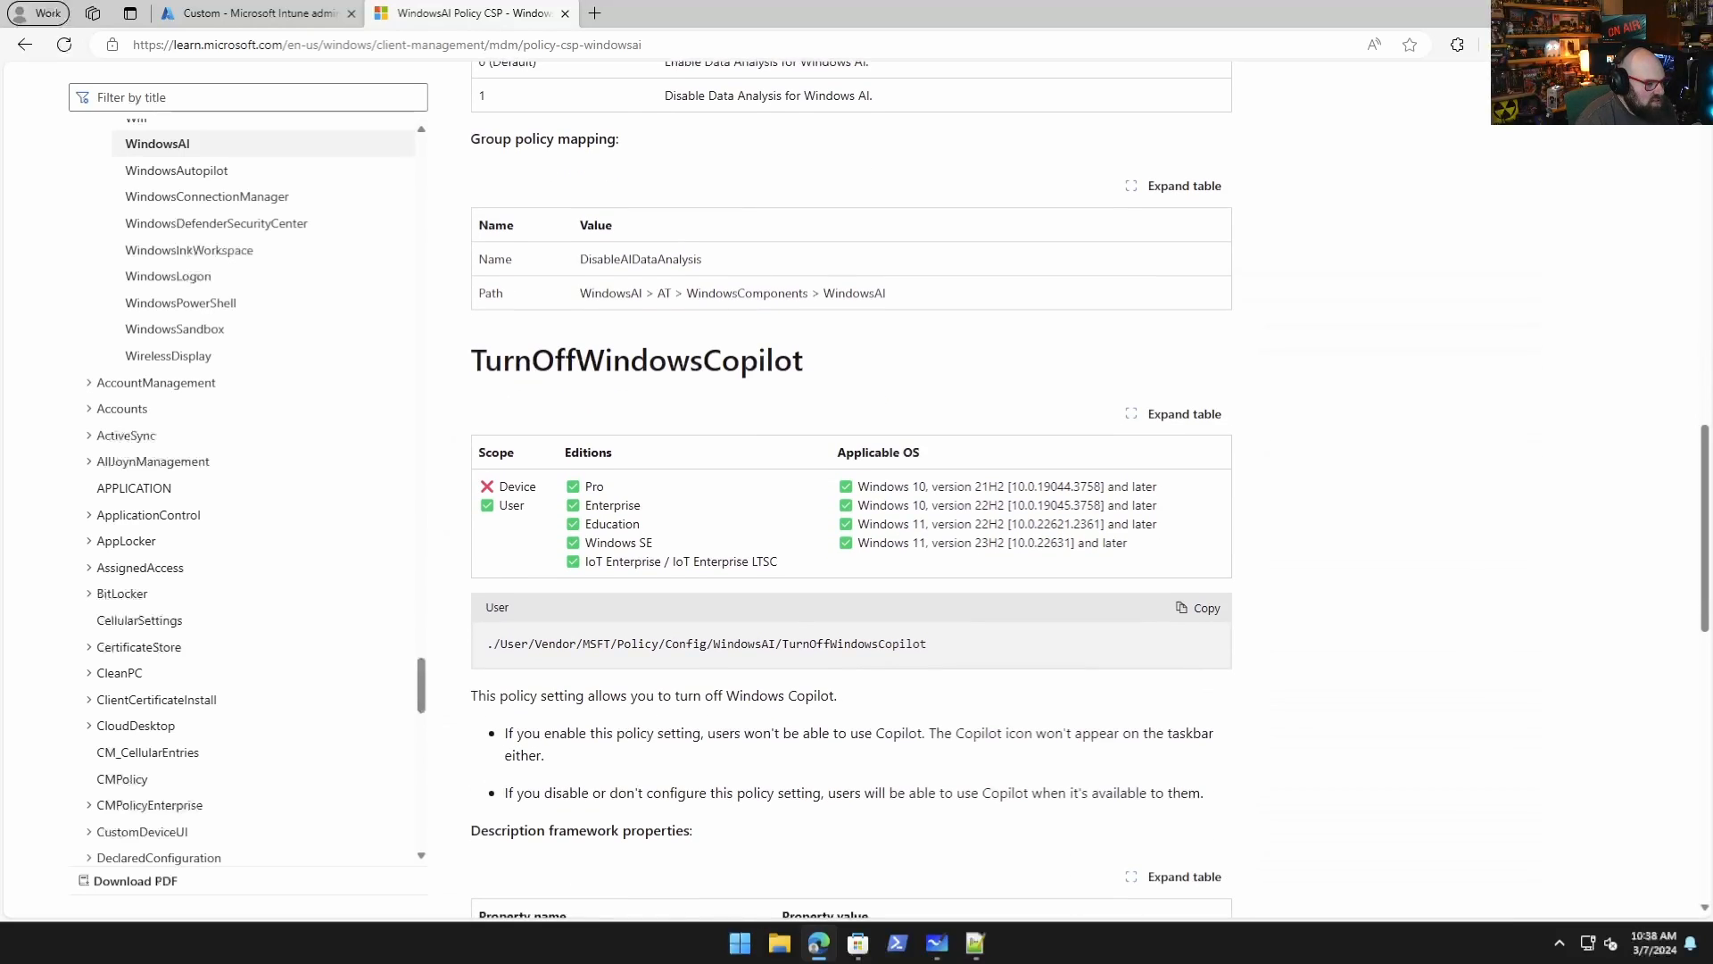
scroll("up", 3)
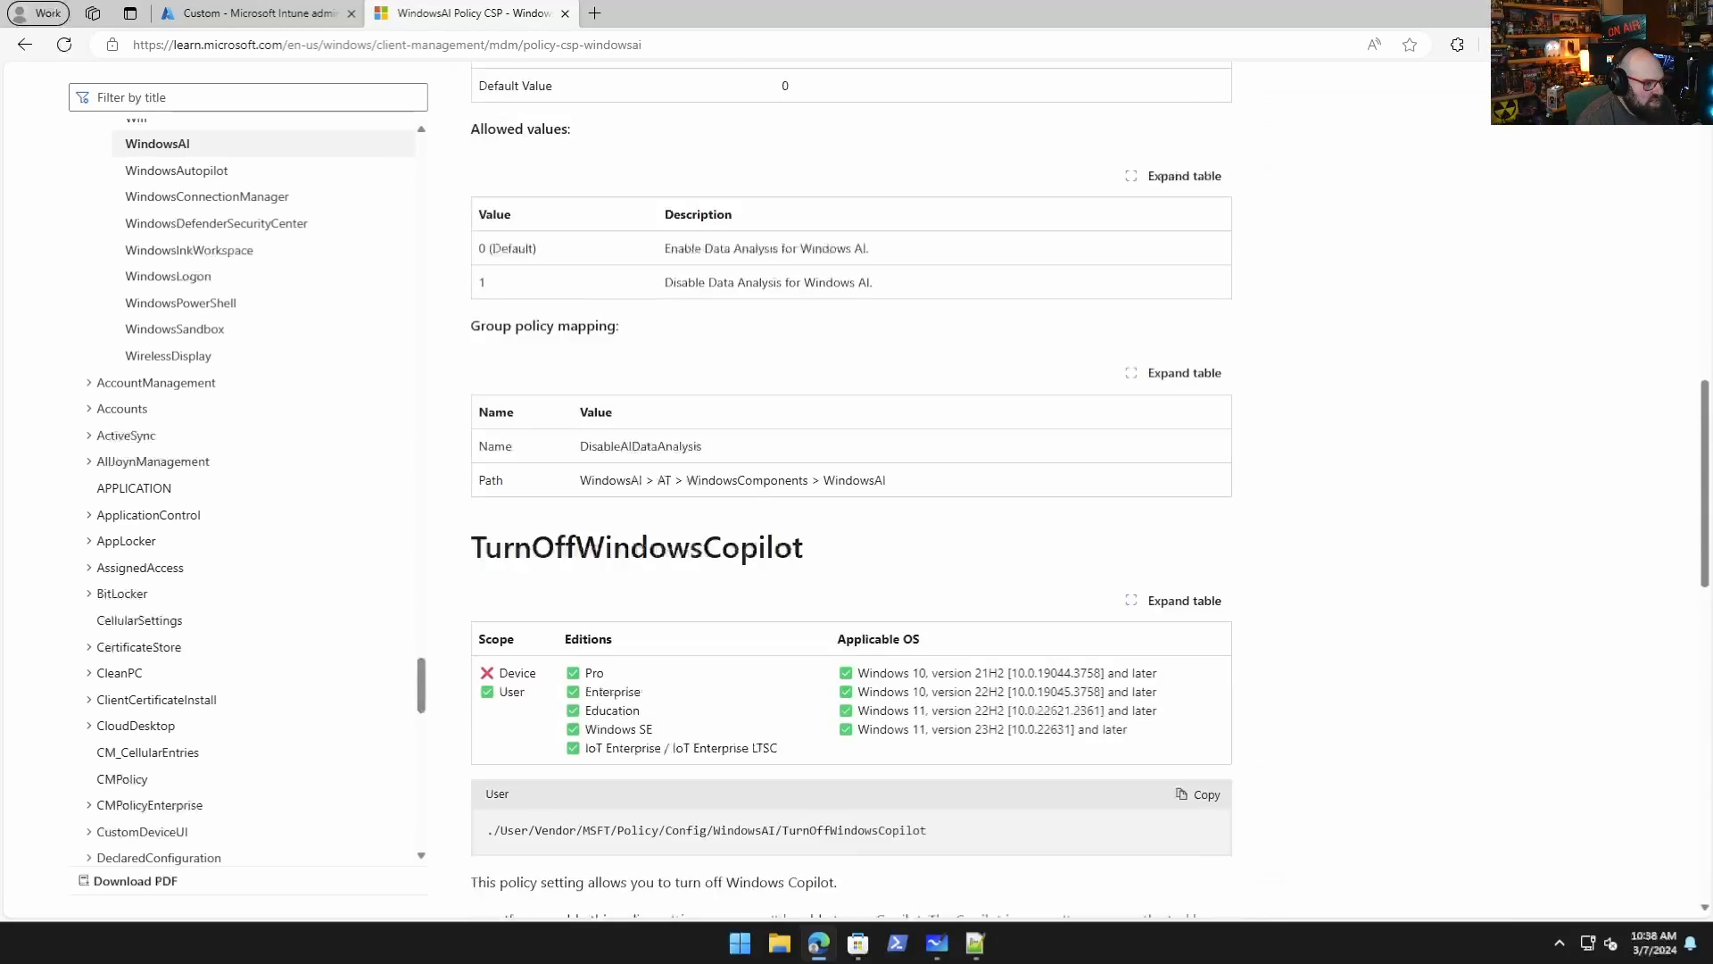
Name the profile 'Copilot policy - CSP' on Basics and advance to Configuration settings.
left_click(255, 12)
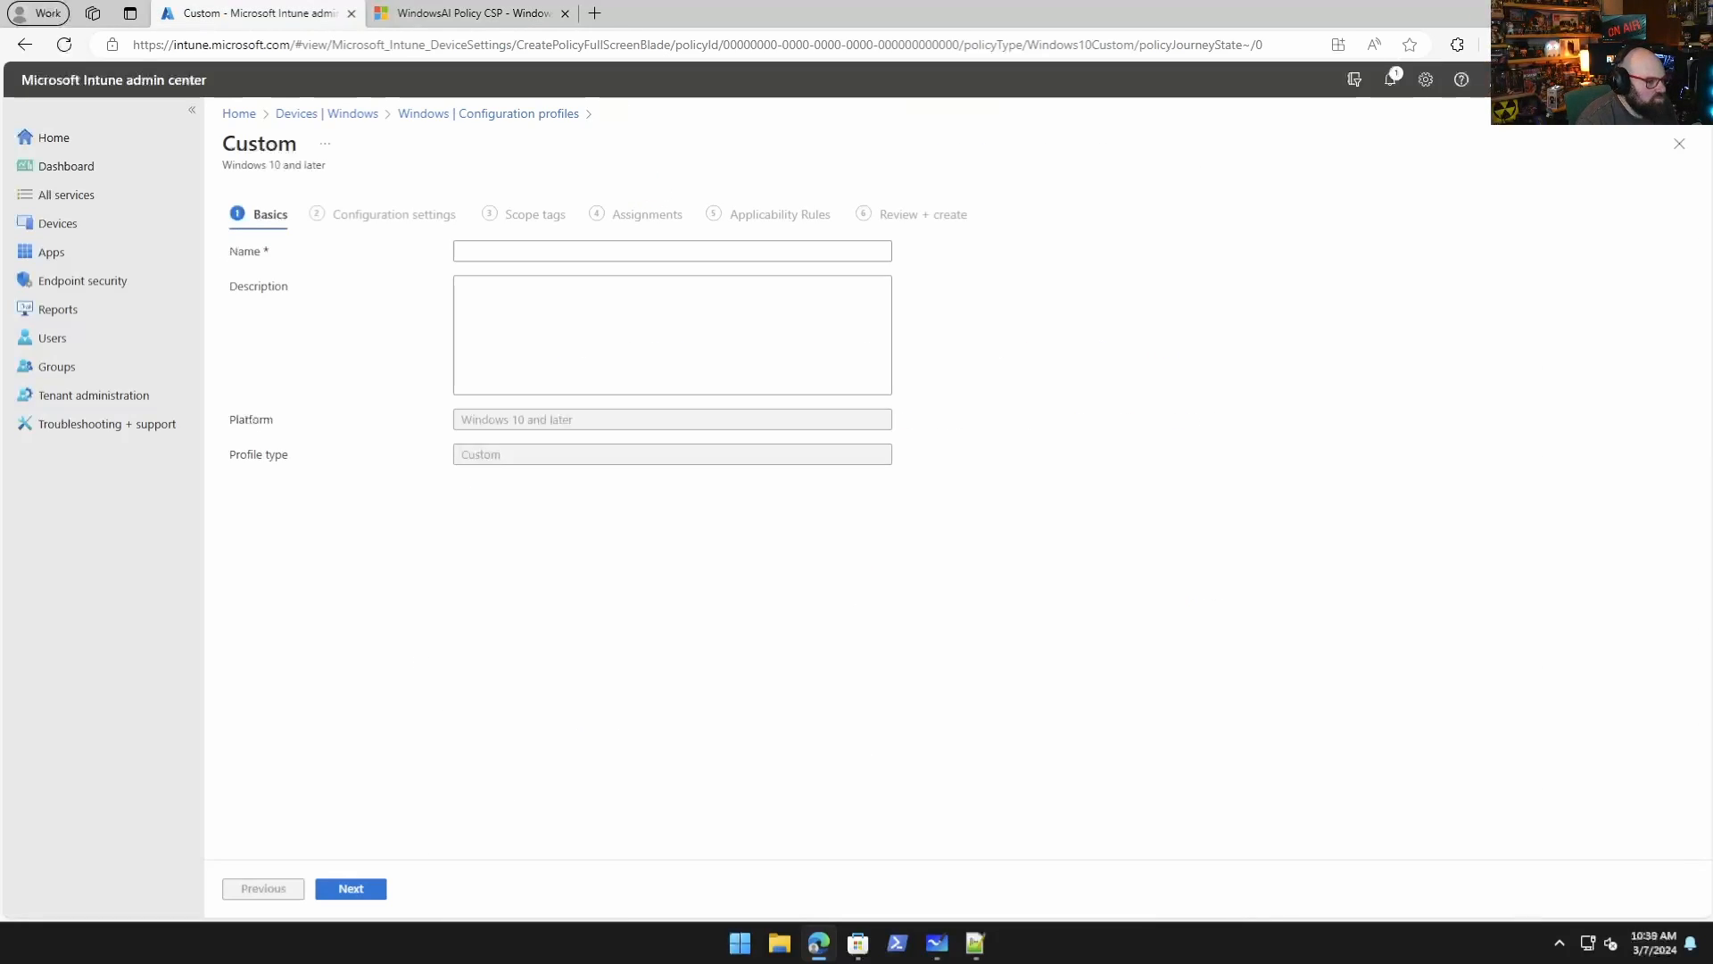
left_click(671, 250)
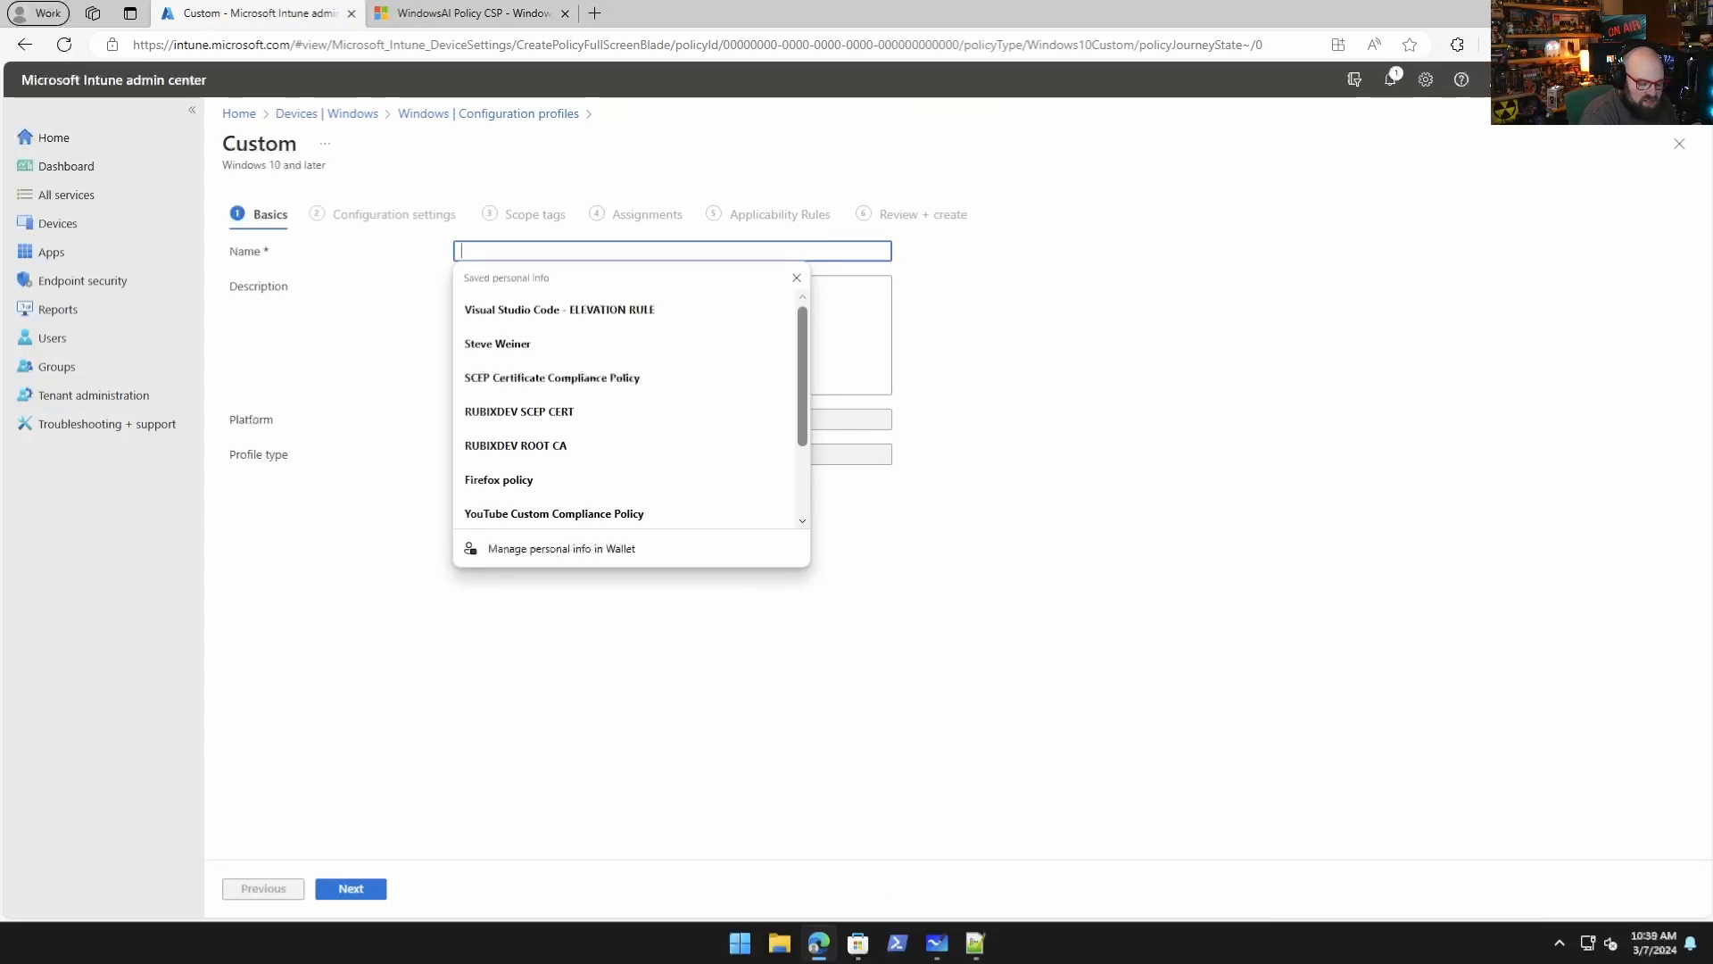
type("CS")
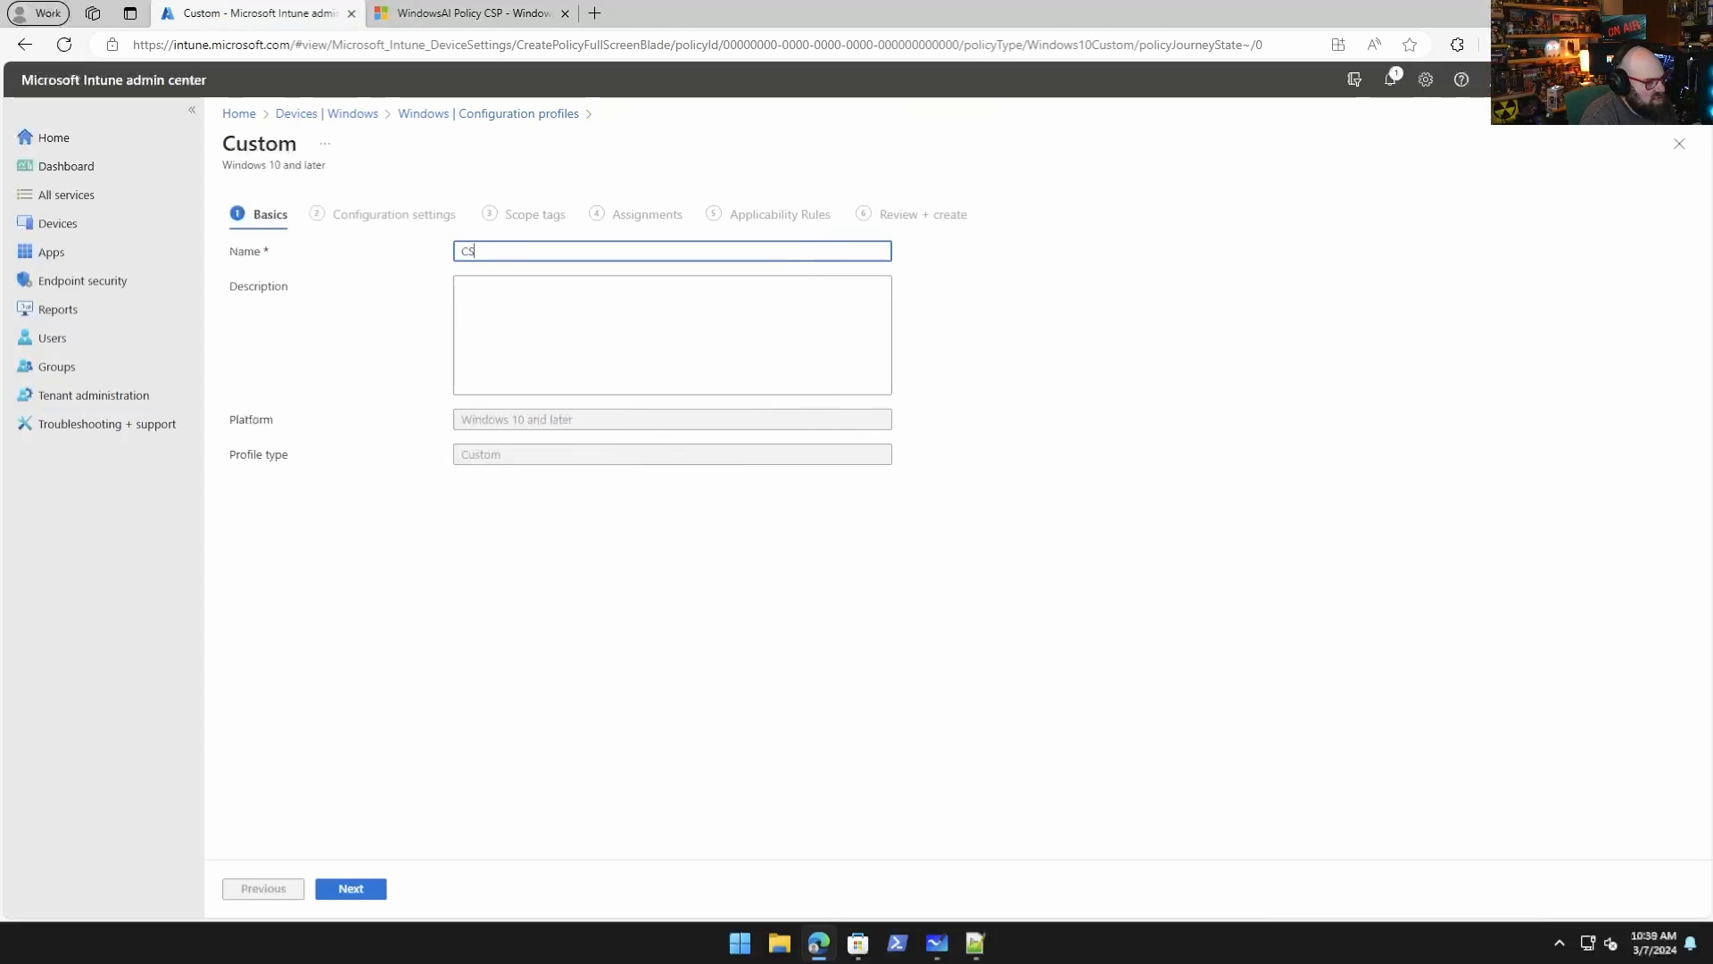
type("P Copi")
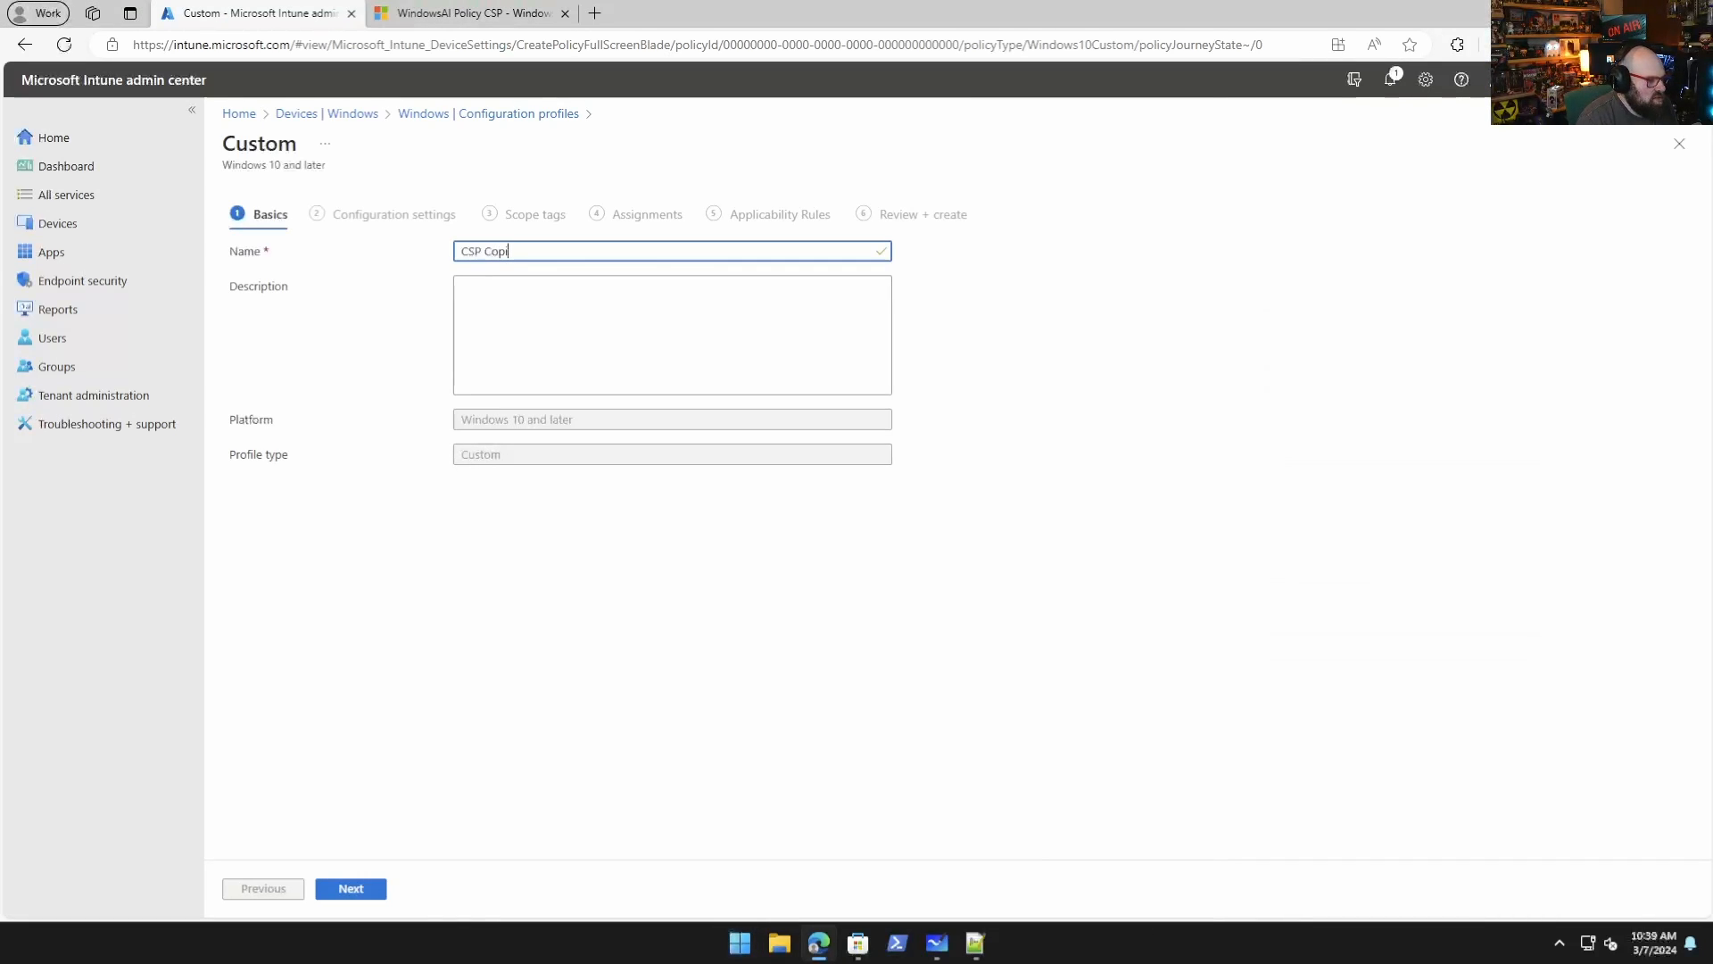
type("Copilot")
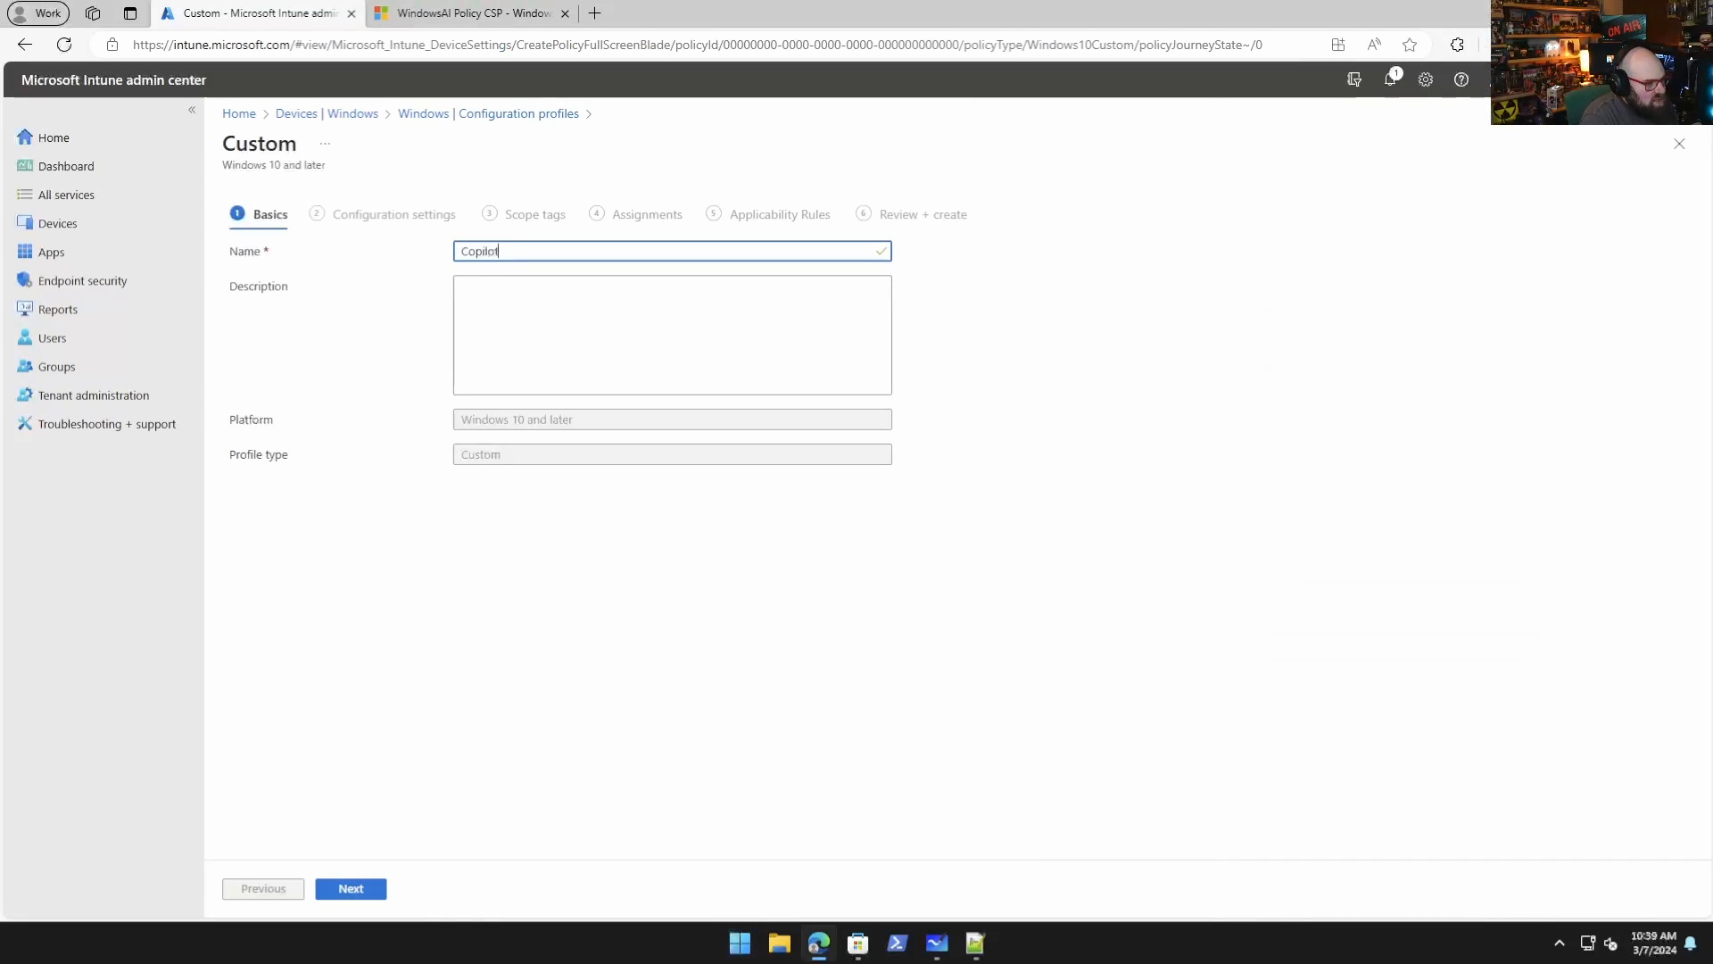
type("policy -")
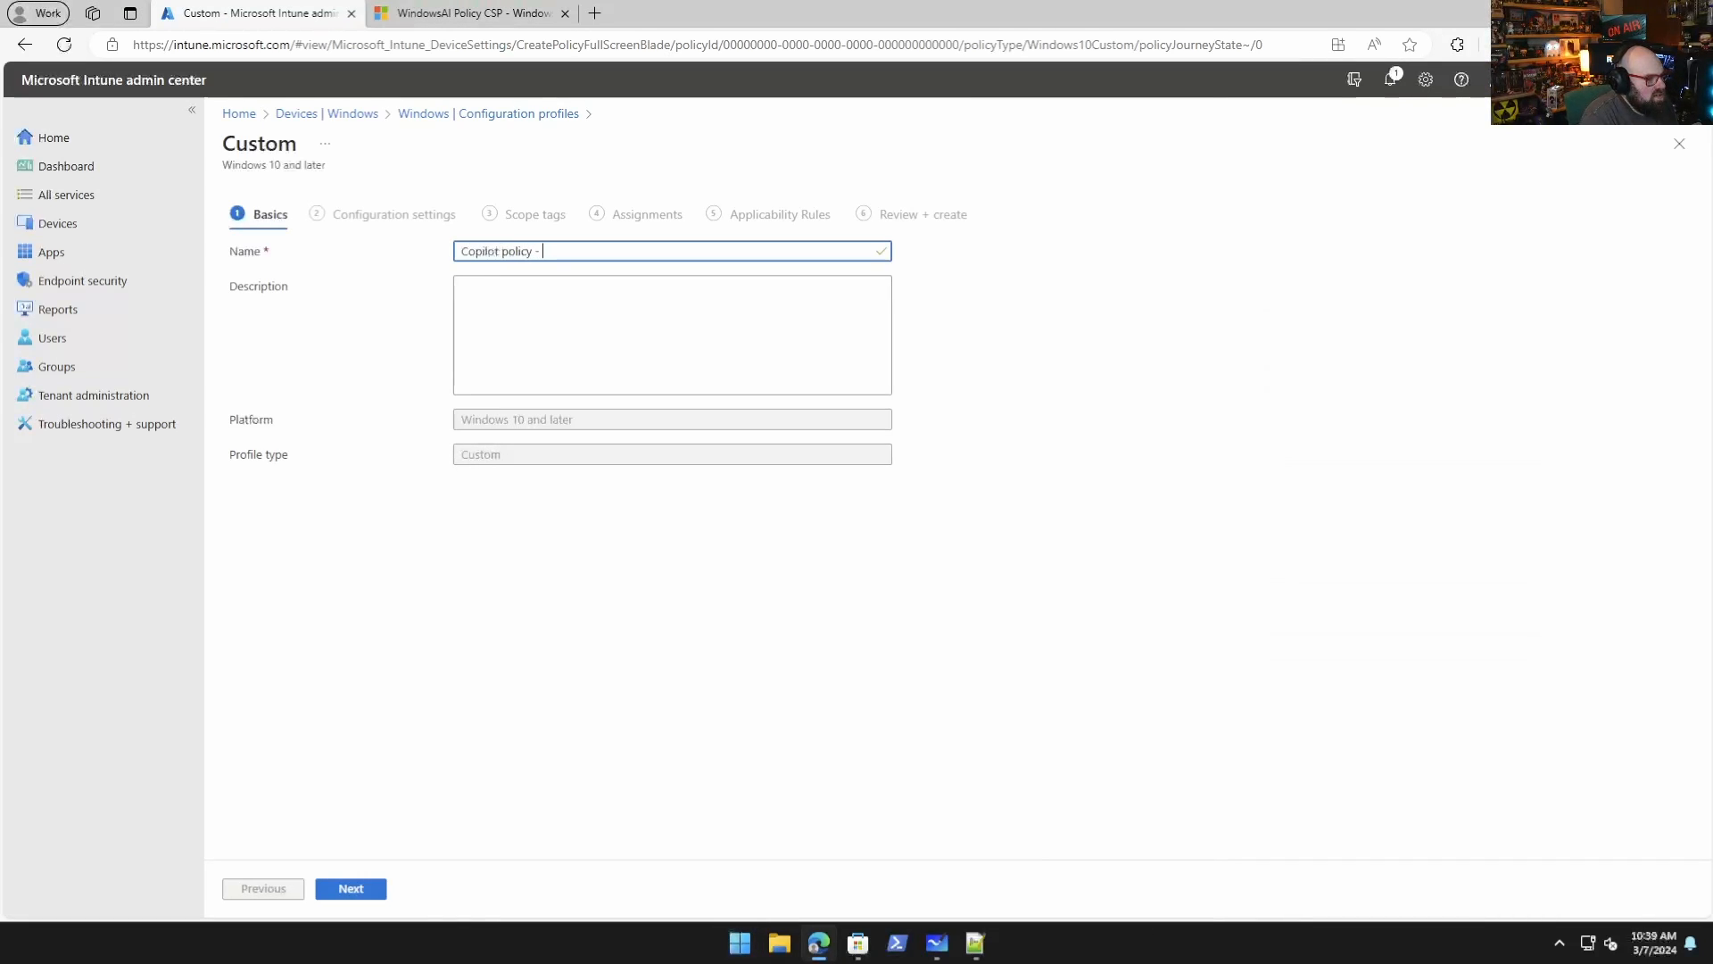
type("CSP")
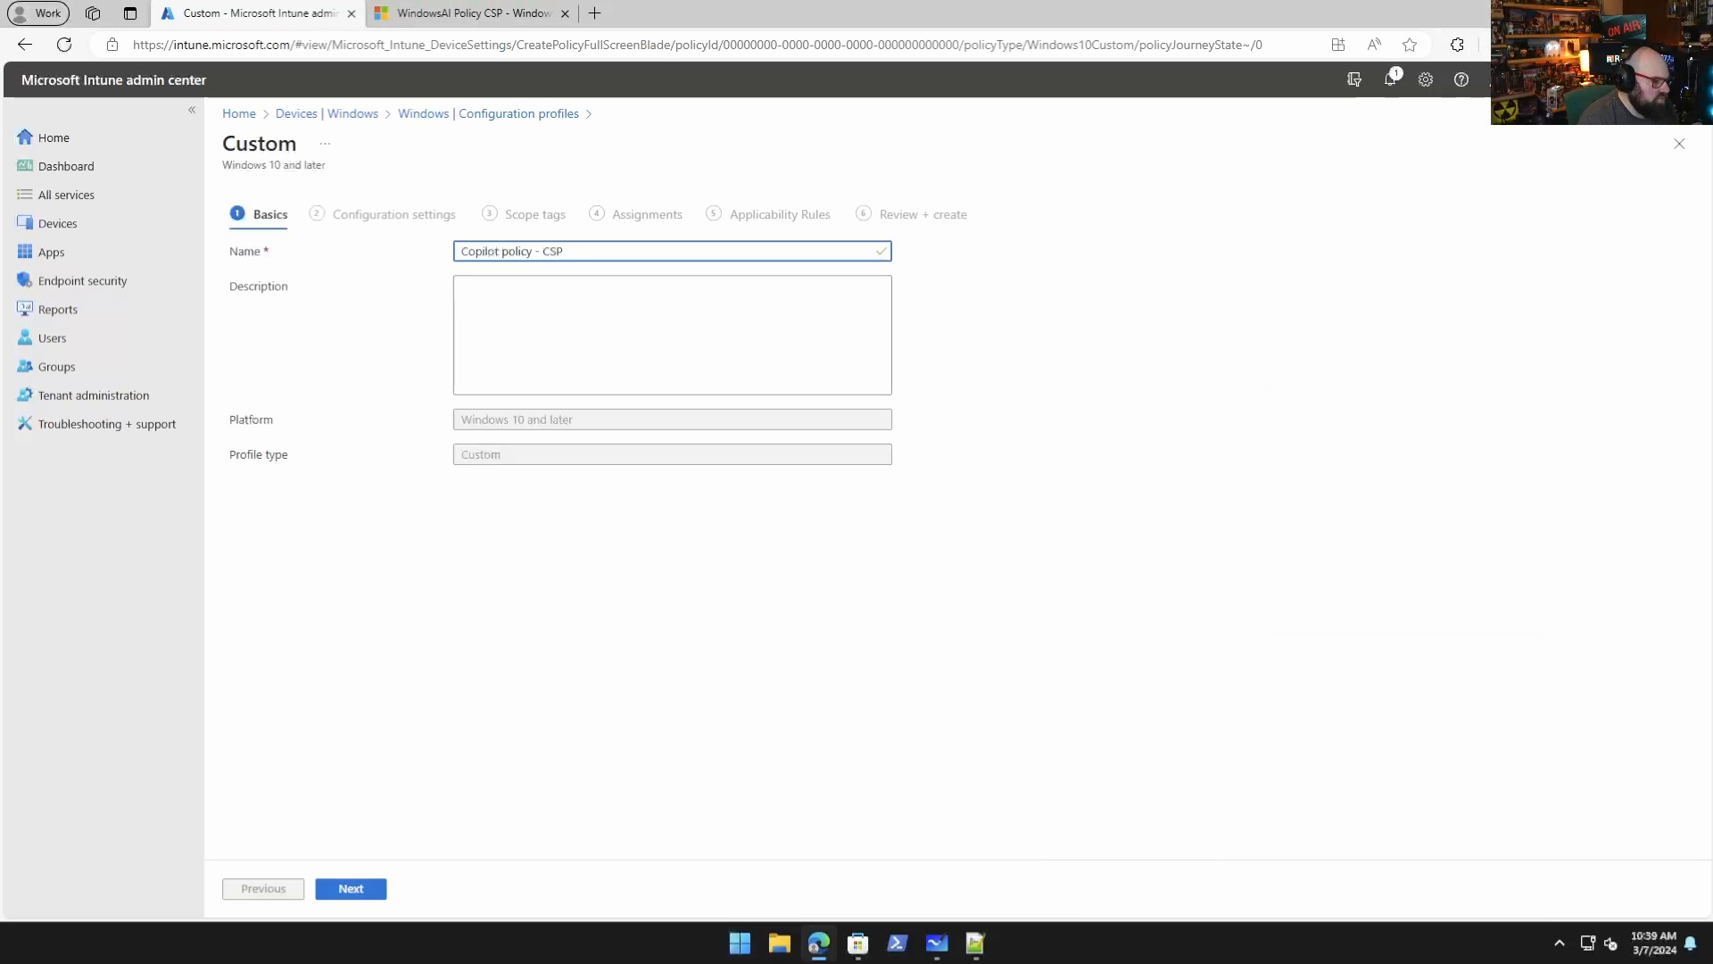
left_click(349, 887)
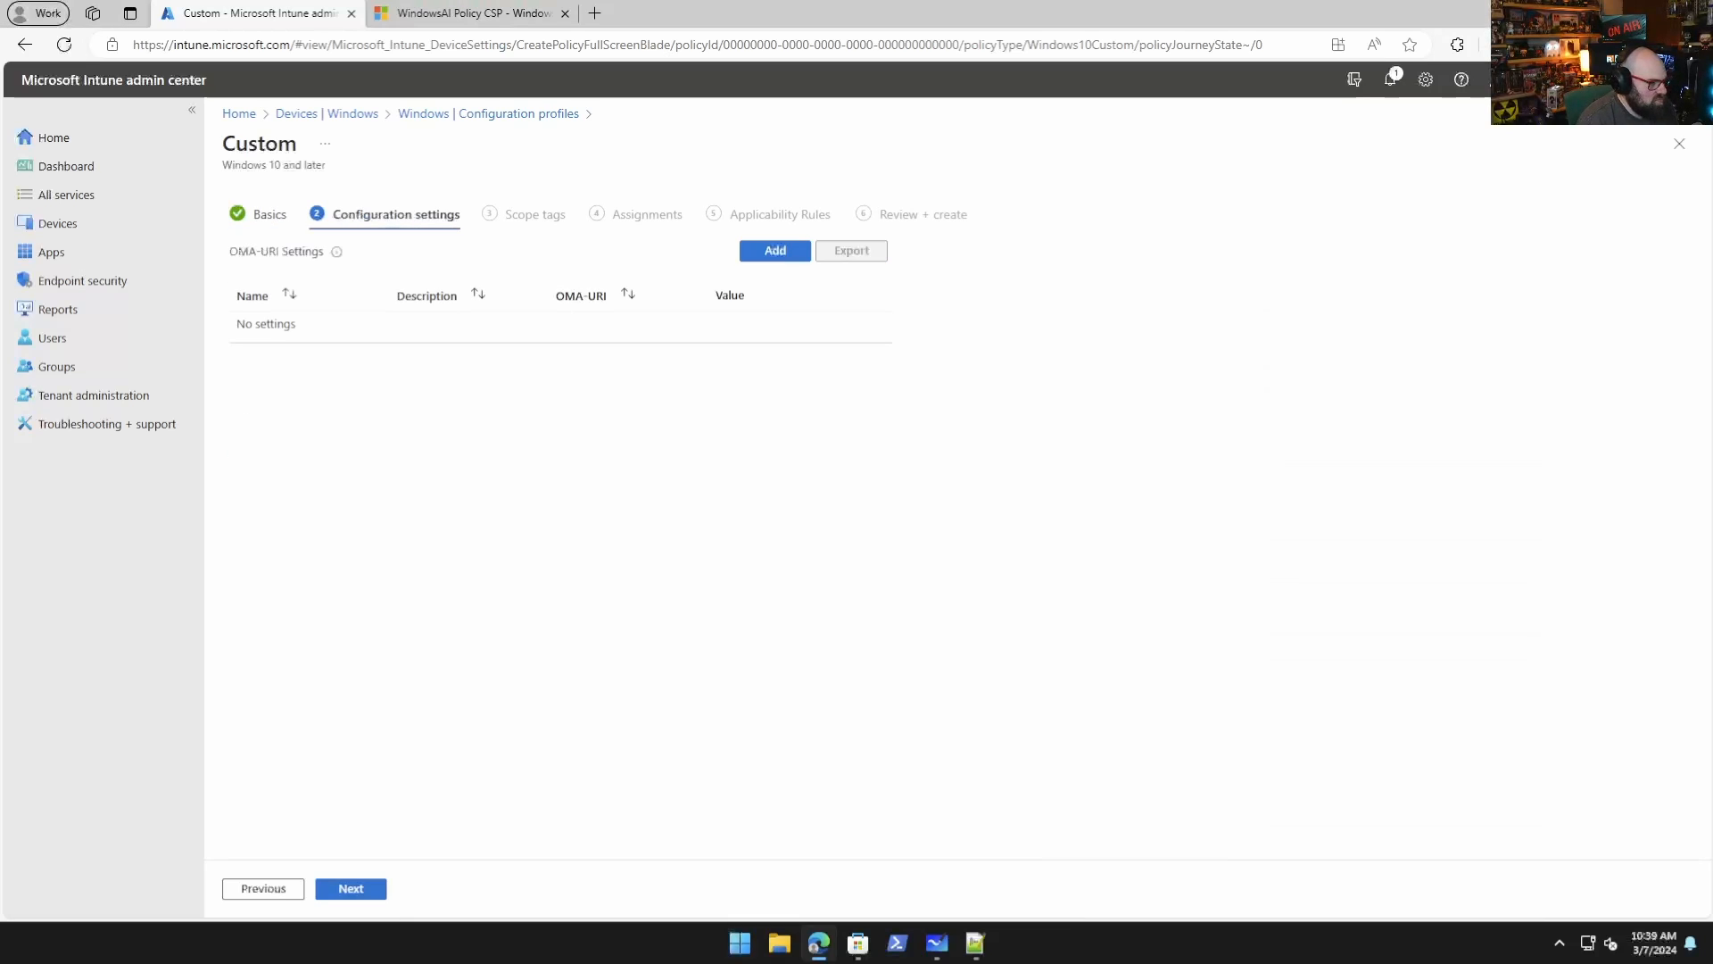
Add a new OMA-URI row named 'Disable AI Data Analysis'.
left_click(773, 250)
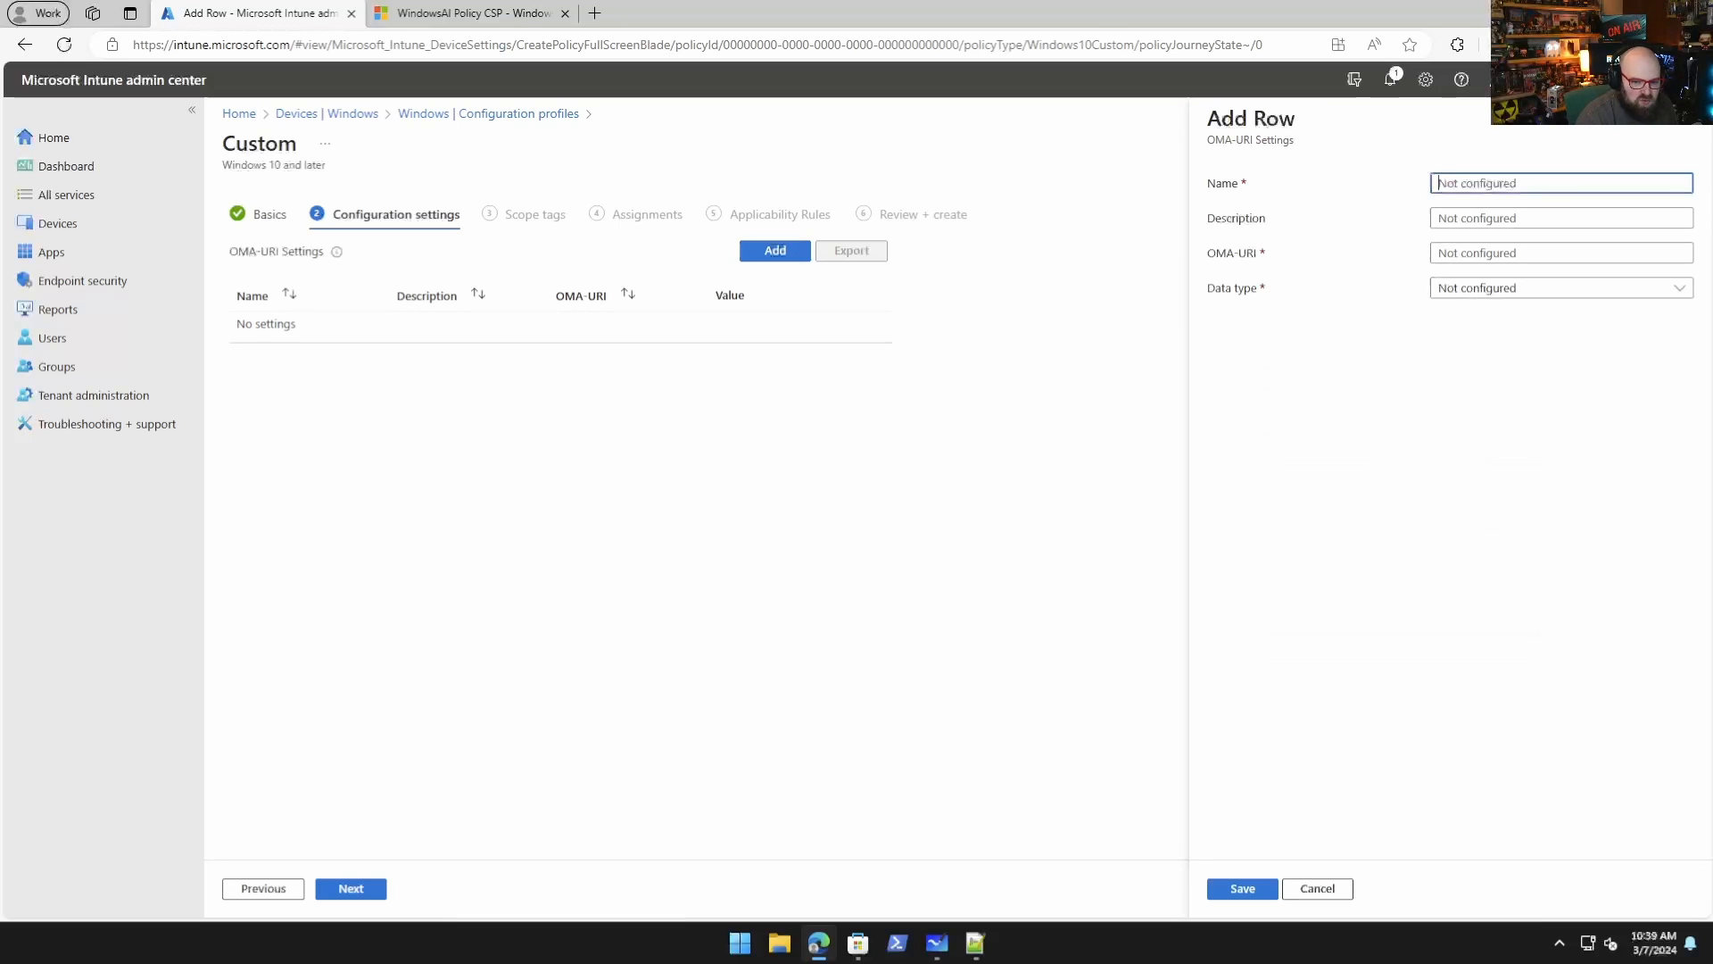
left_click(1560, 182)
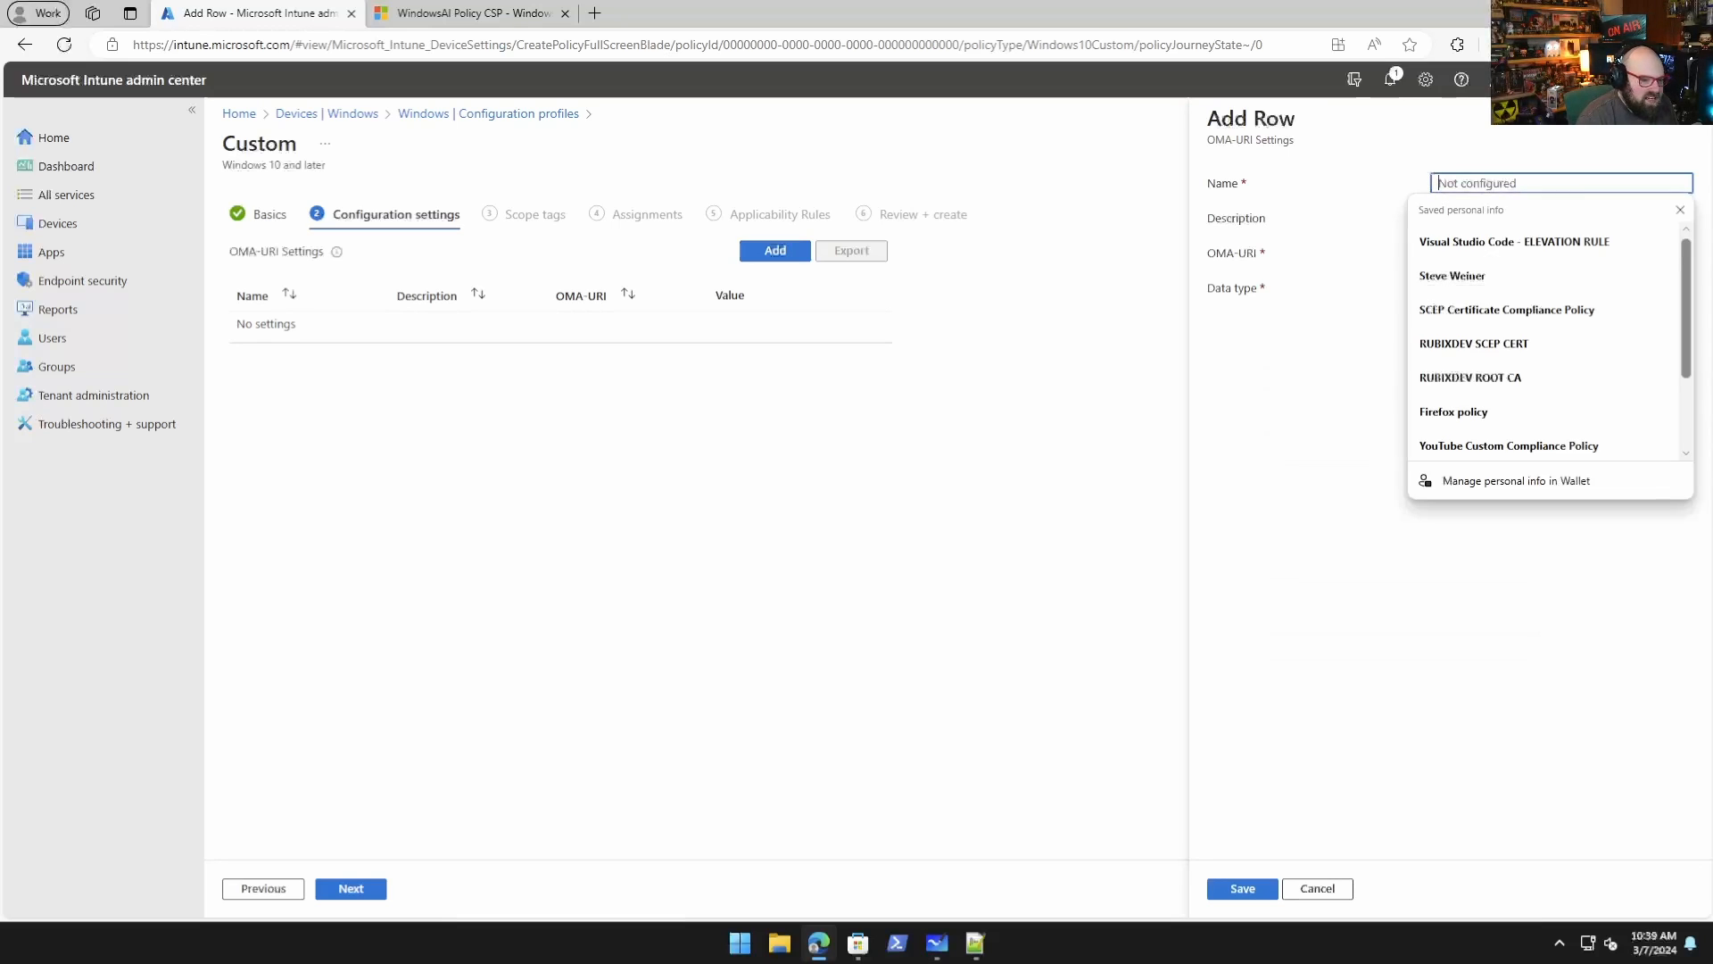
type("Disable")
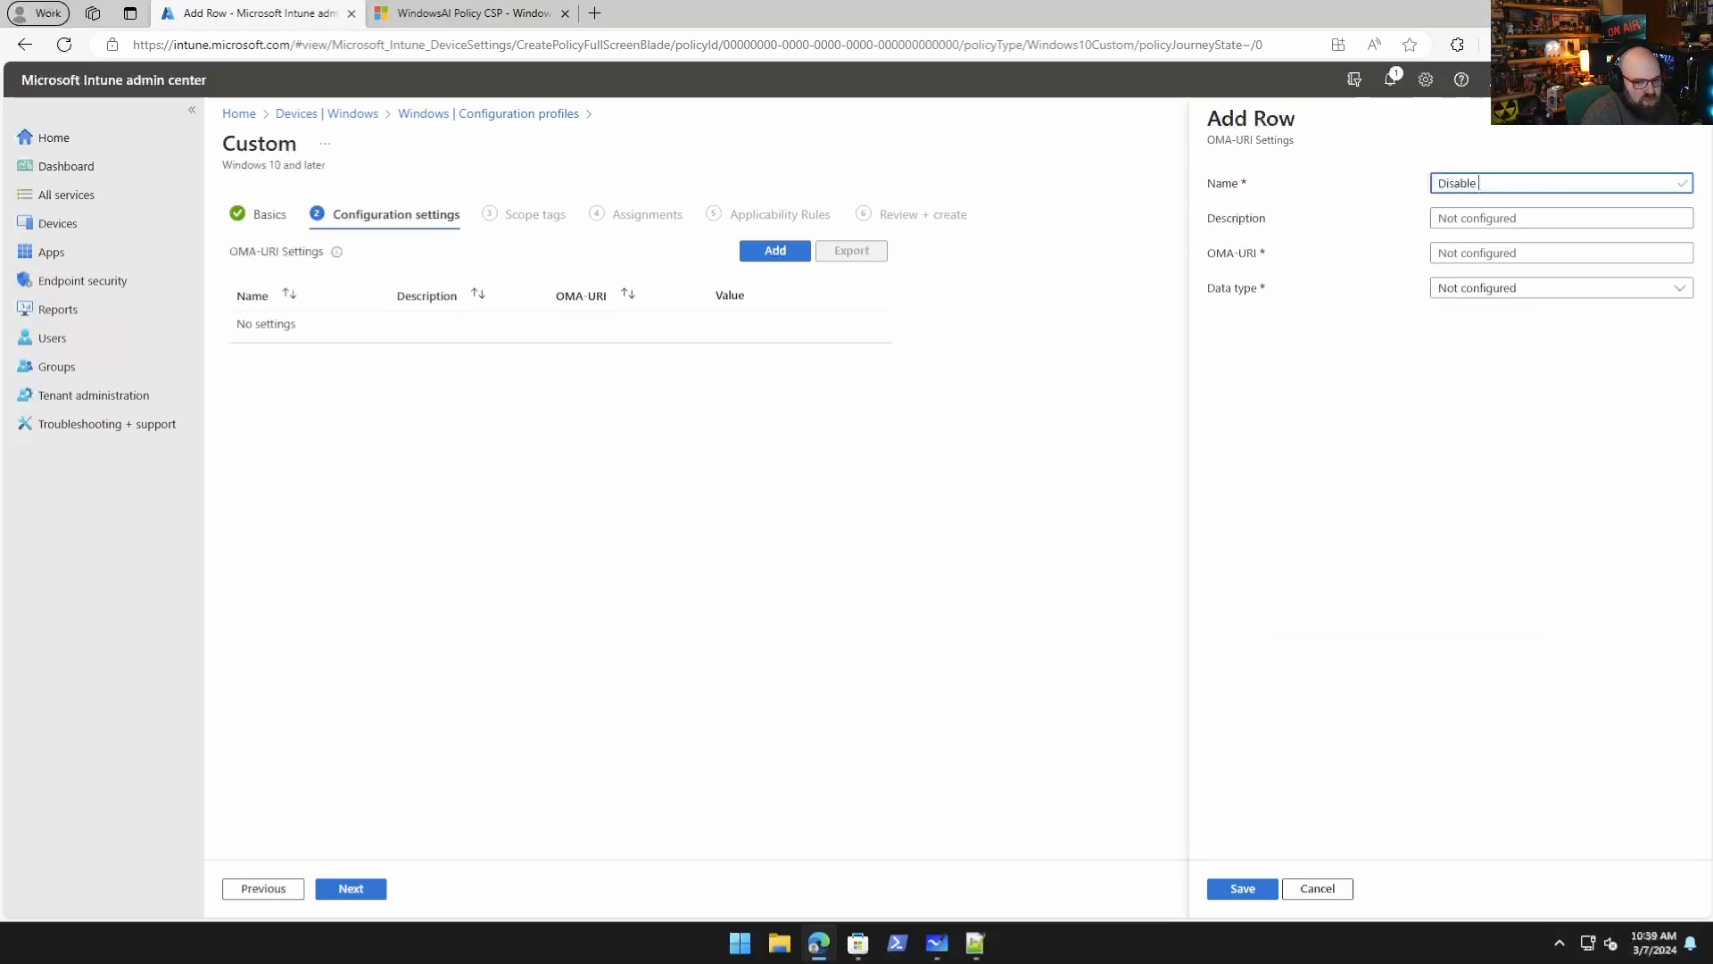
type("AI")
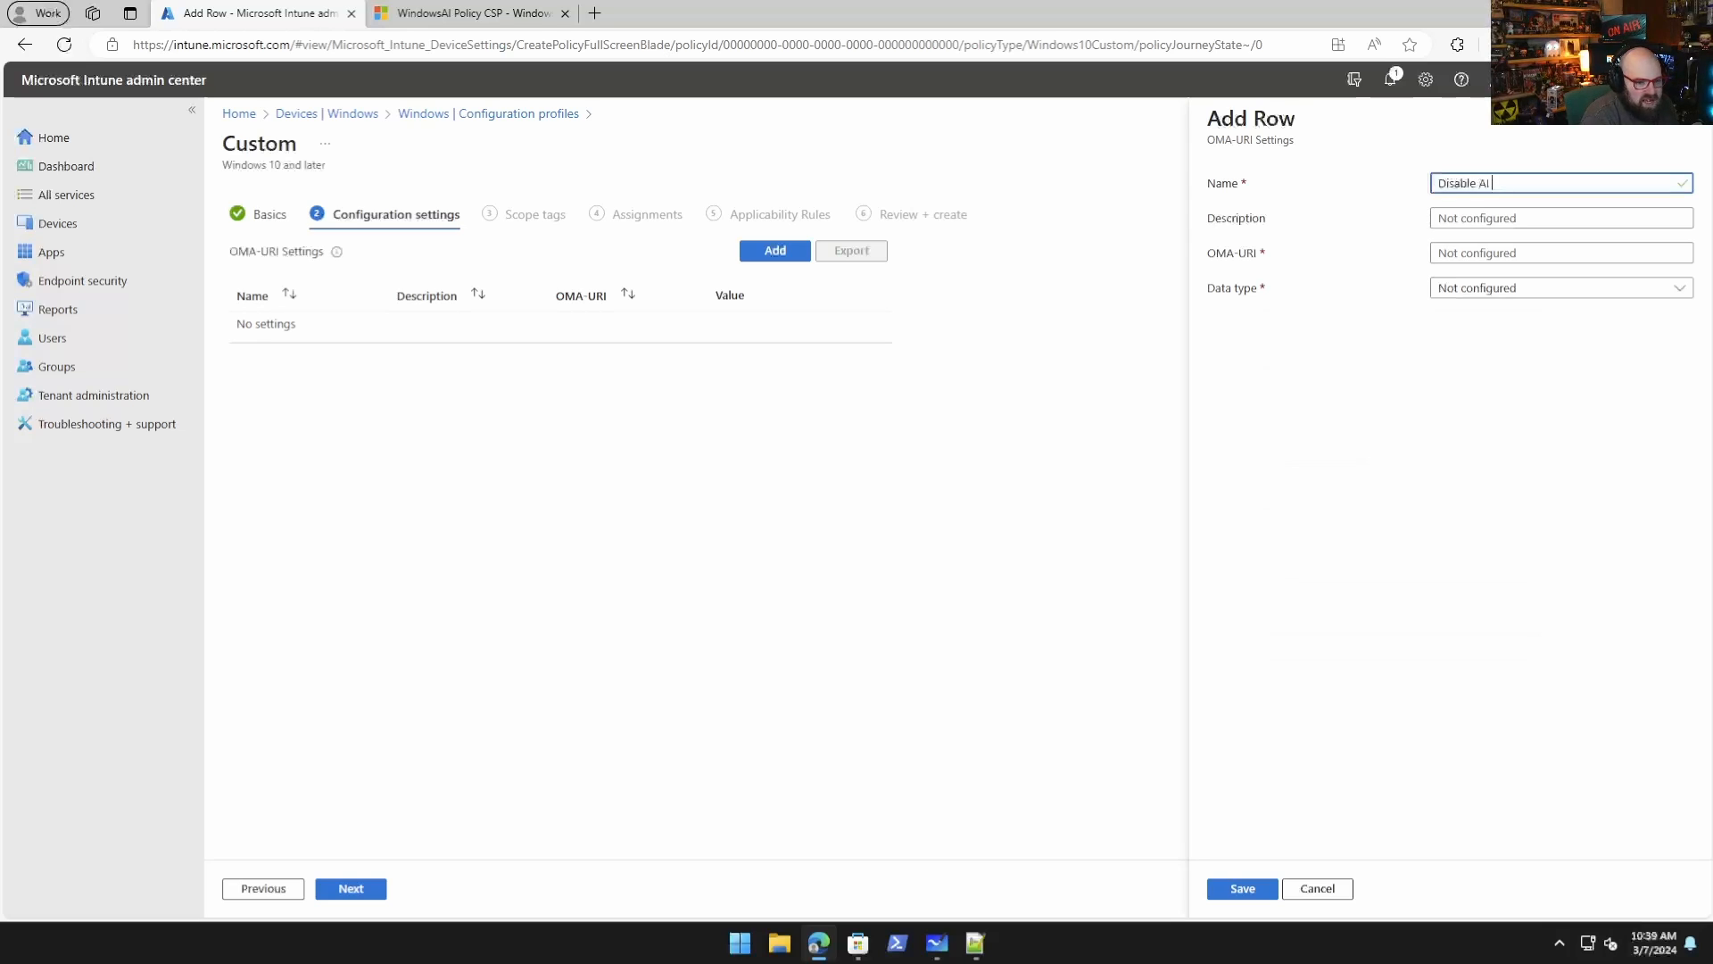
type("Data Analy")
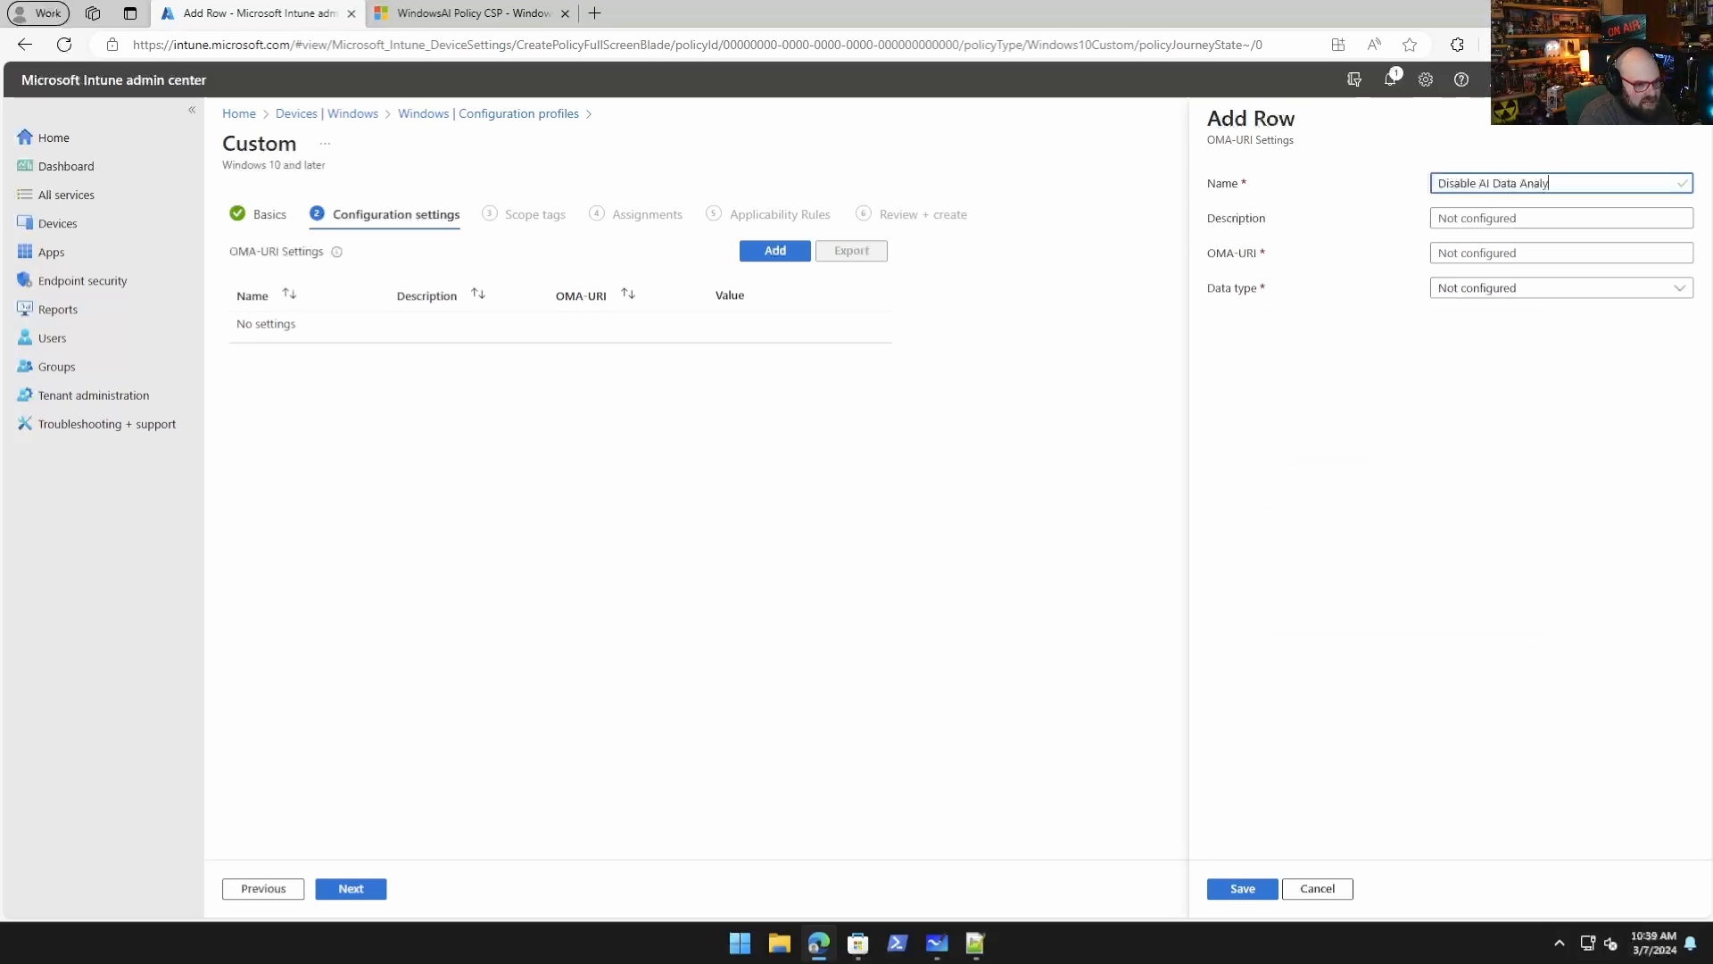
type("sis")
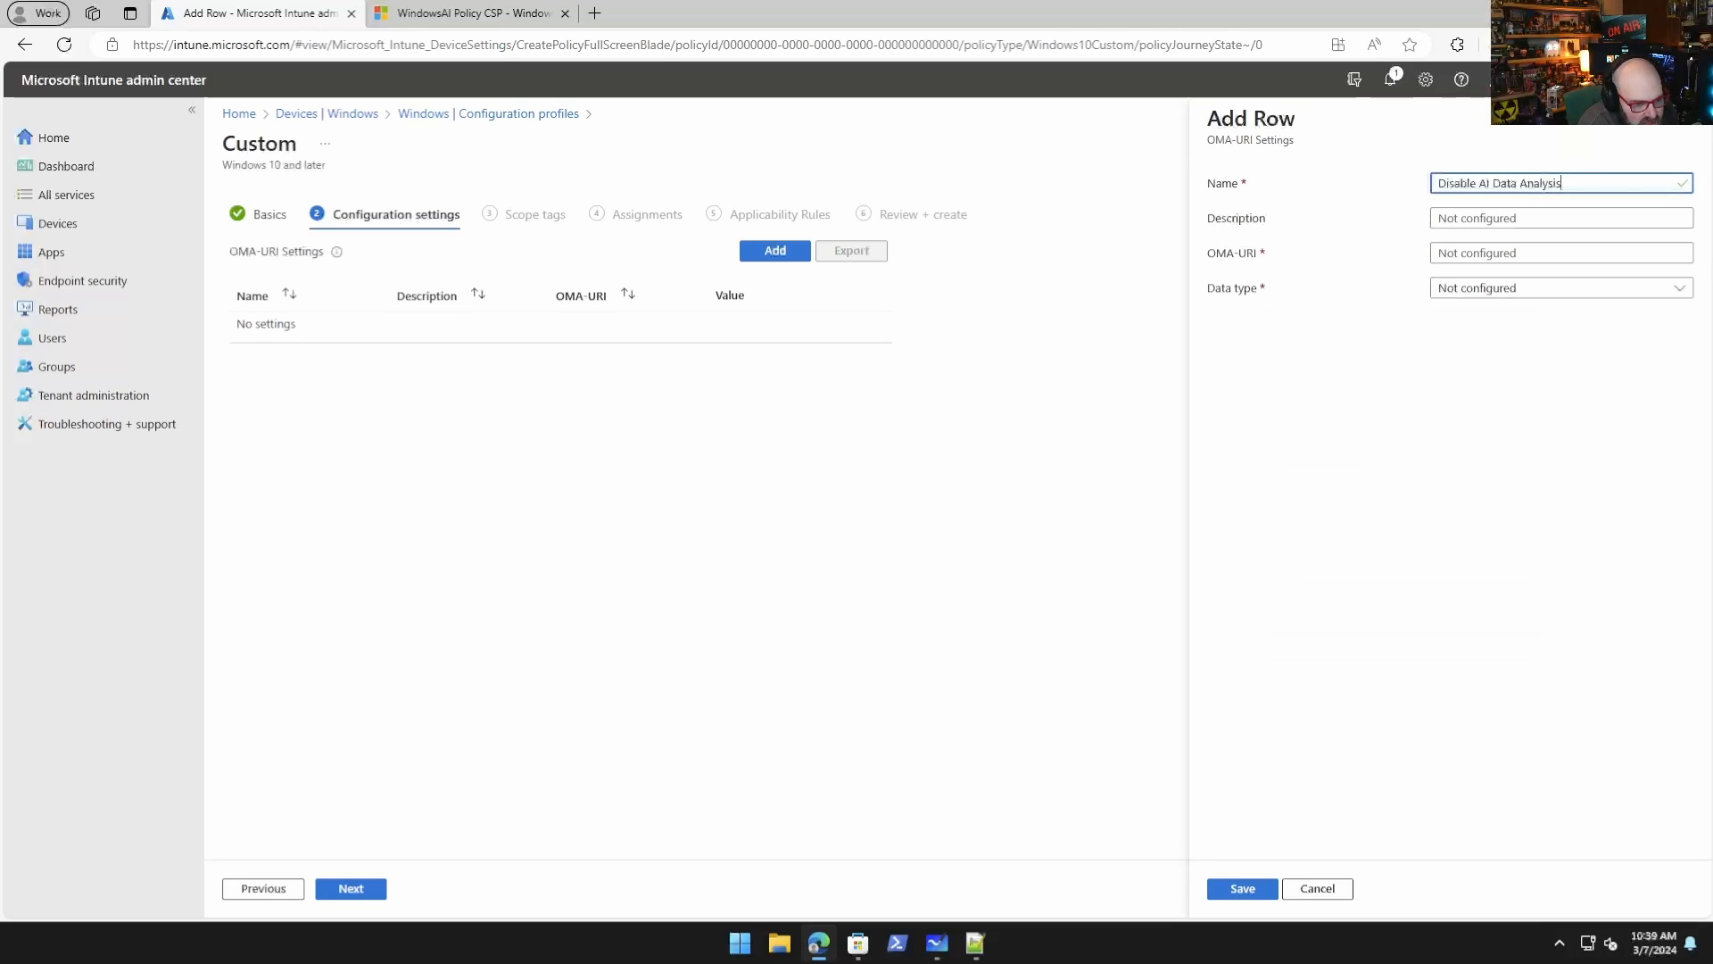
left_click(1559, 218)
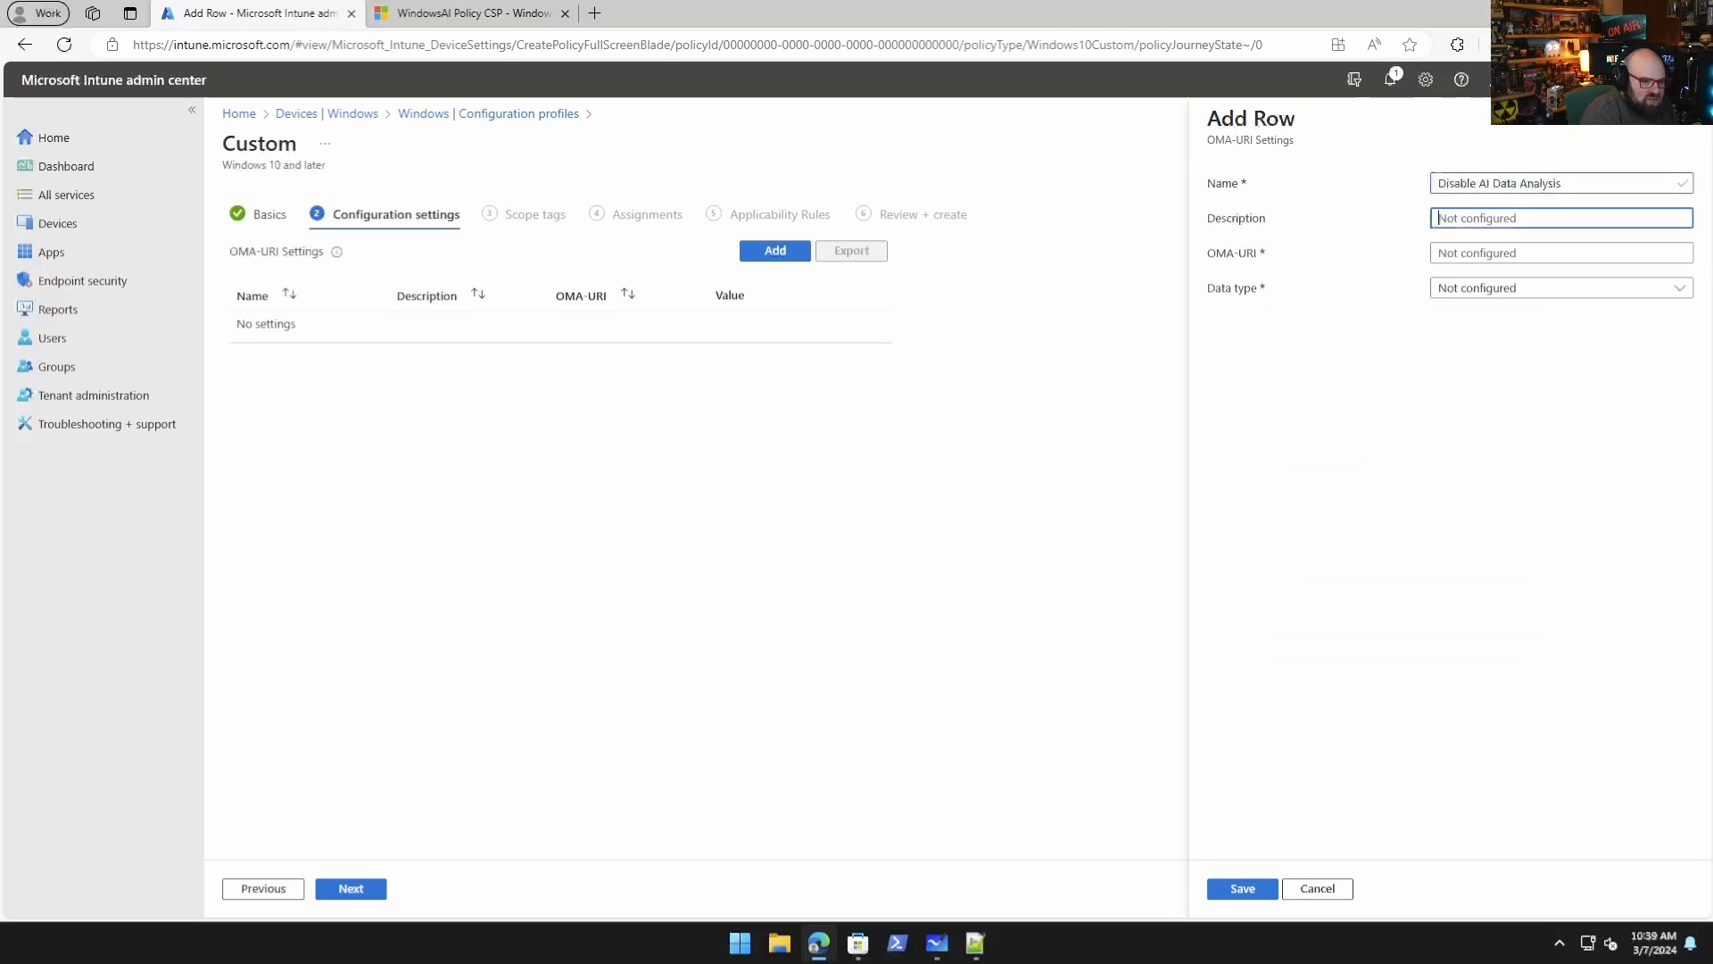
Enter the OMA-URI ./User/Vendor/MSFT/Policy/Config/WindowsAI/DisableAIDataAnalysis.
left_click(1559, 251)
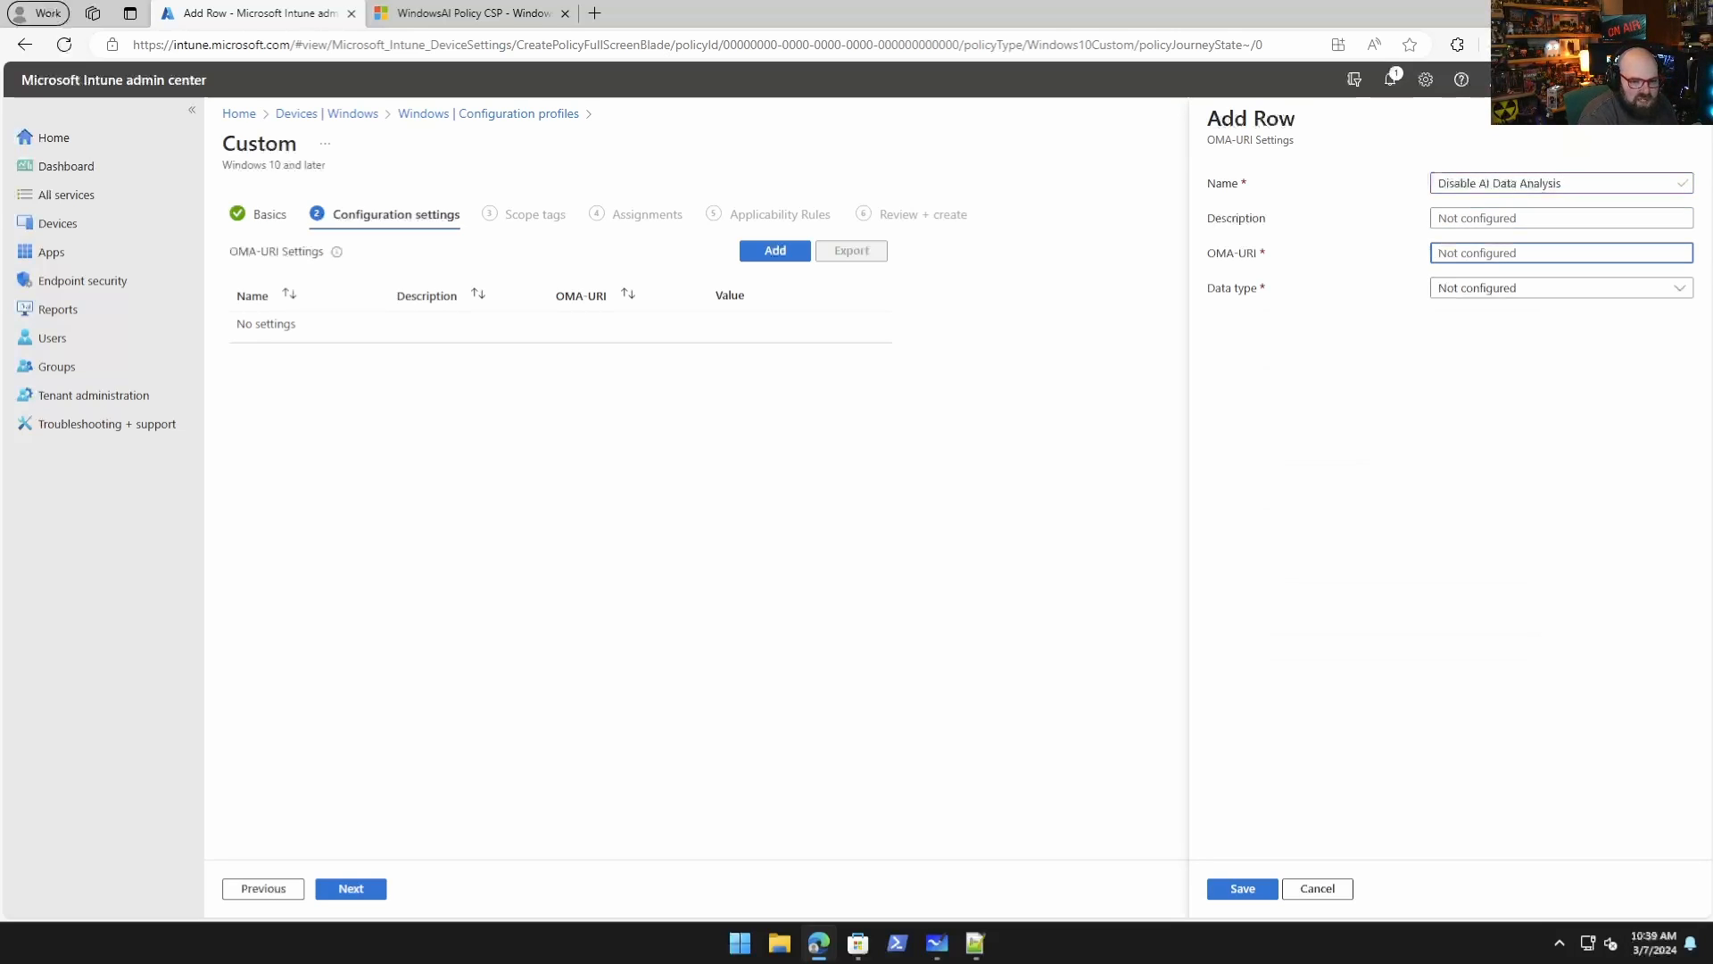
type("./Use")
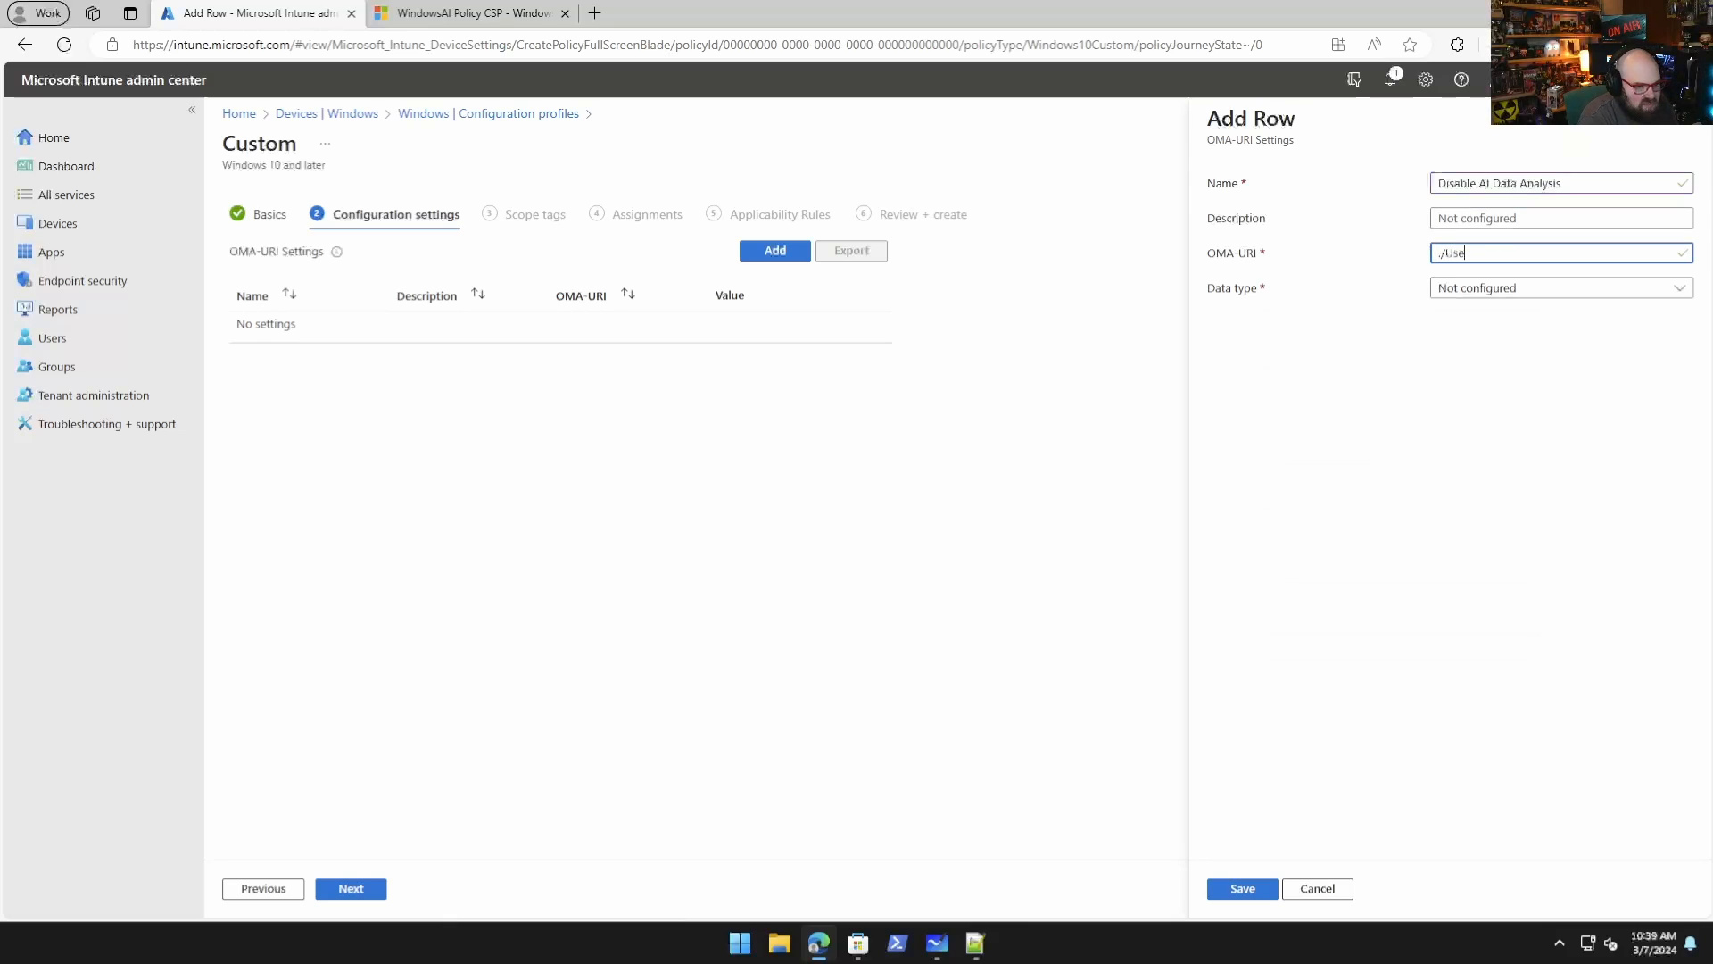
type("r/Vendor/MSF")
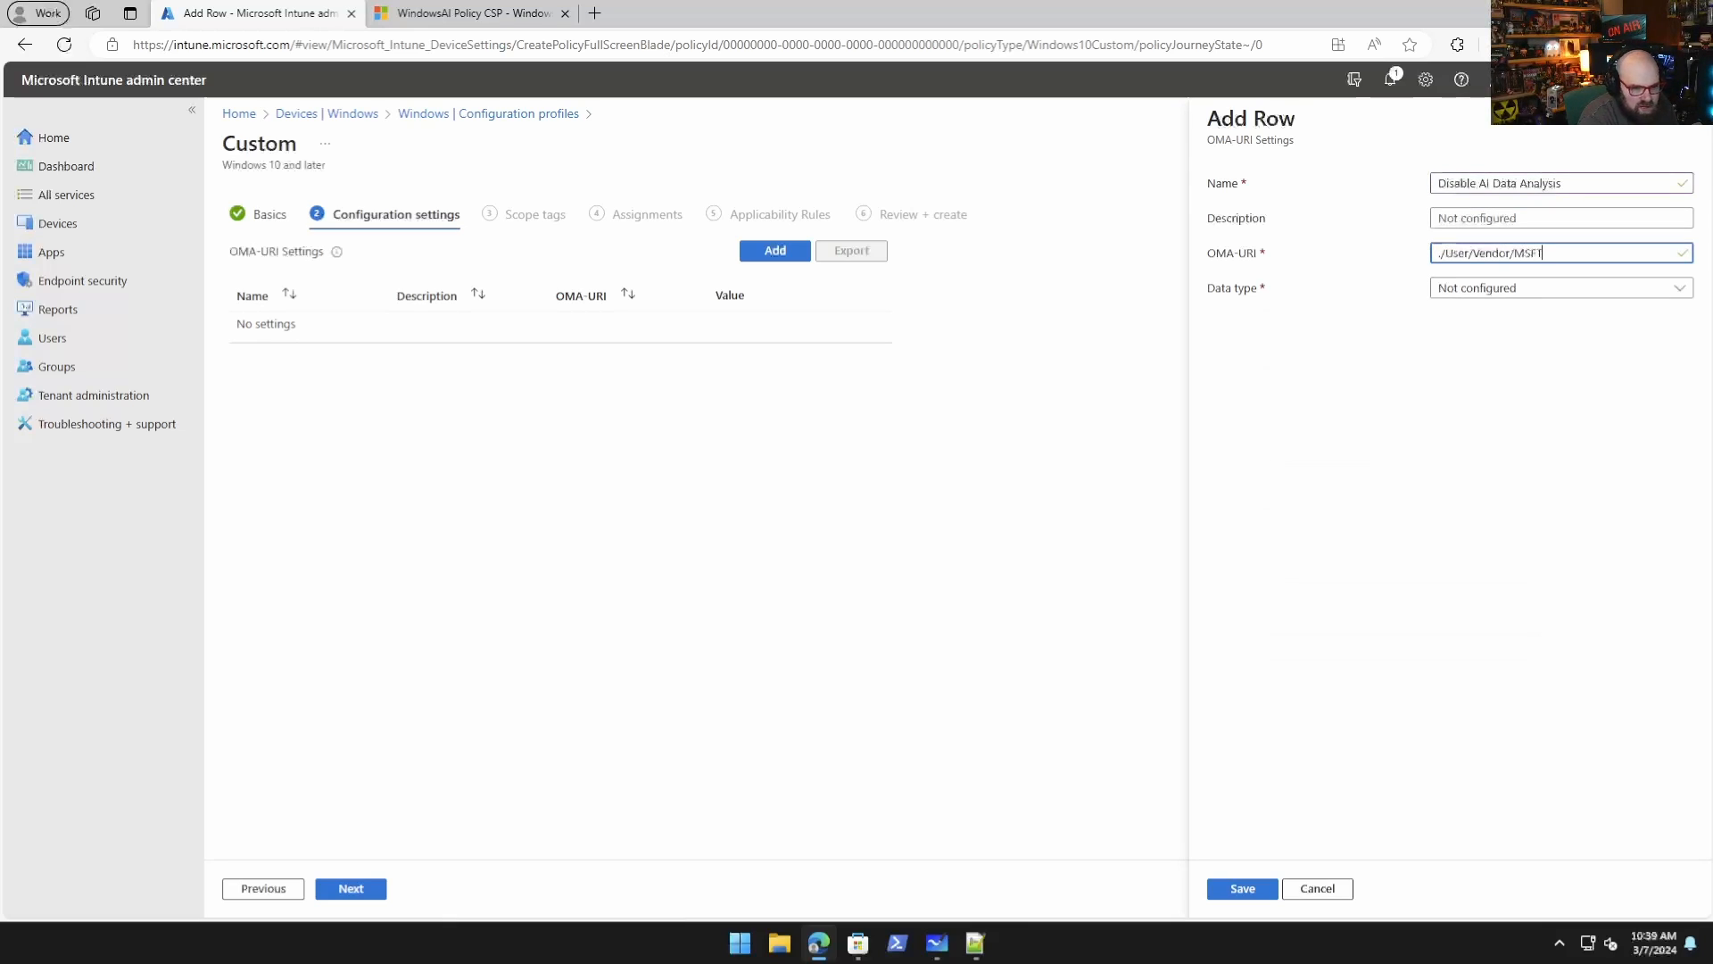
type("T/Policy")
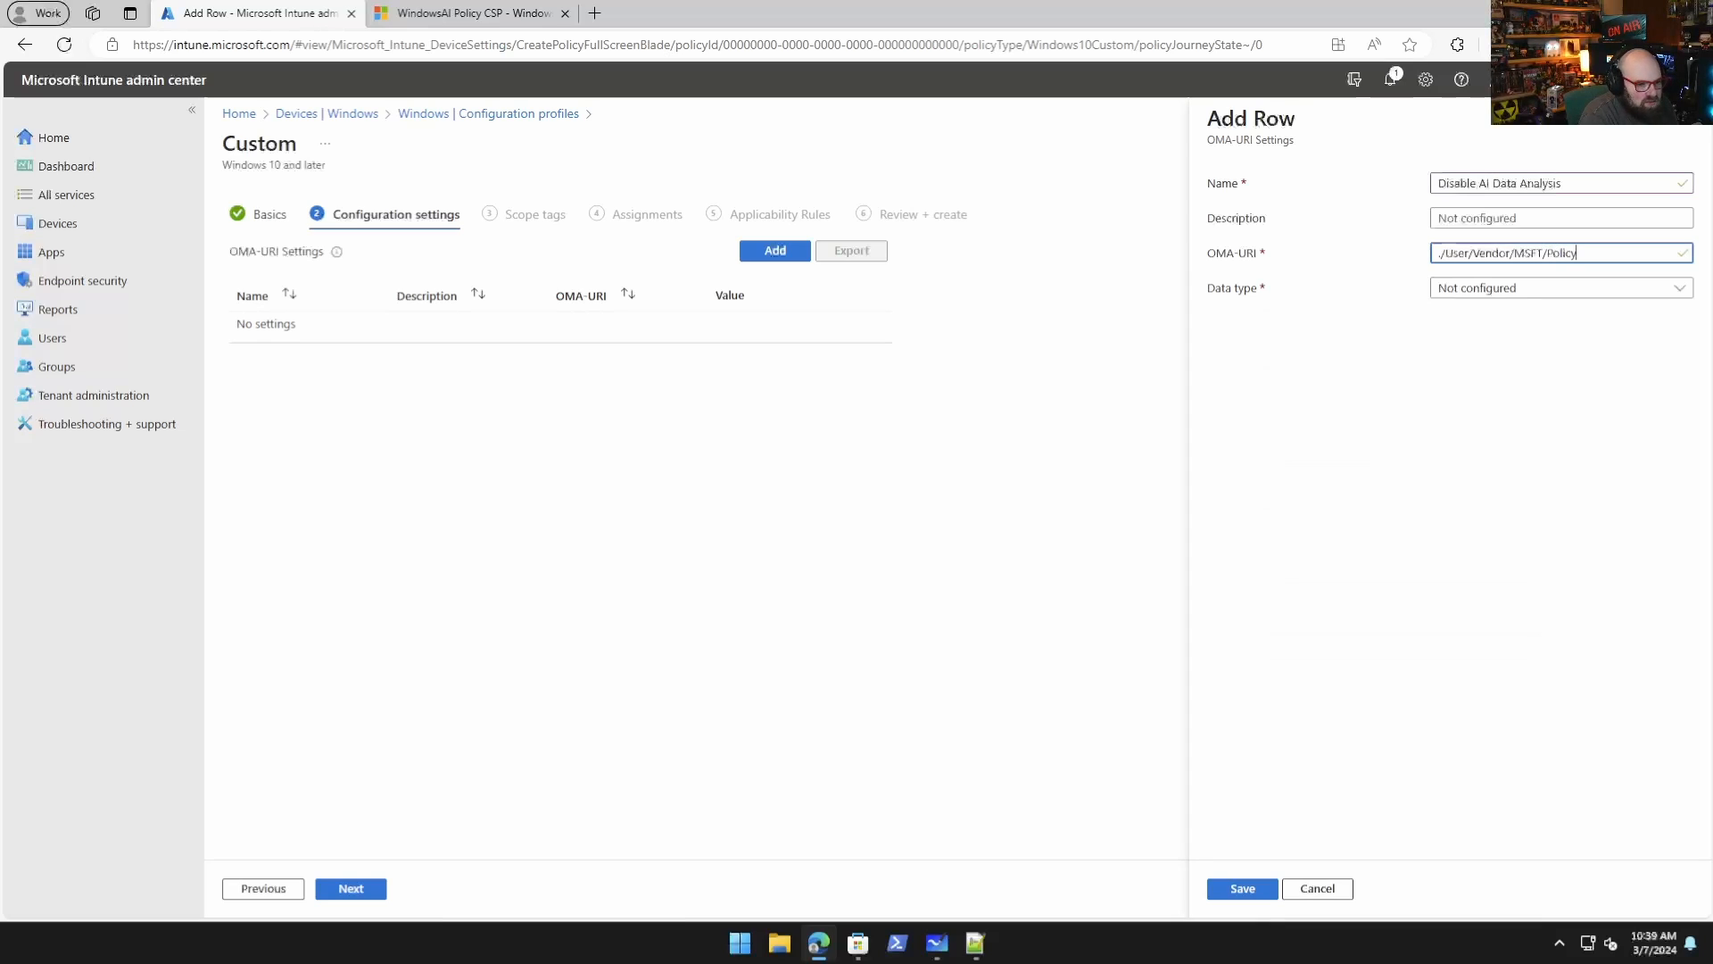
type("/")
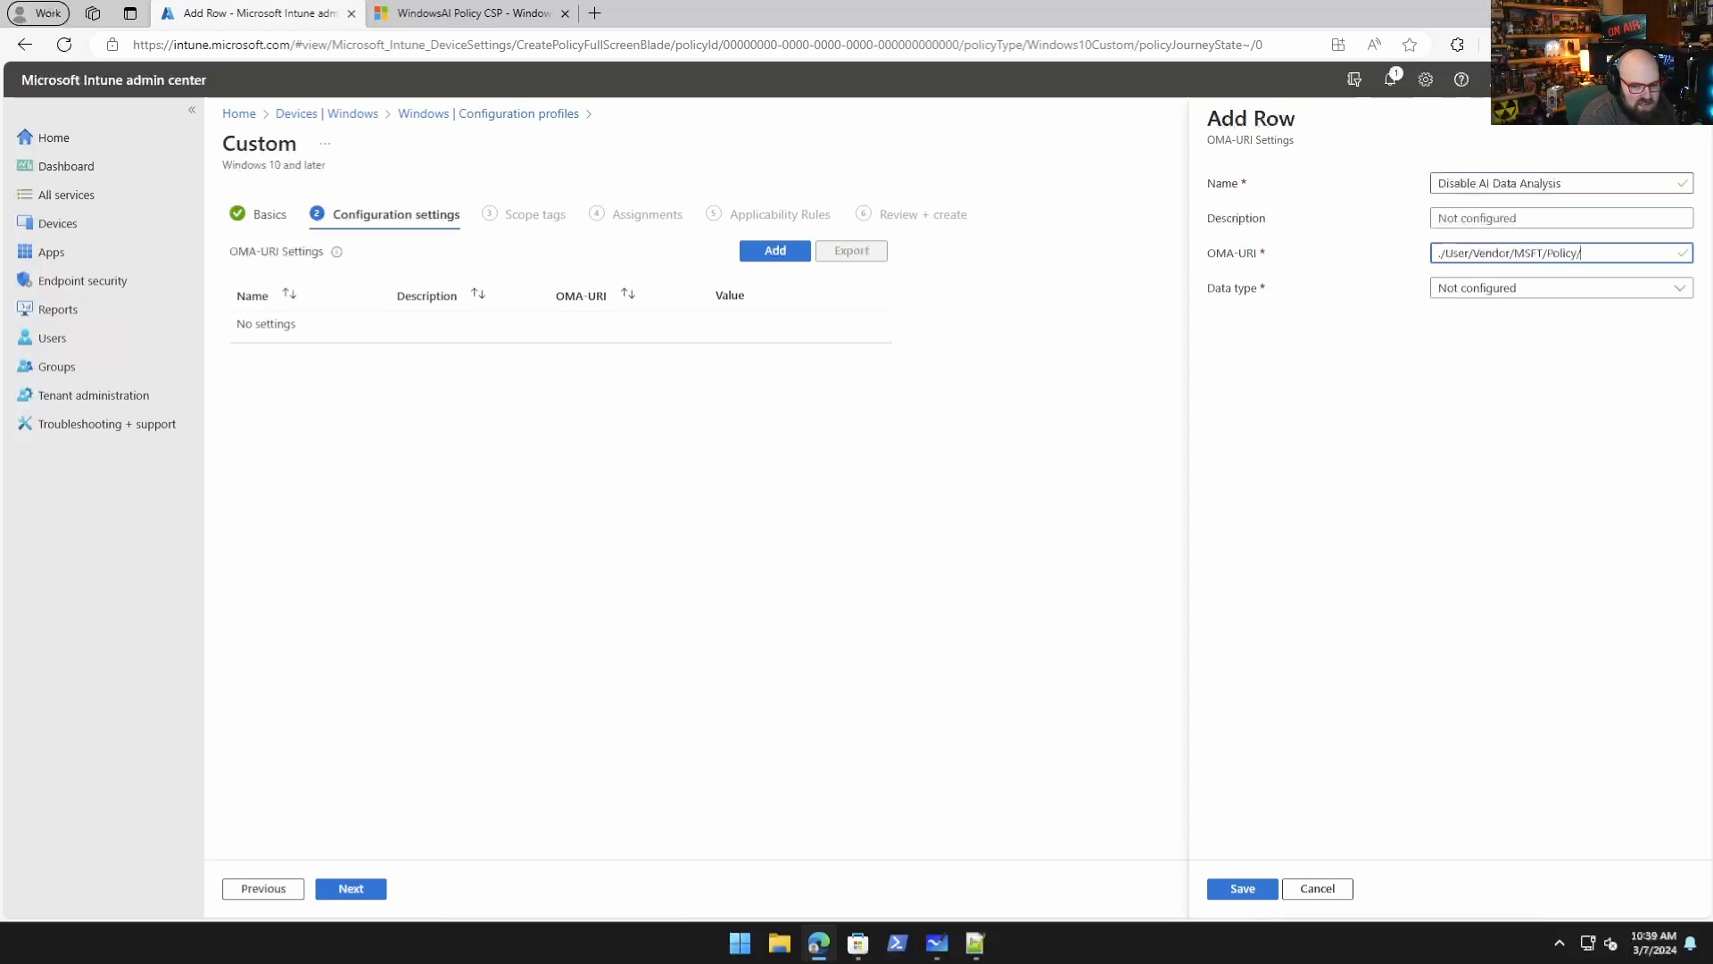
type("Config/WindowsAI/DisableAIDataAnalysis")
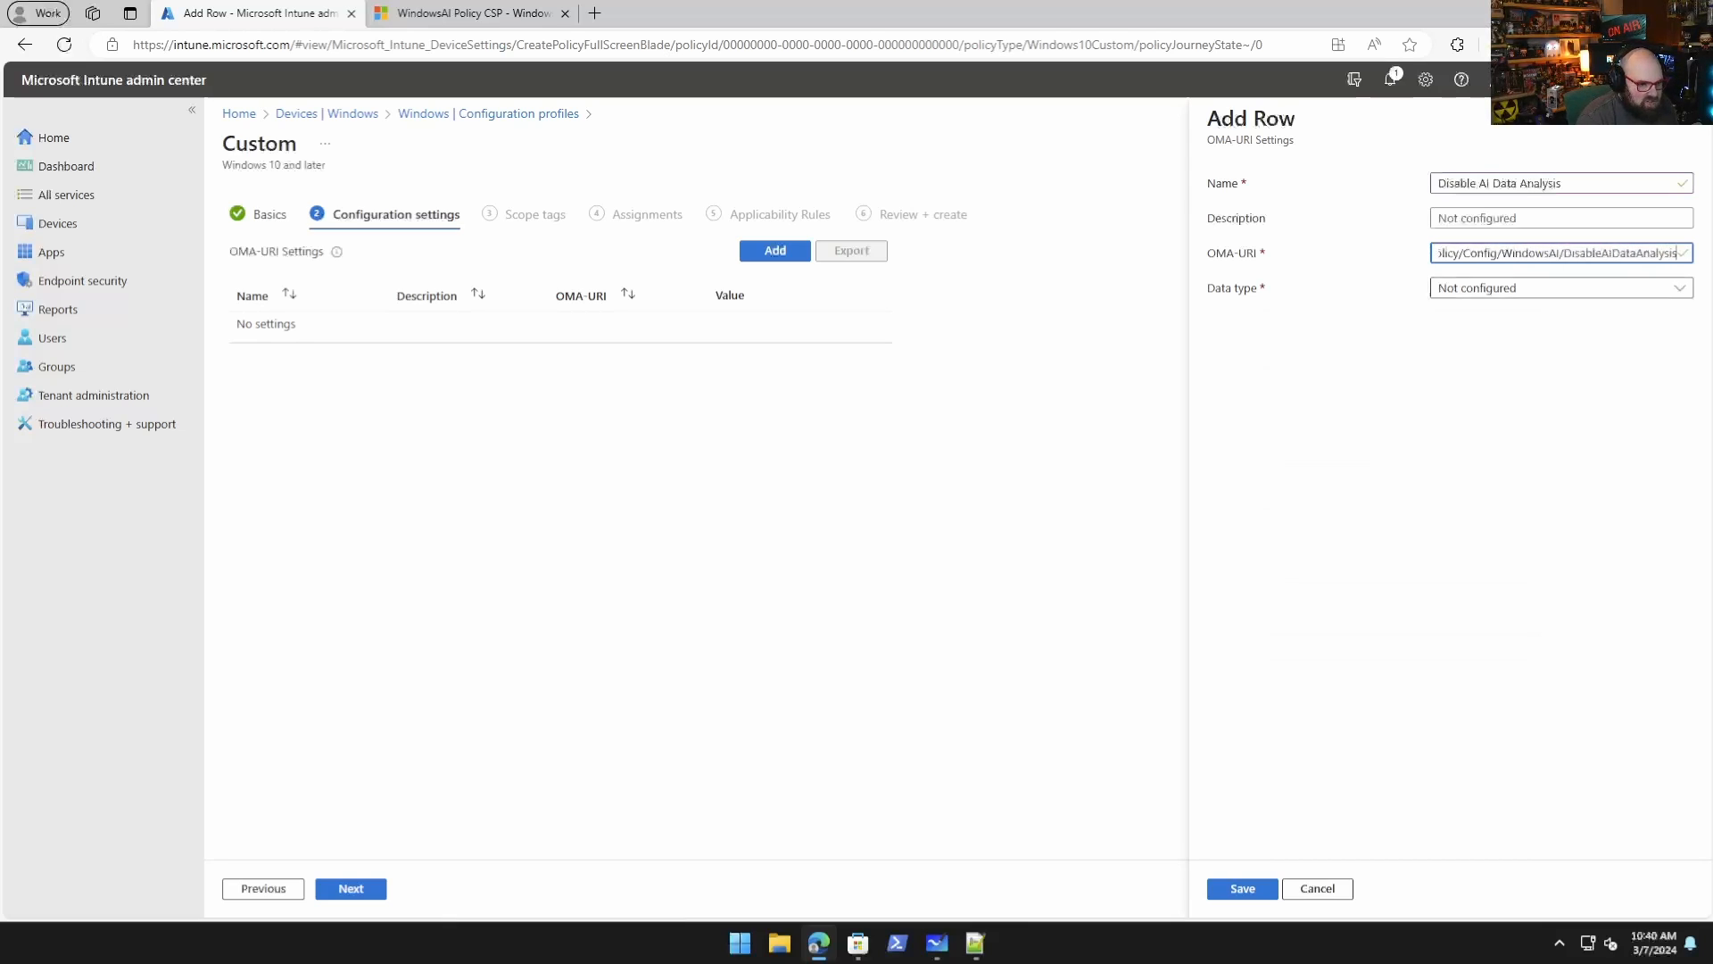
Set the row to Integer value 1, save it, and start a second row.
left_click(1560, 287)
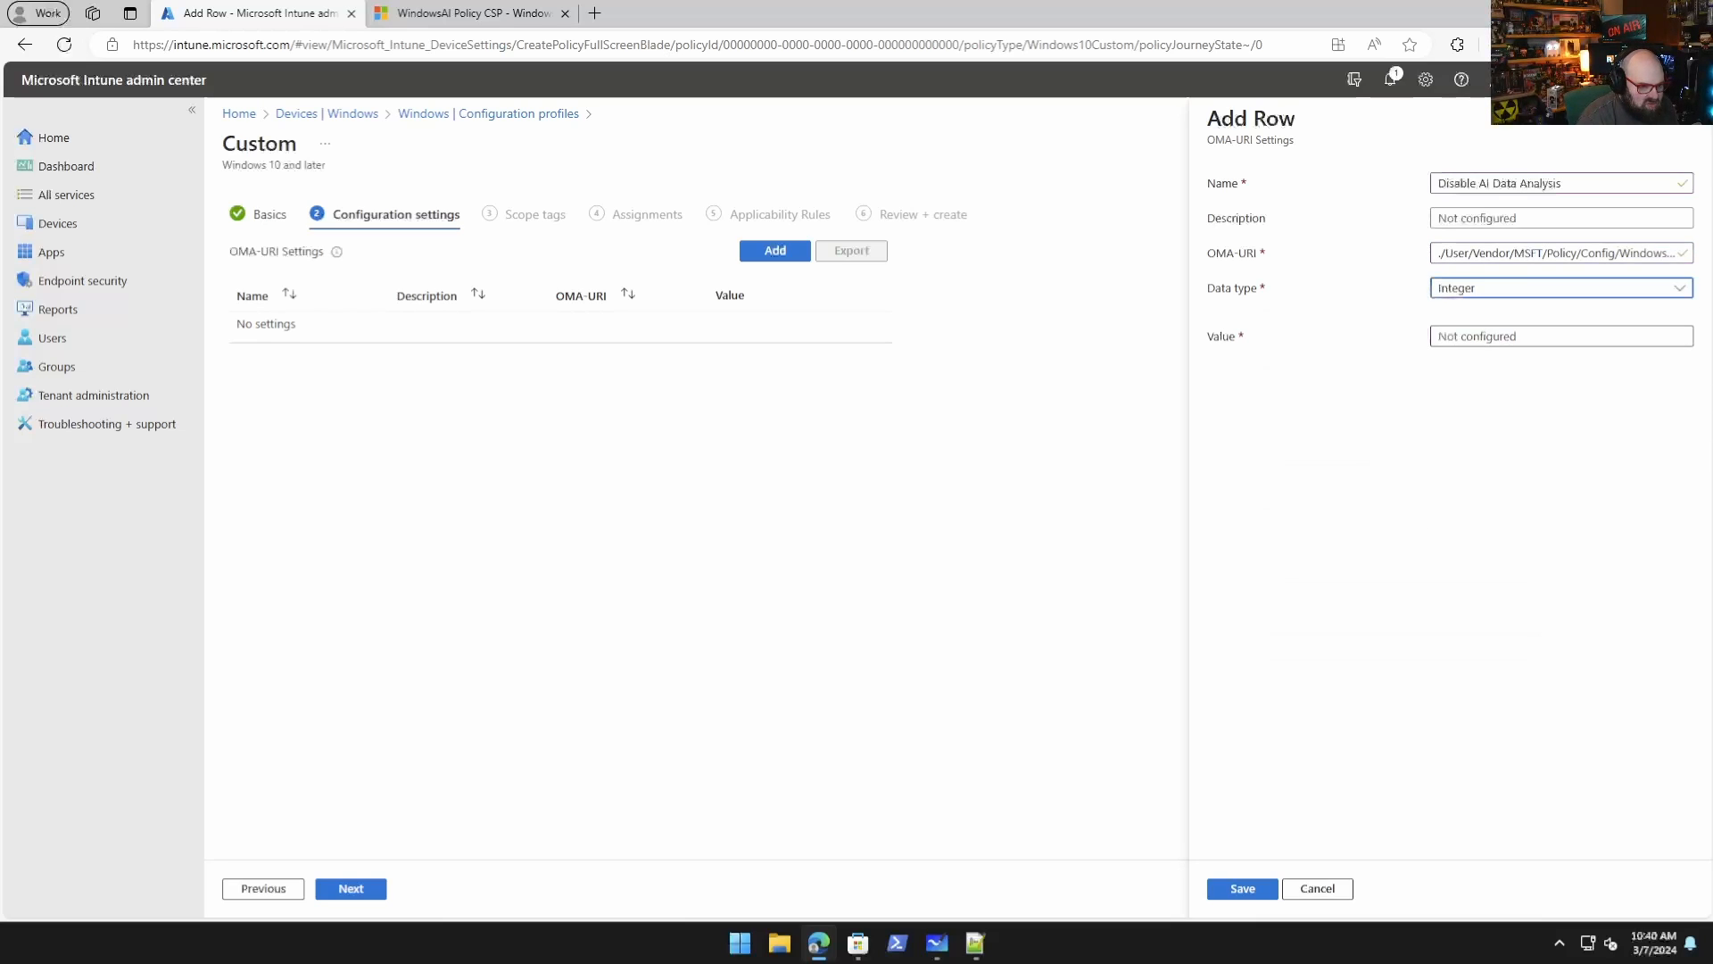
type("1")
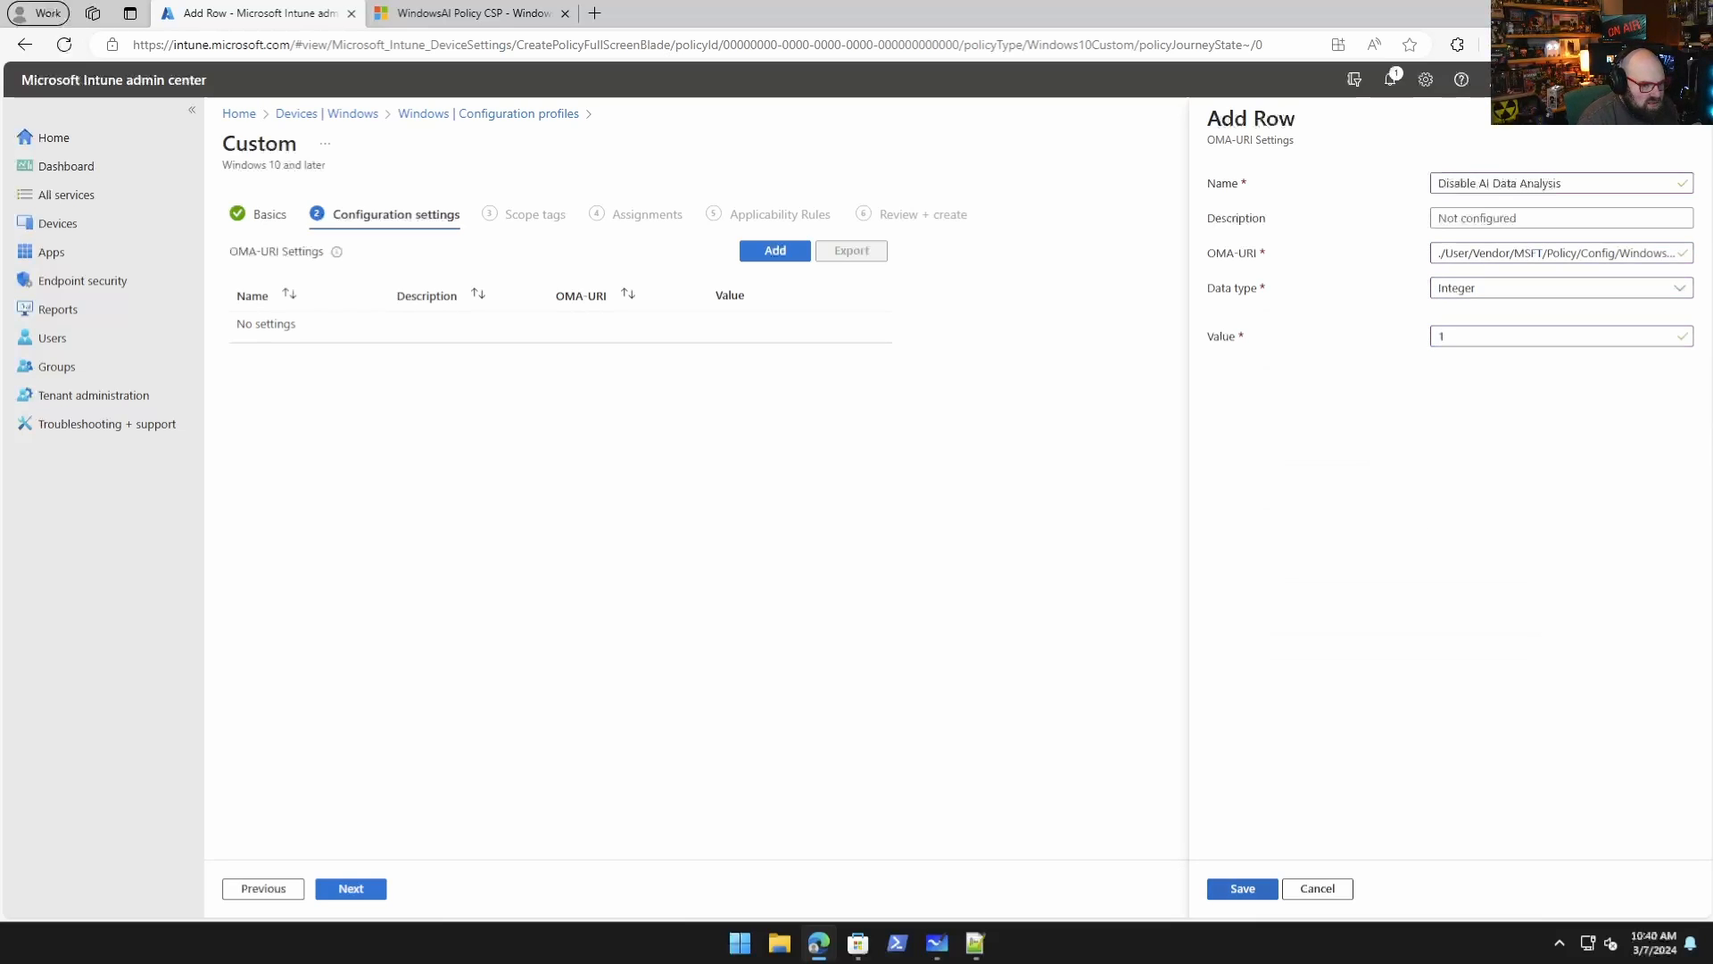
left_click(1241, 888)
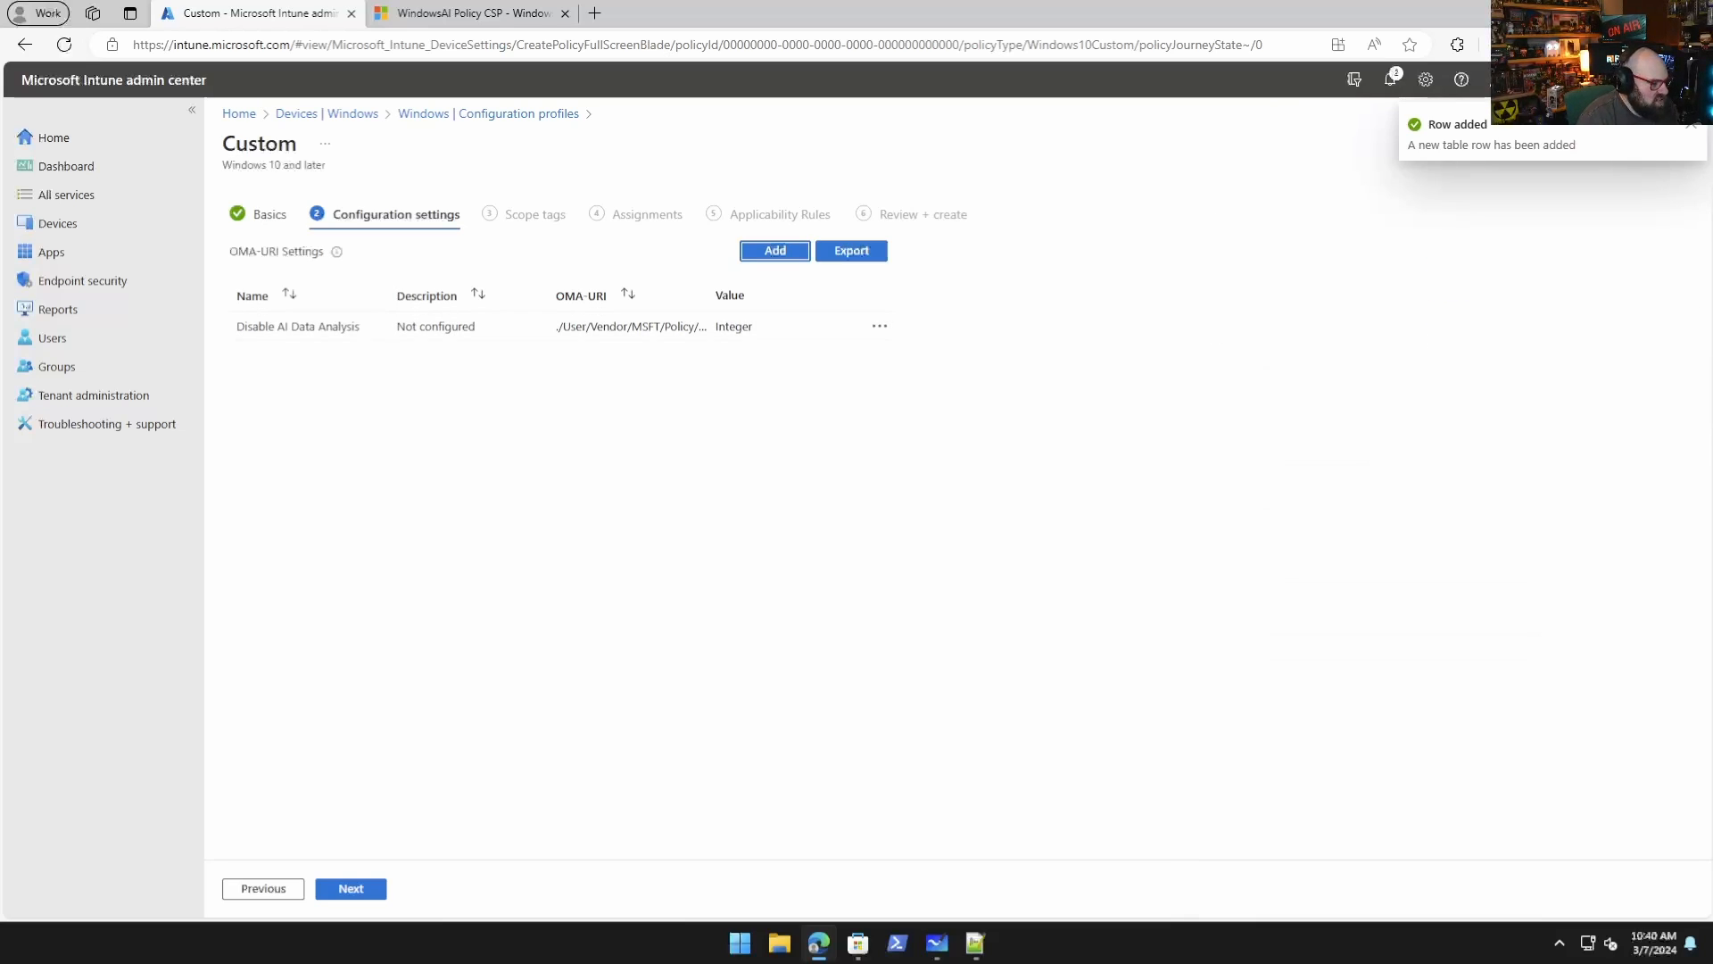
left_click(773, 249)
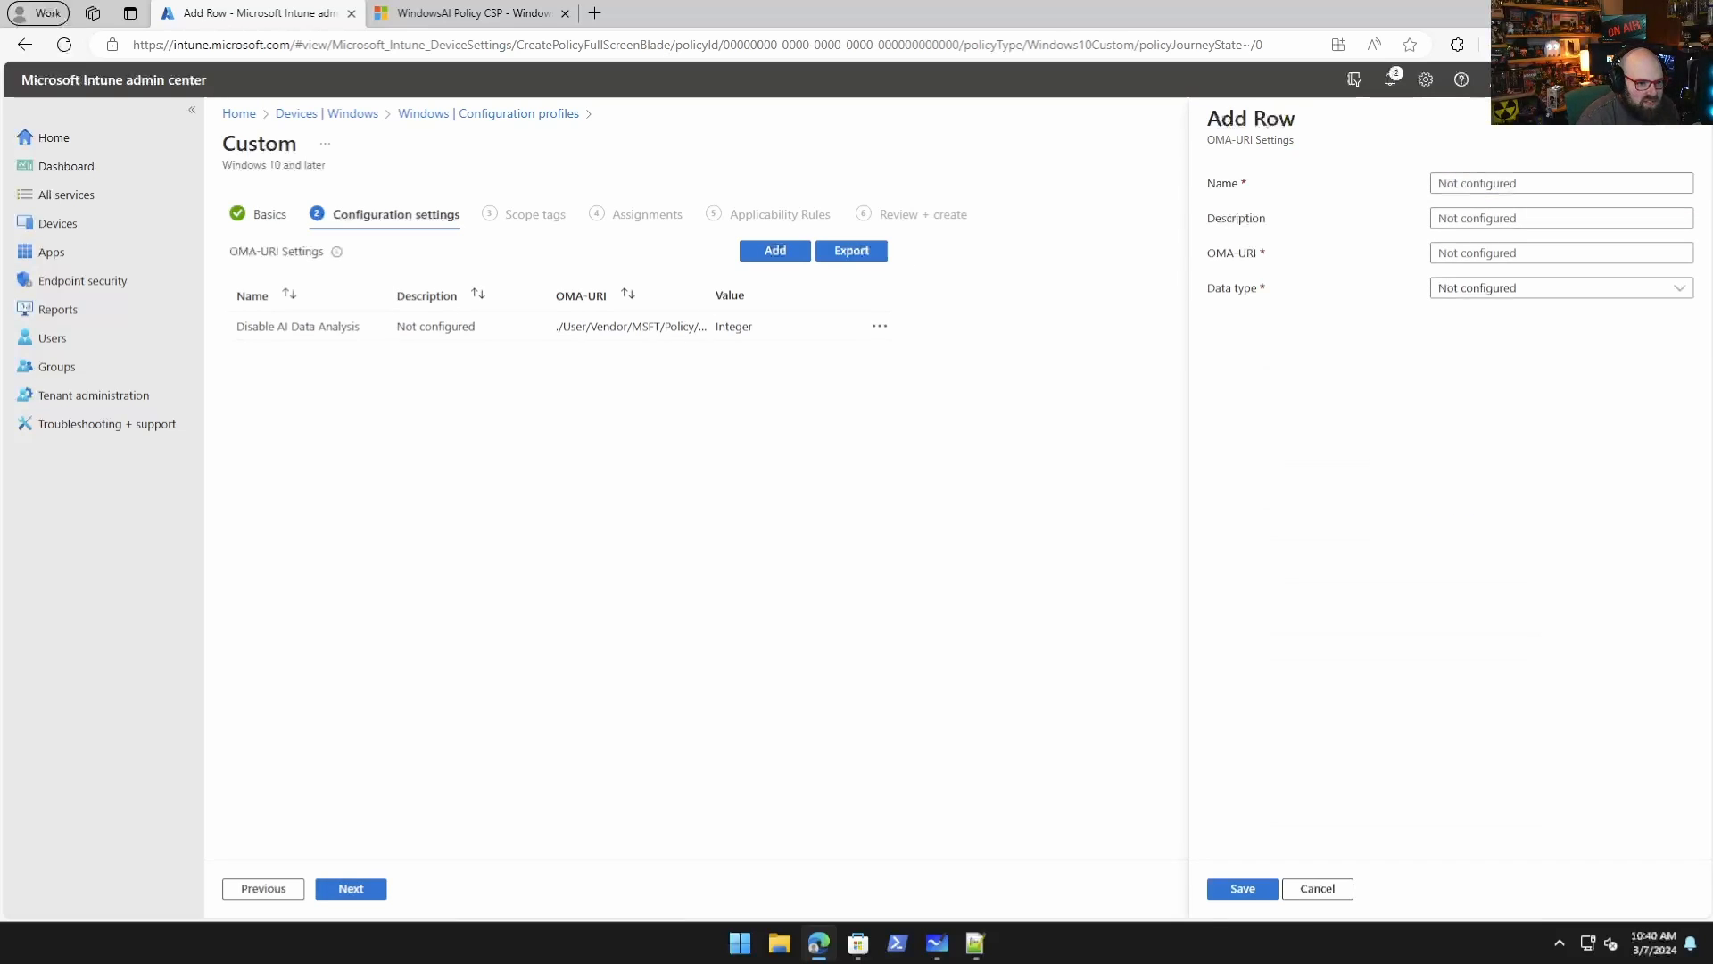
Name the second row 'Turn Off Windows Copilot'.
left_click(1560, 182)
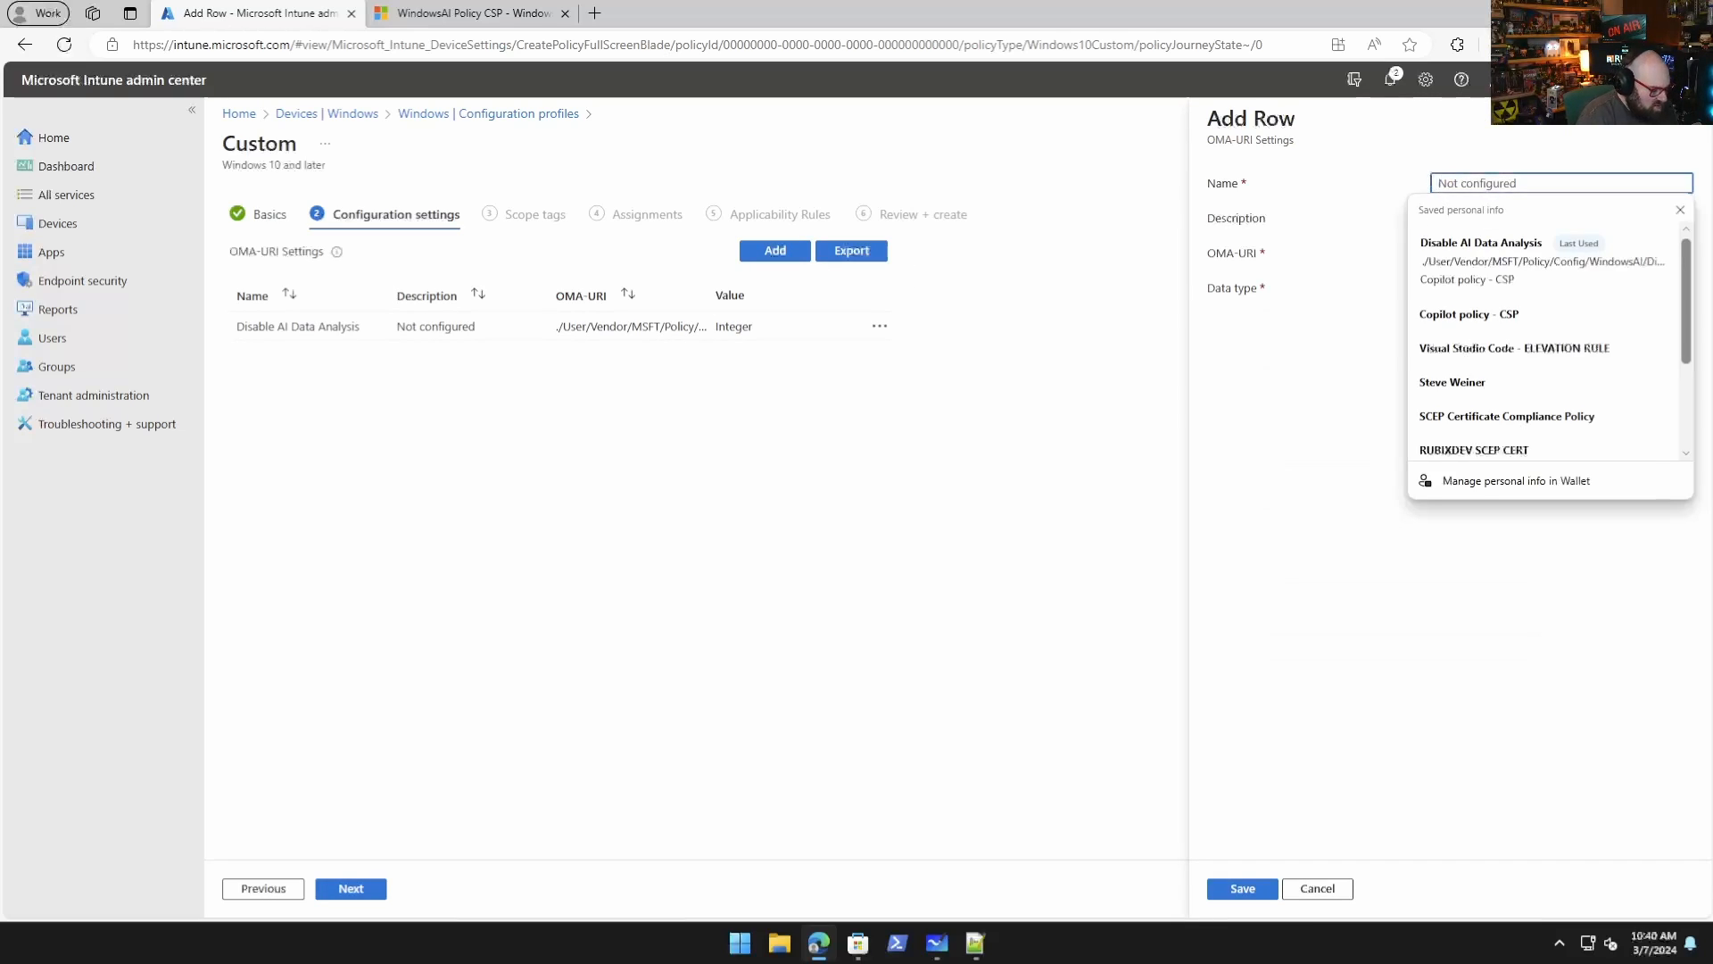
type("Turn")
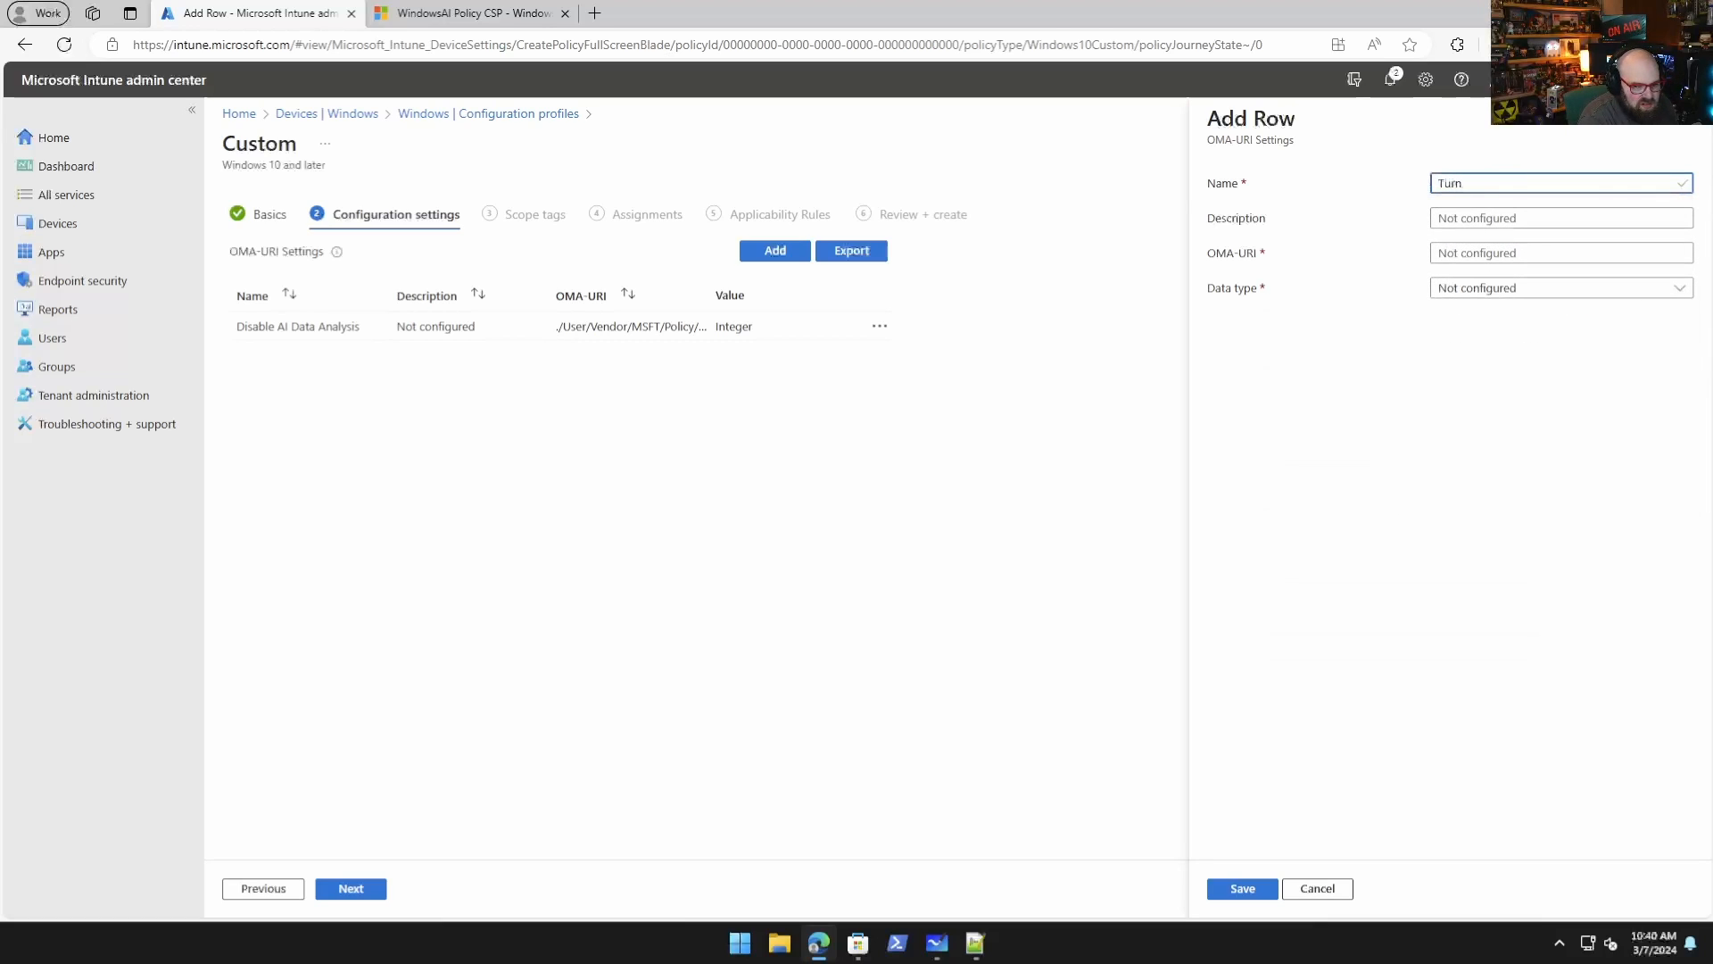
type("Off Windows")
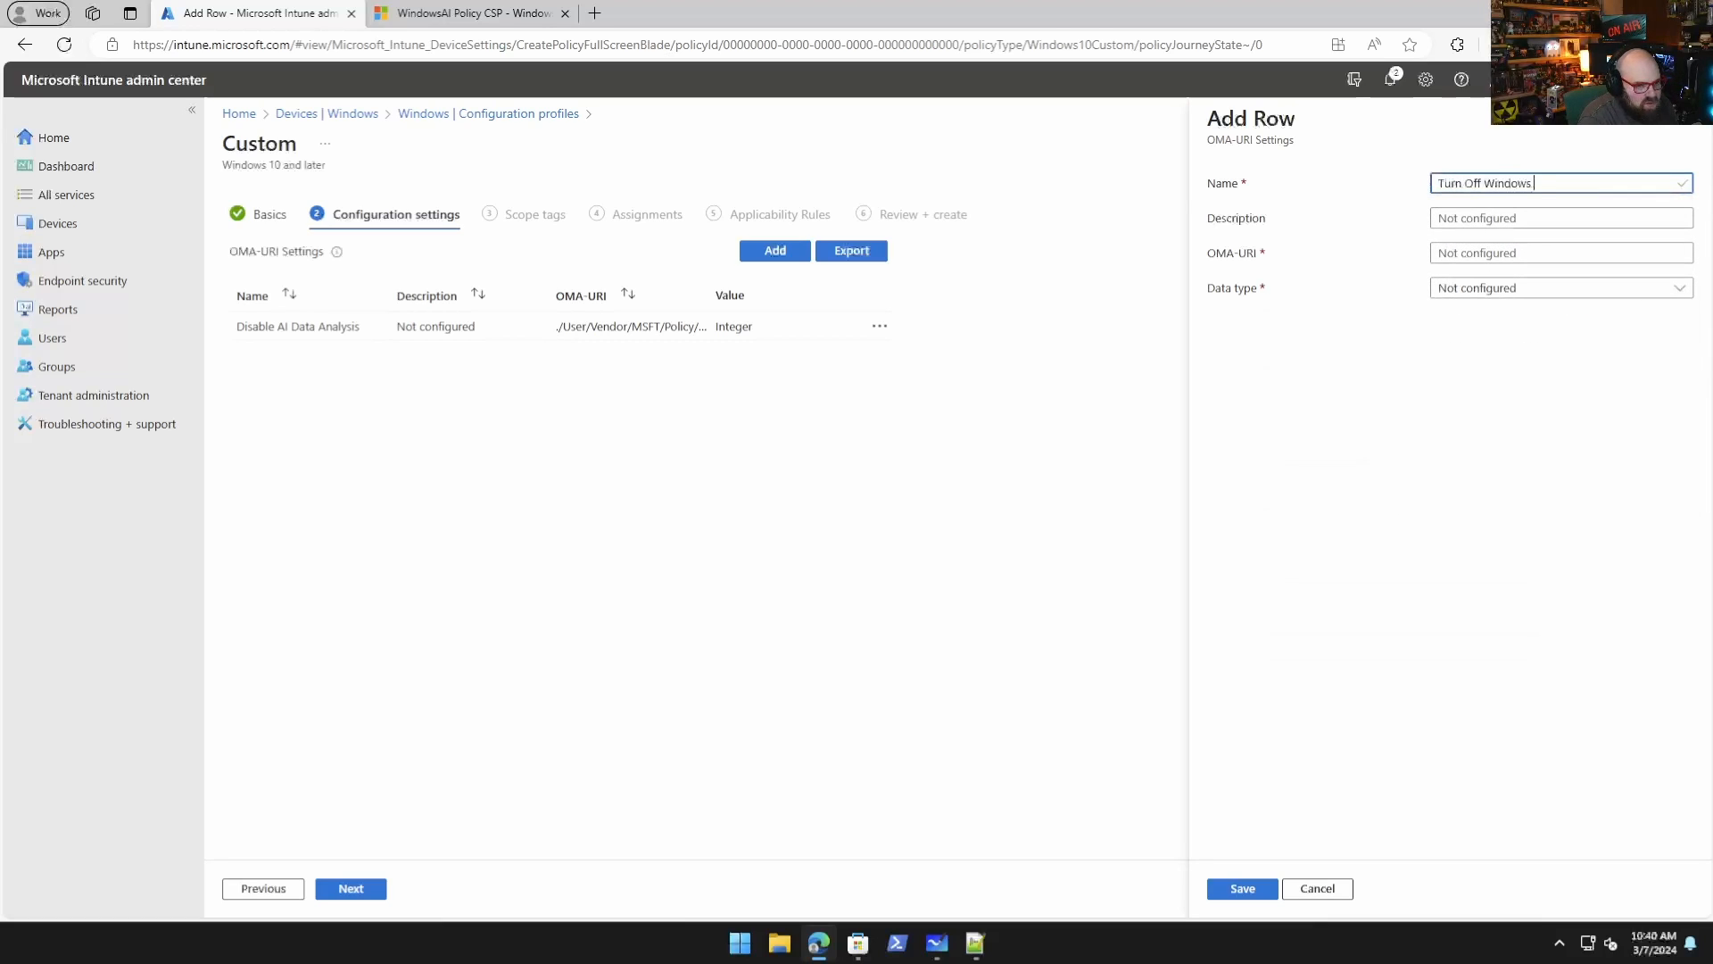
type("Copilot")
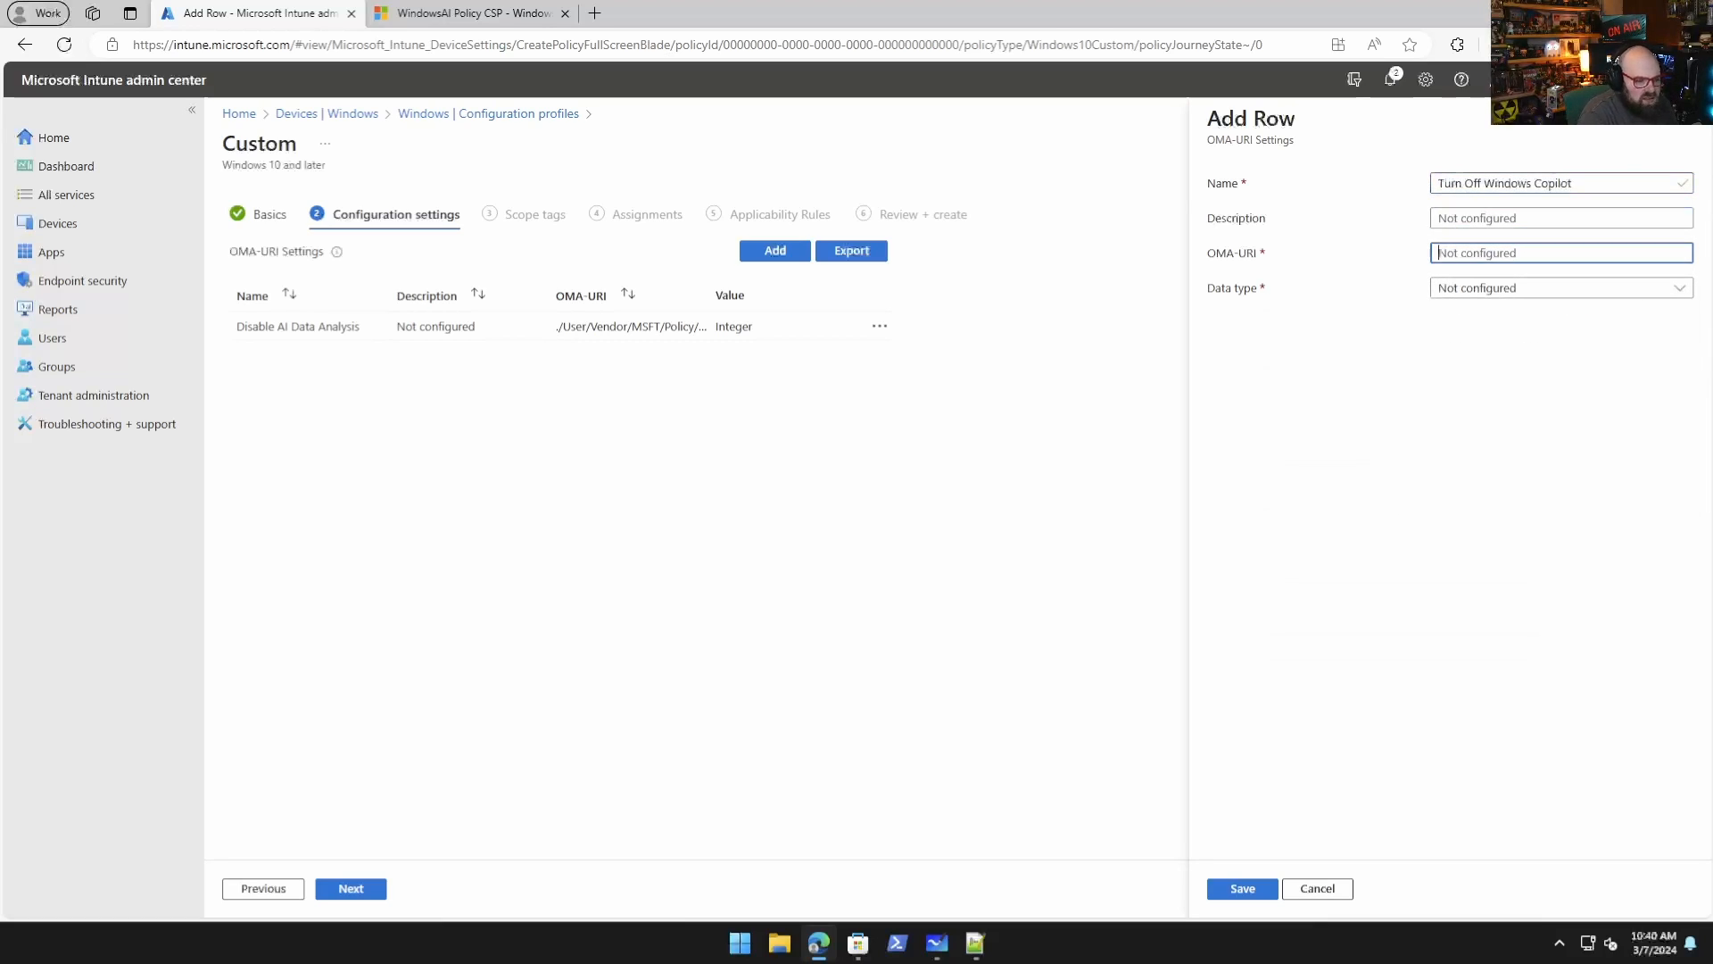
Enter the OMA-URI ./User/Vendor/MSFT/Policy/Config/WindowsAI/TurnOffWindowsCopilot.
type("./Use")
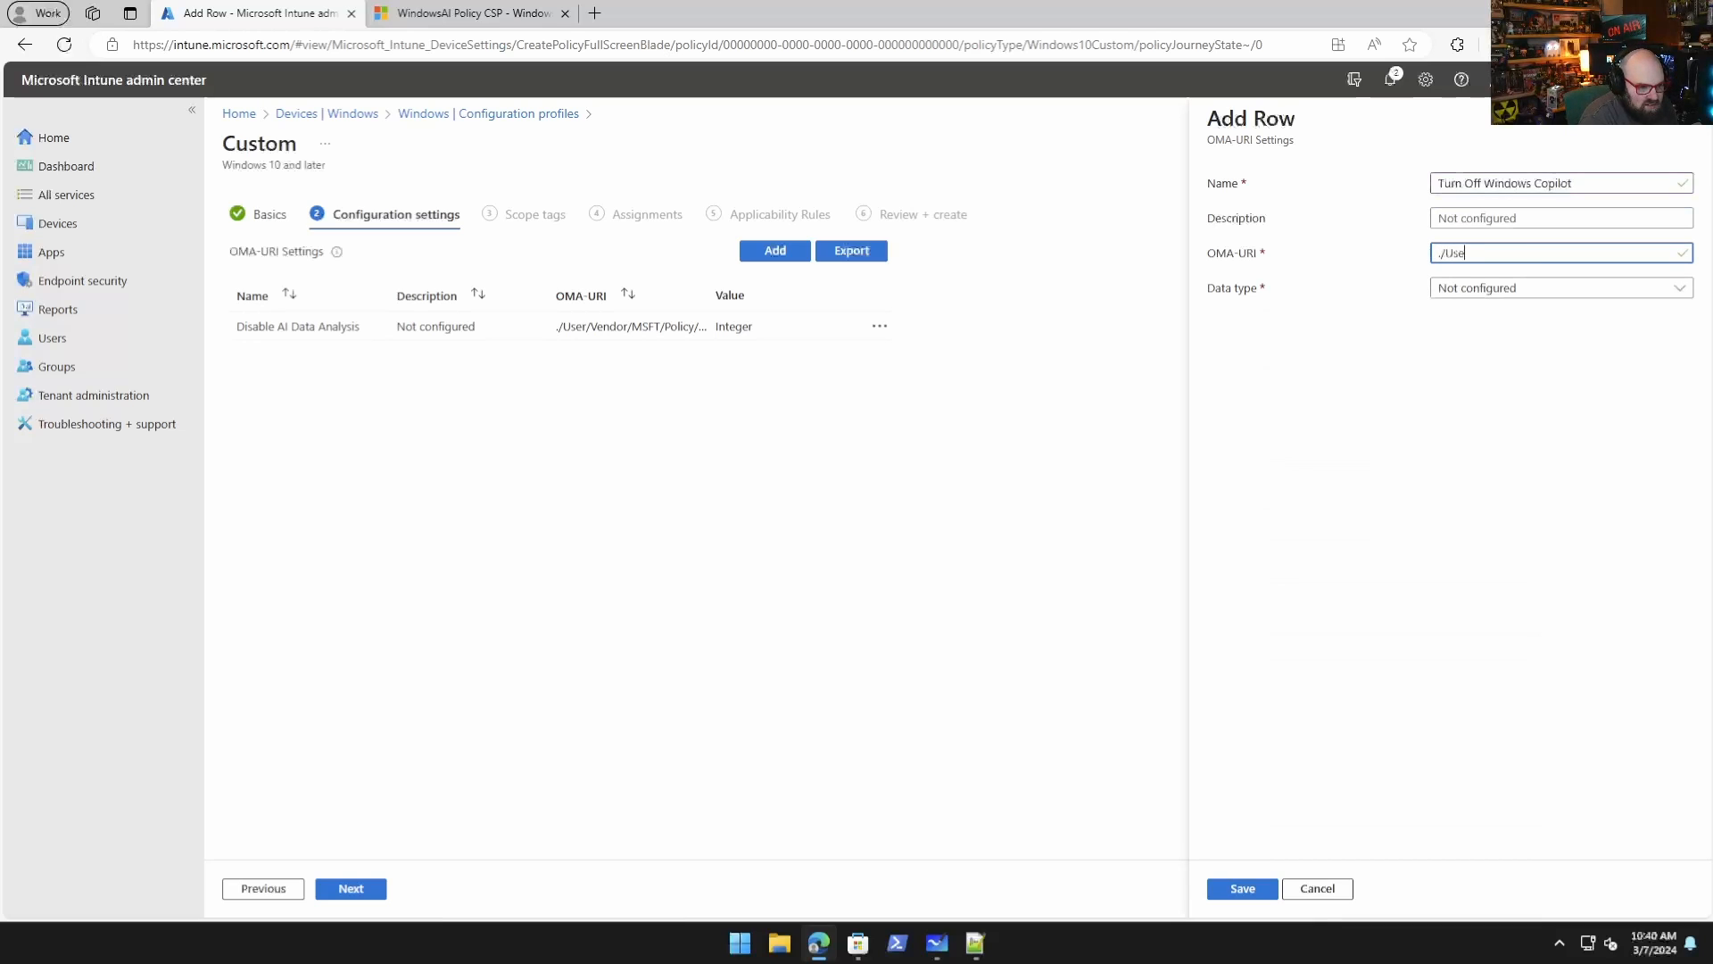
type("r/Vendor")
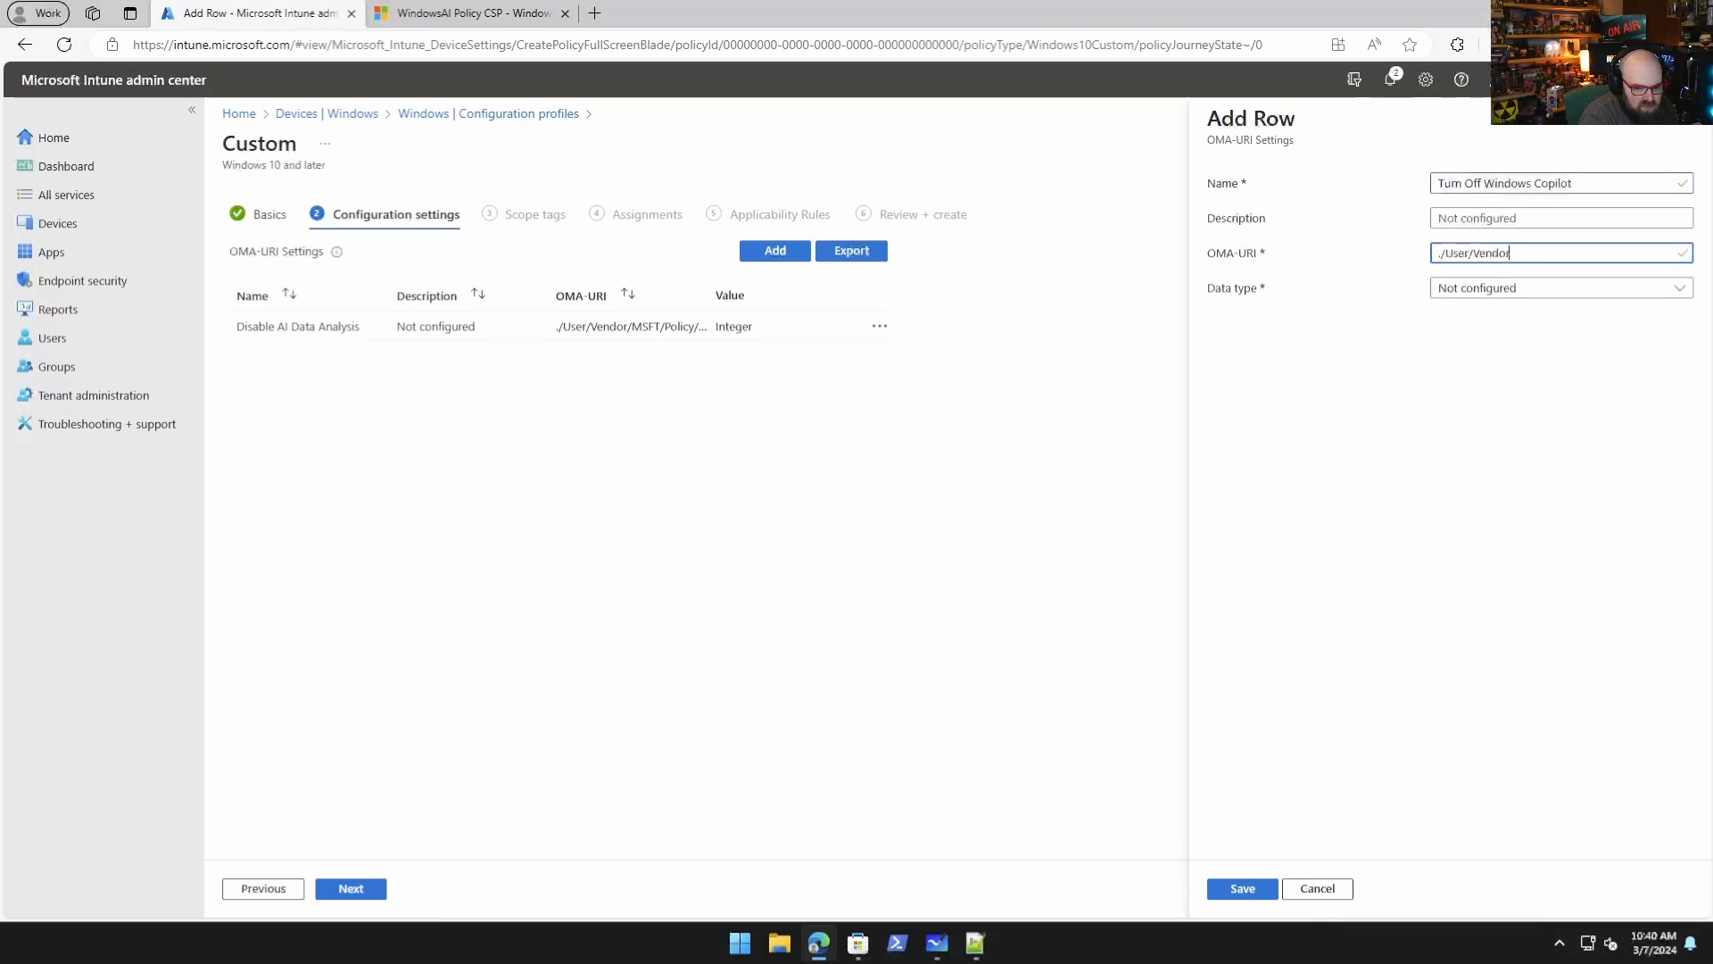
type("/MSFT/")
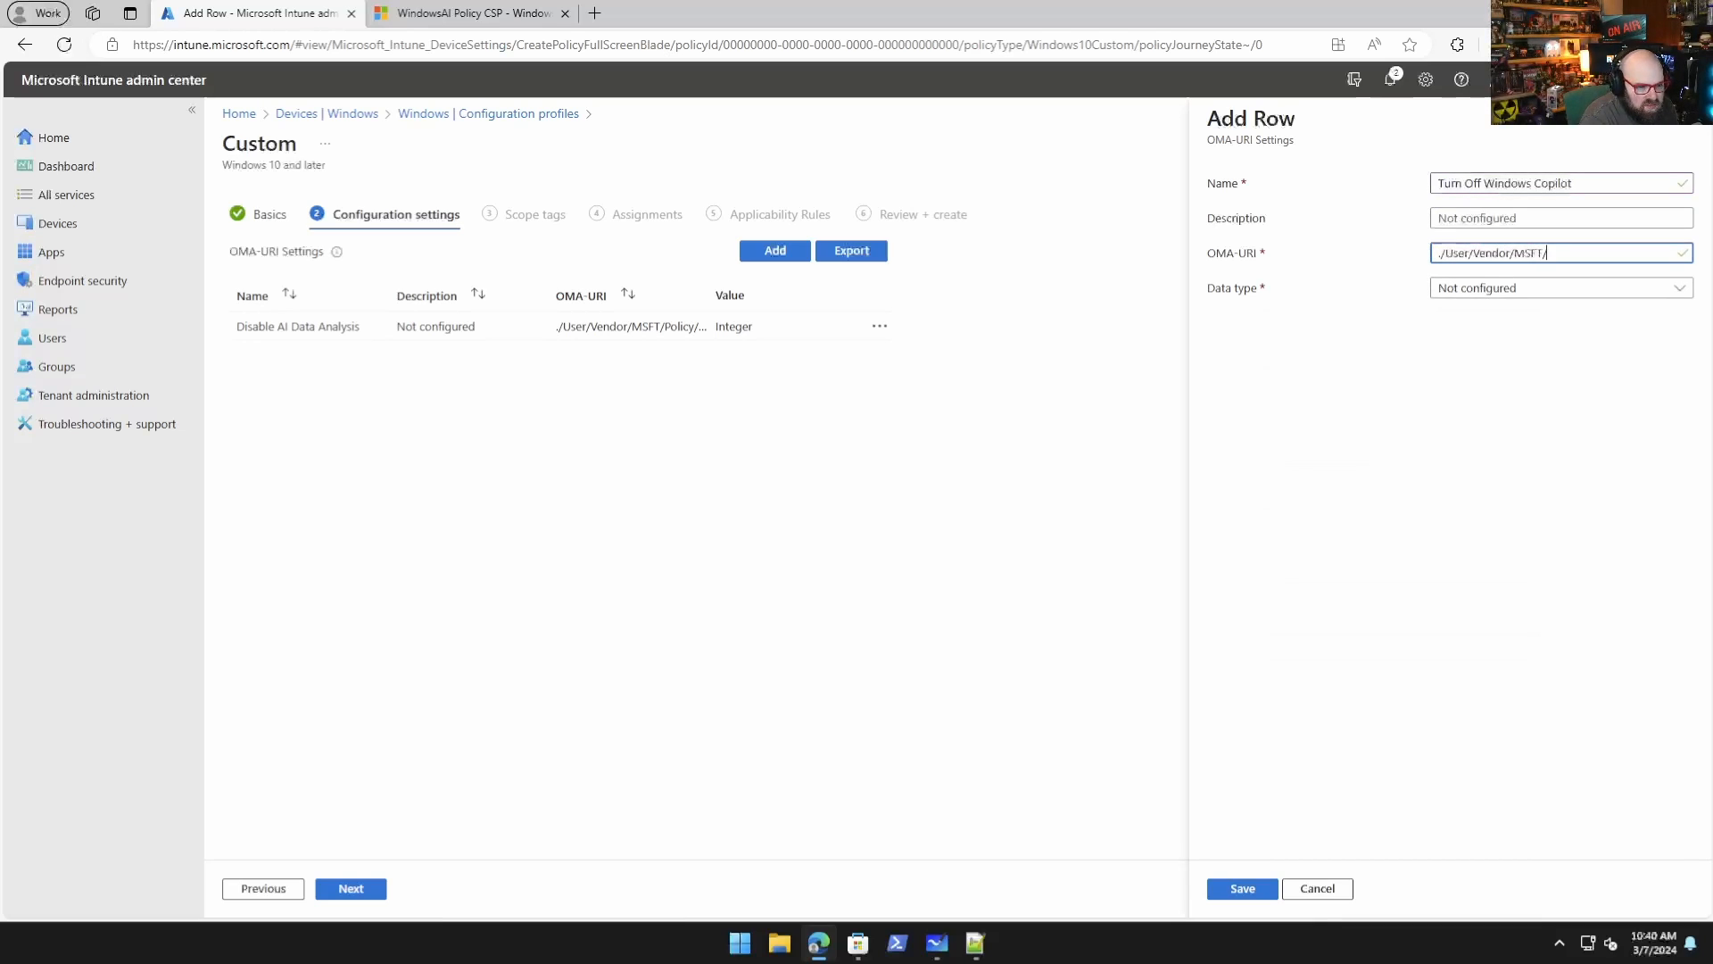
type("Policy")
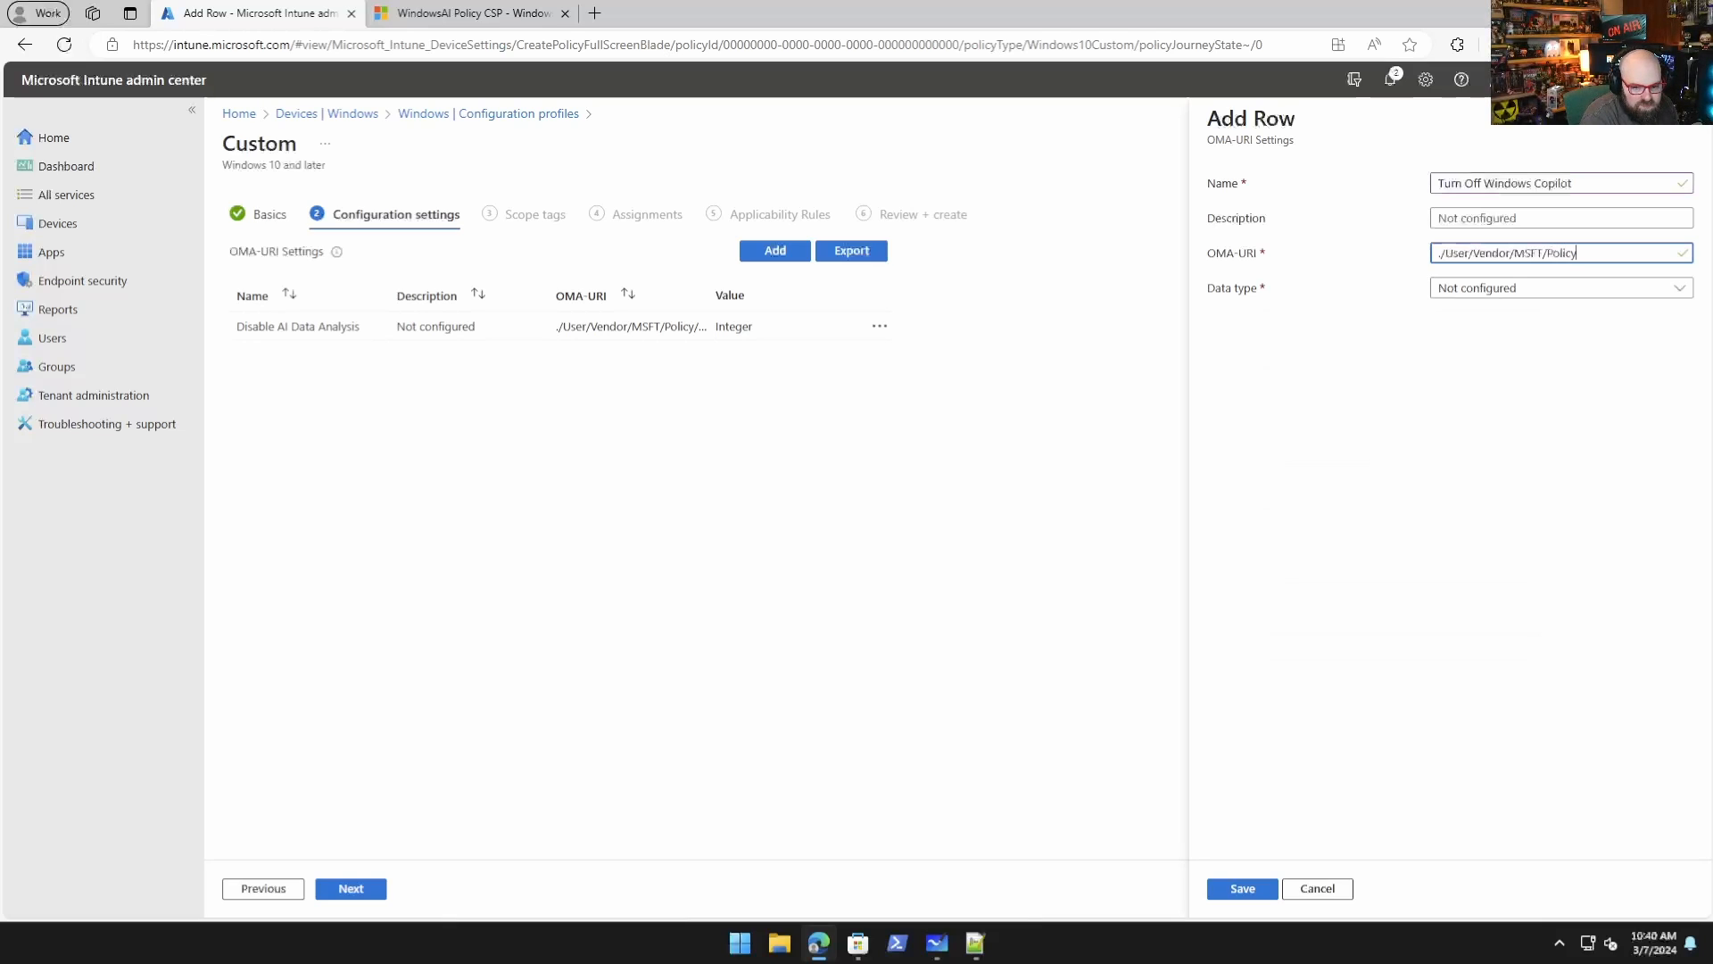
type("/Confi")
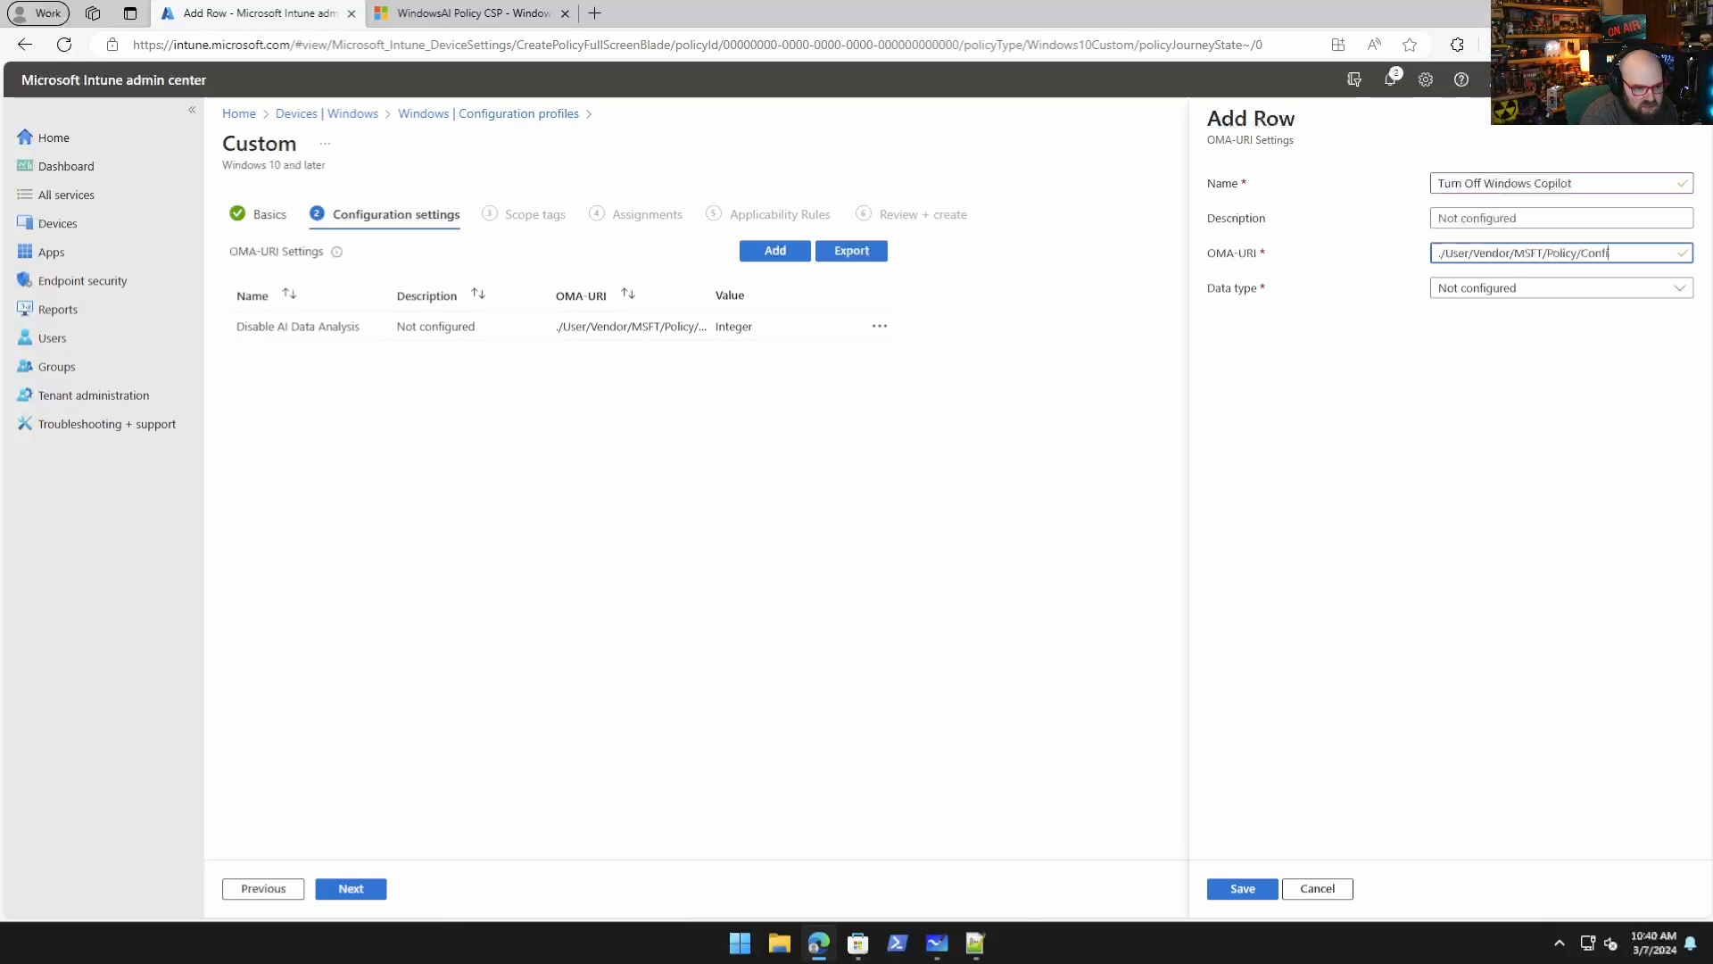
type("W")
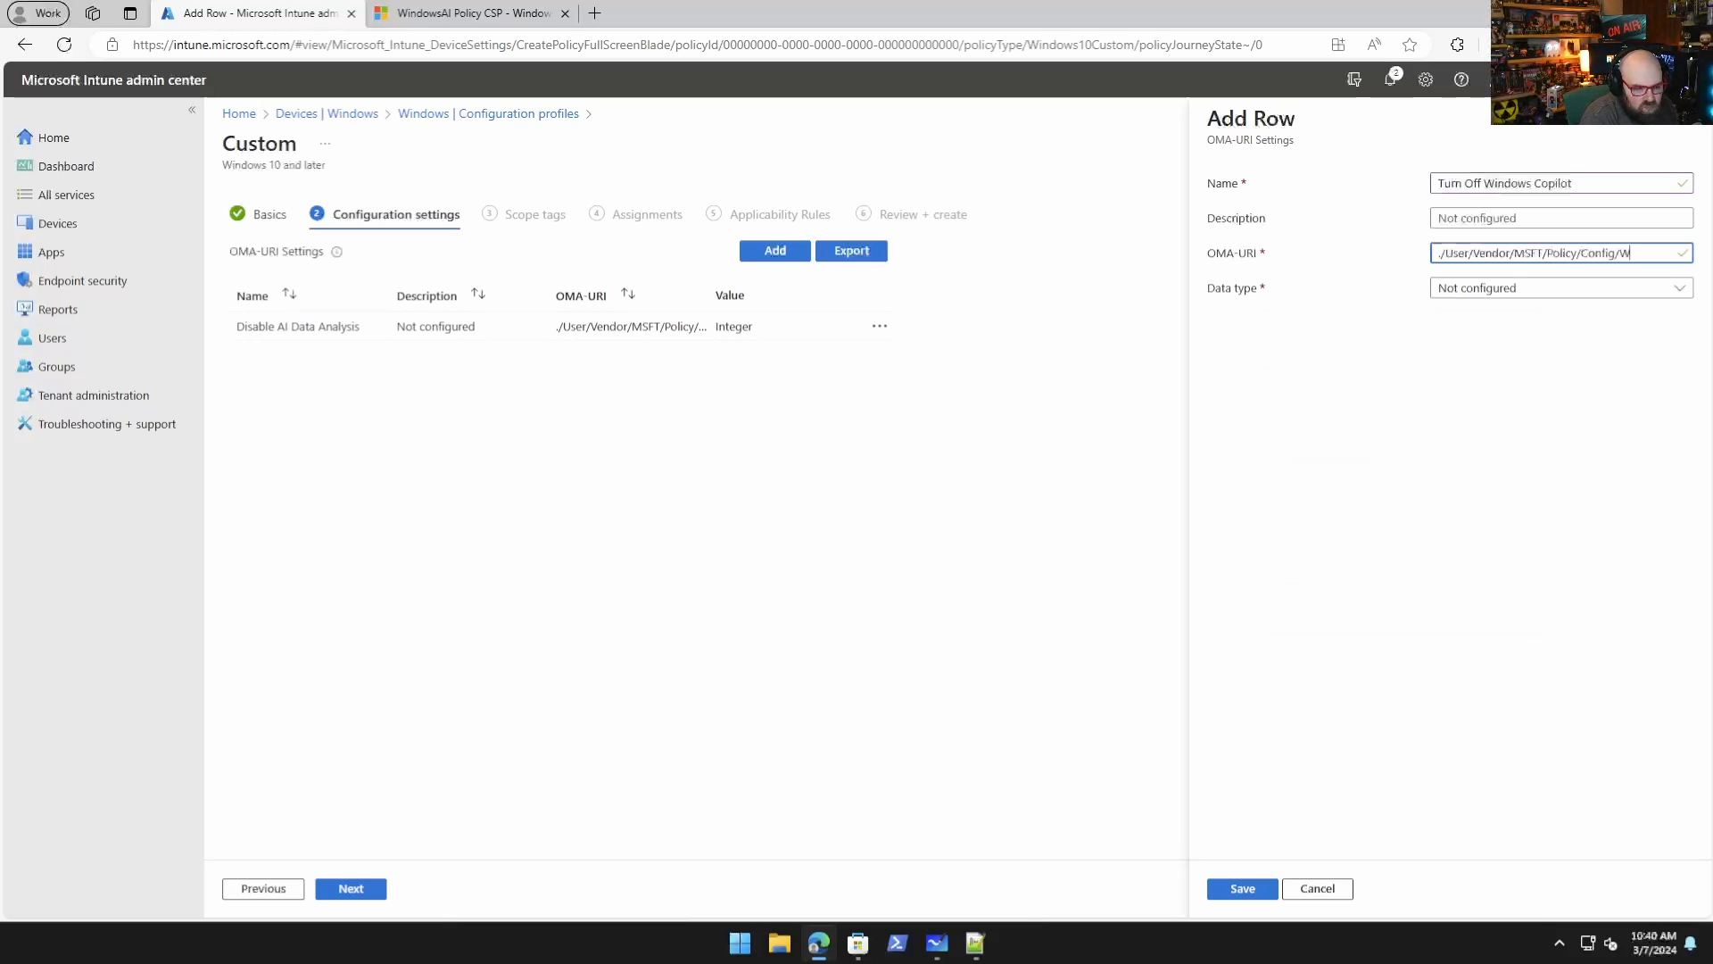
type("WindowsAI/TurnOffWindowsCopilot")
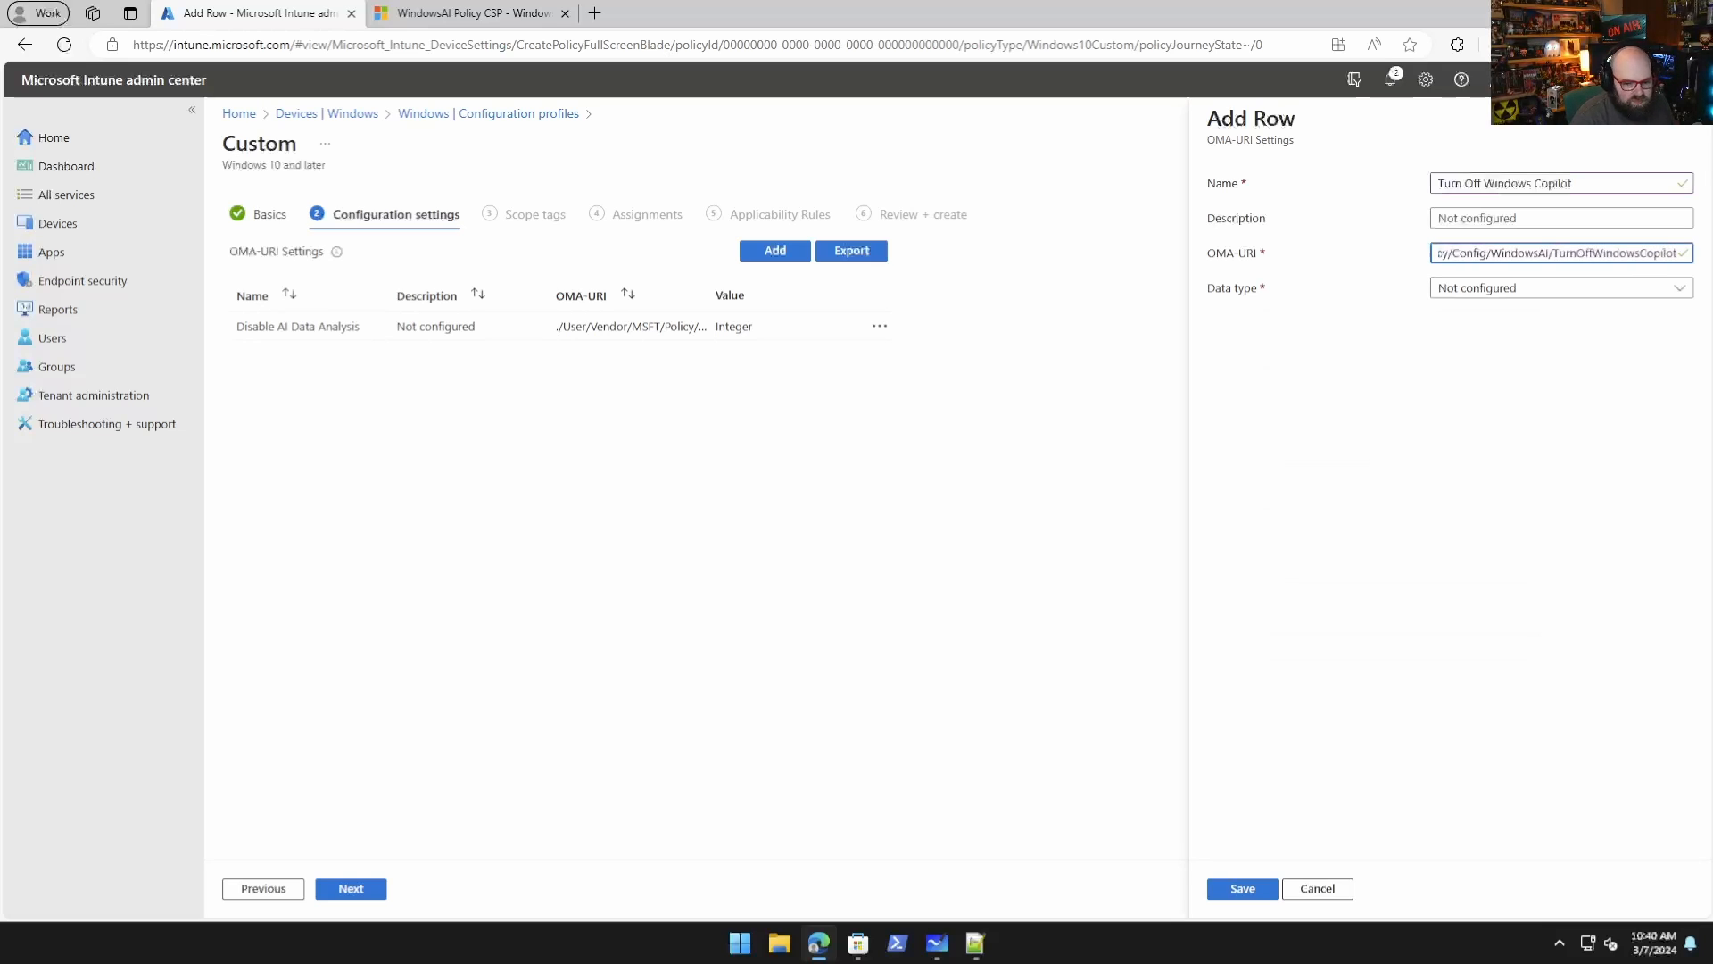
Set the row's data type to Integer and save it.
left_click(1556, 287)
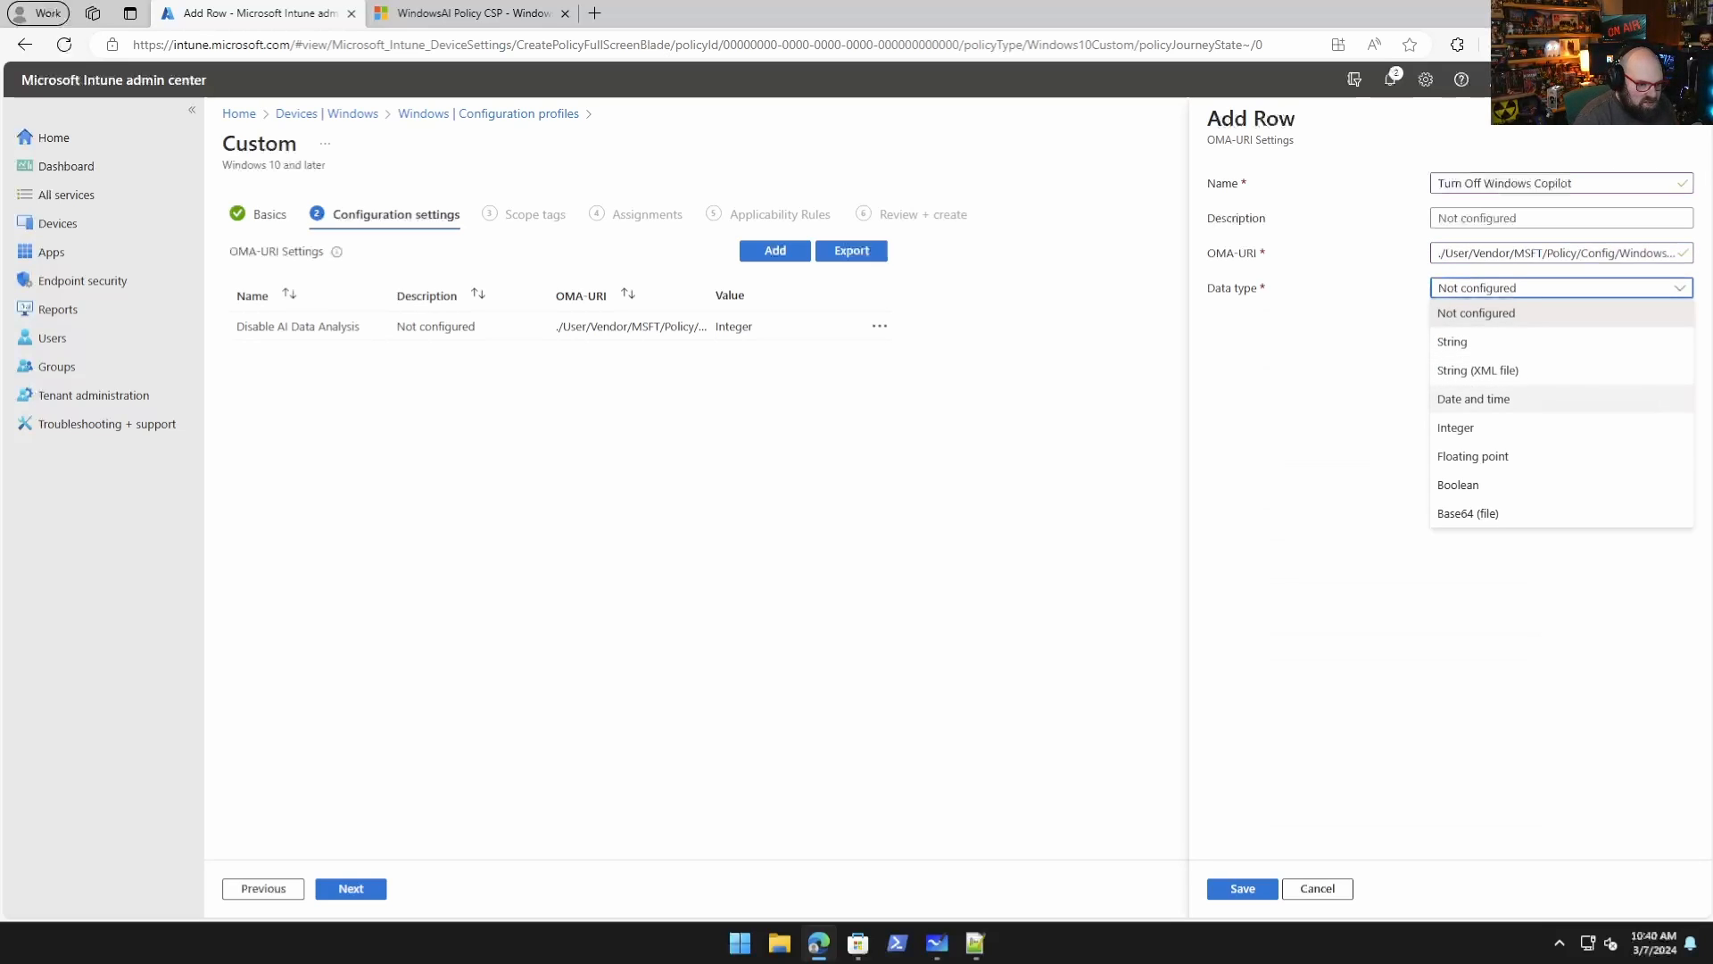
left_click(1455, 427)
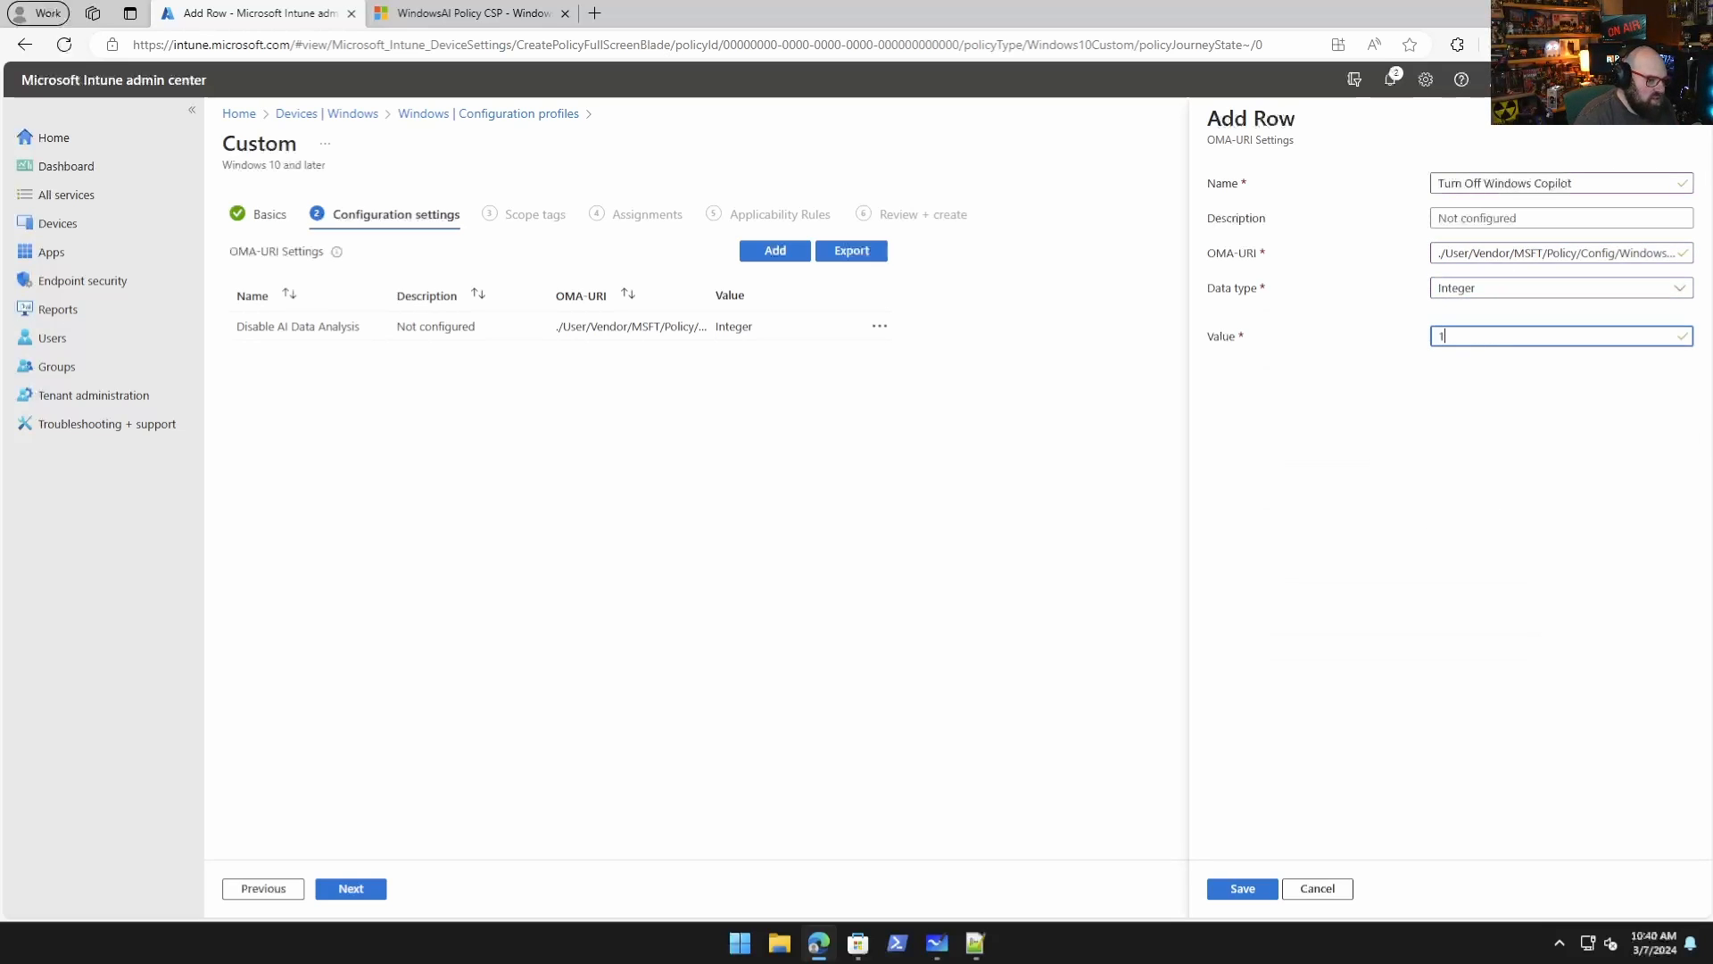
left_click(1240, 888)
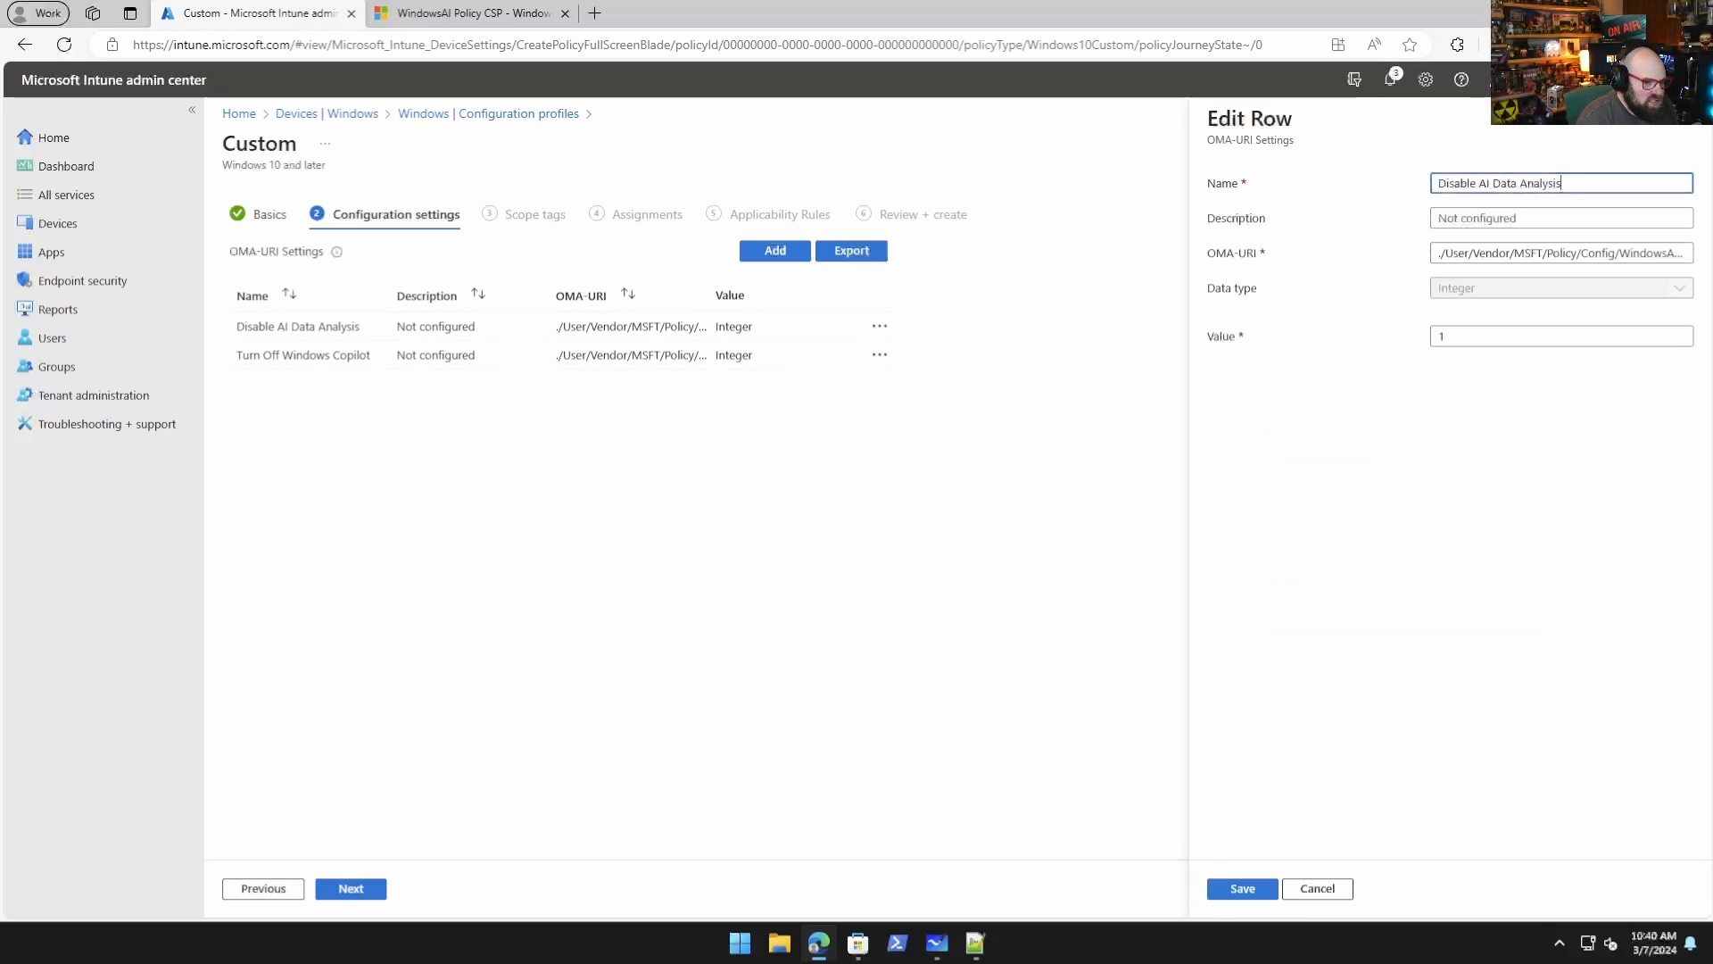
Give the Disable AI Data Analysis row the description 'Enable' and save.
type("Ena")
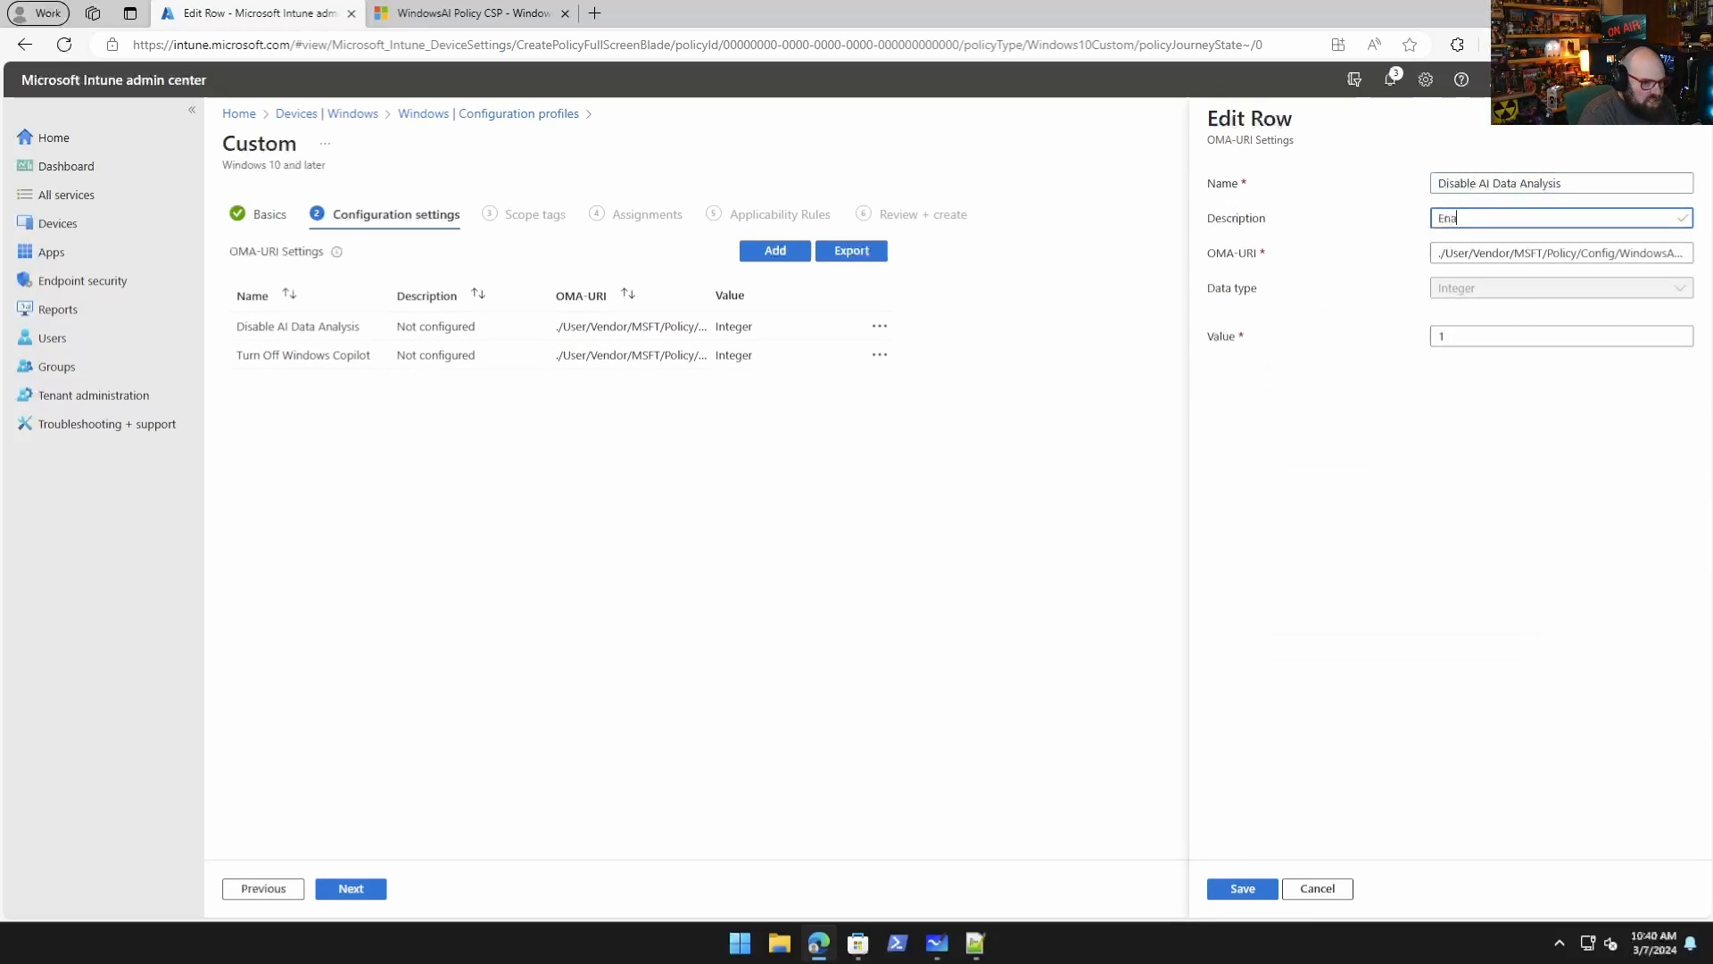
type("ble")
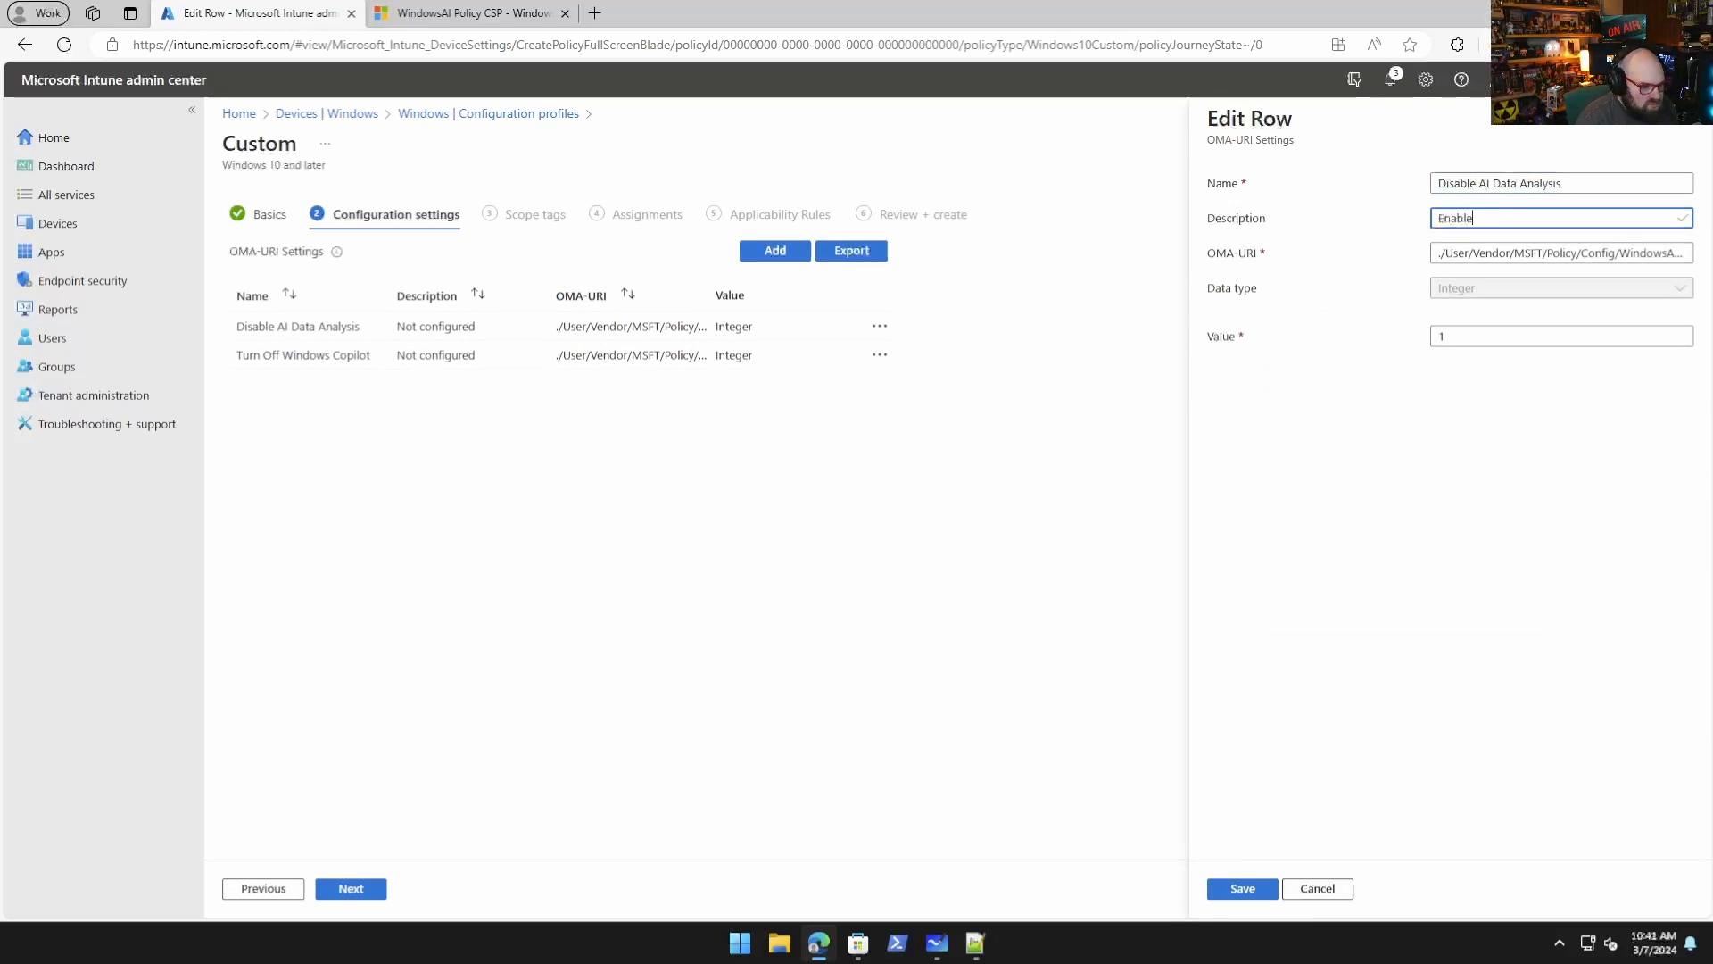
left_click(1240, 886)
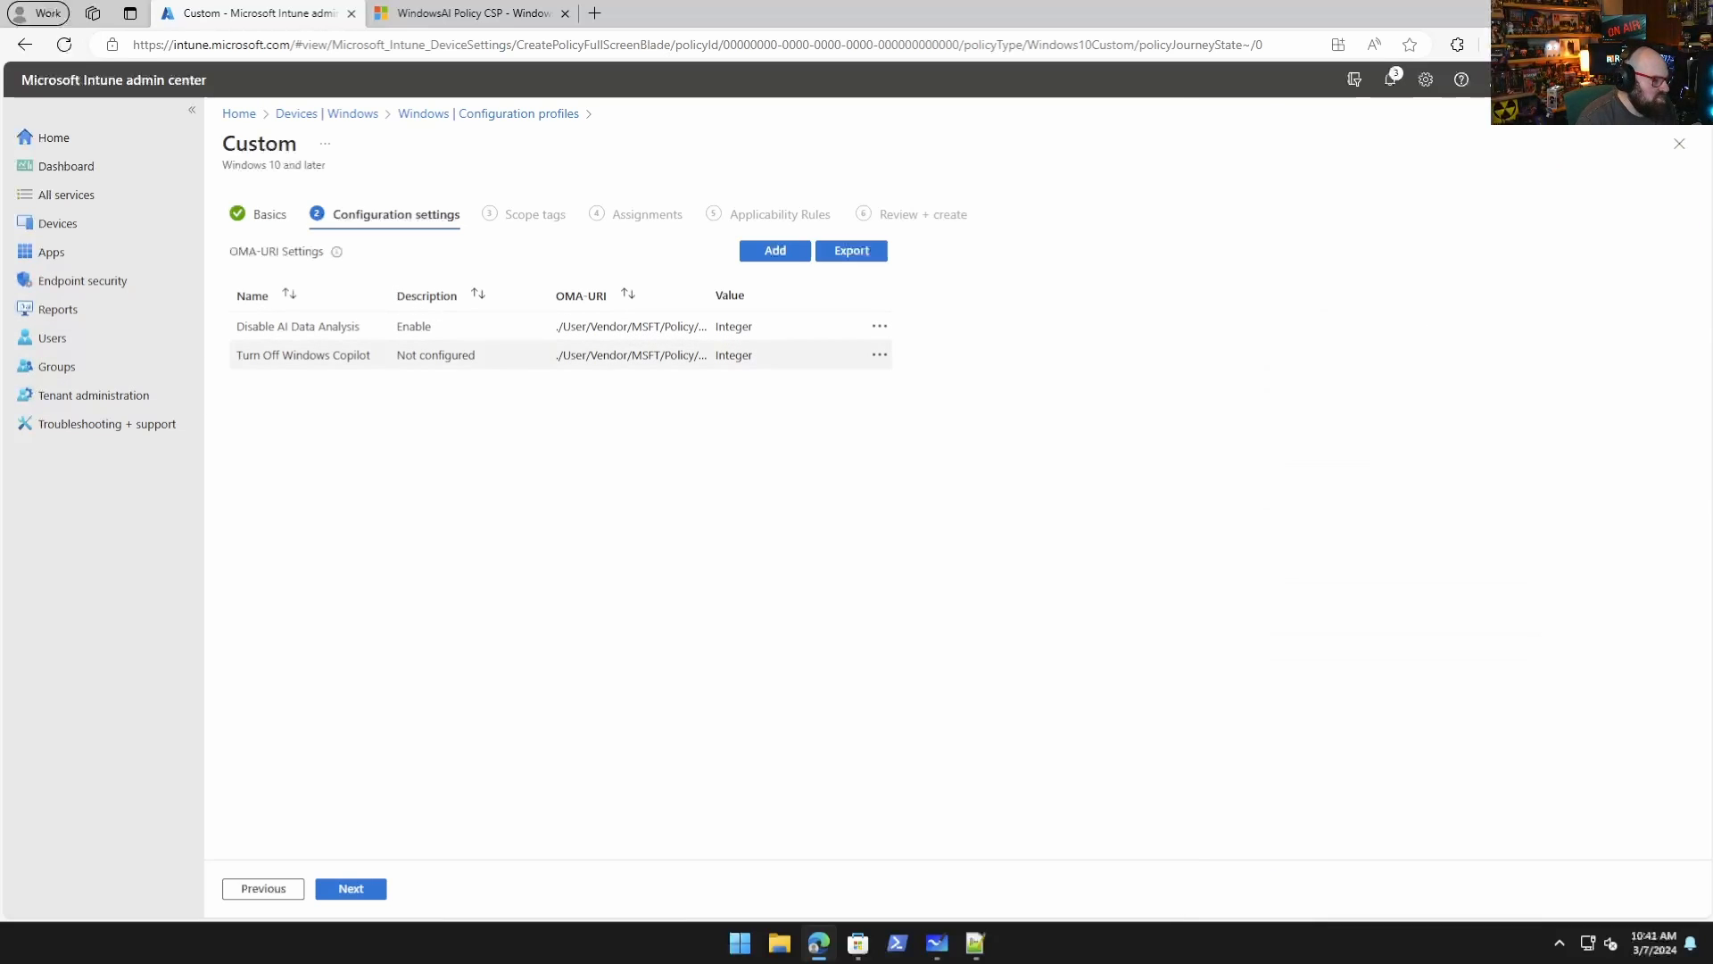
Edit the Turn Off Windows Copilot row to carry the 'Enable' description and save.
left_click(879, 353)
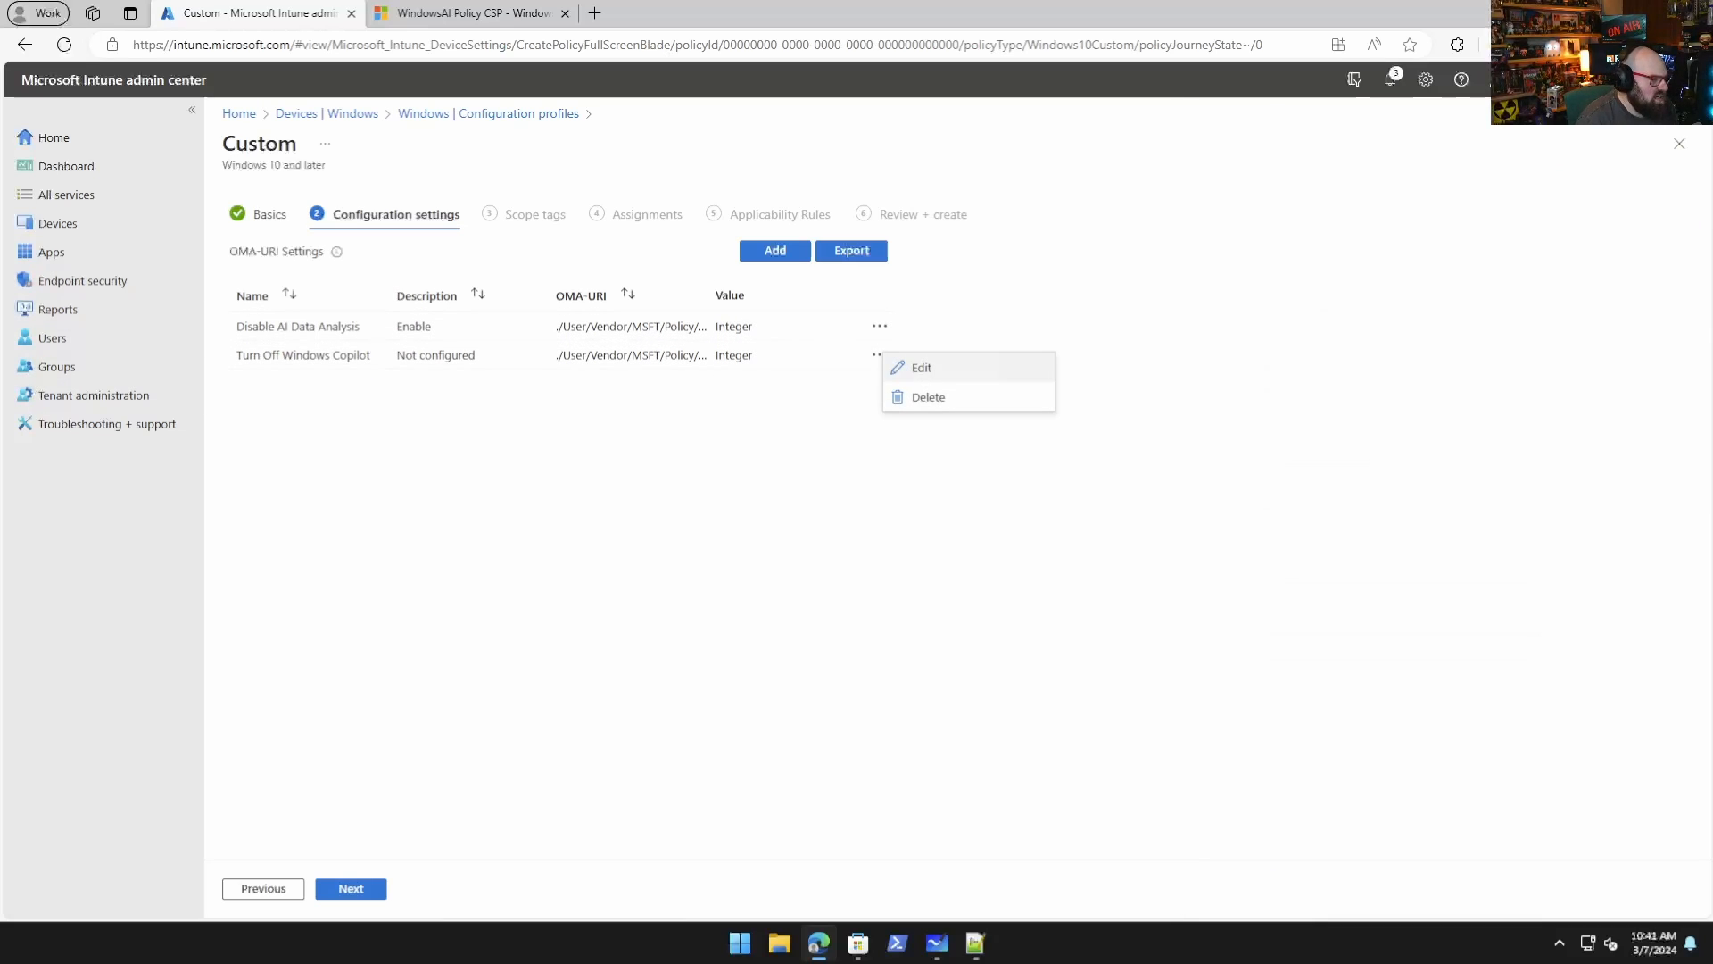
left_click(921, 366)
type("Enable")
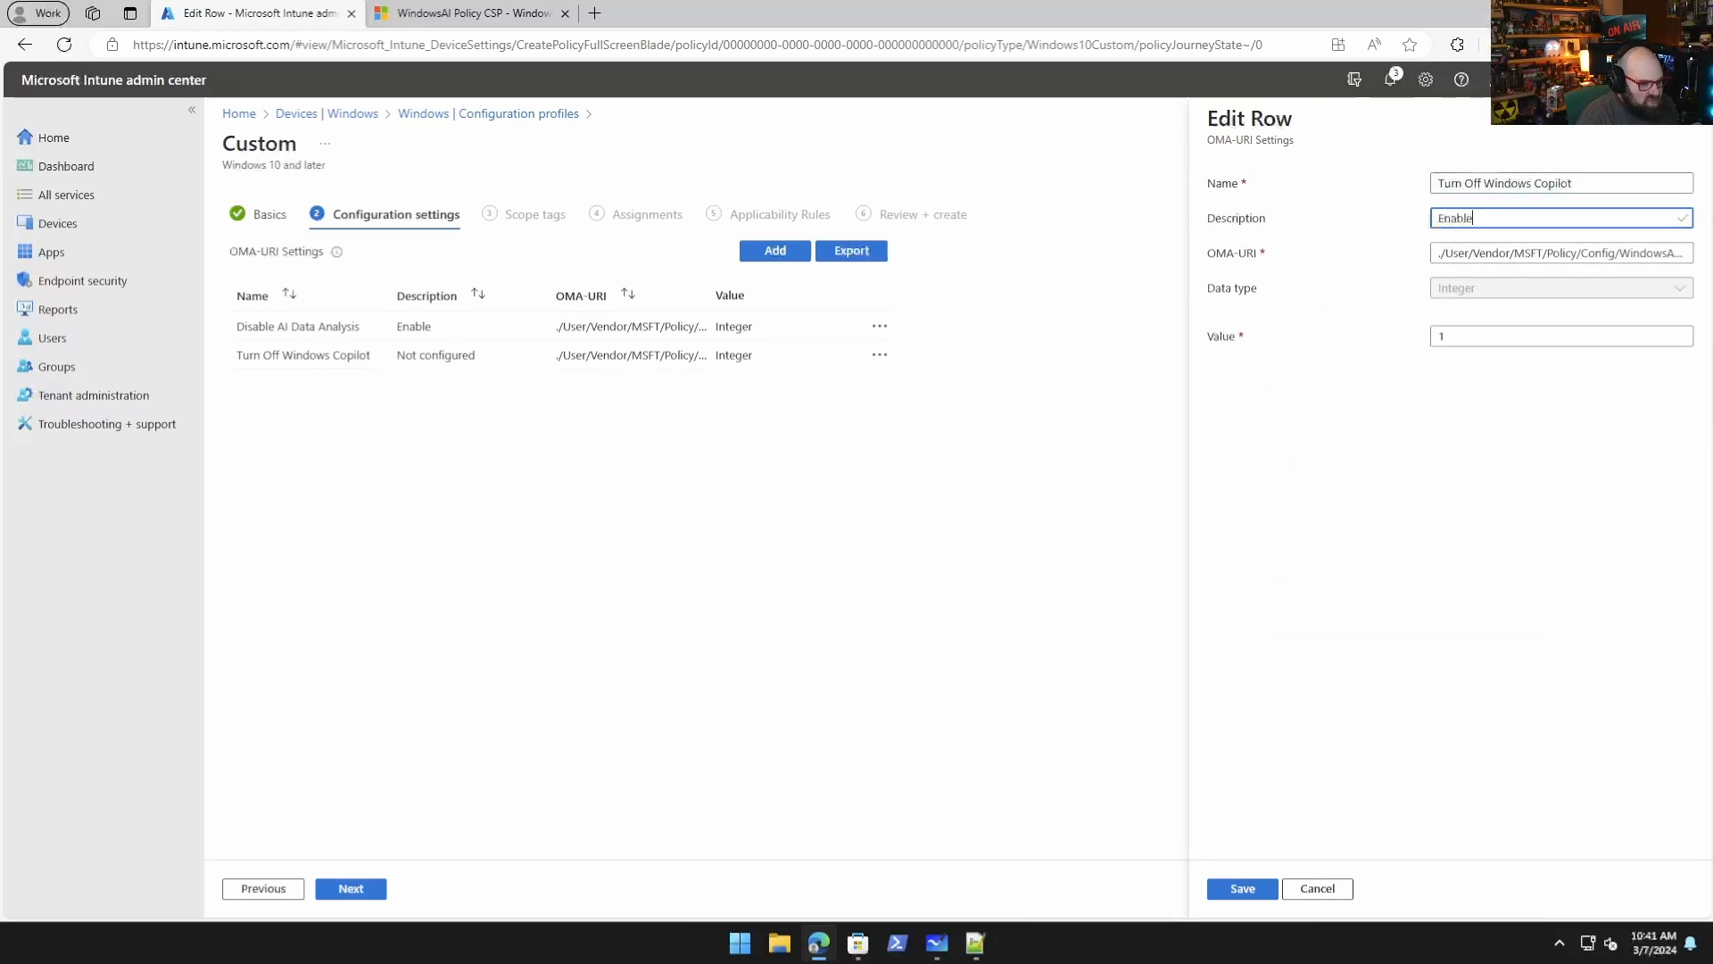
left_click(1242, 888)
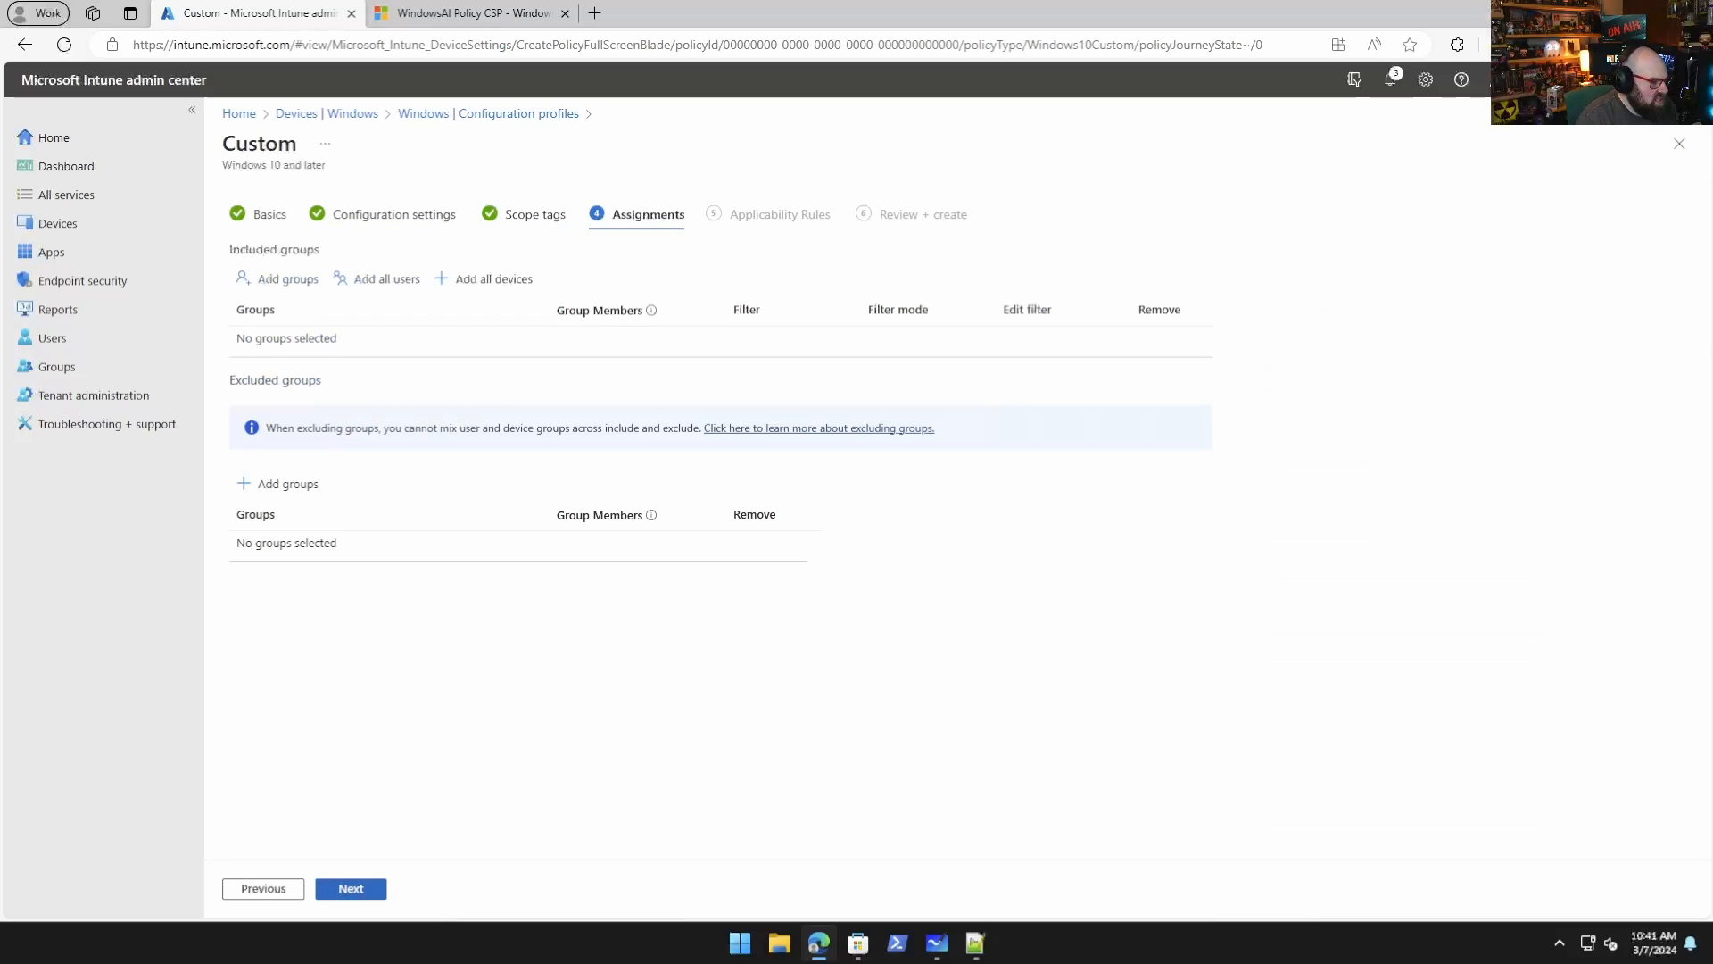
mouse_move(385, 278)
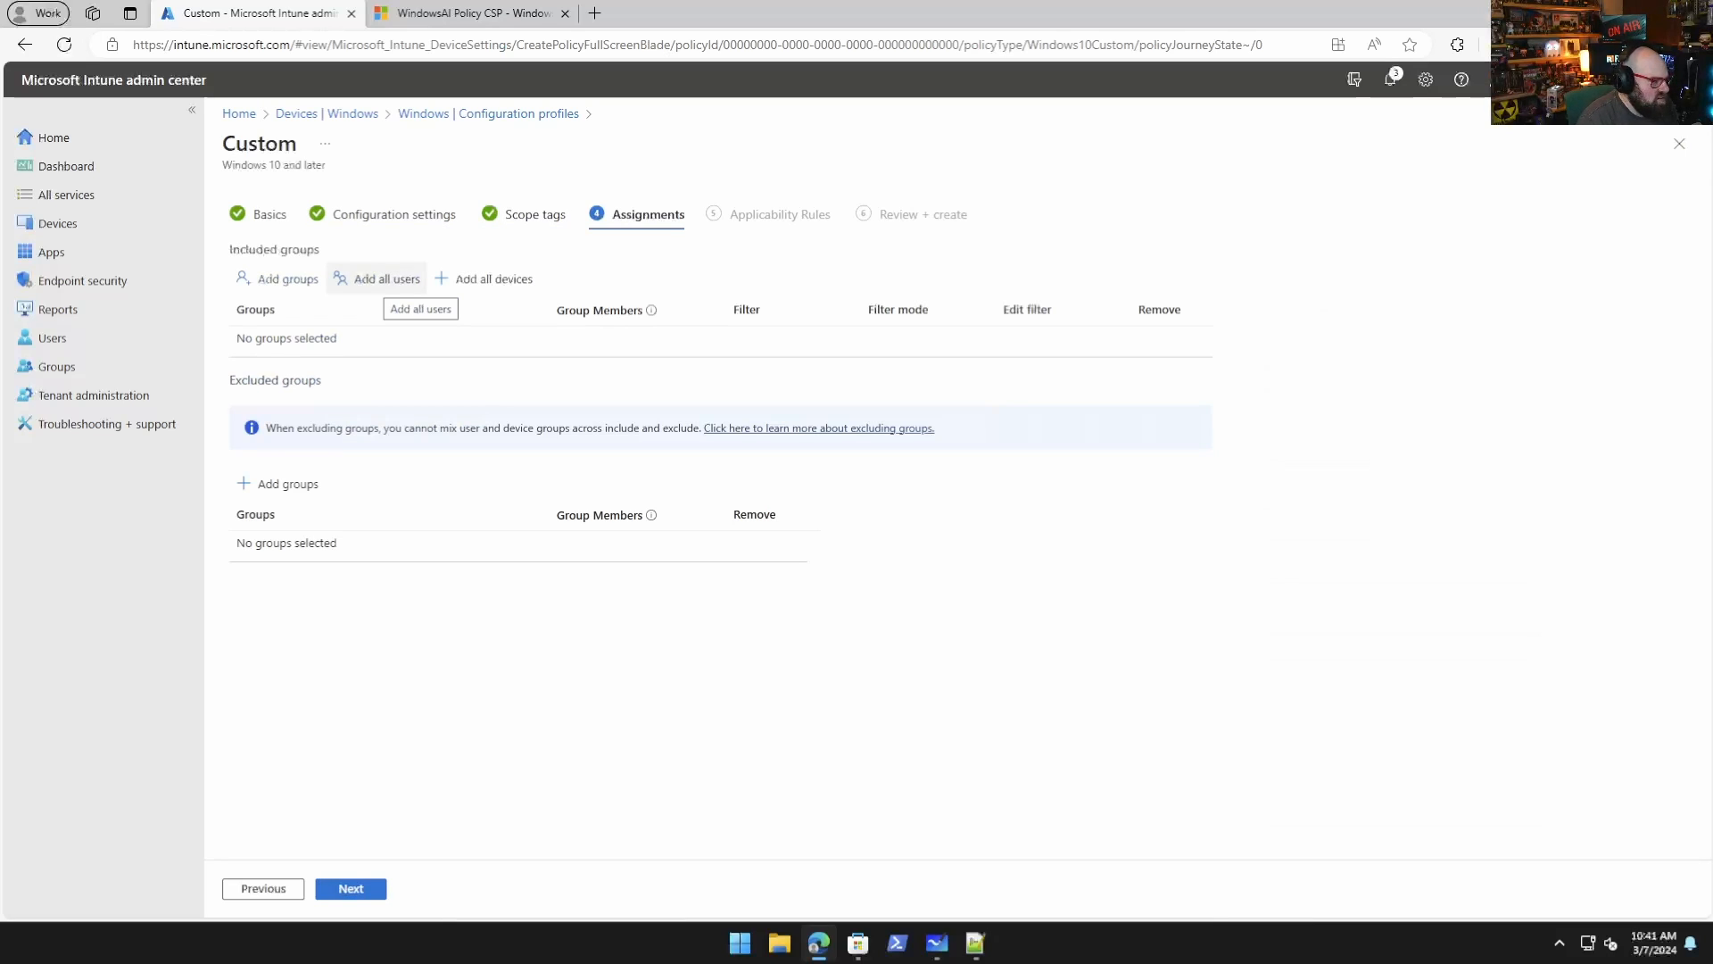
Assign the profile to all users and exclude the Copilot Disable group.
left_click(385, 278)
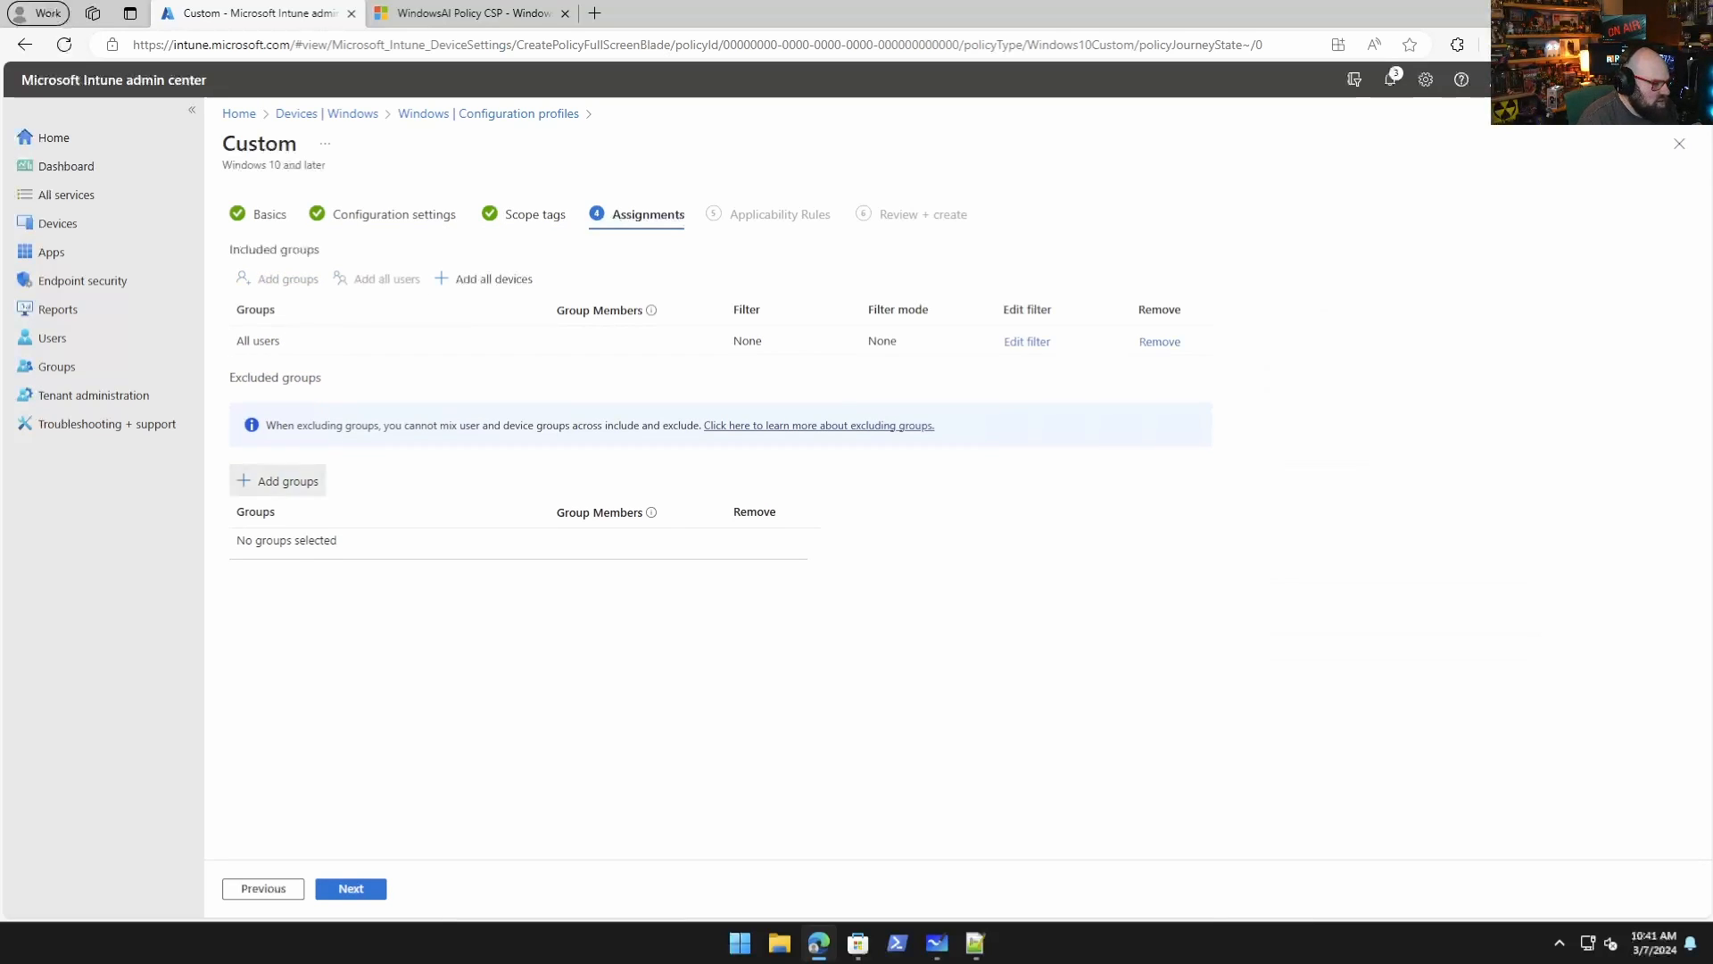
left_click(286, 480)
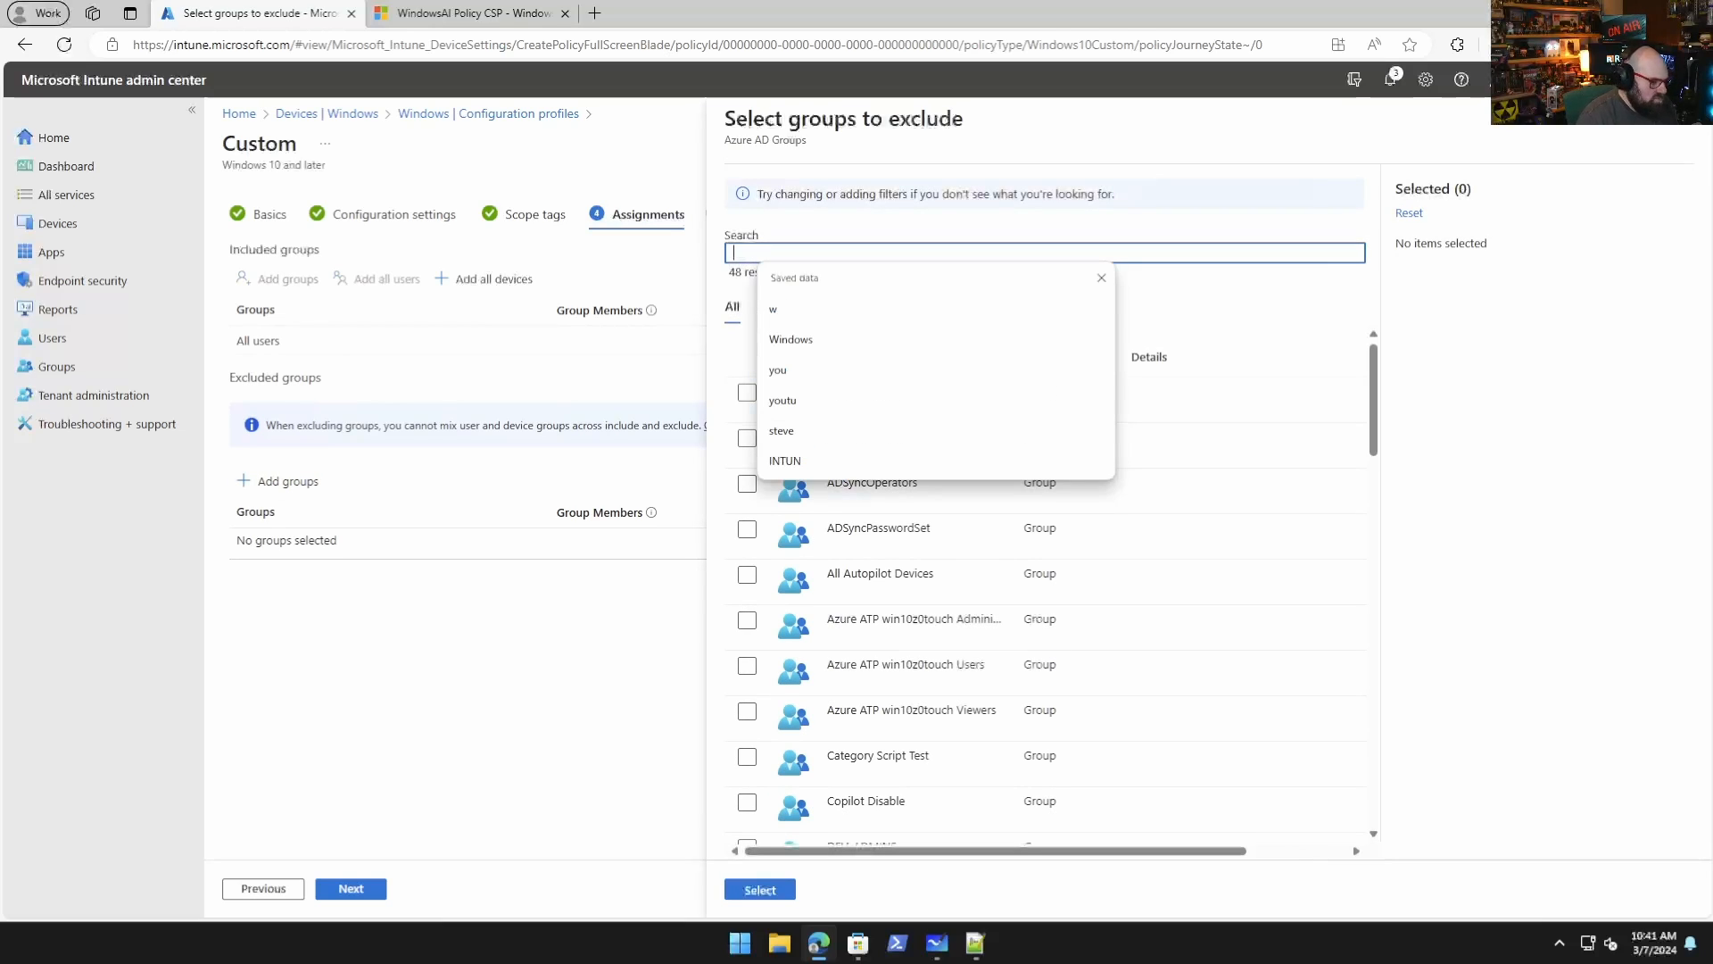
type("Copi")
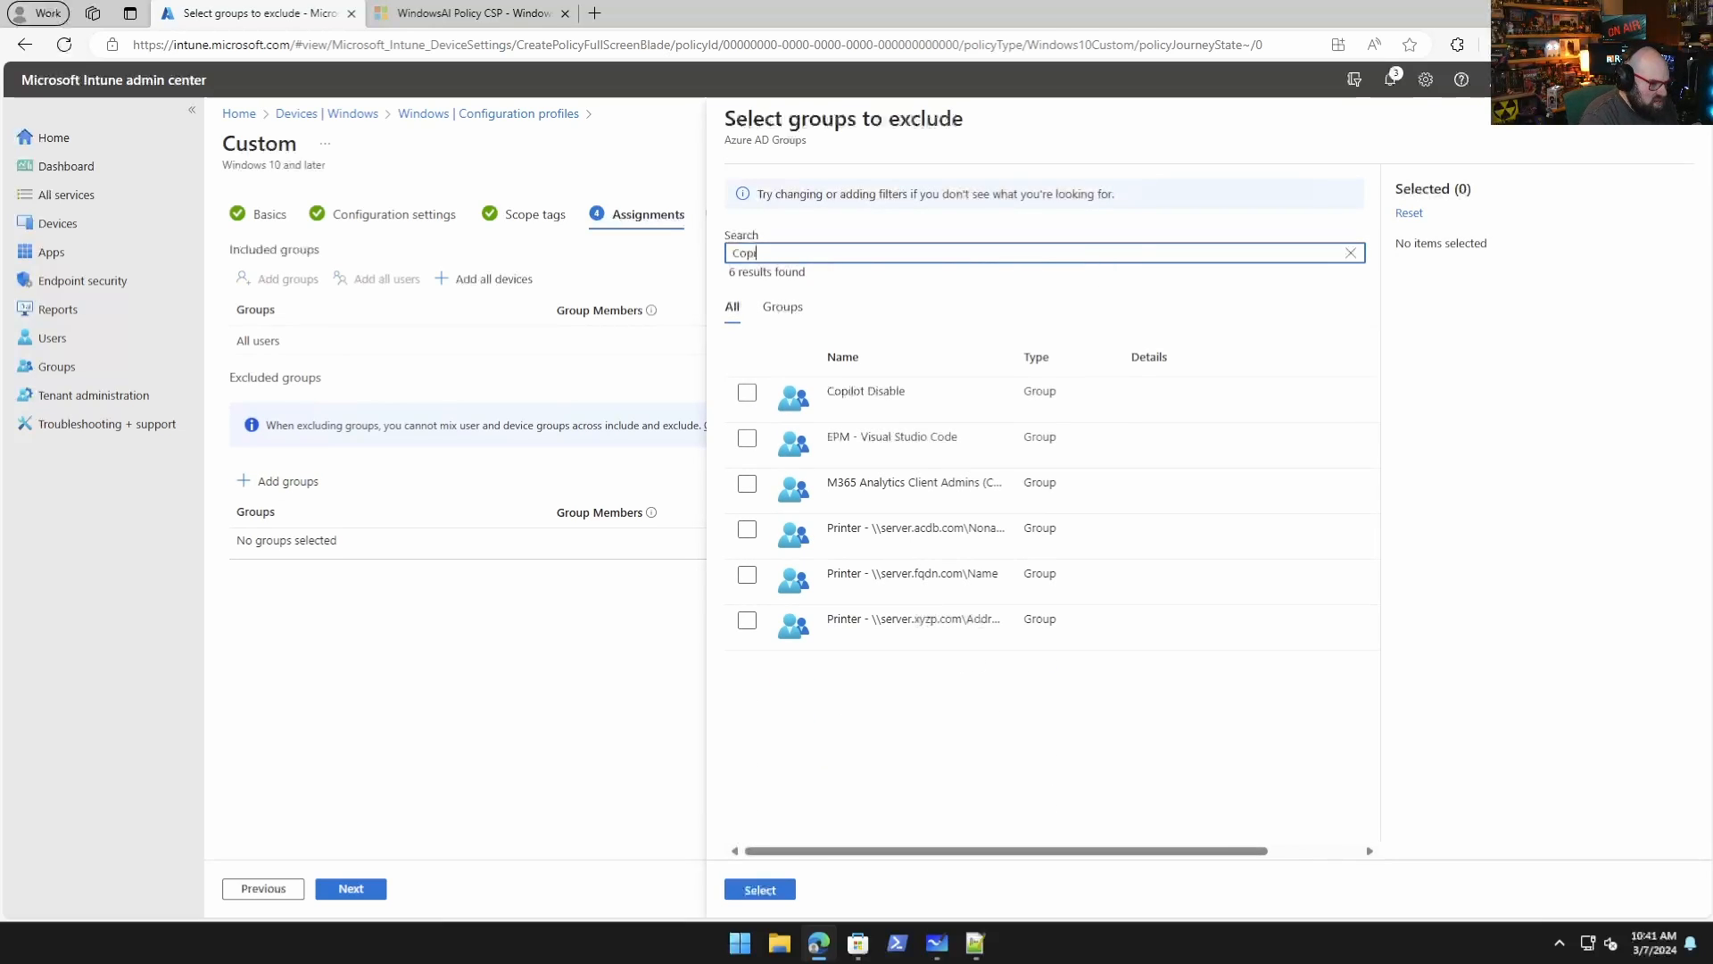
left_click(746, 390)
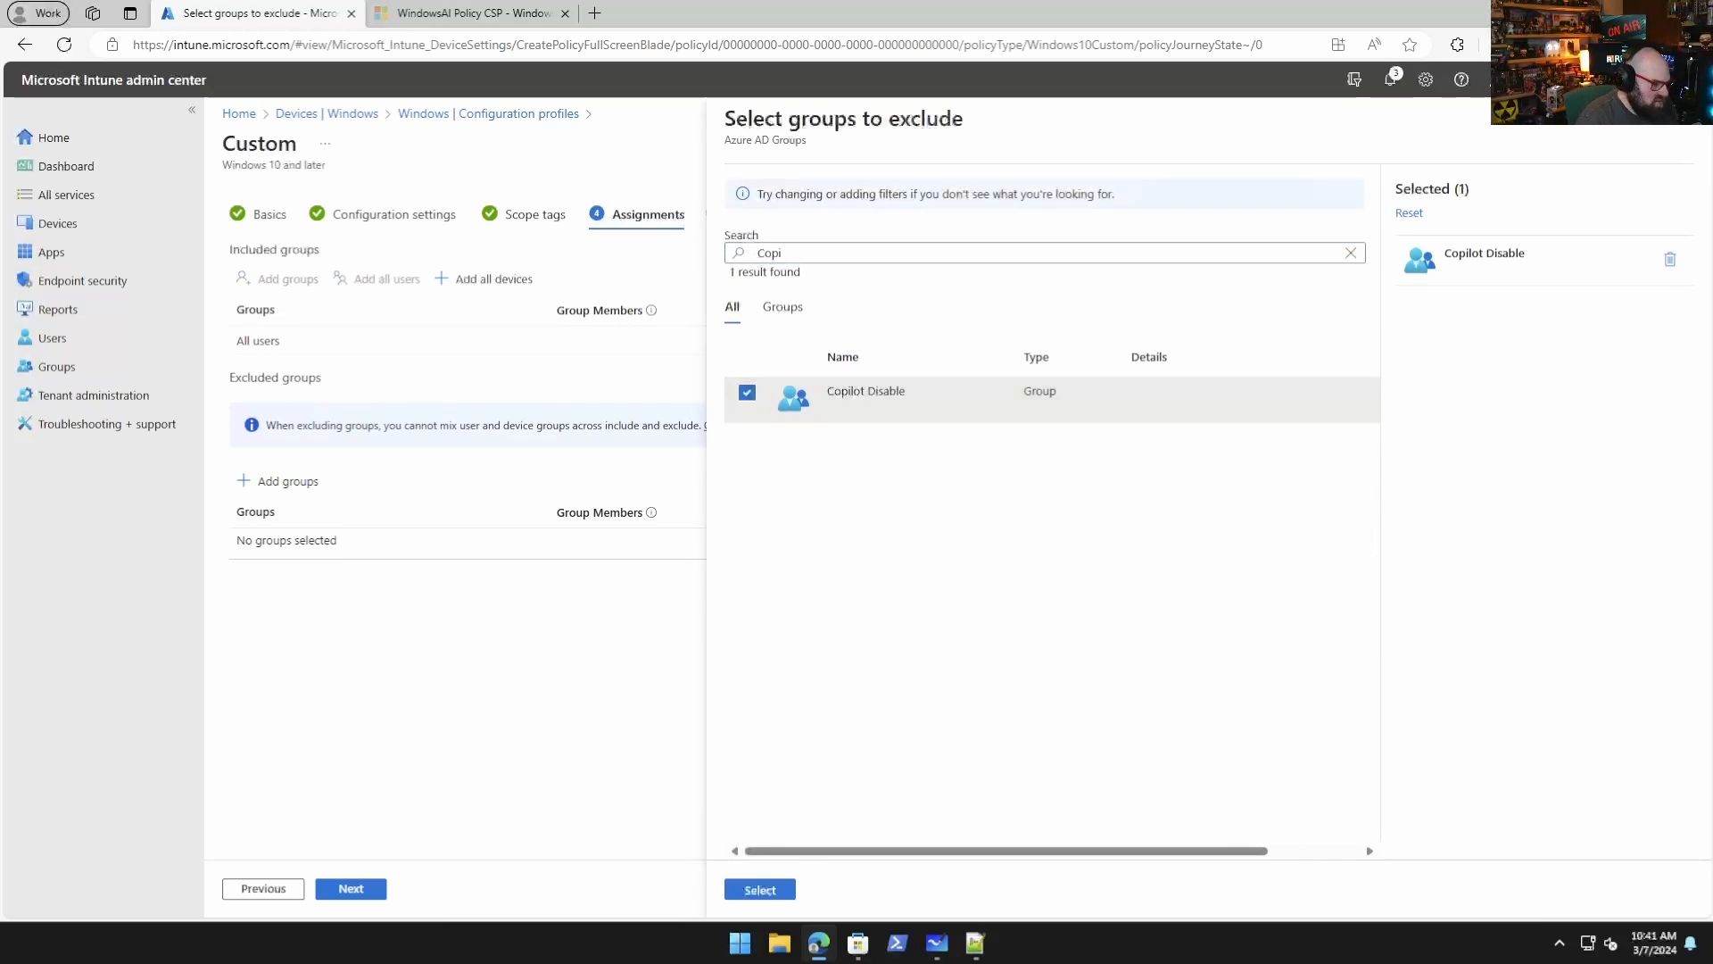
left_click(760, 889)
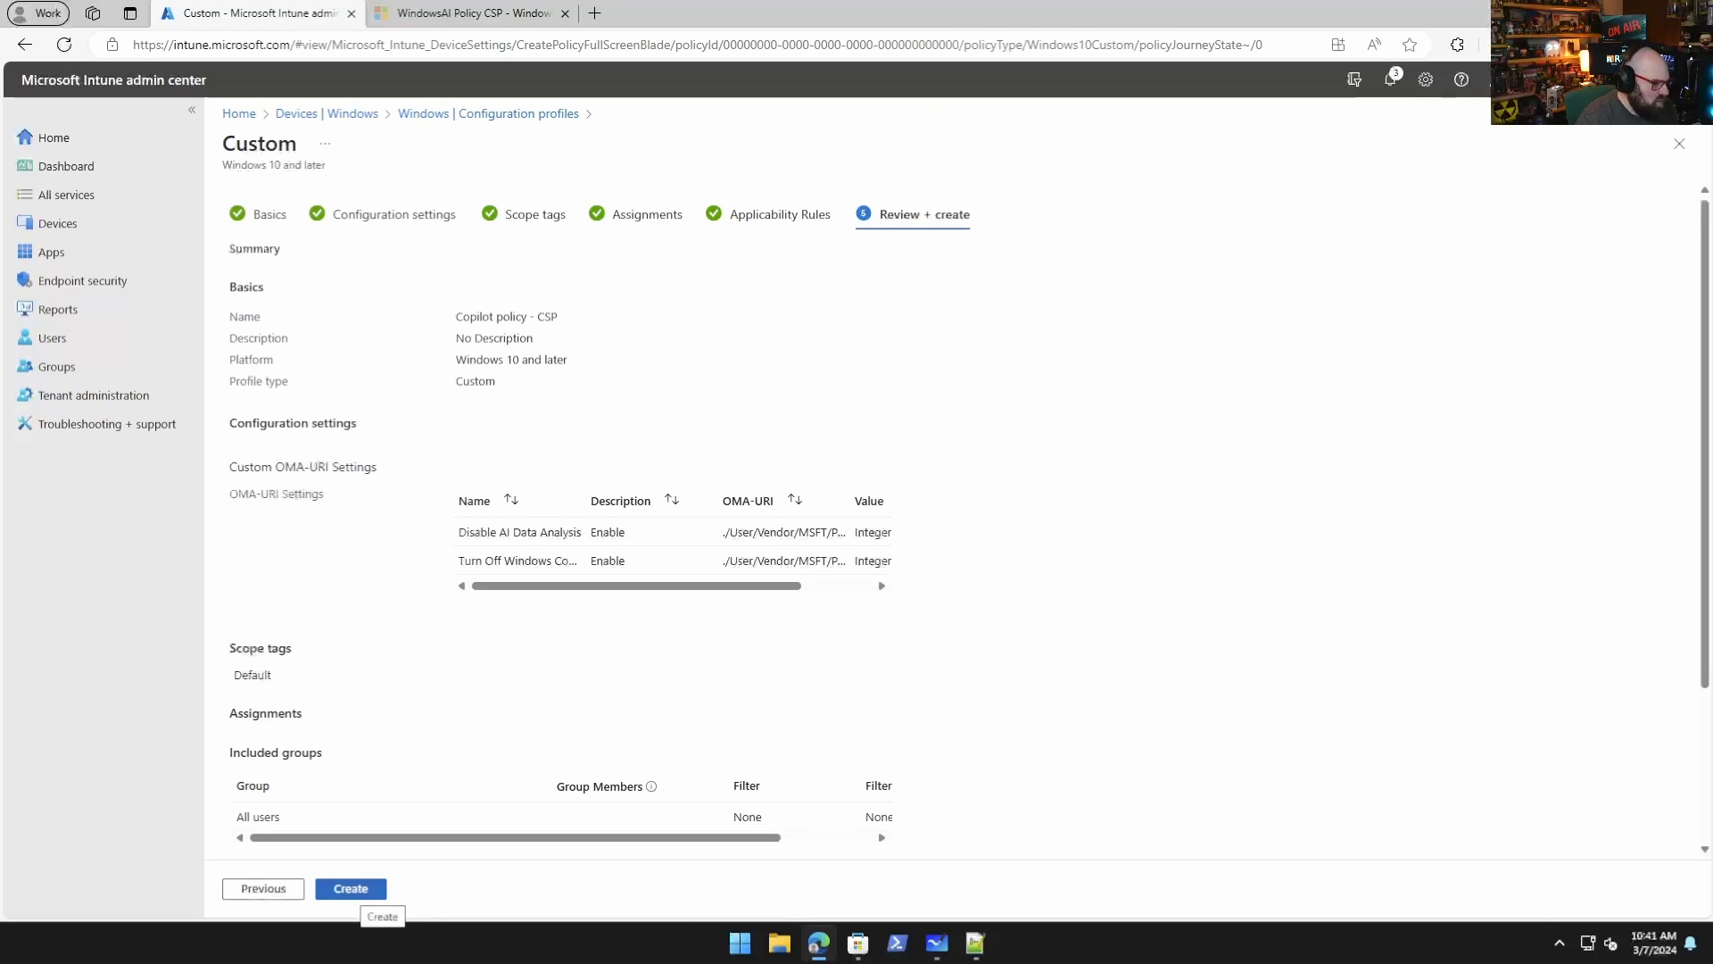
Create the Copilot policy - CSP profile from the Review + create summary.
left_click(350, 888)
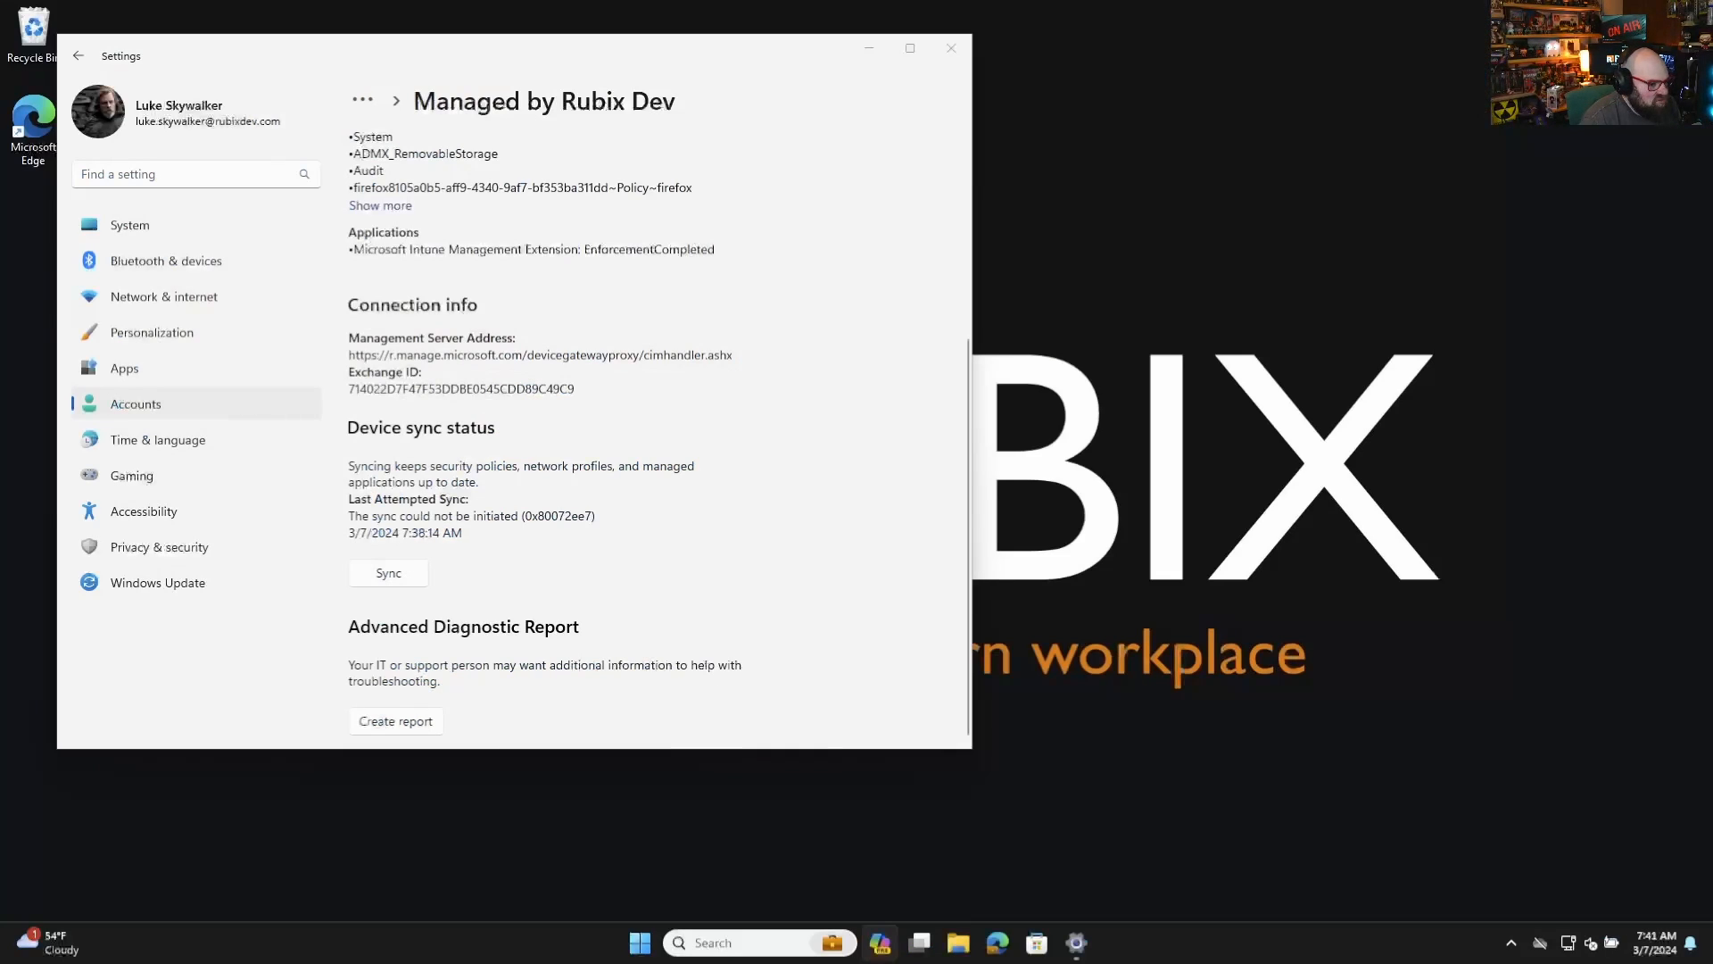
Sync the test device with its management service from Access work or school.
left_click(948, 48)
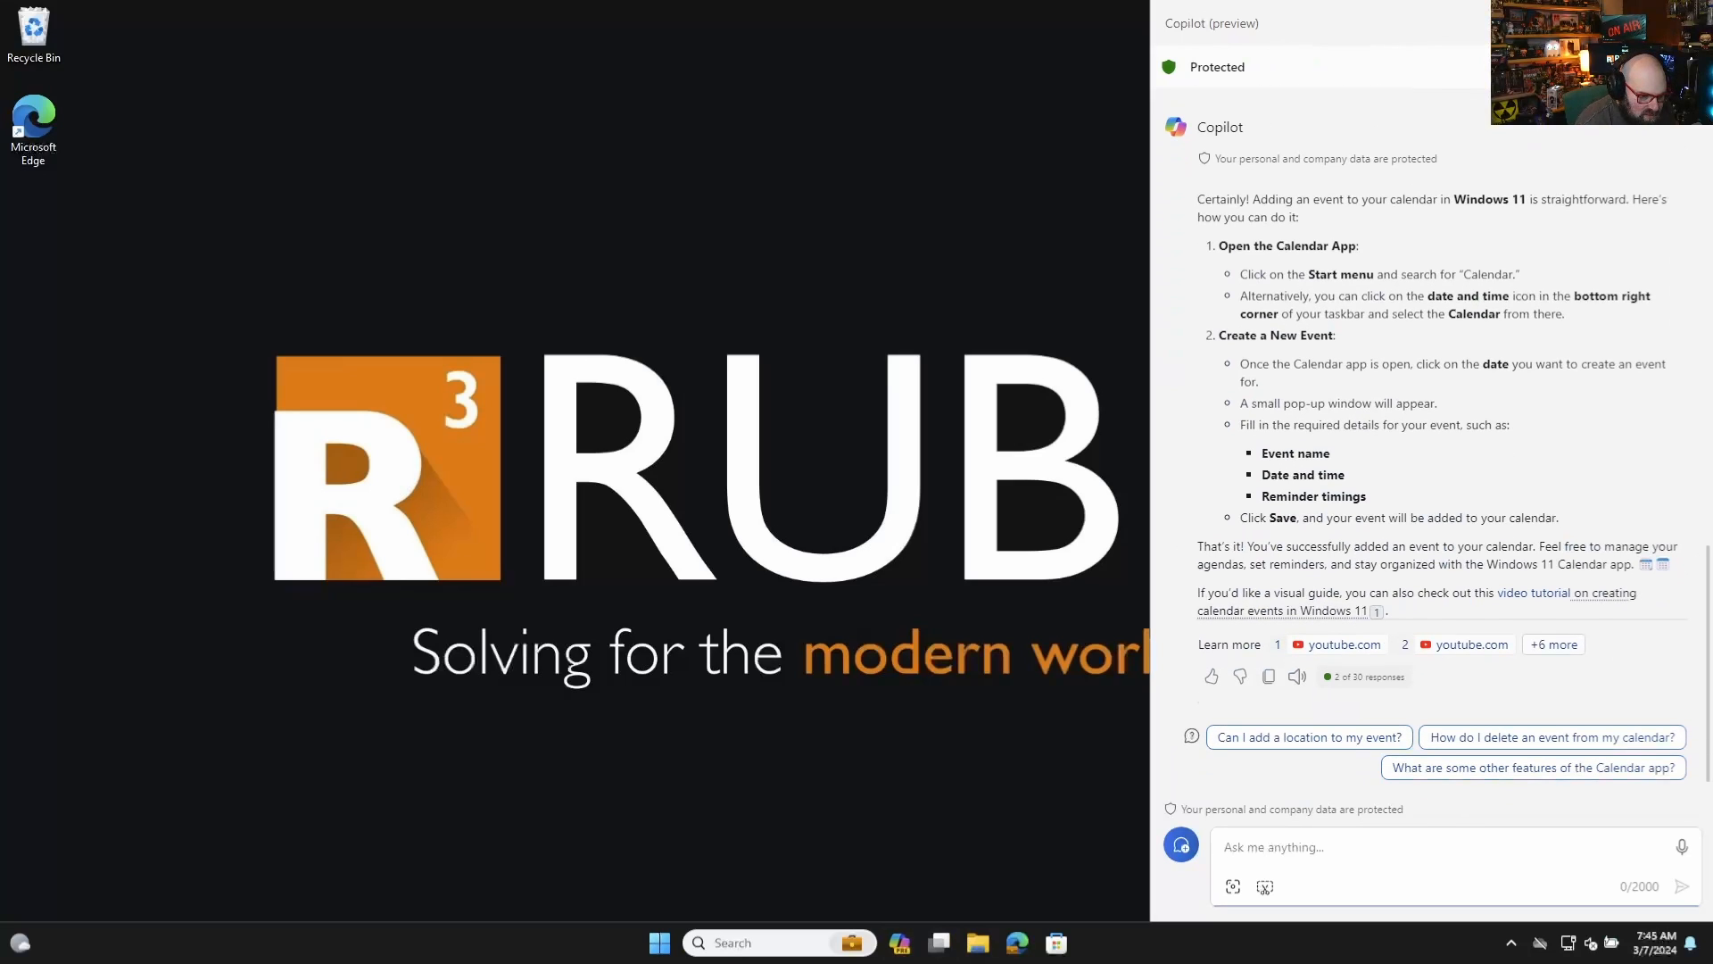
Ask Copilot 'What is microsoft intune' and get its endpoint management answer.
scroll("down", 3)
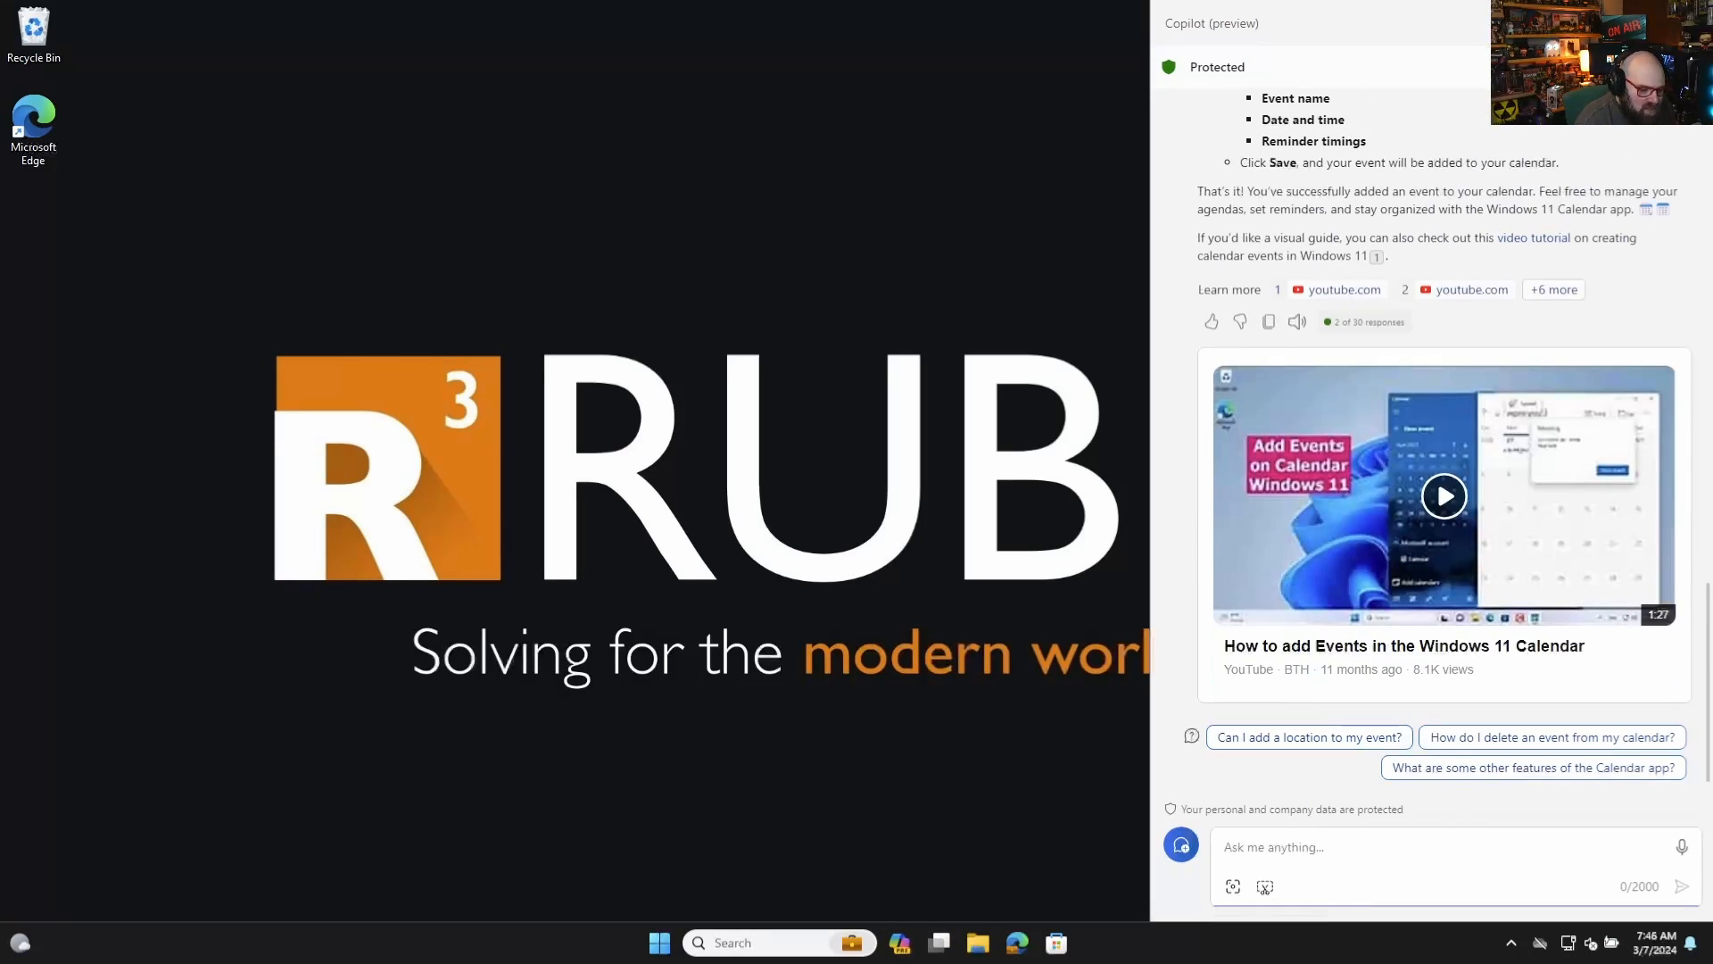
type("W")
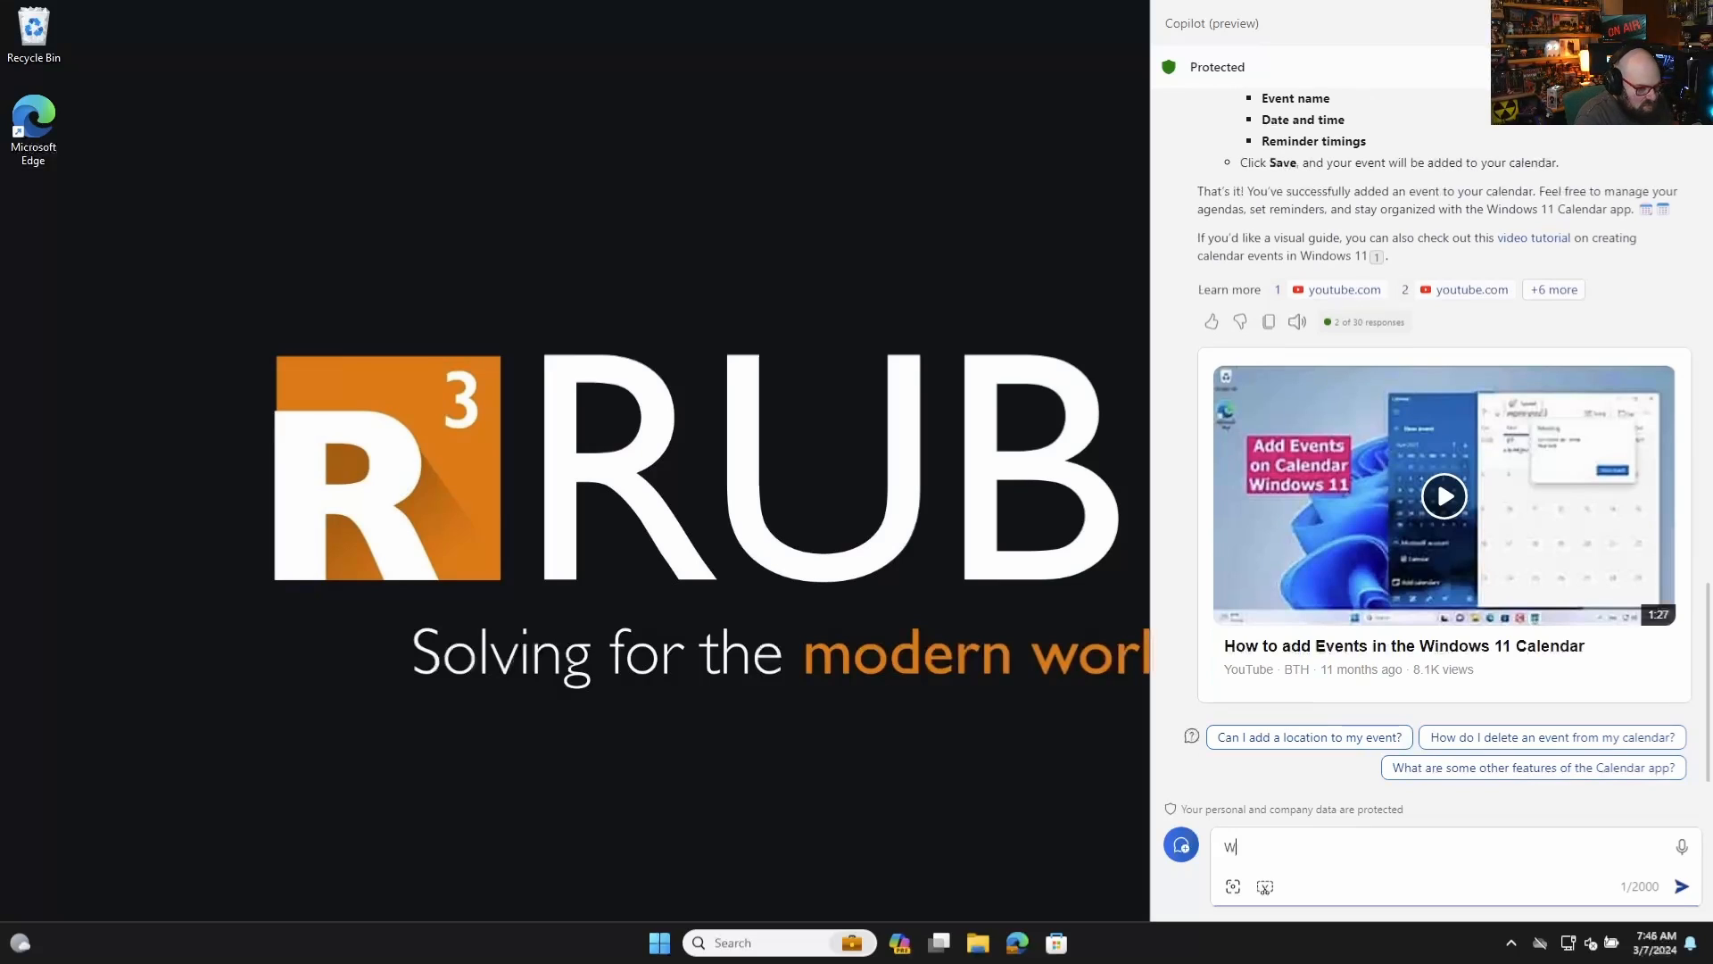
type("hat is microsoft")
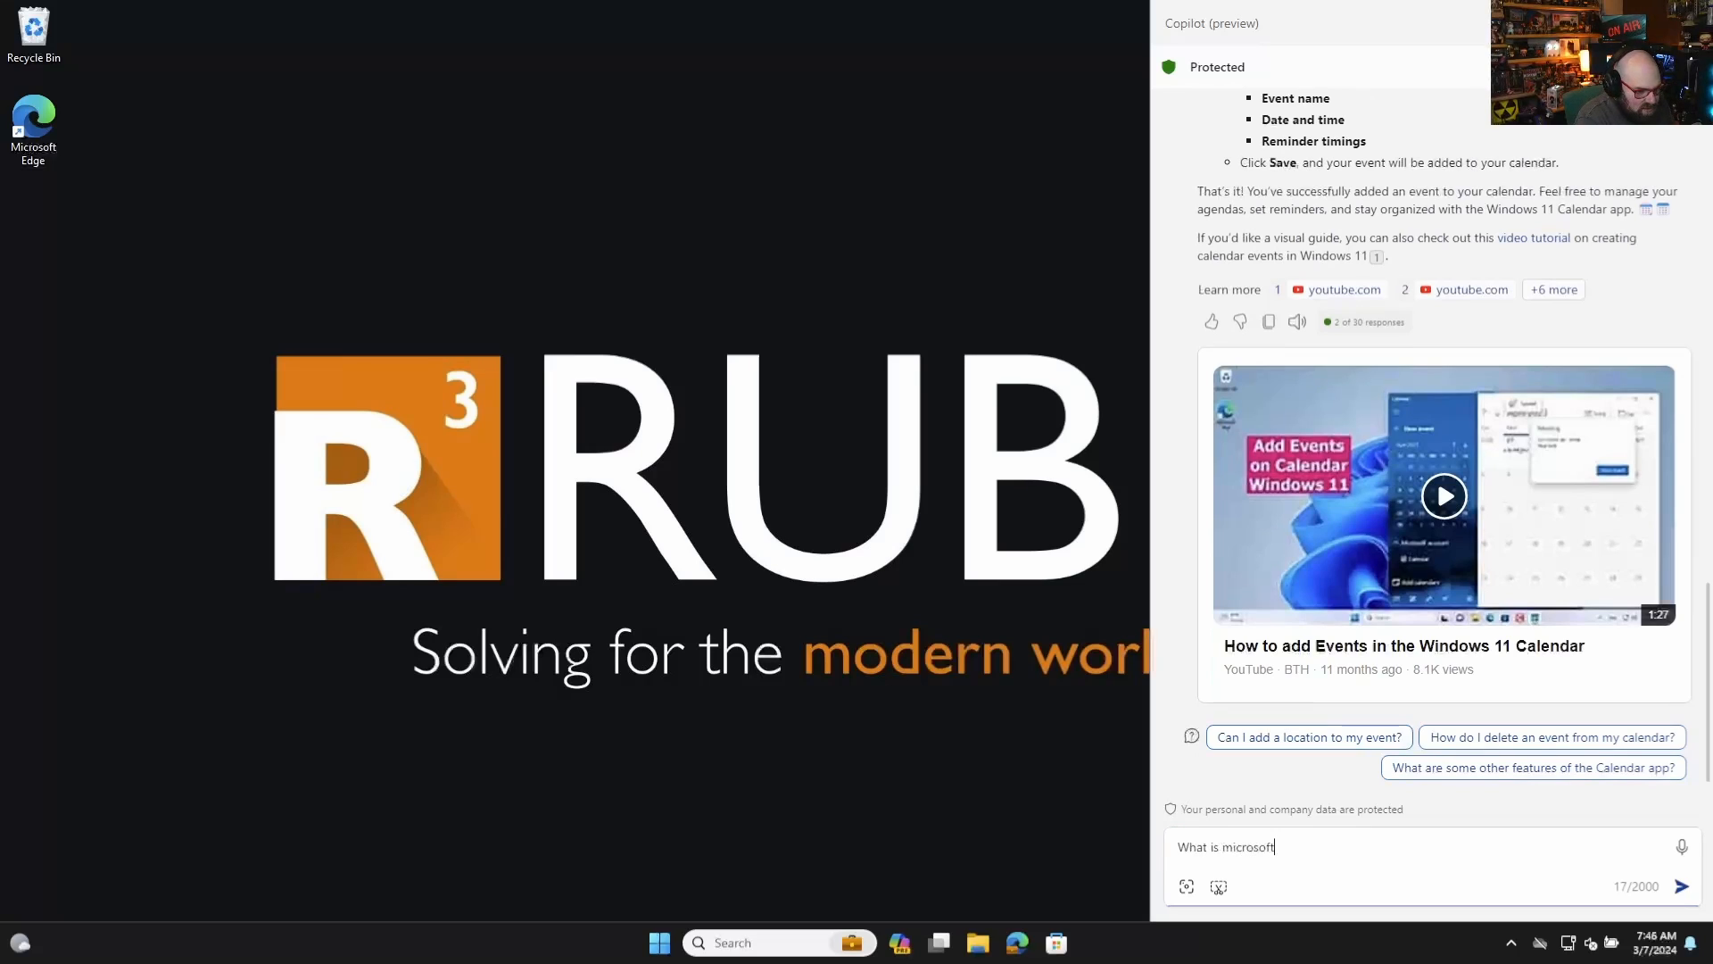
key("Return")
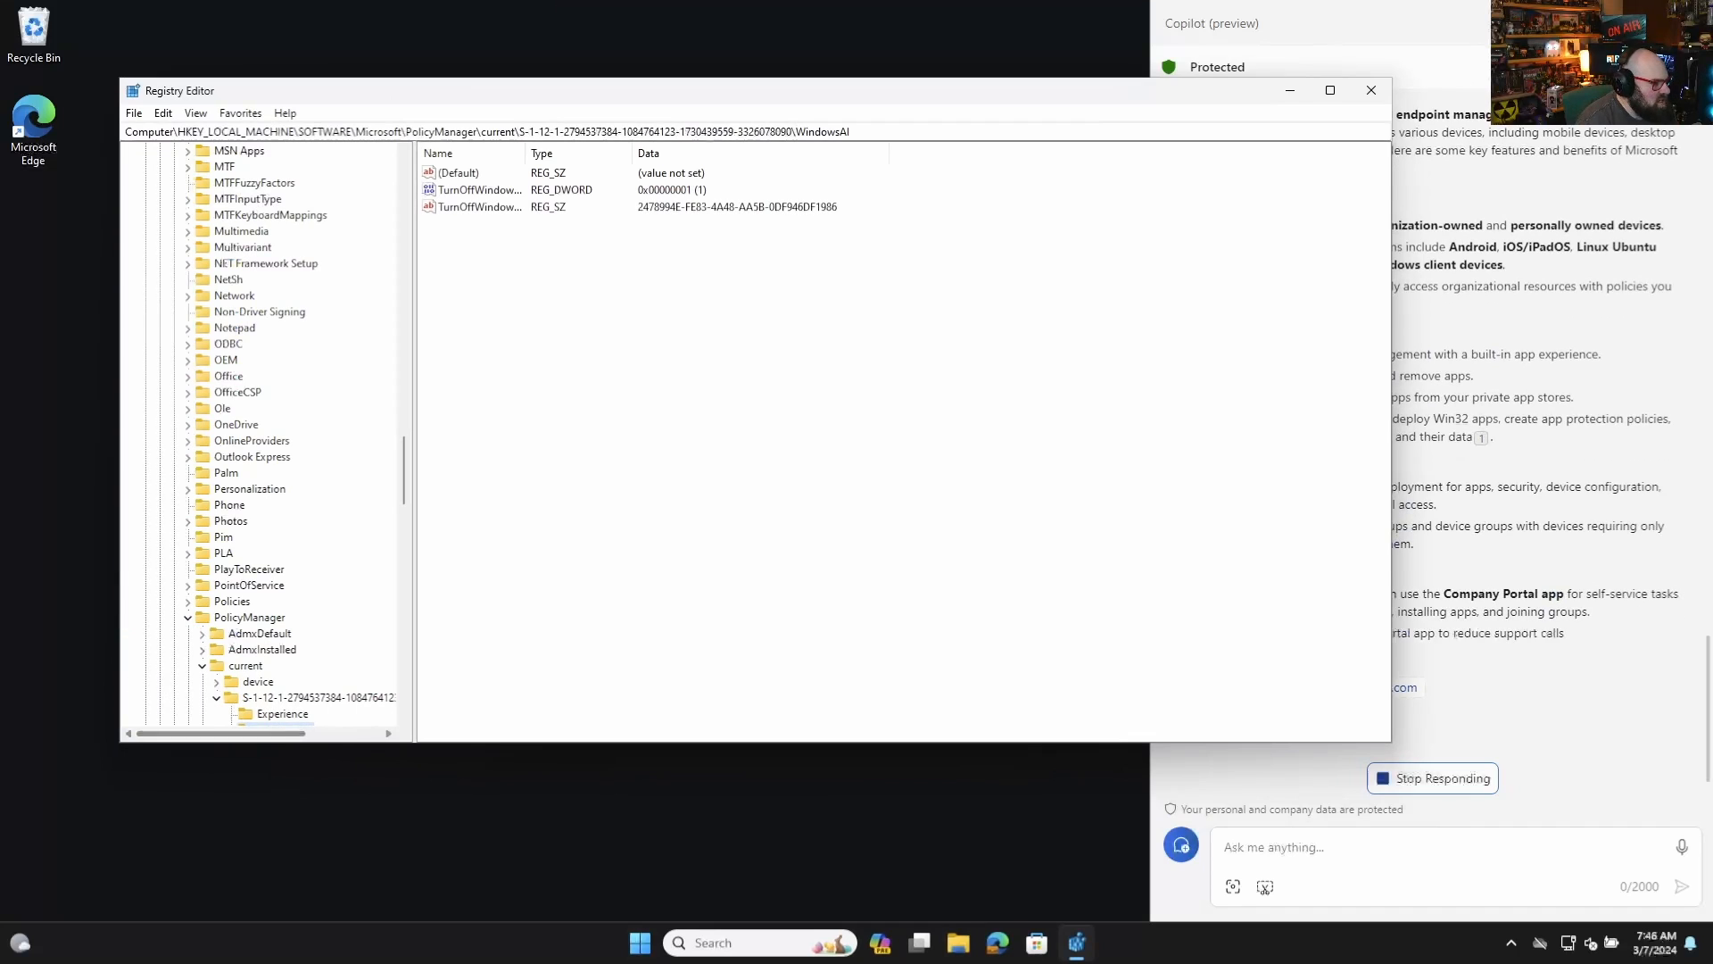
Browse to PolicyManager\current\<SID>\WindowsAI showing TurnOffWindowsCopilot_ProviderSet = 1.
scroll("up", 3)
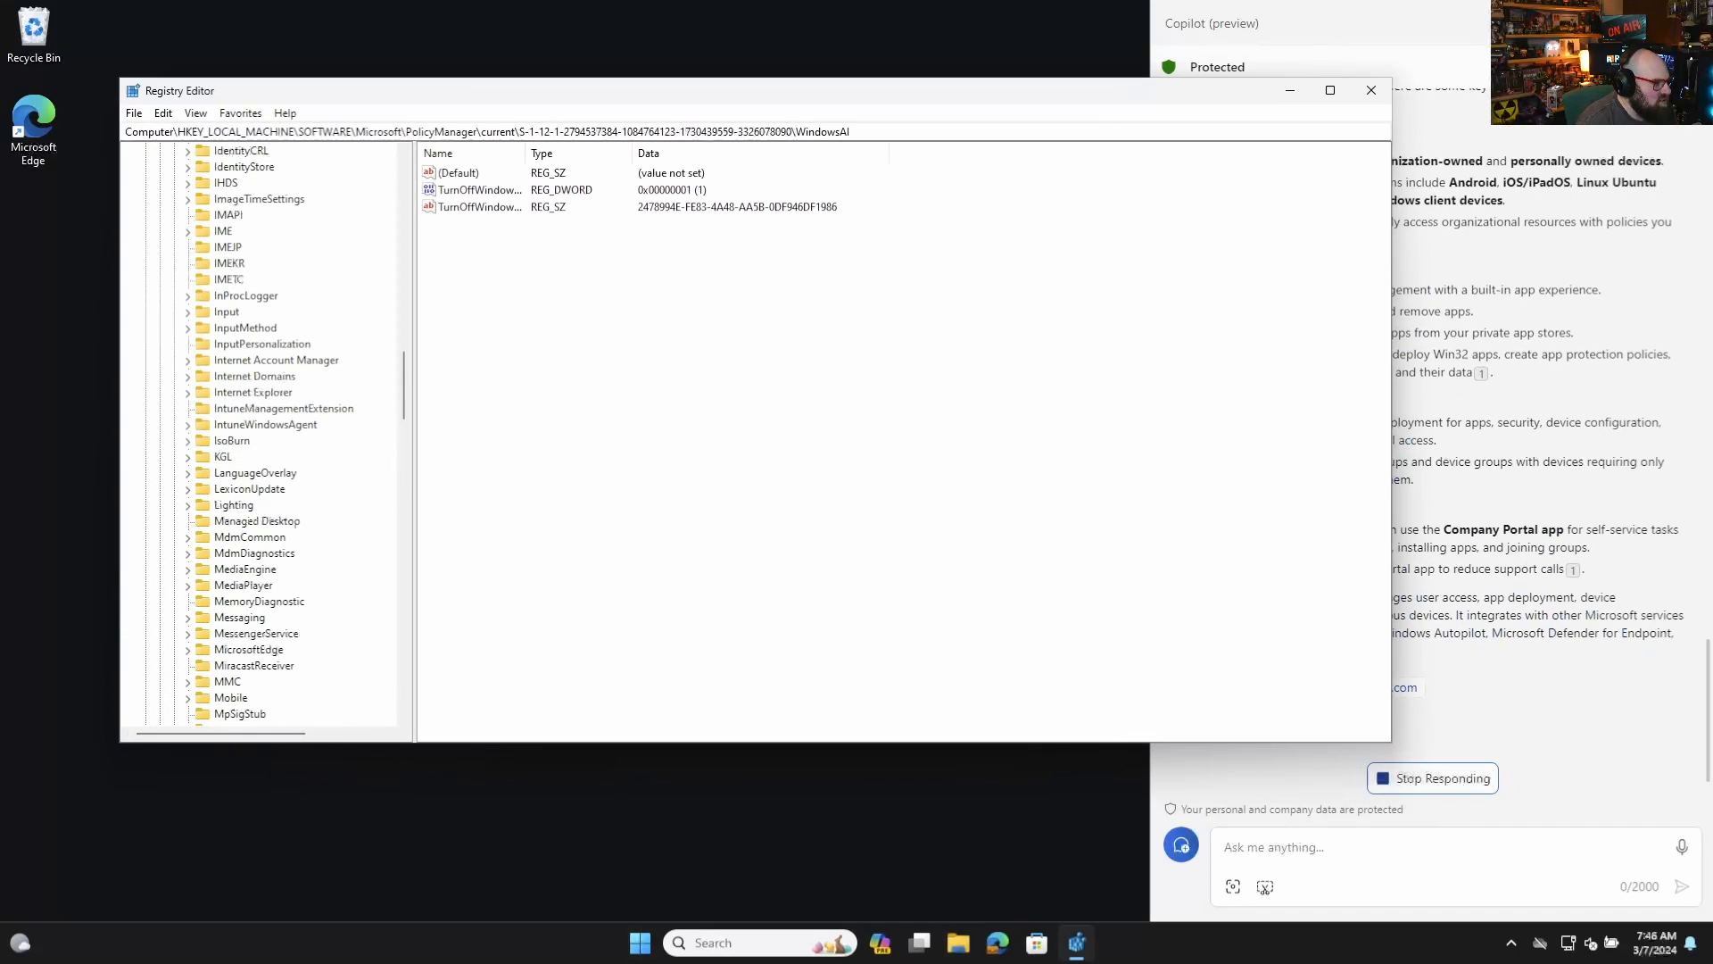
scroll("down", 3)
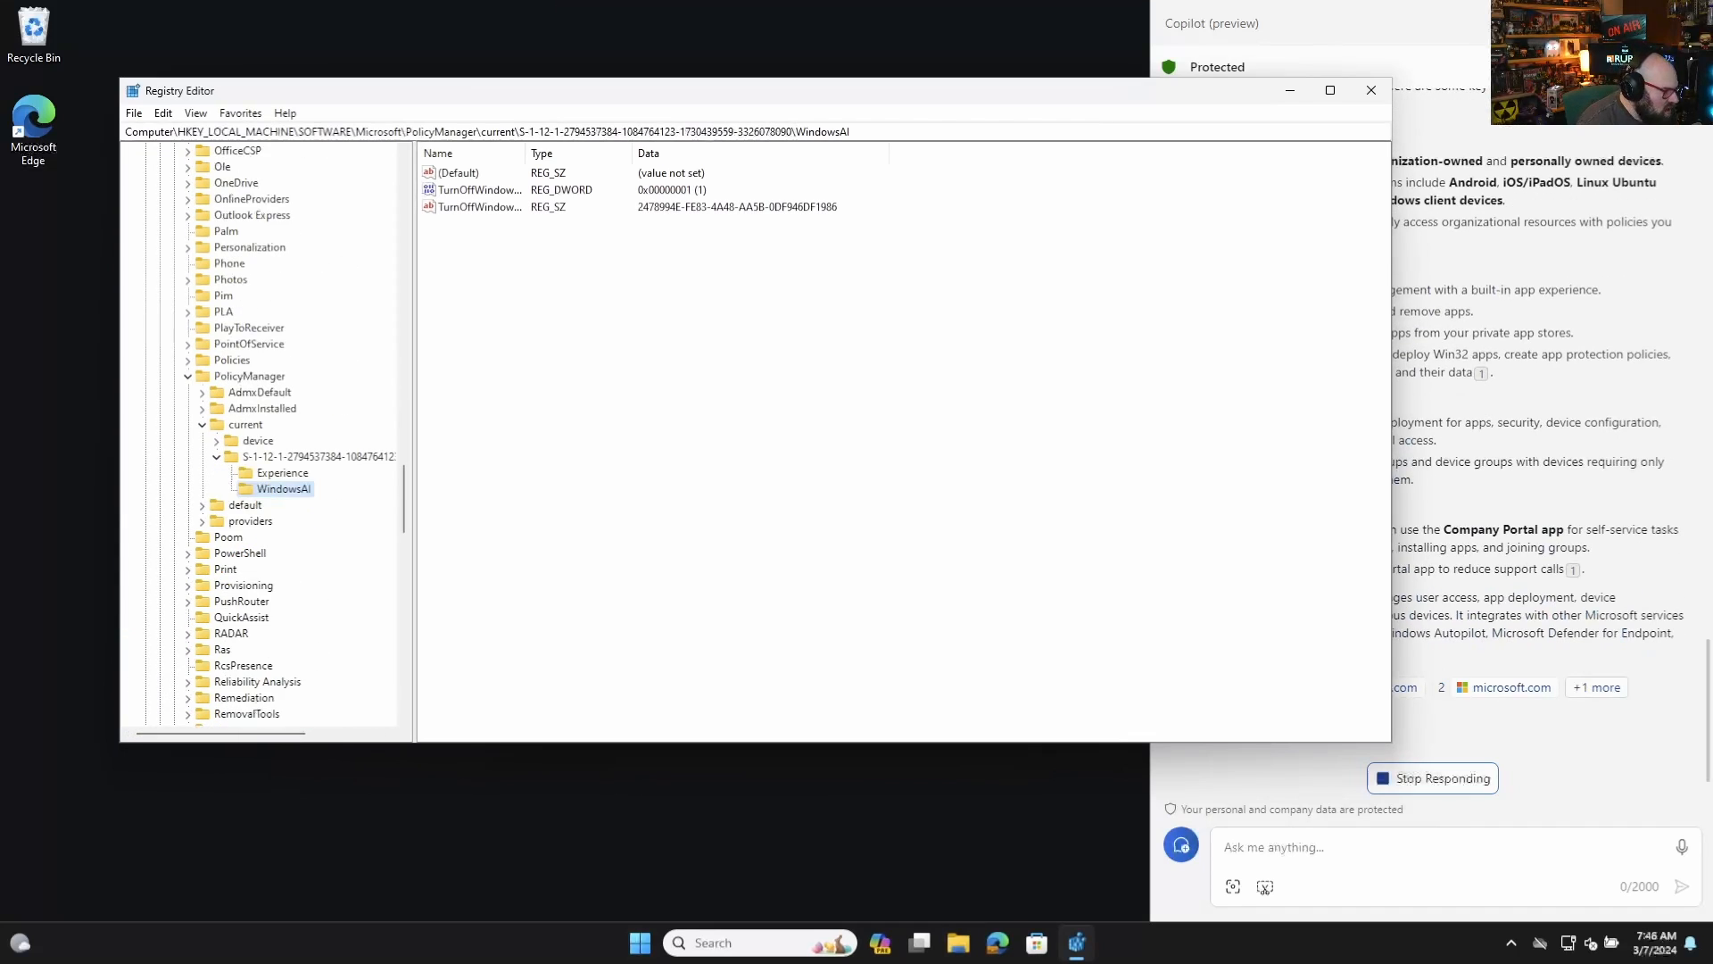
left_click(250, 377)
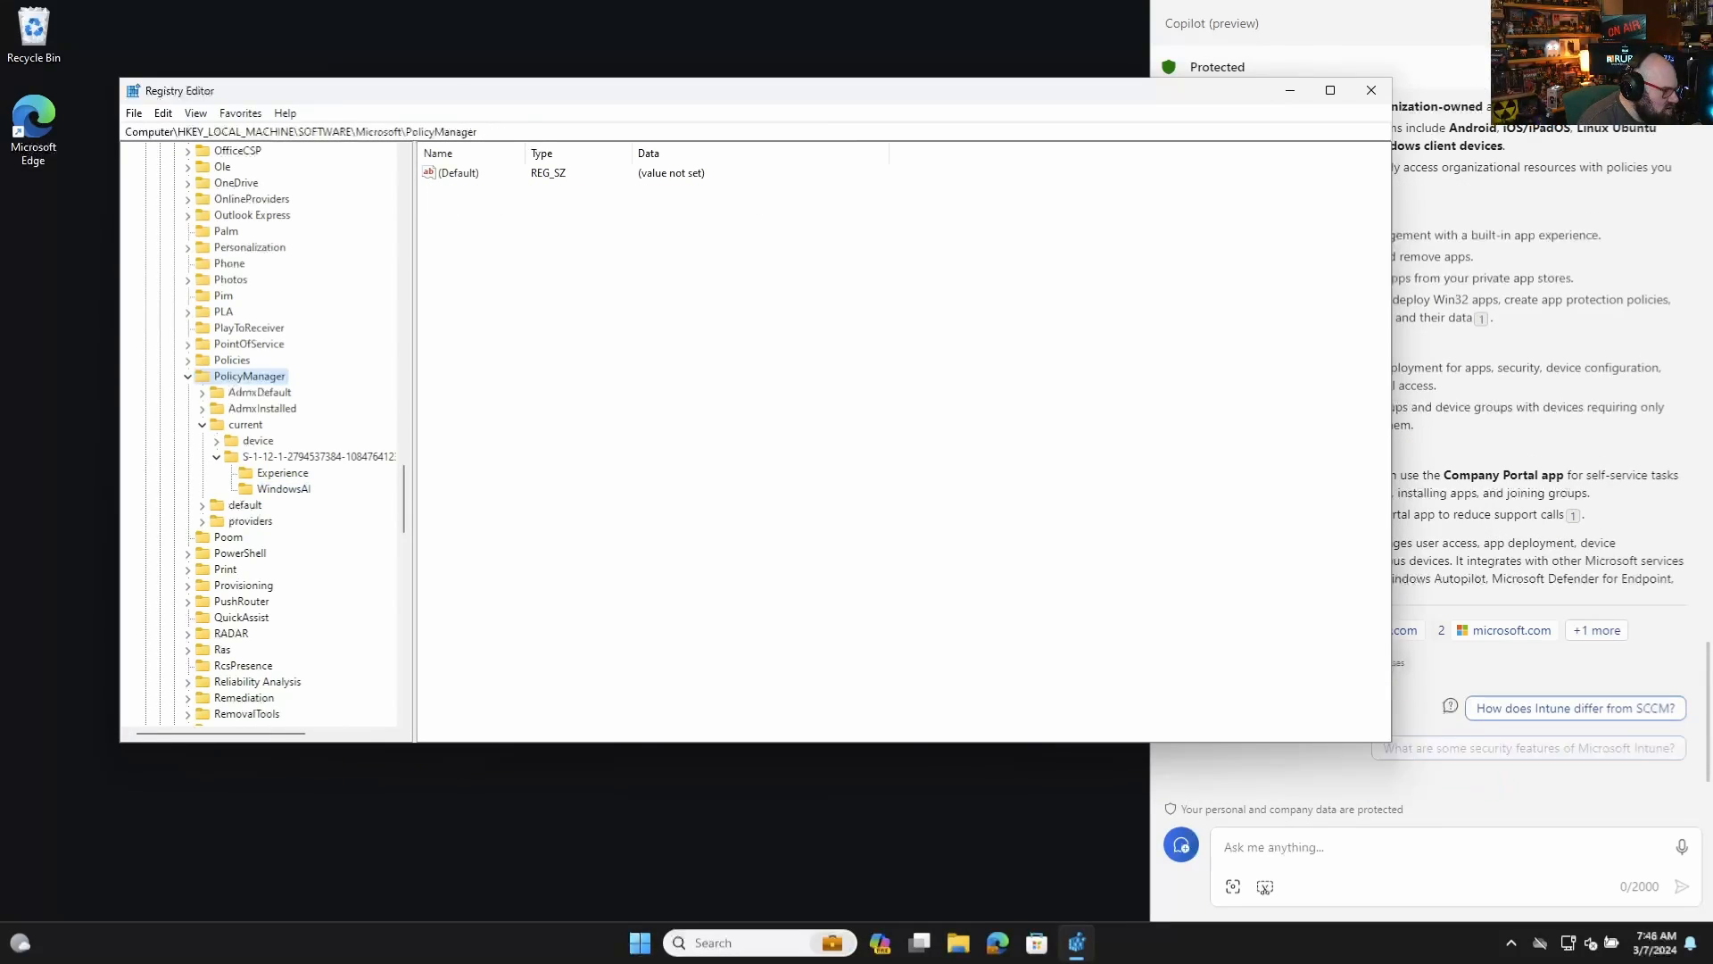
left_click(318, 455)
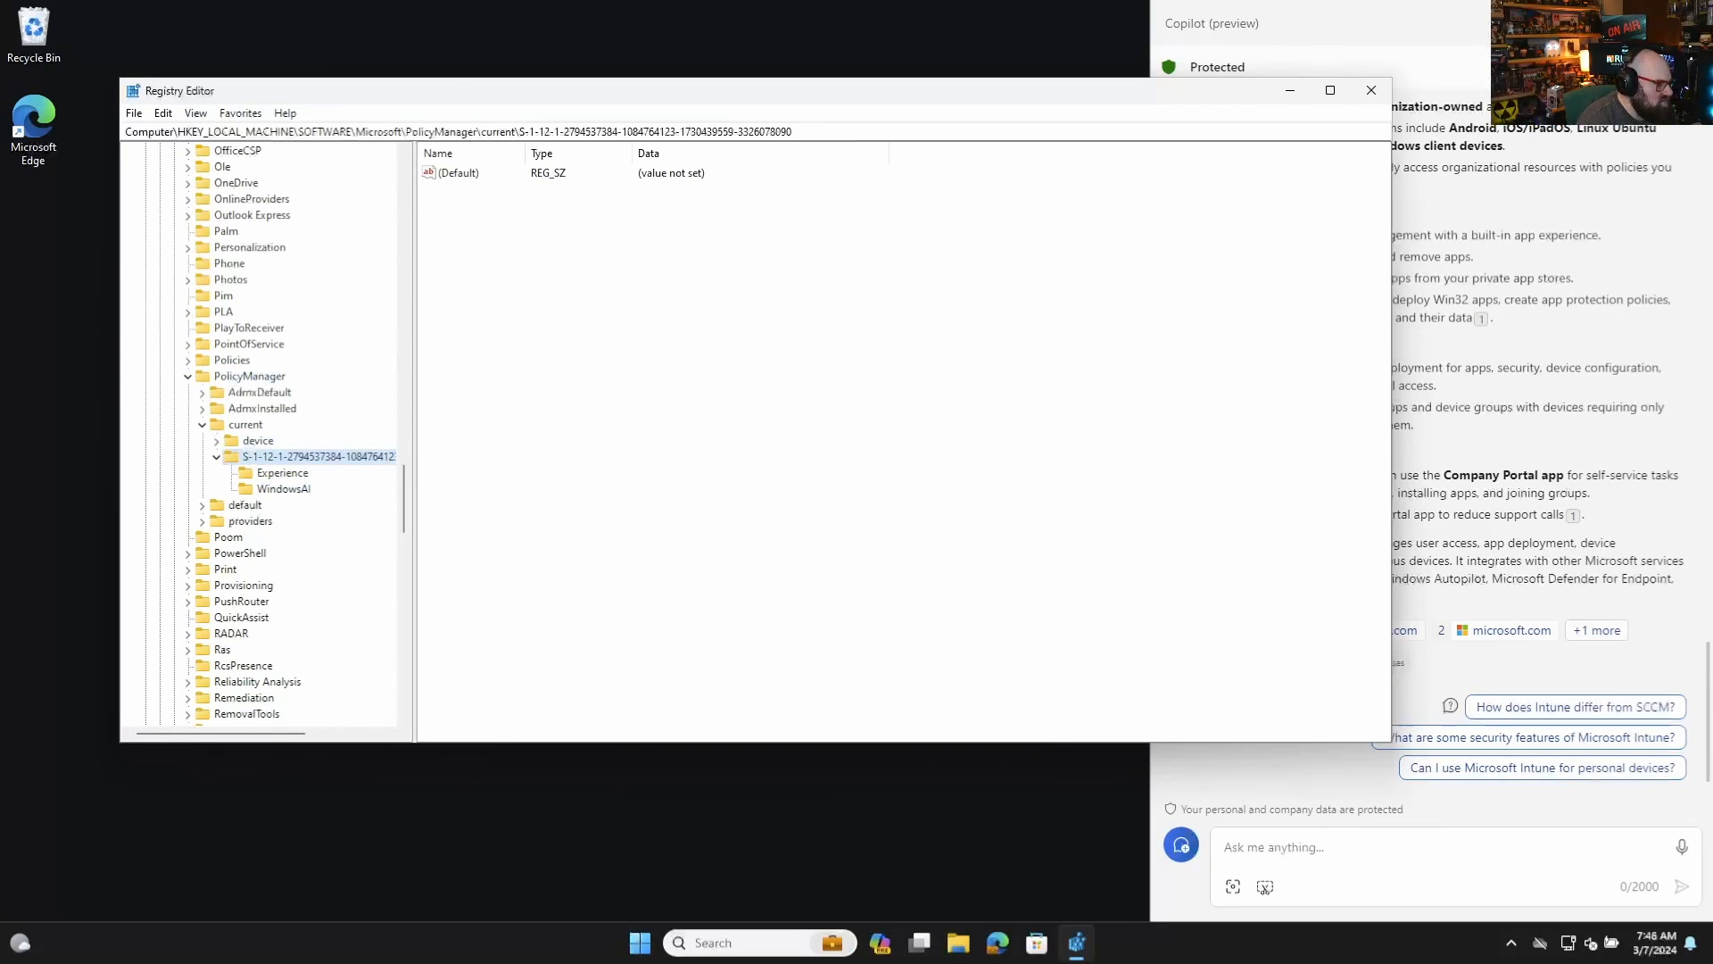
left_click(284, 489)
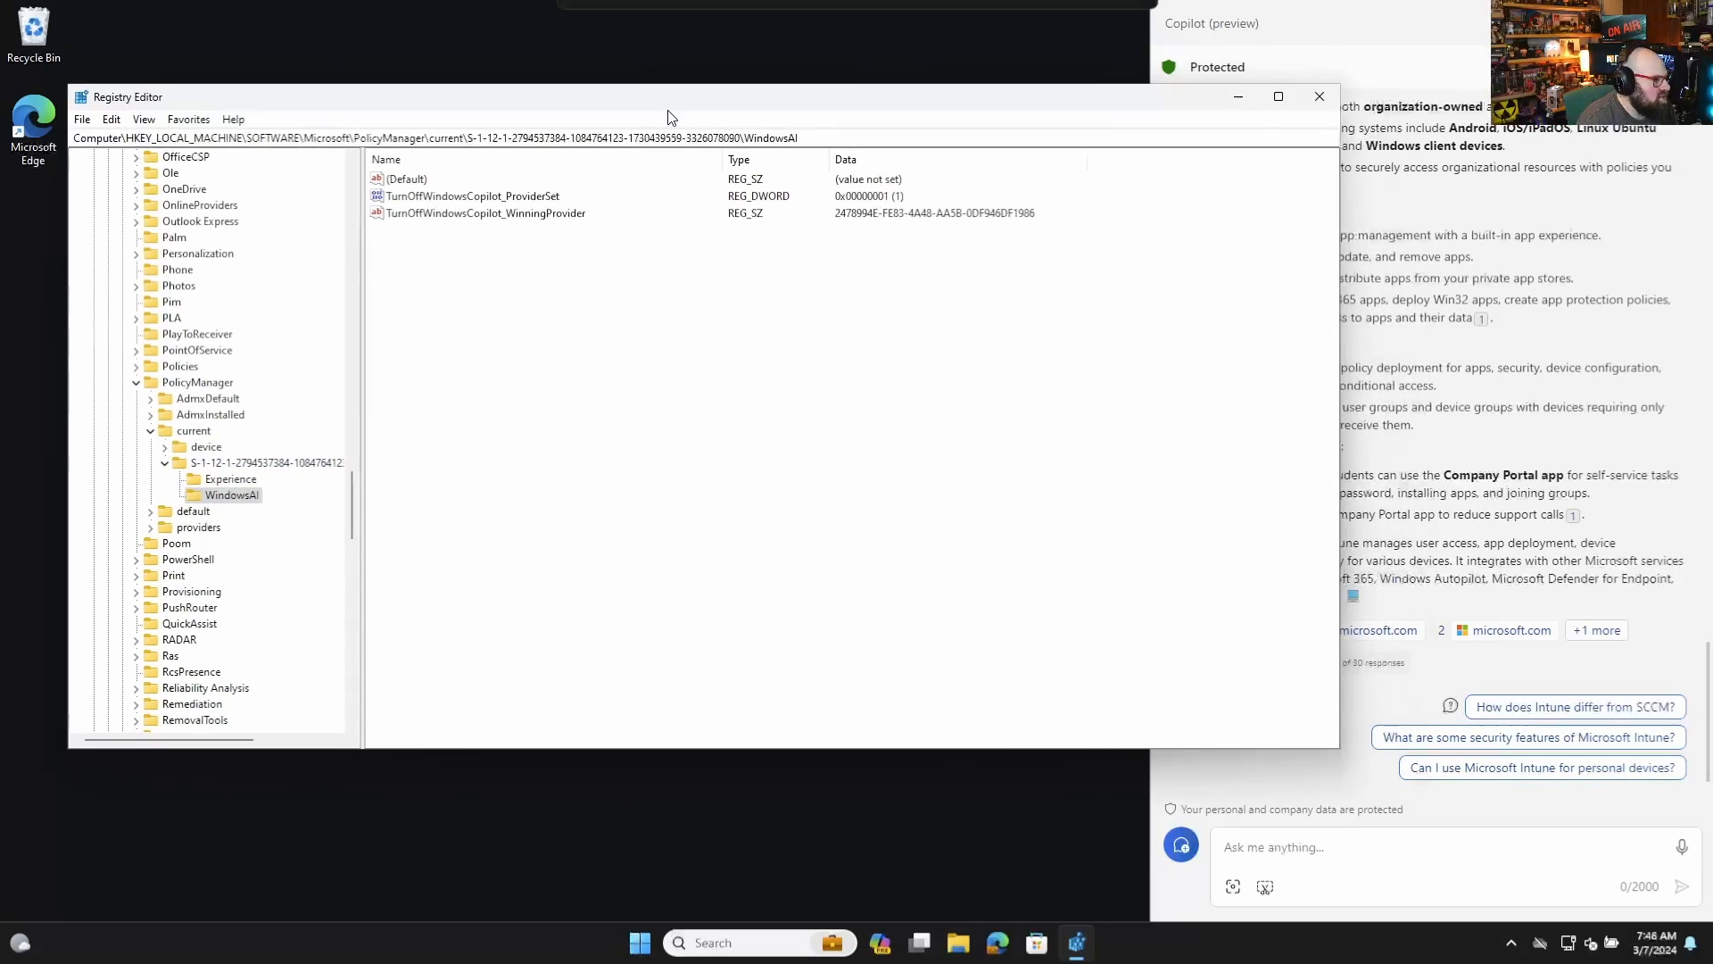
left_click(1317, 97)
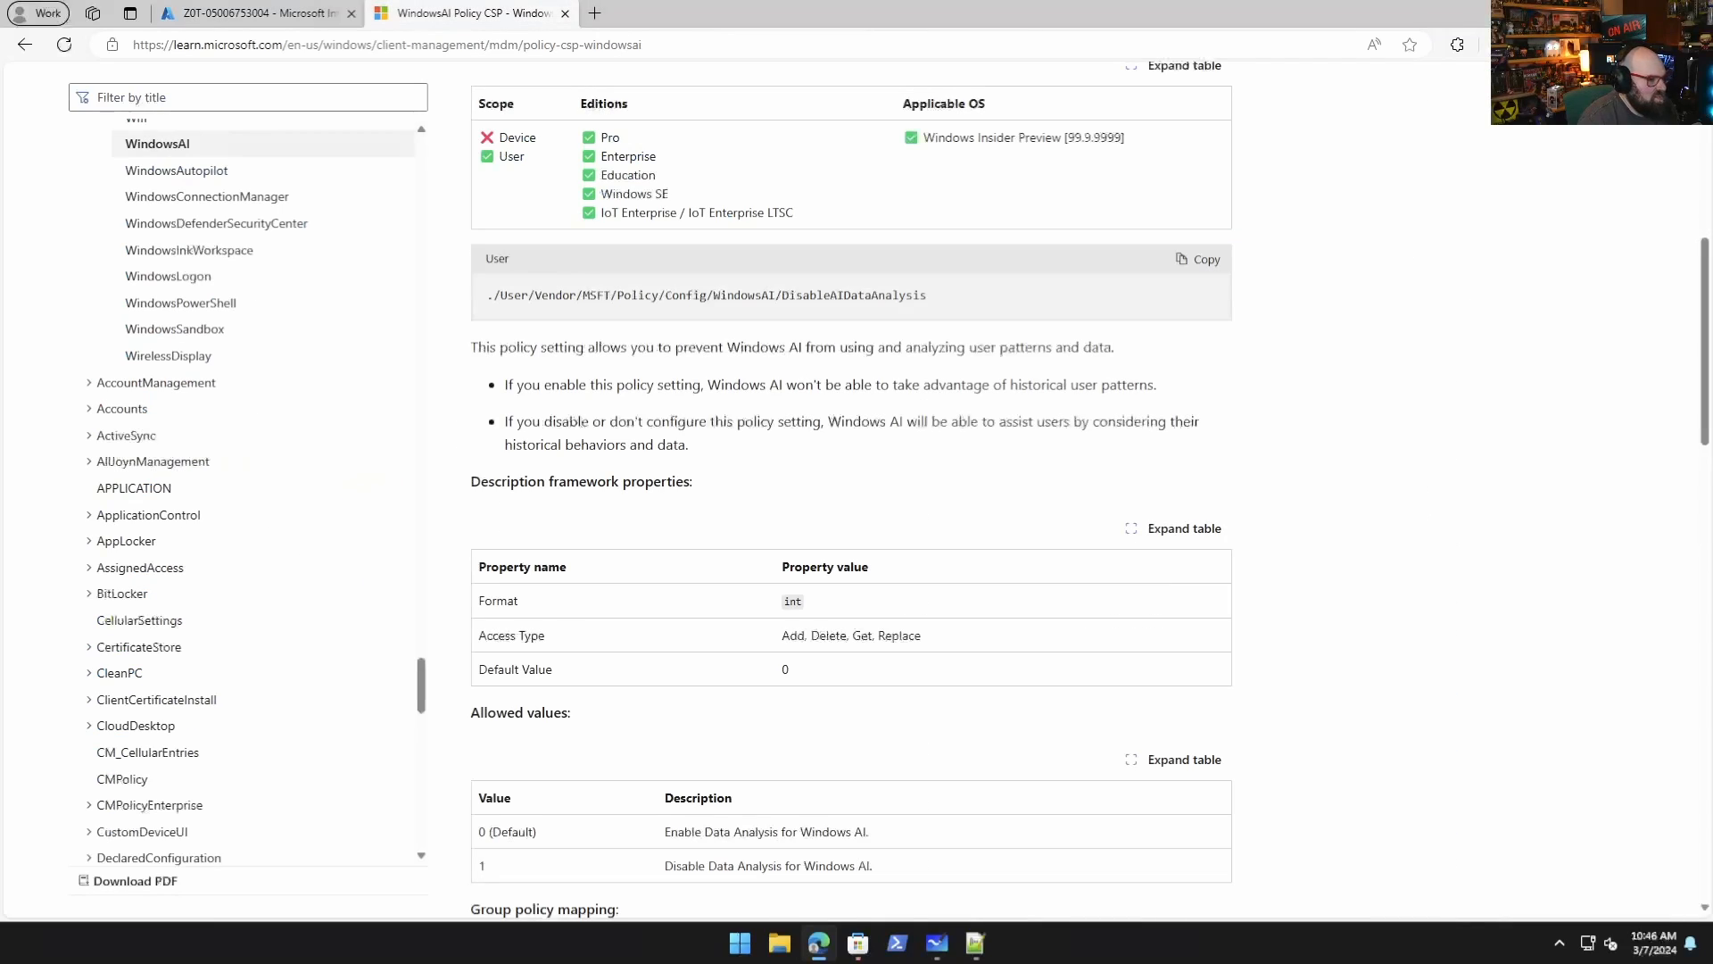
Scroll back to the top of the Policy CSP - WindowsAI article.
scroll("up", 3)
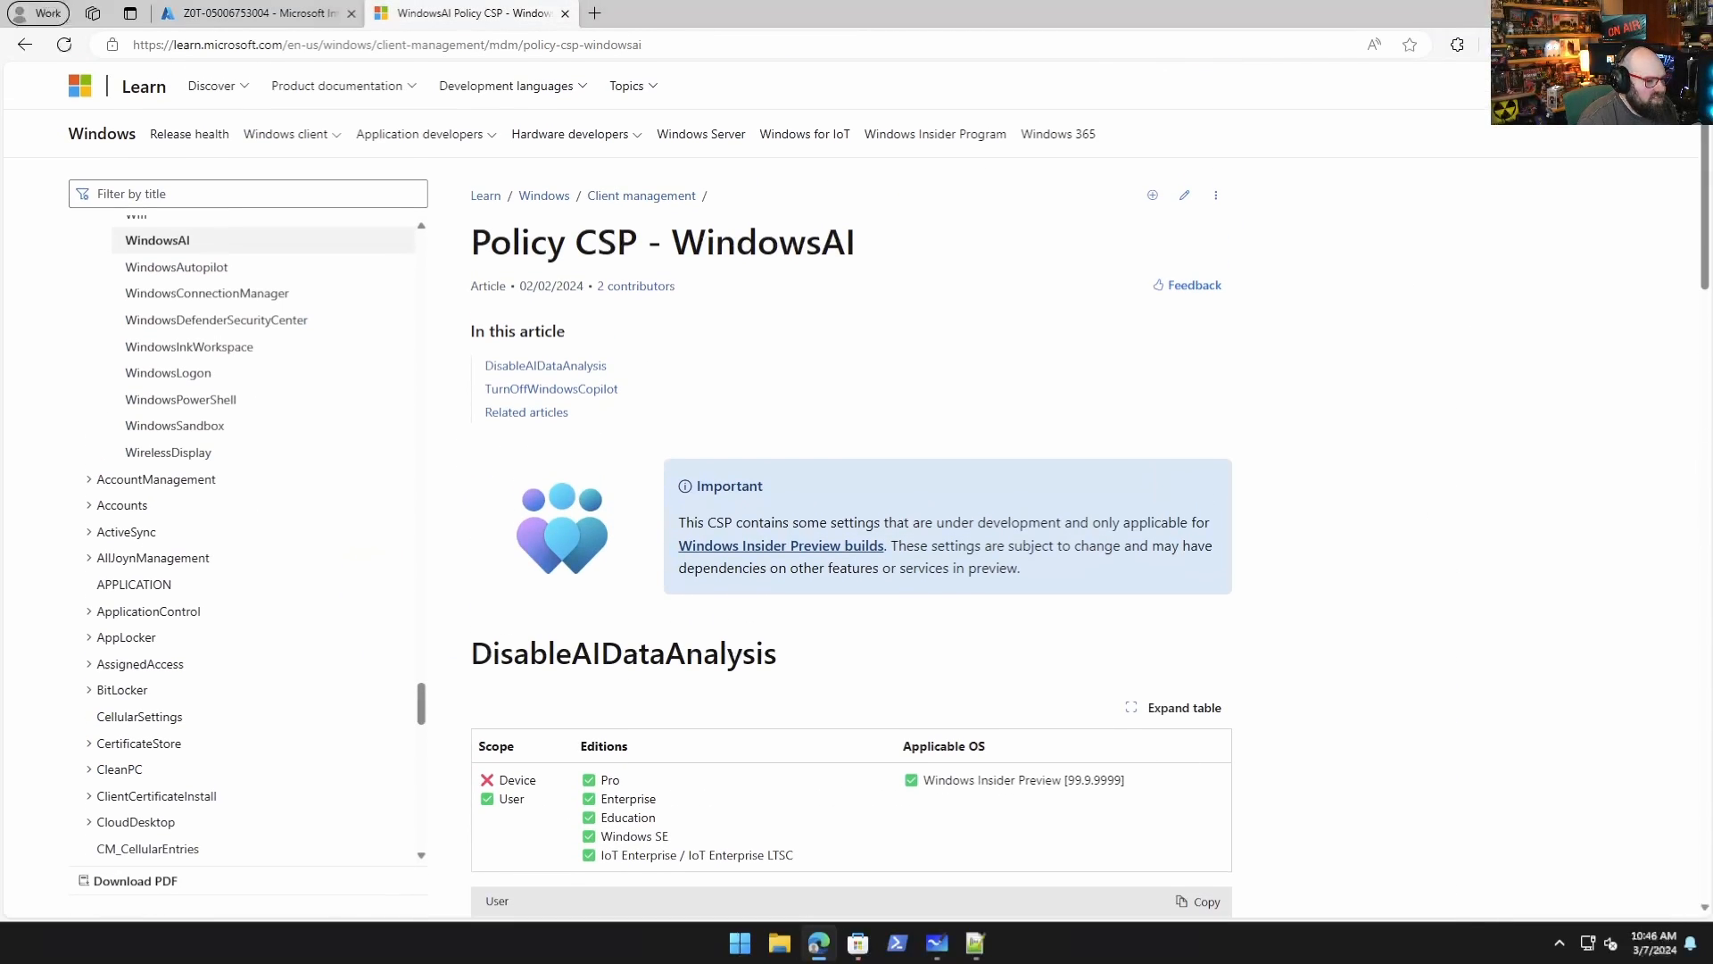